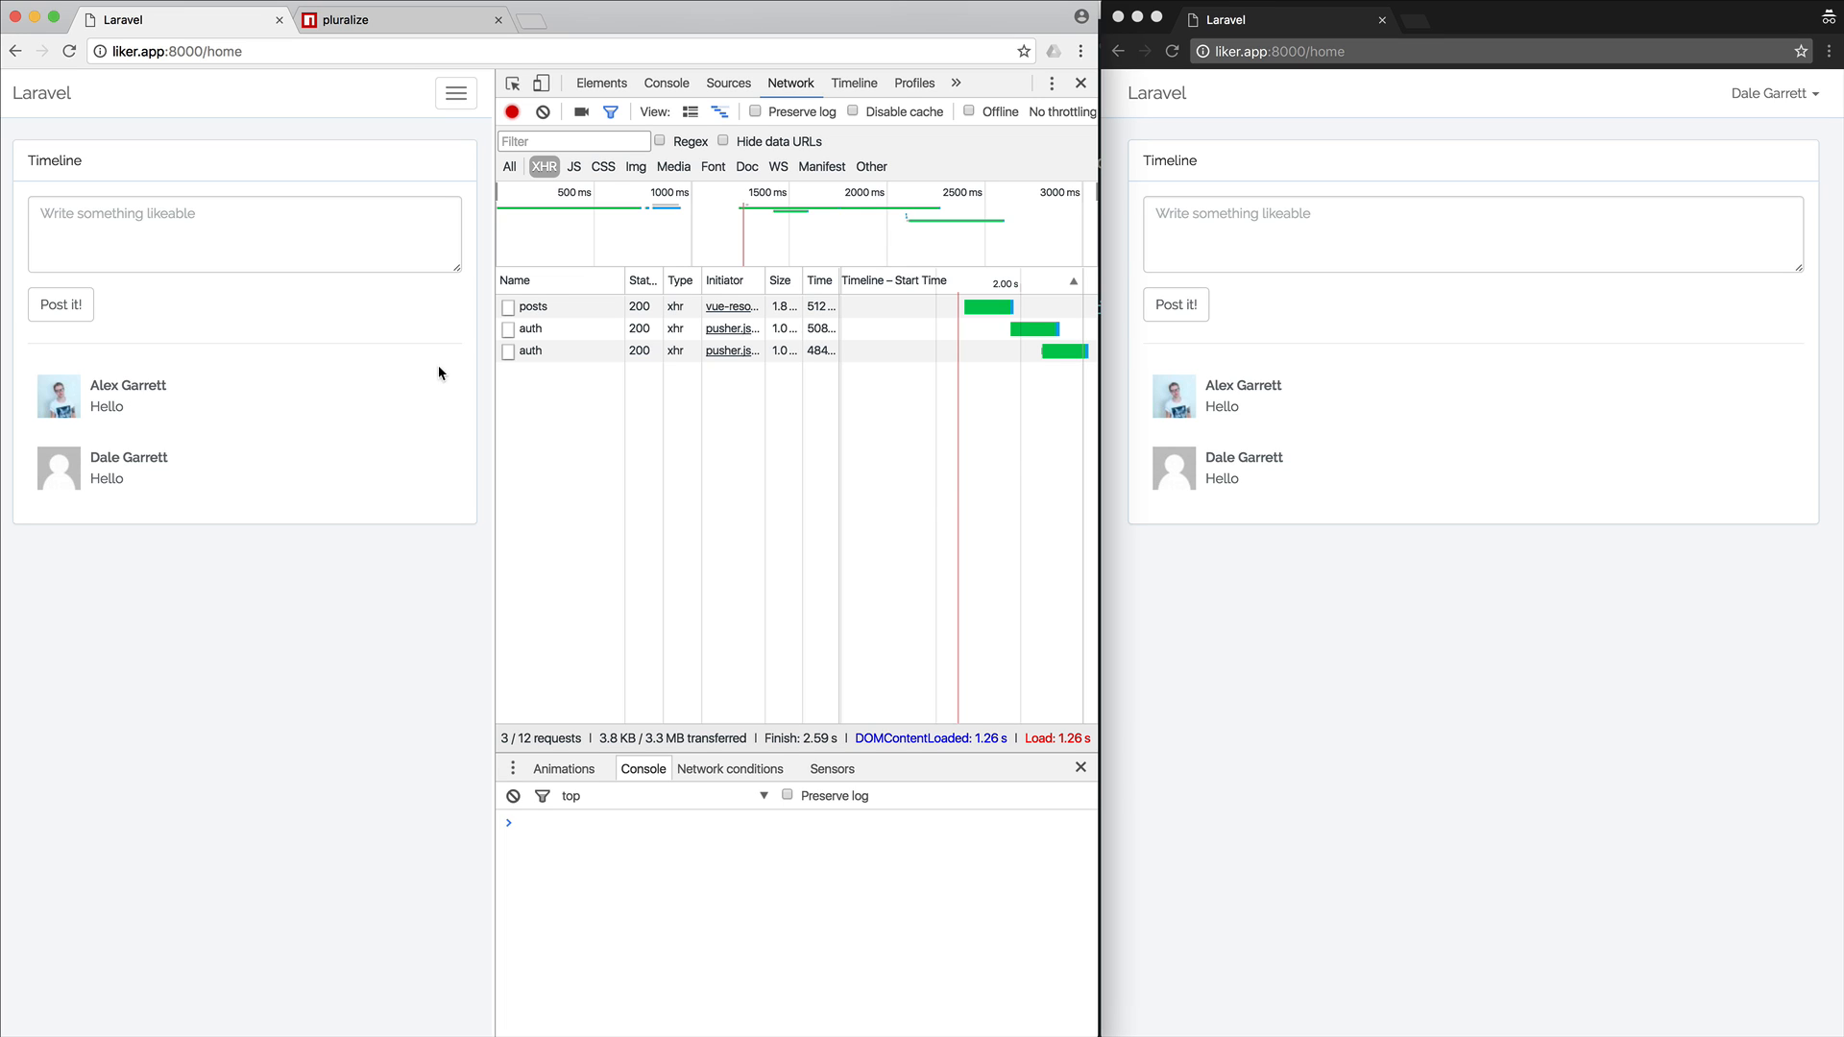
pyautogui.moveTo(284, 559)
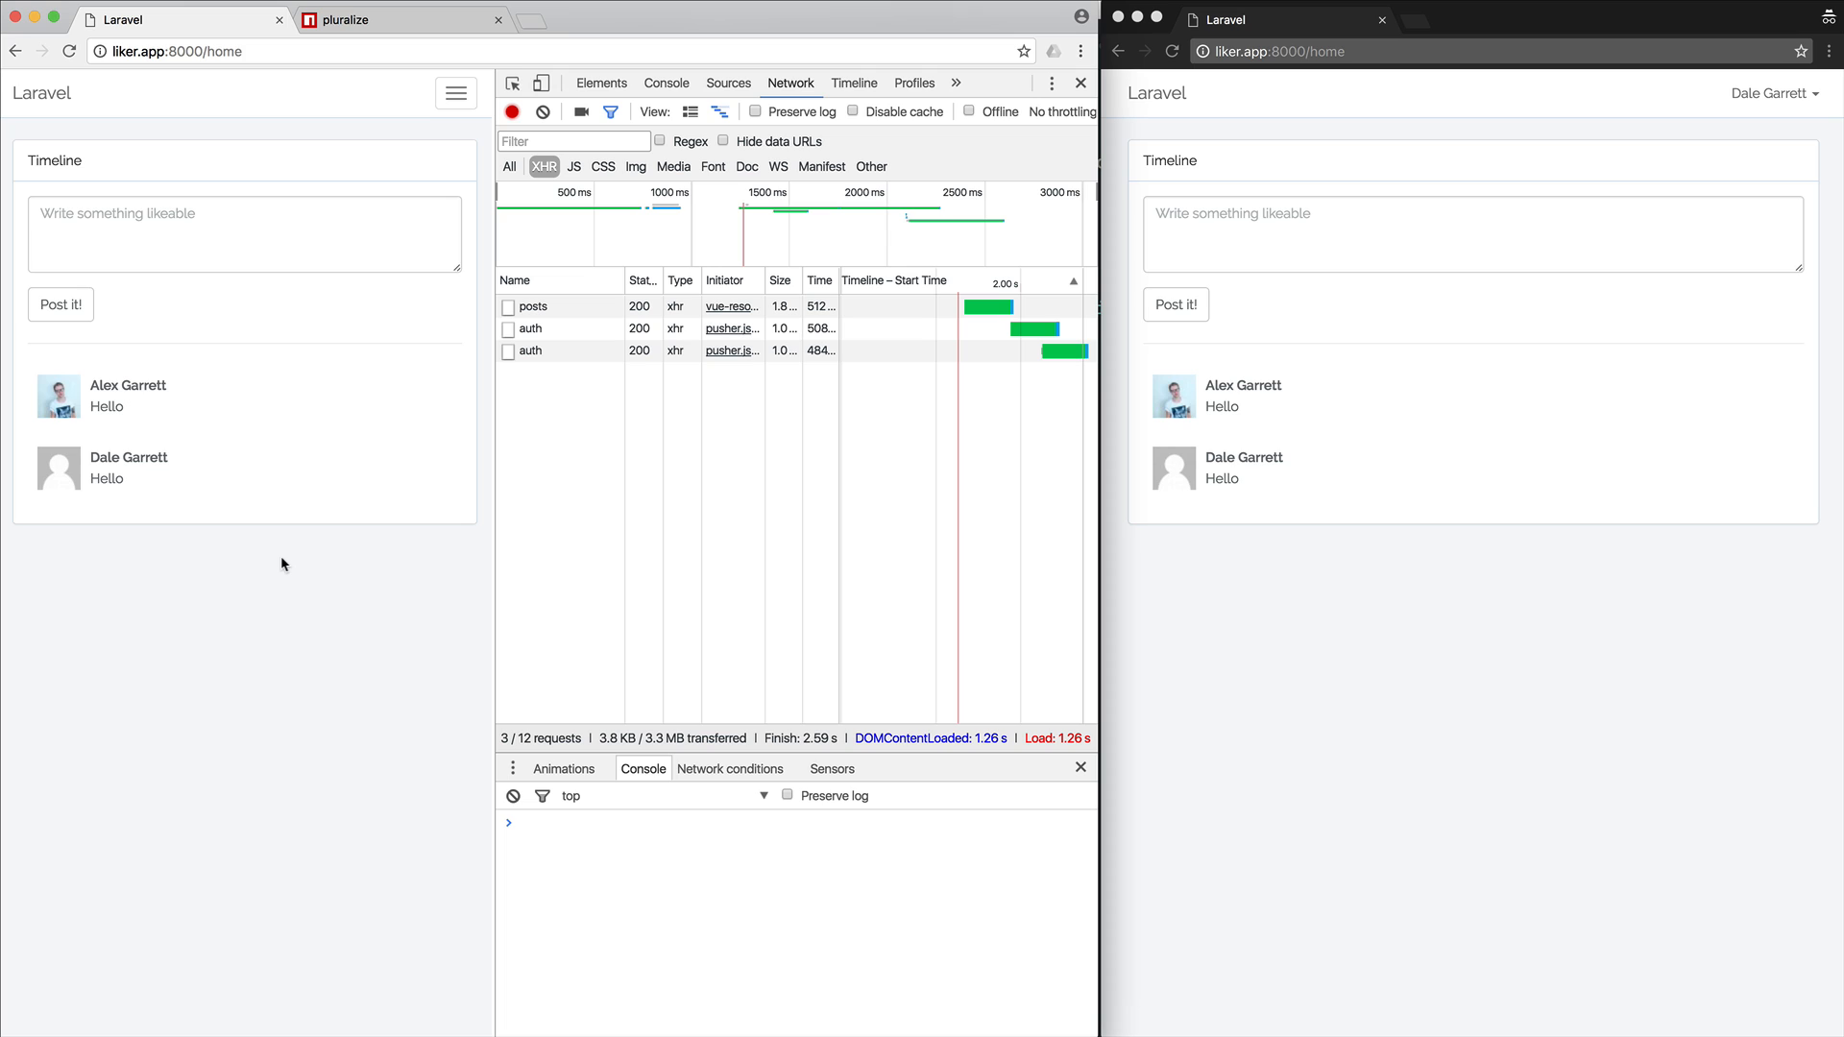
pyautogui.moveTo(261, 378)
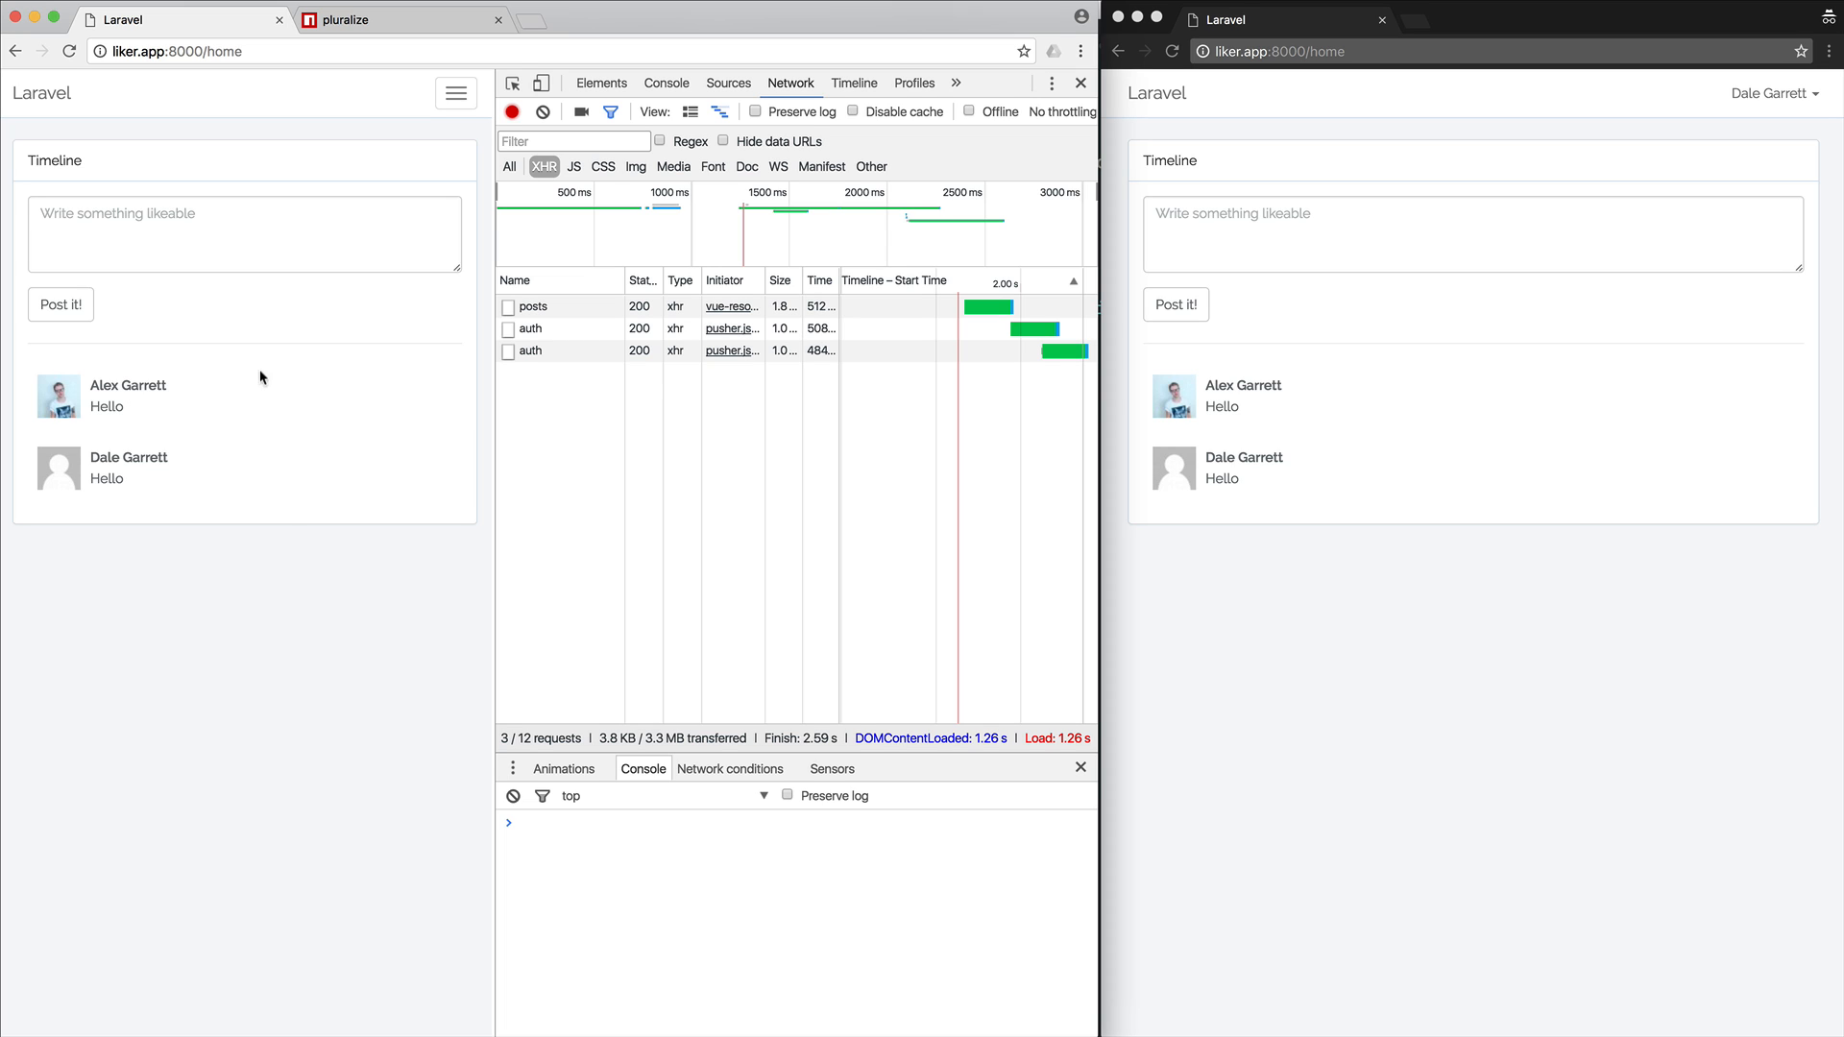
pyautogui.moveTo(156, 347)
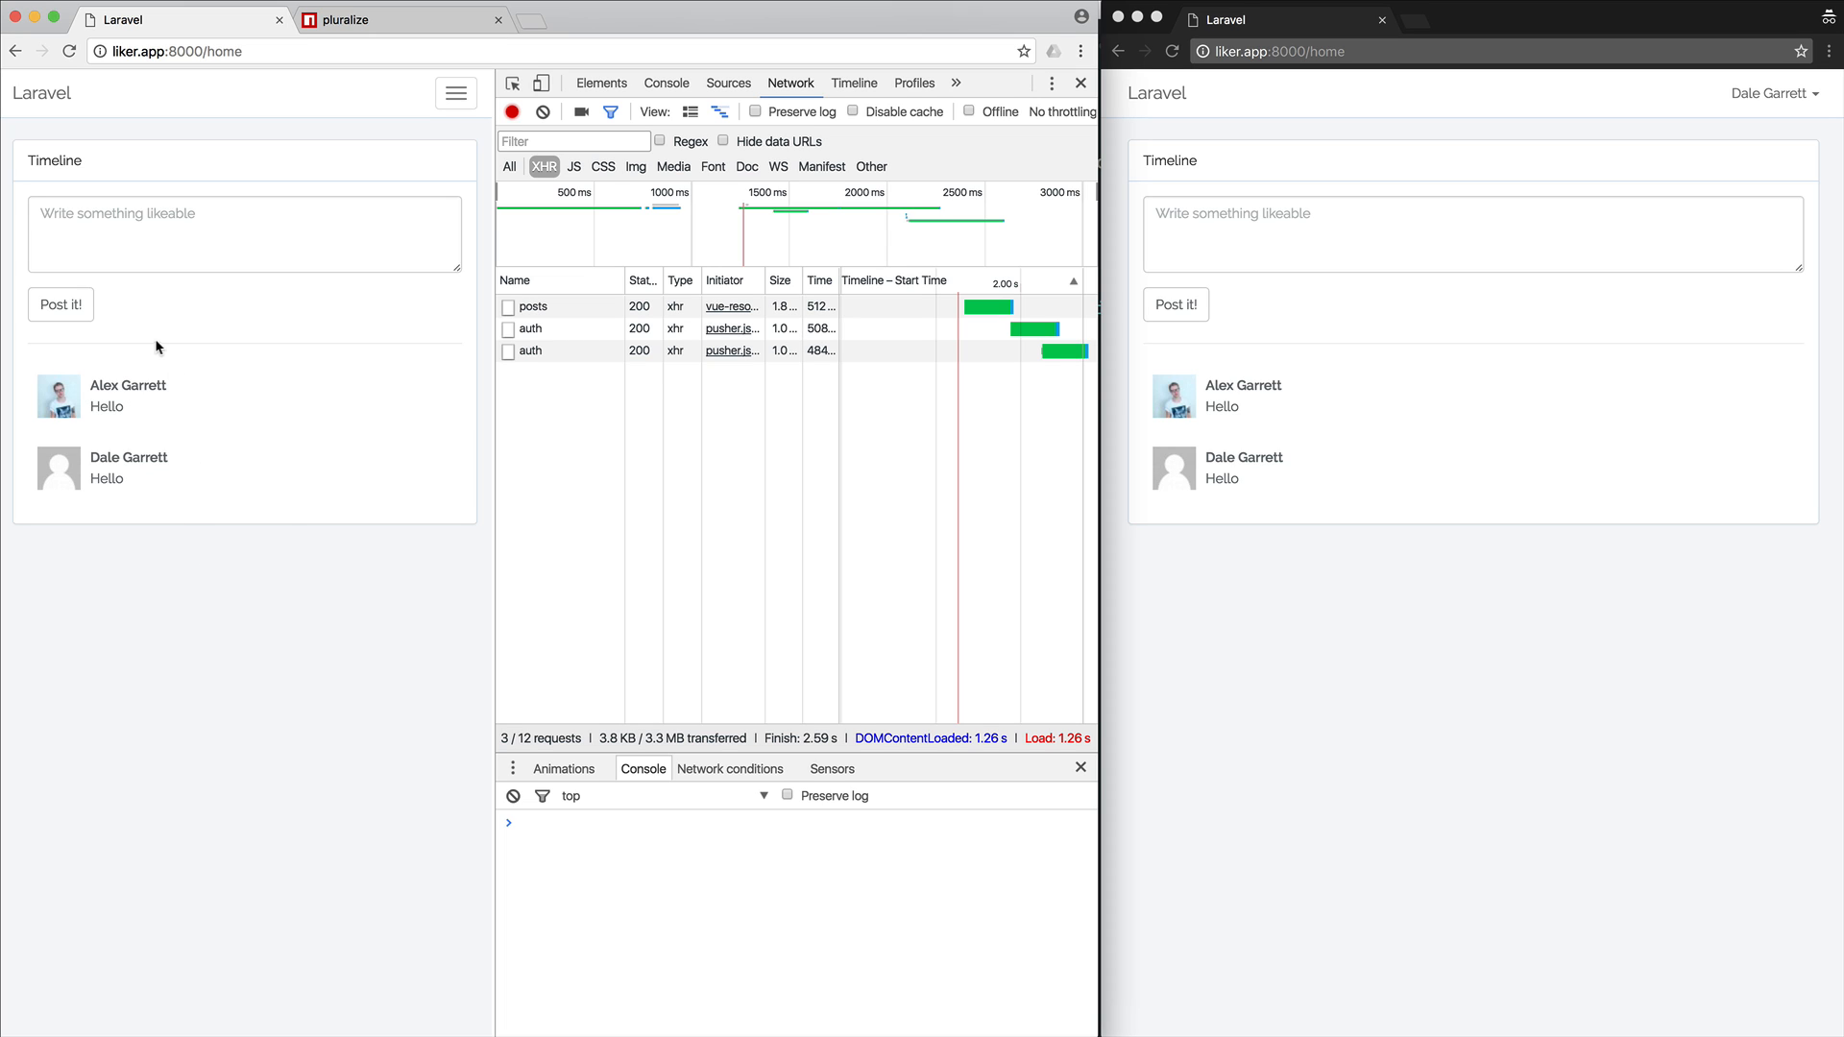
pyautogui.moveTo(1600, 784)
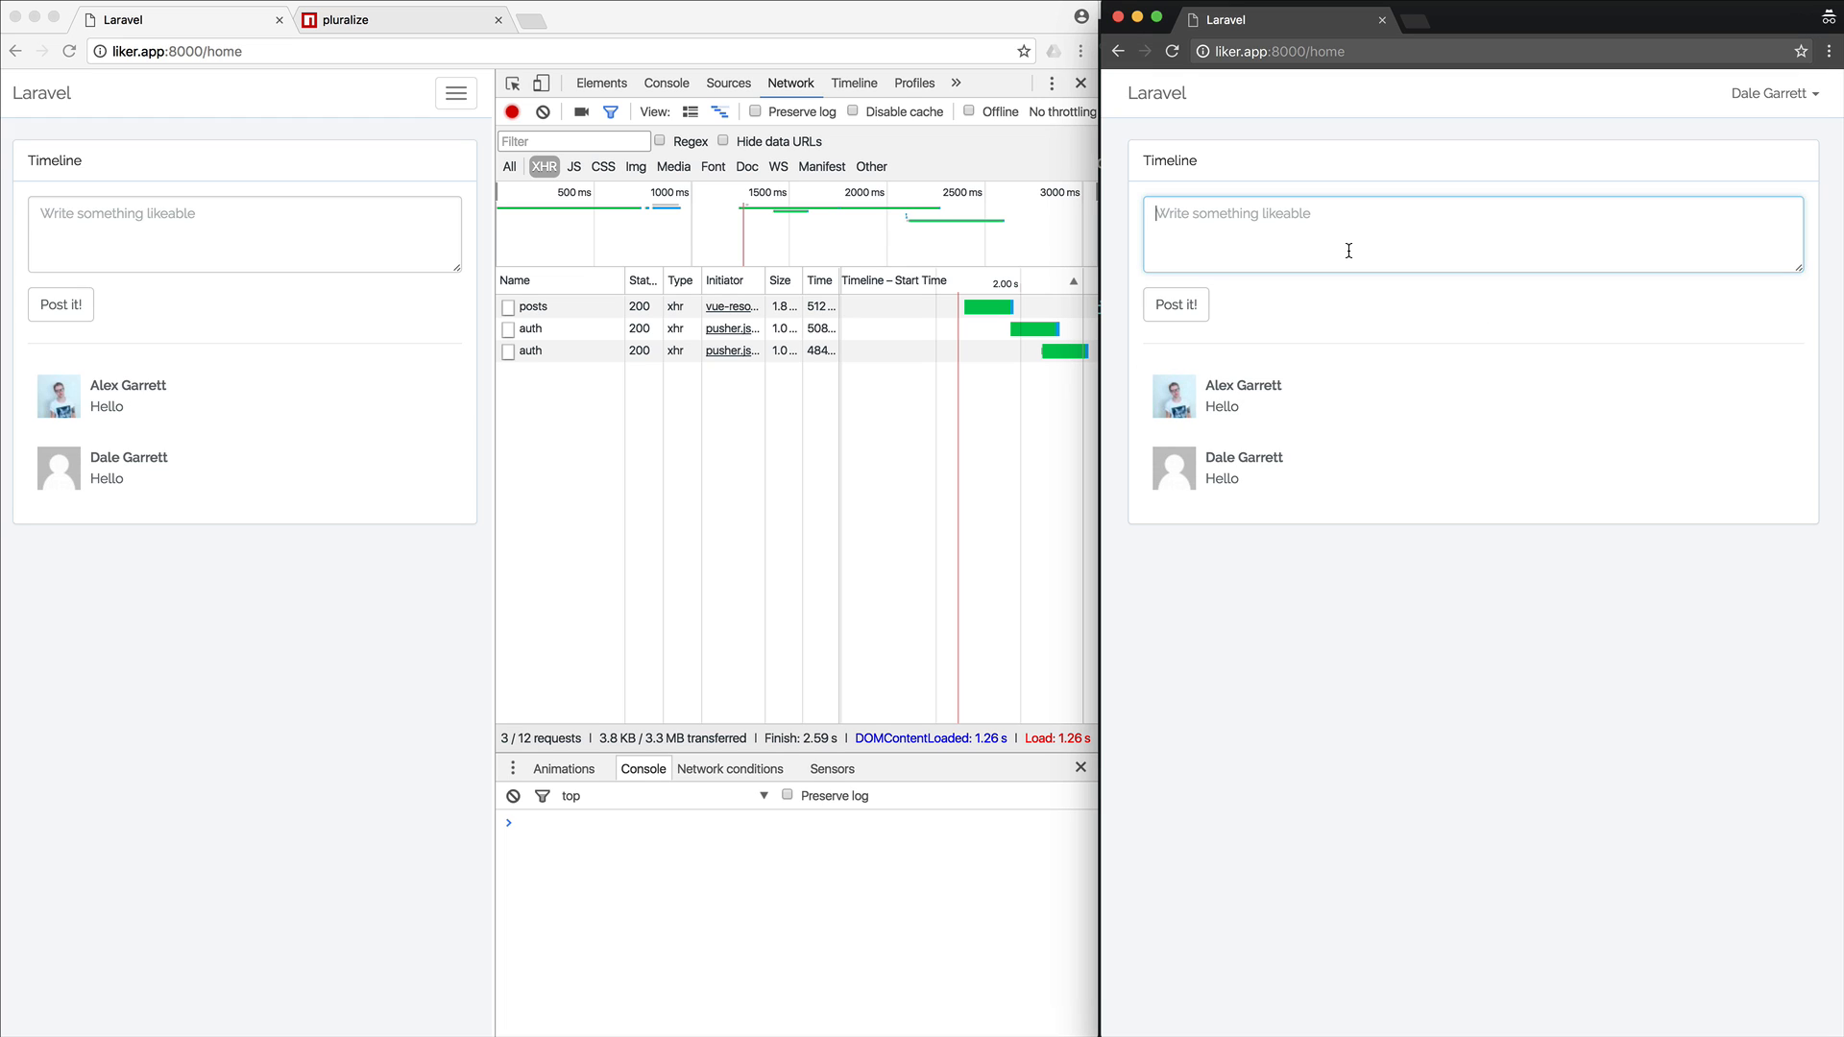
# Write 'Hello' in the post box and publish it to the timeline
pyautogui.write('Hello')
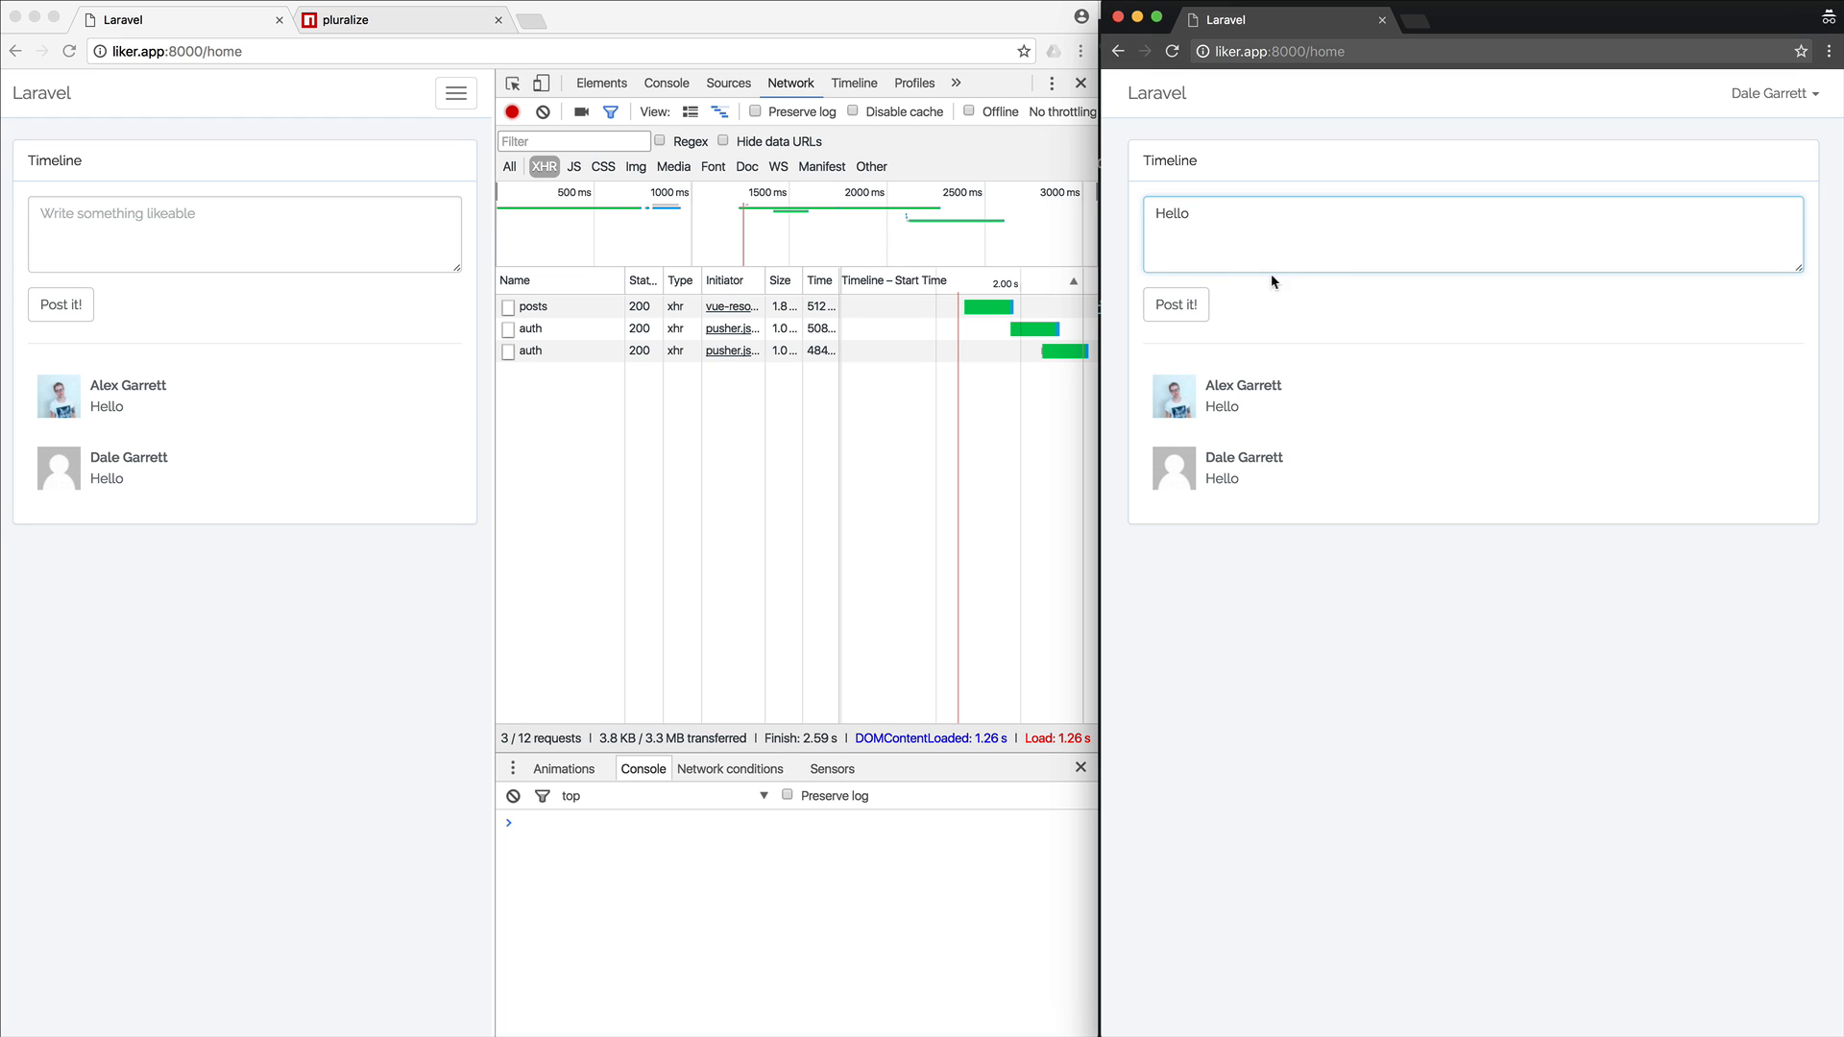
pyautogui.click(1176, 306)
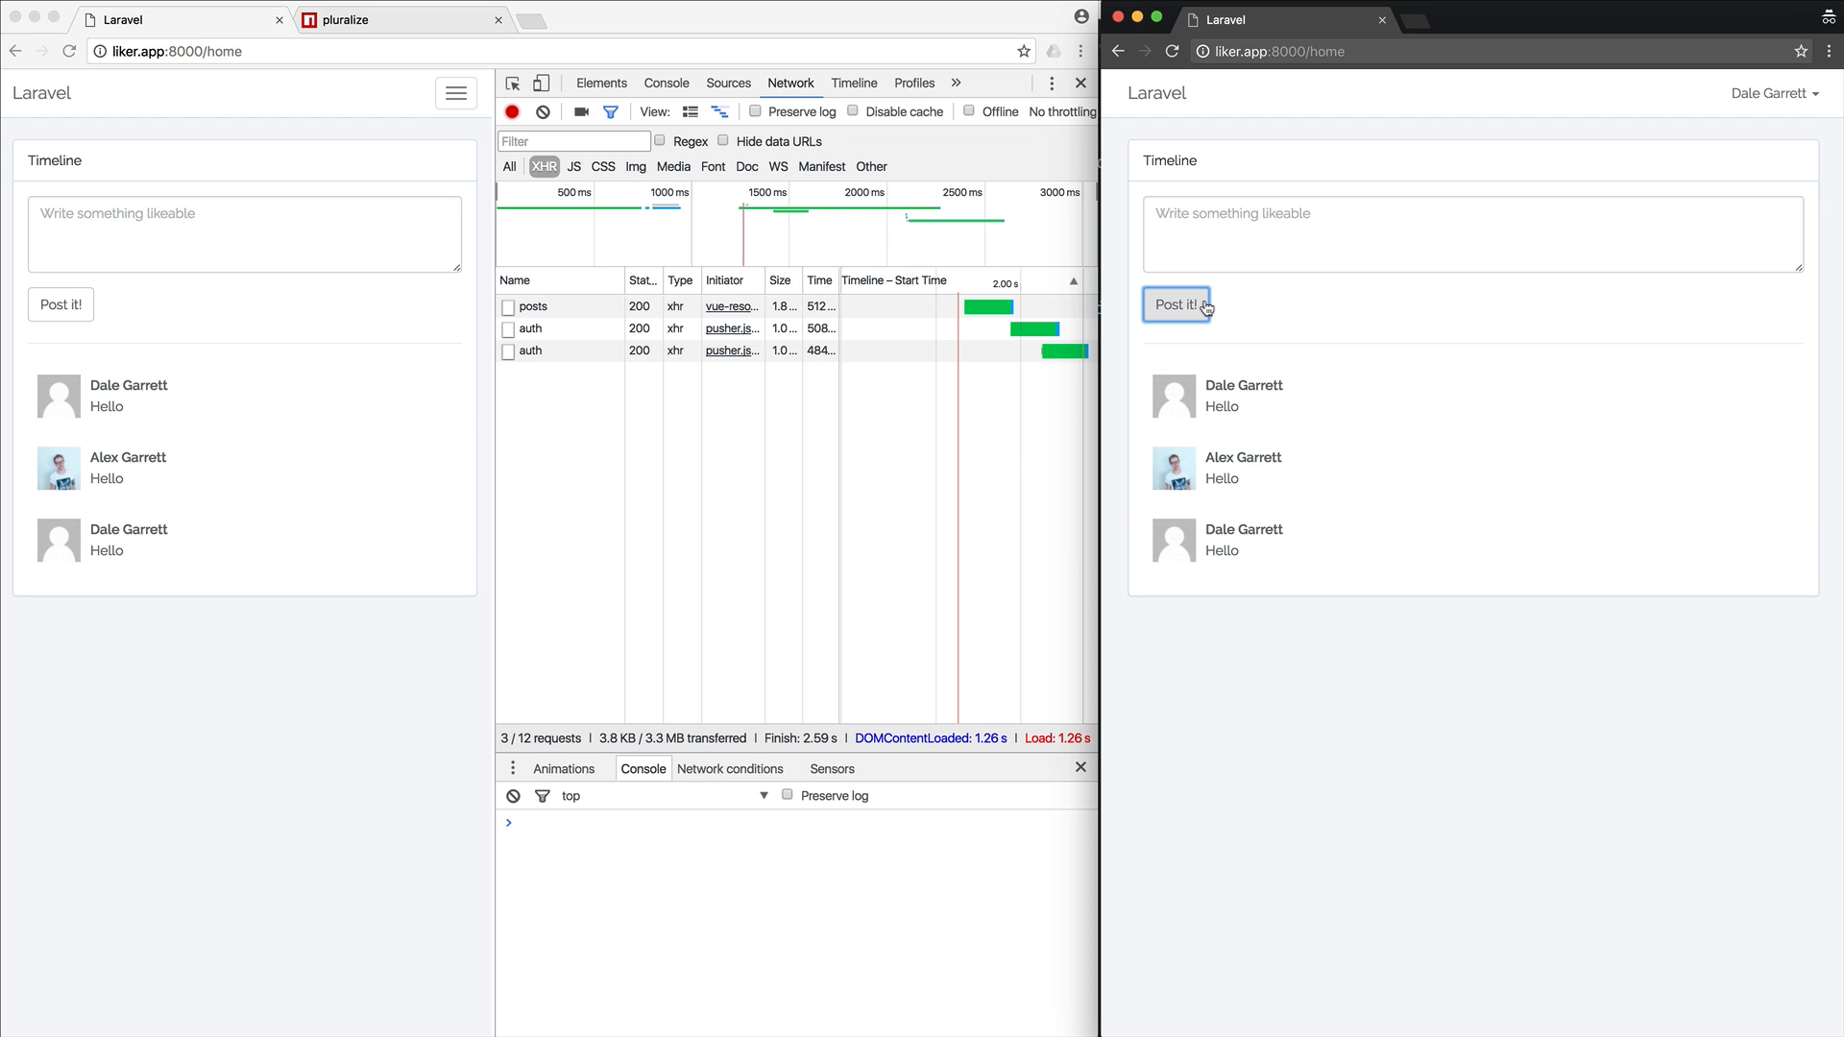
pyautogui.moveTo(444, 684)
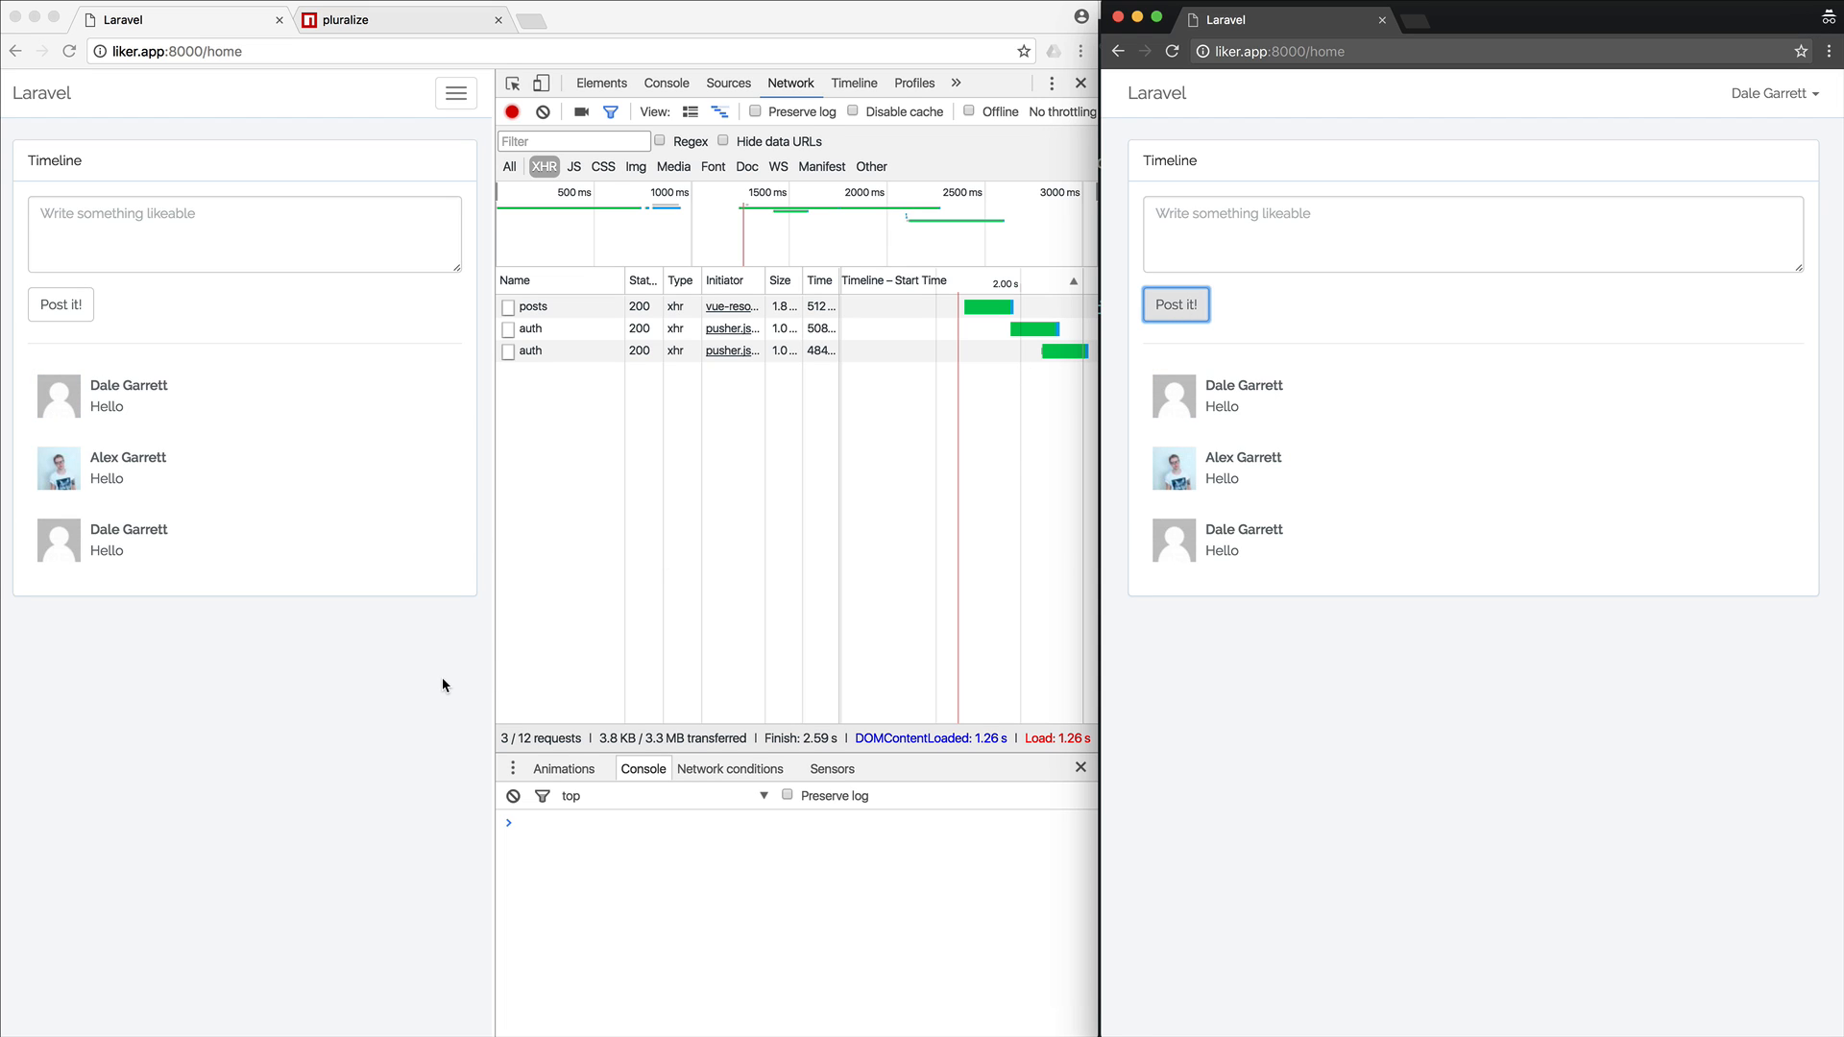
pyautogui.moveTo(387, 409)
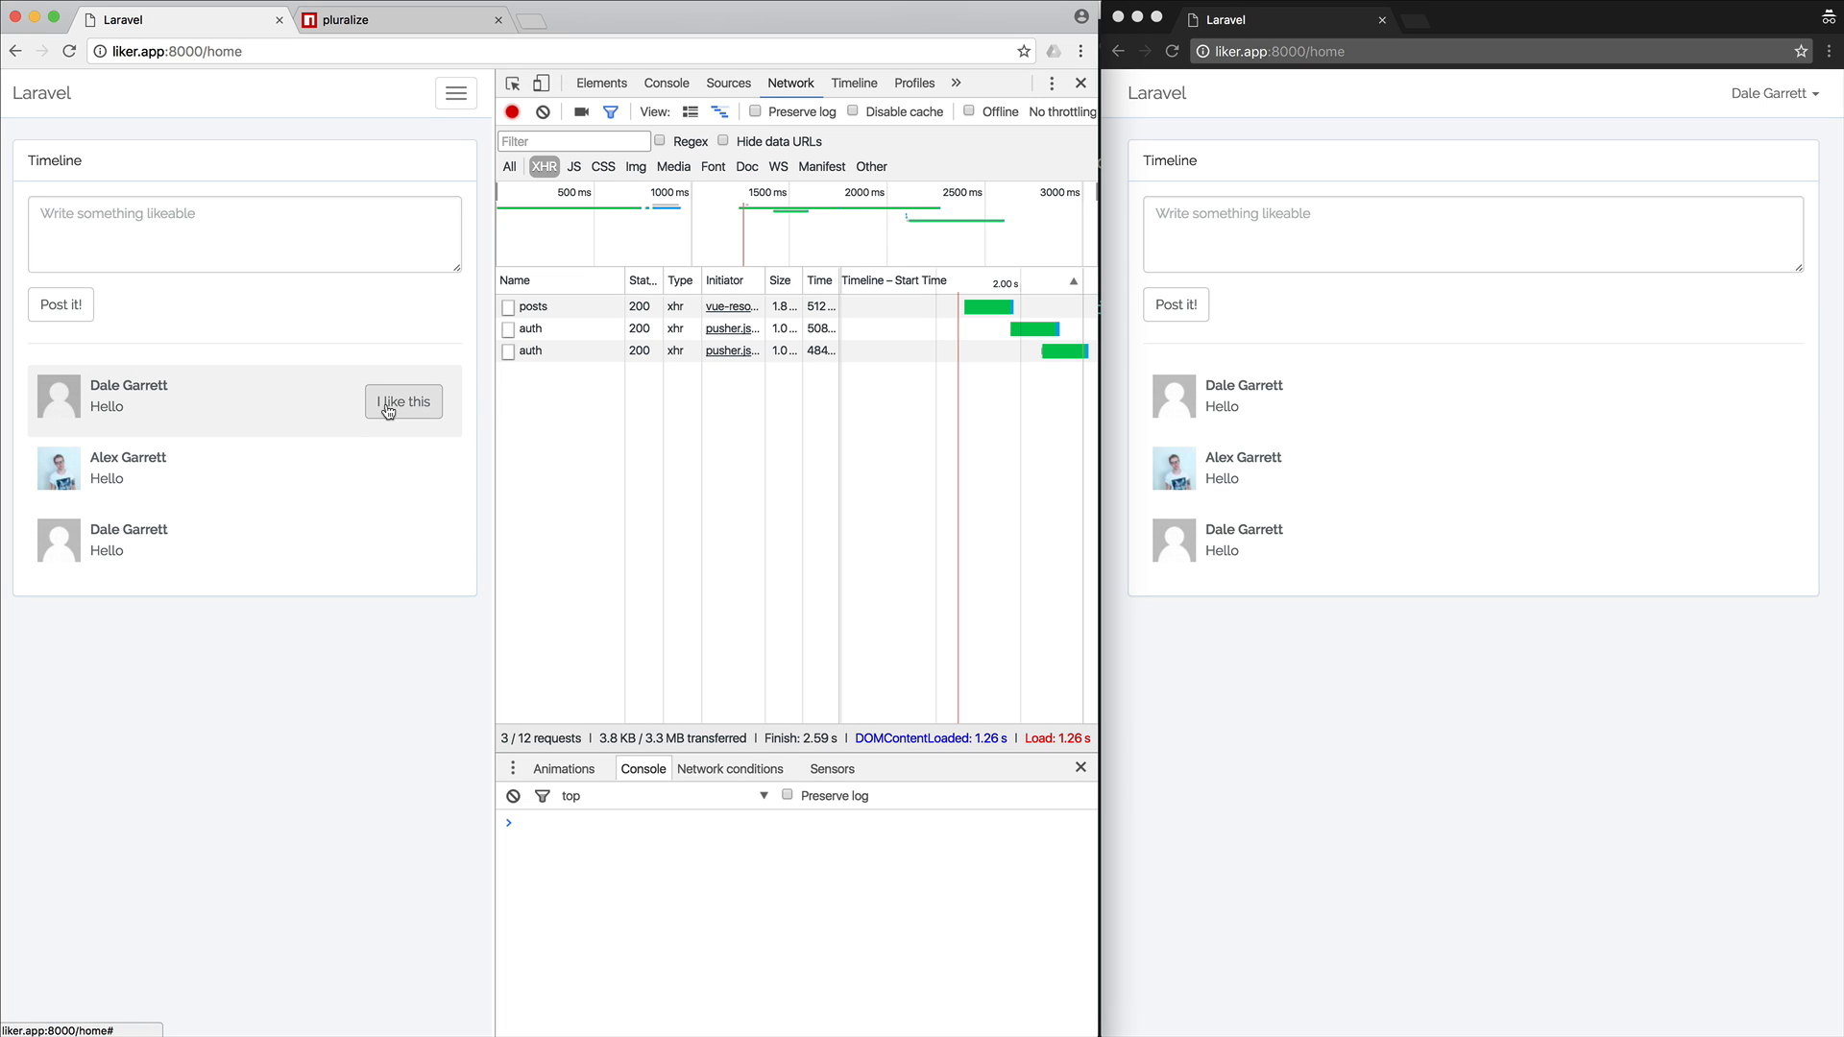
# Like the top Hello post, then inspect the like and posts requests, expanding the first post to see likeCount 0
pyautogui.click(401, 401)
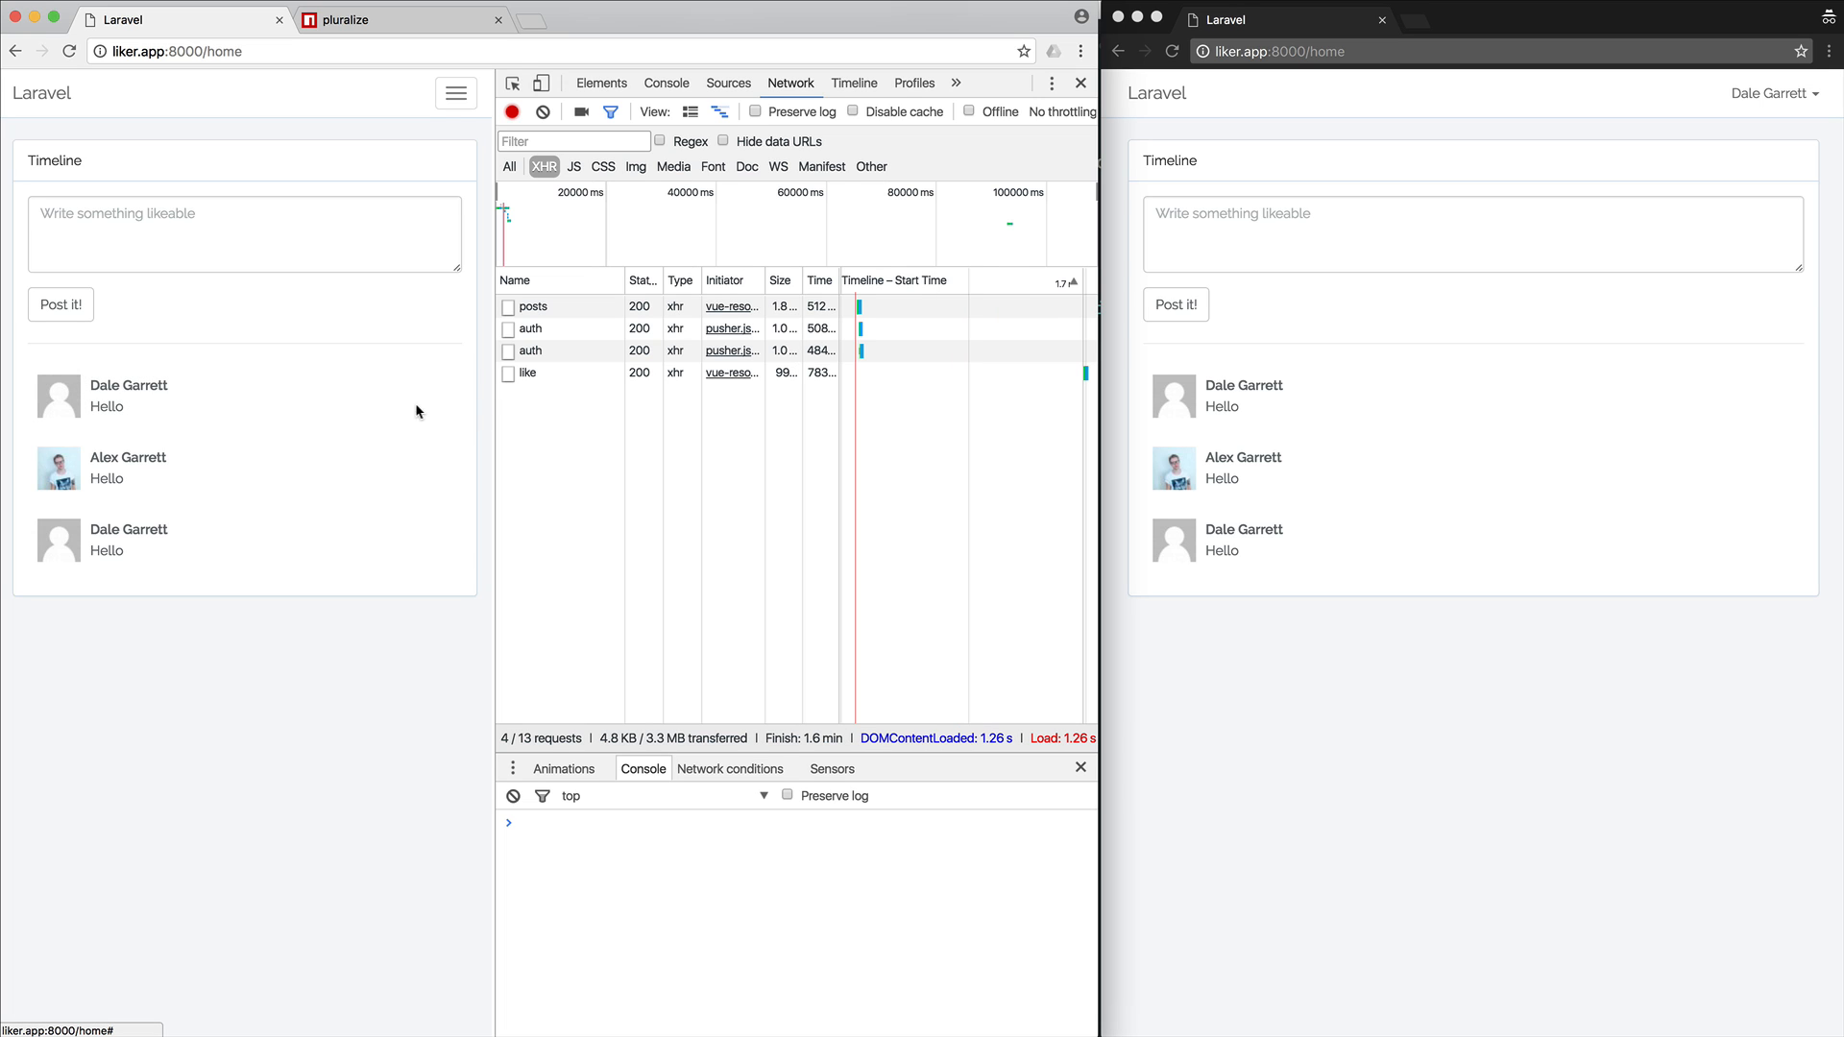
pyautogui.moveTo(526, 372)
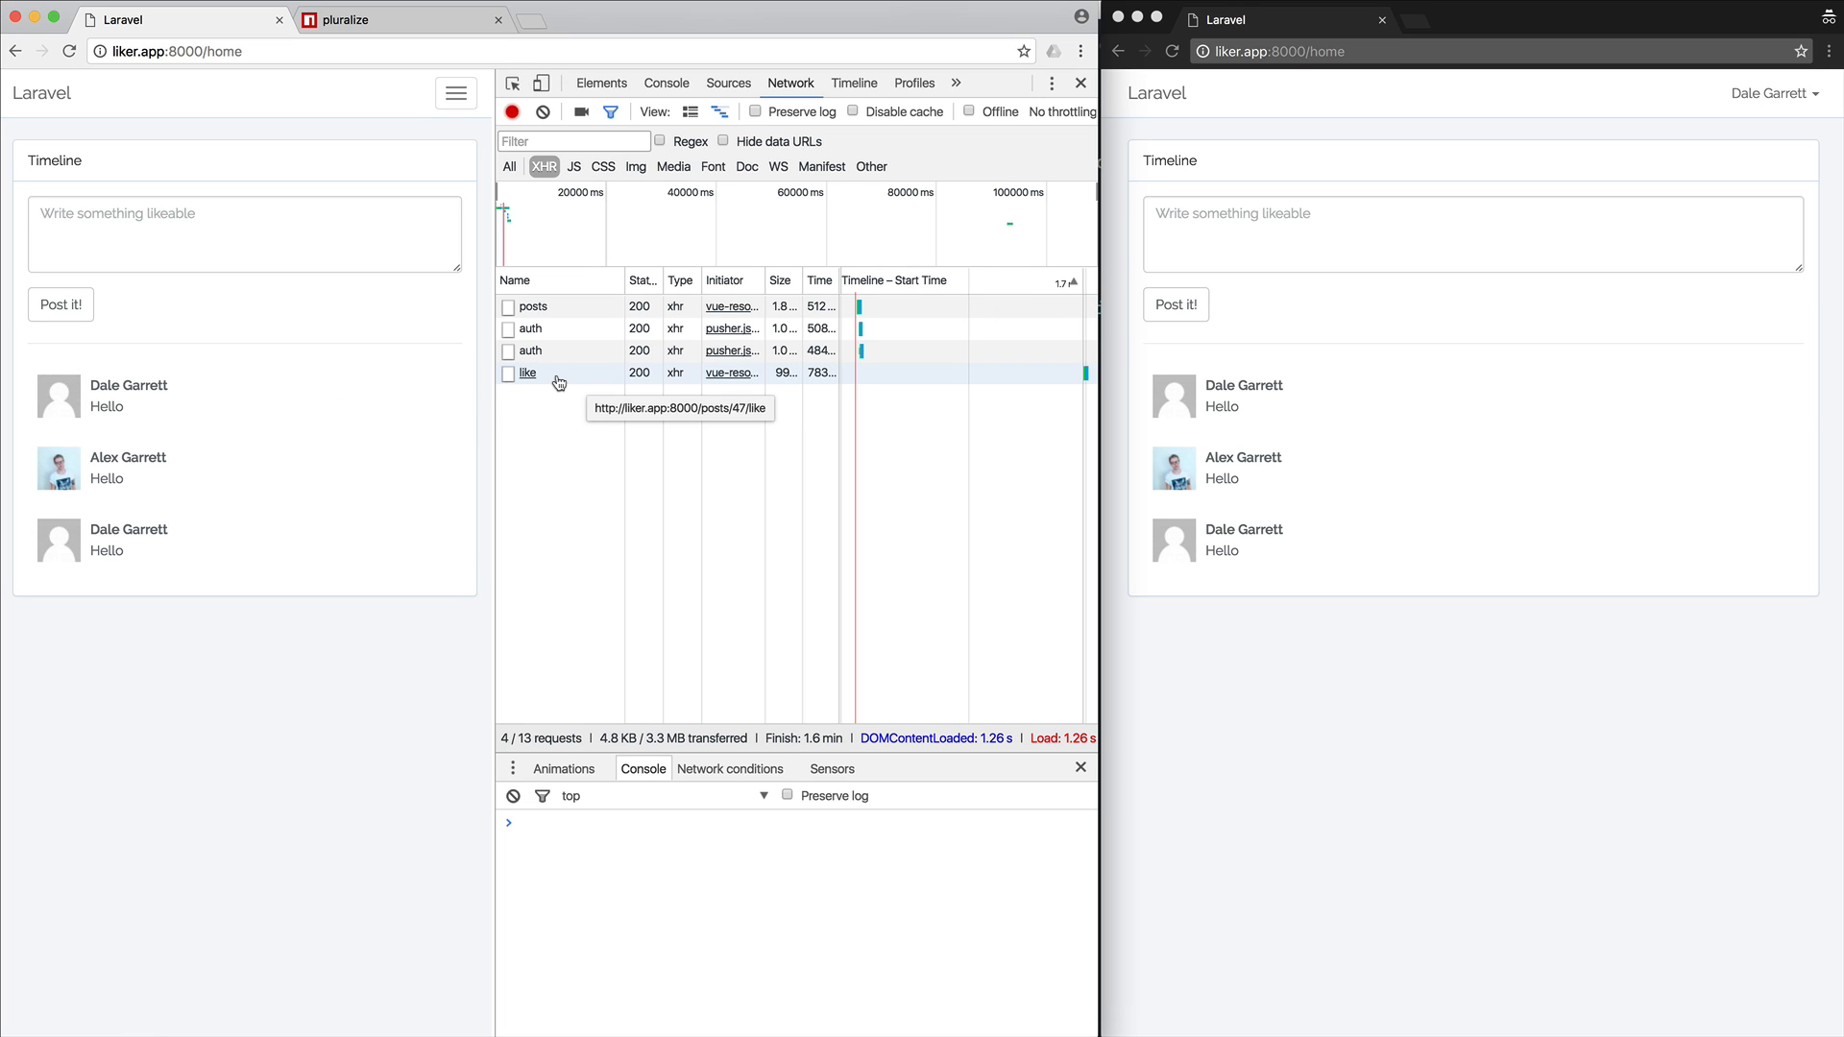
pyautogui.click(526, 373)
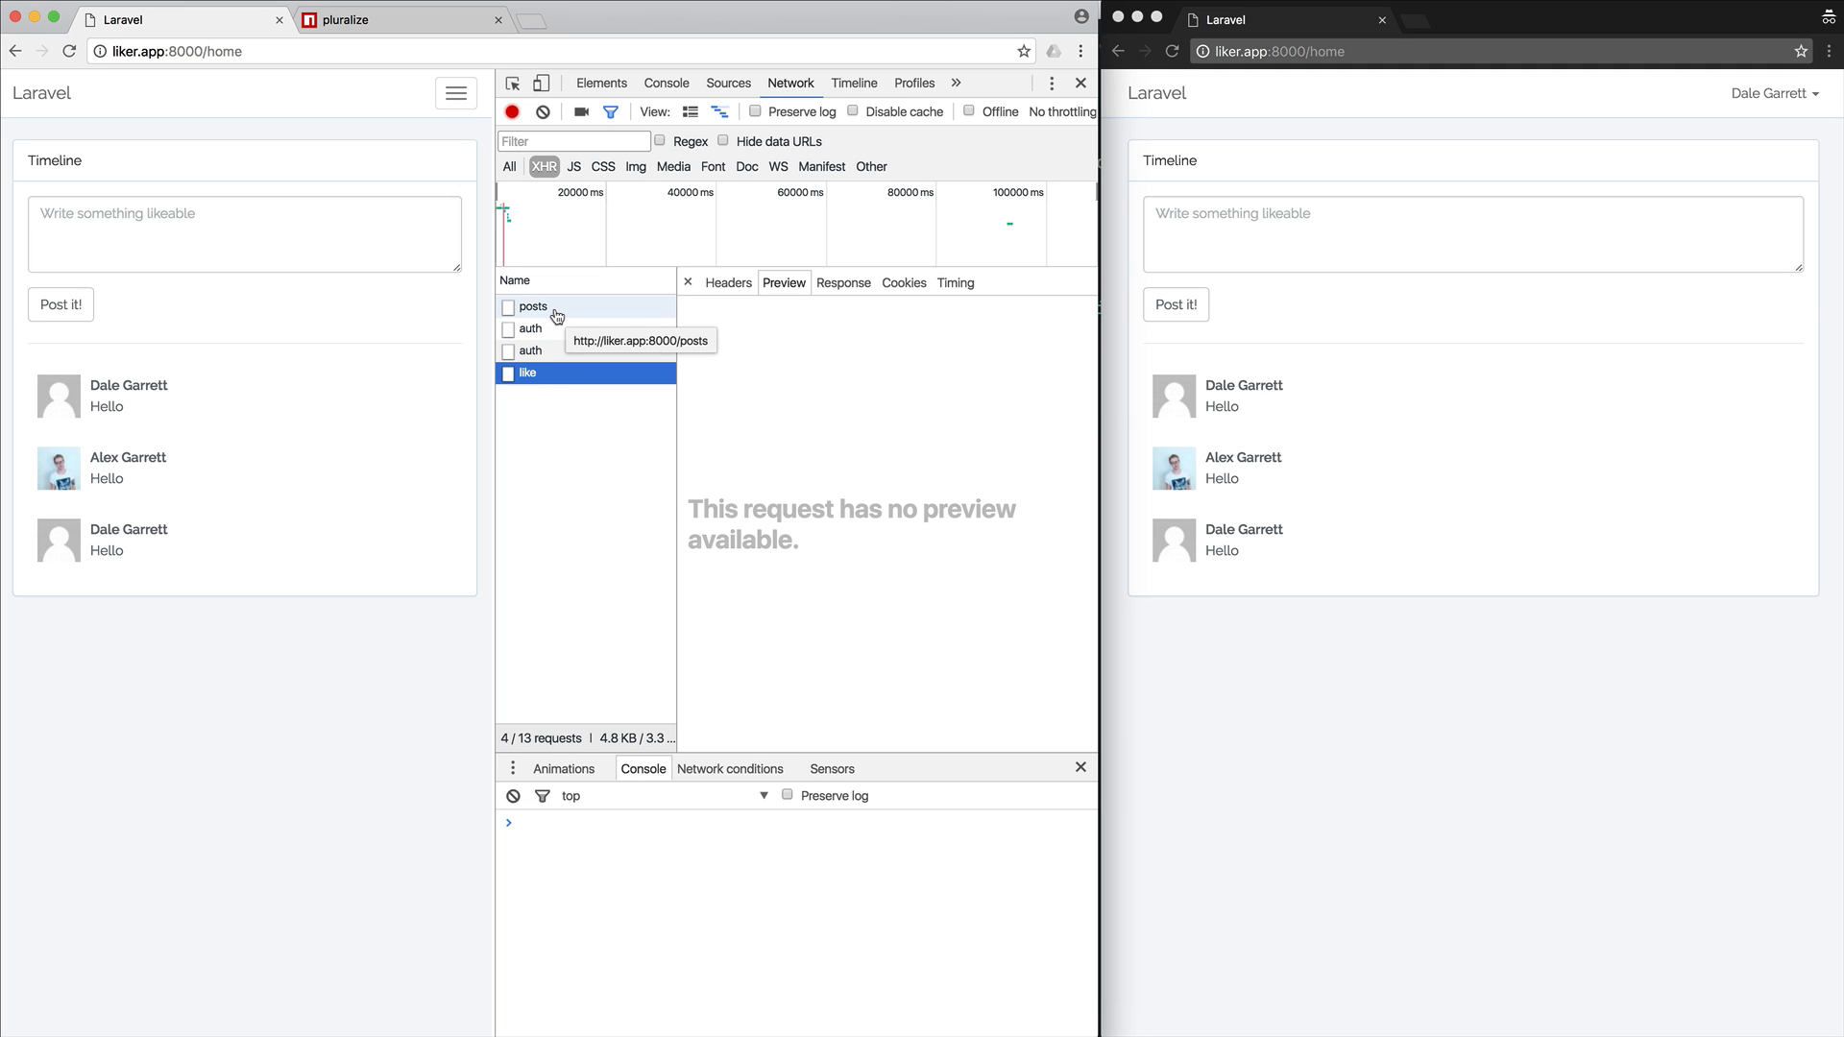
pyautogui.click(532, 307)
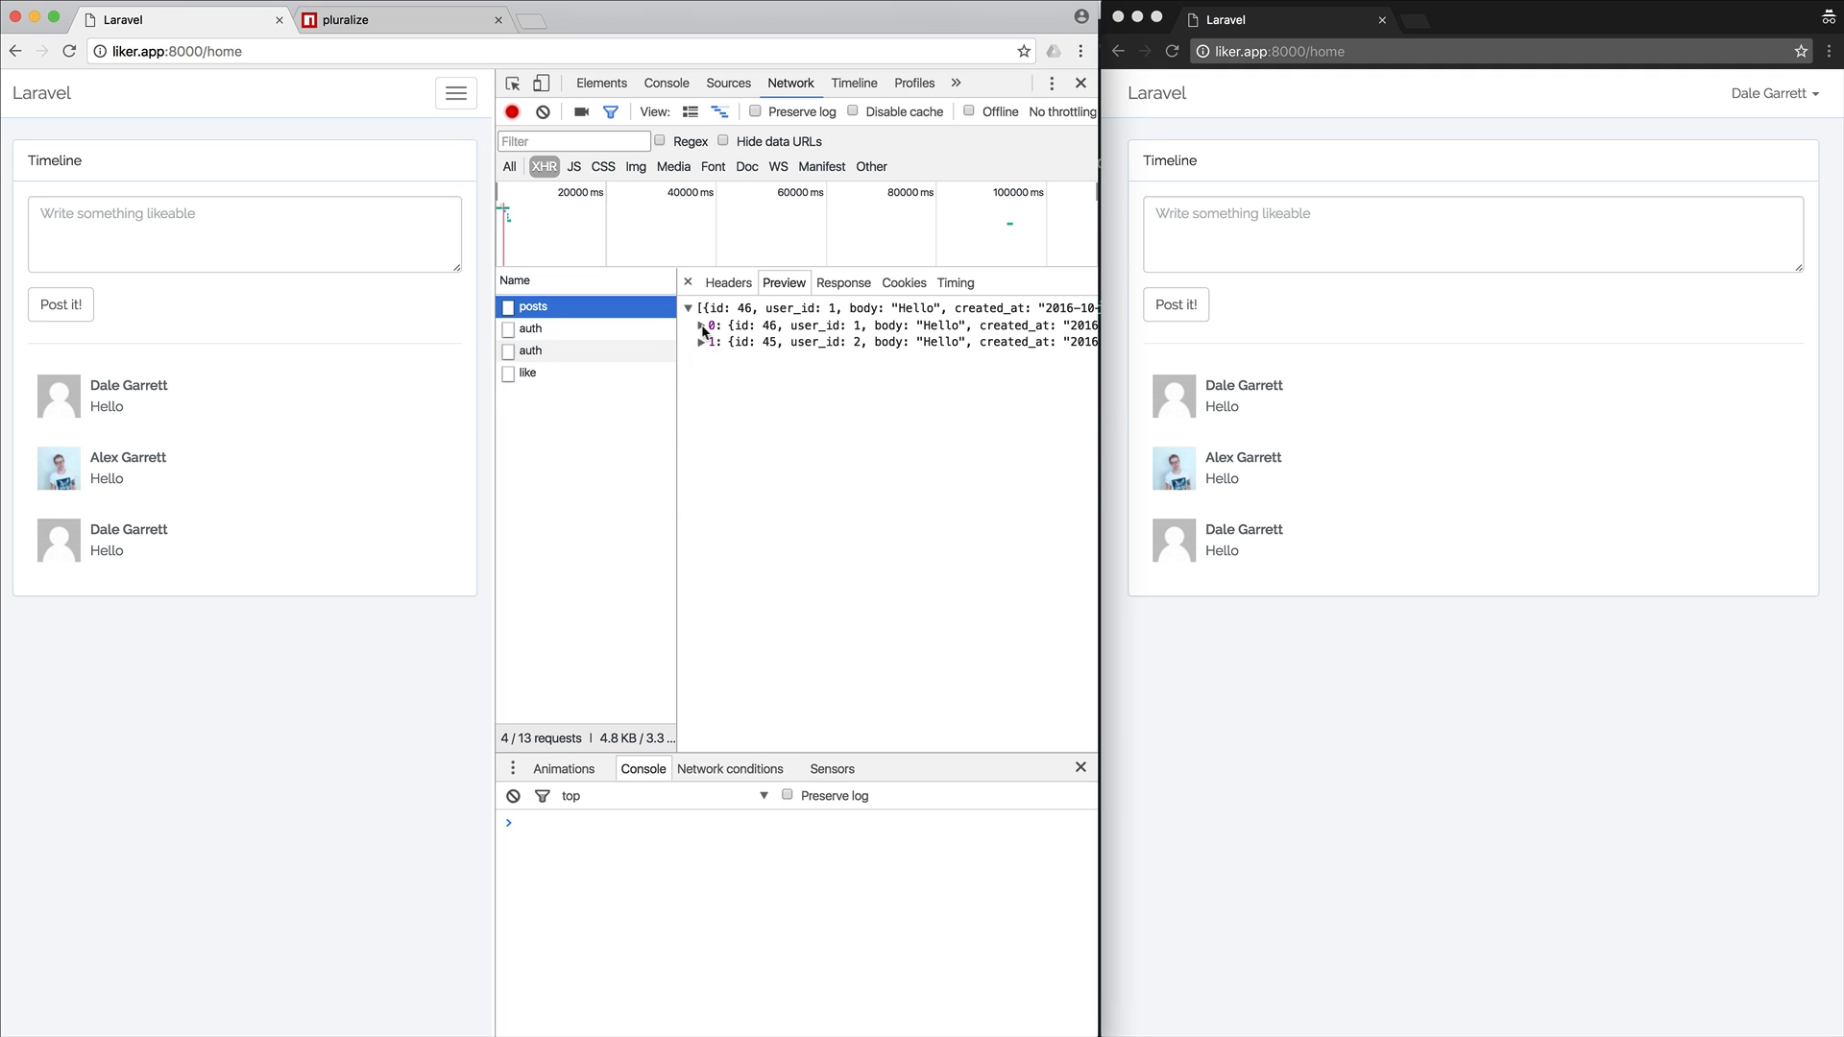
pyautogui.click(701, 327)
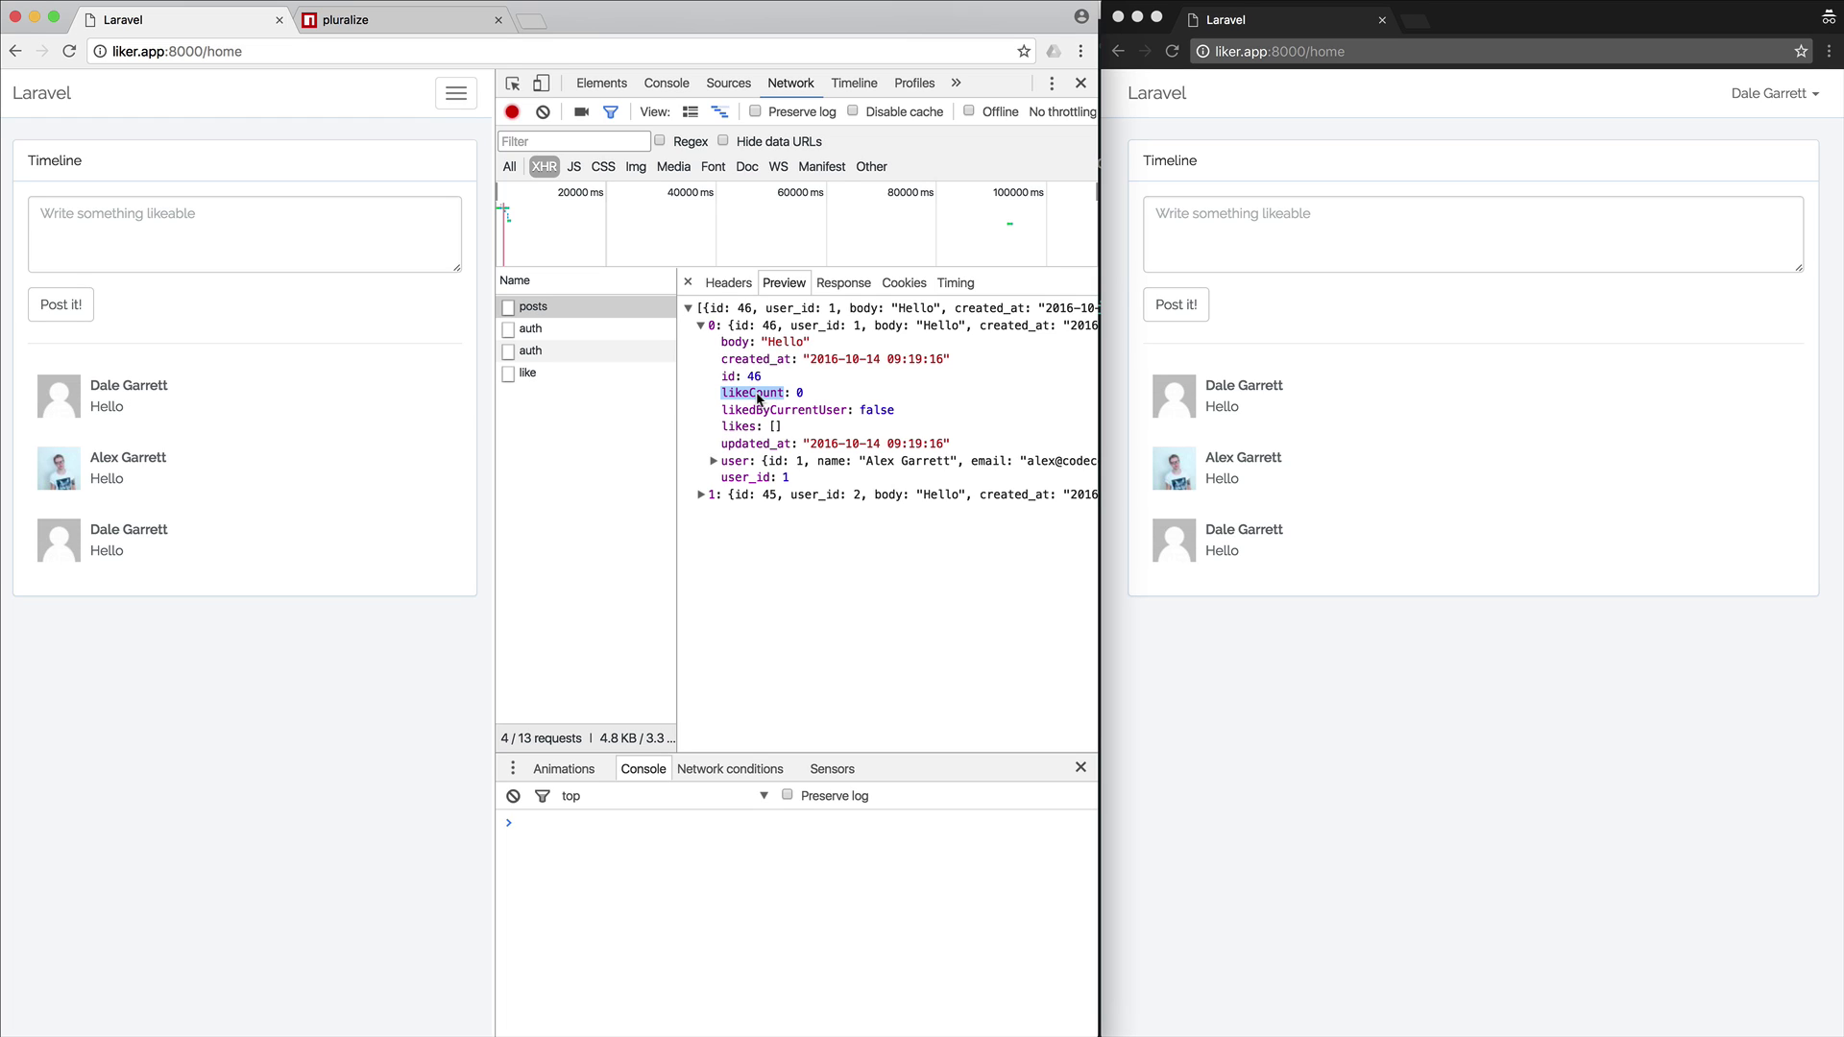
pyautogui.moveTo(371, 738)
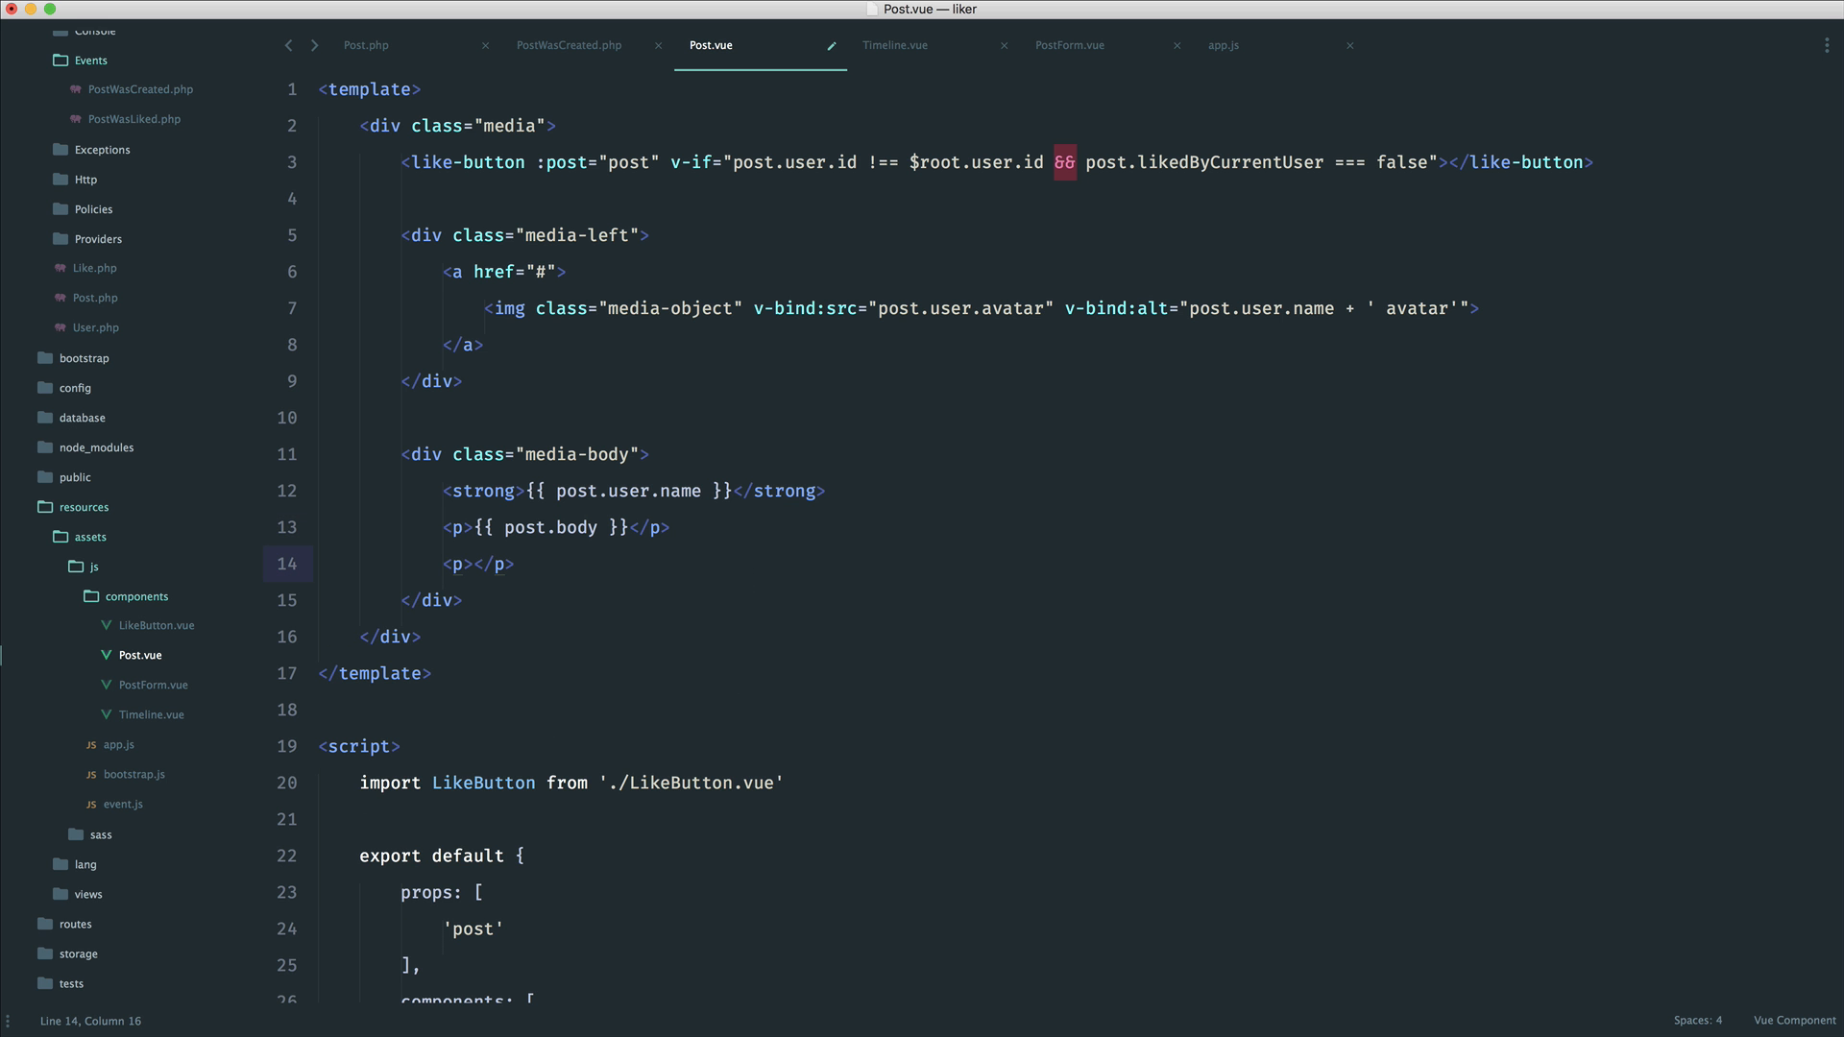
# Insert {{ post.likeCount }} inside the empty <p> of Post.vue, glancing at Timeline.vue and back
pyautogui.write('{{ | }}')
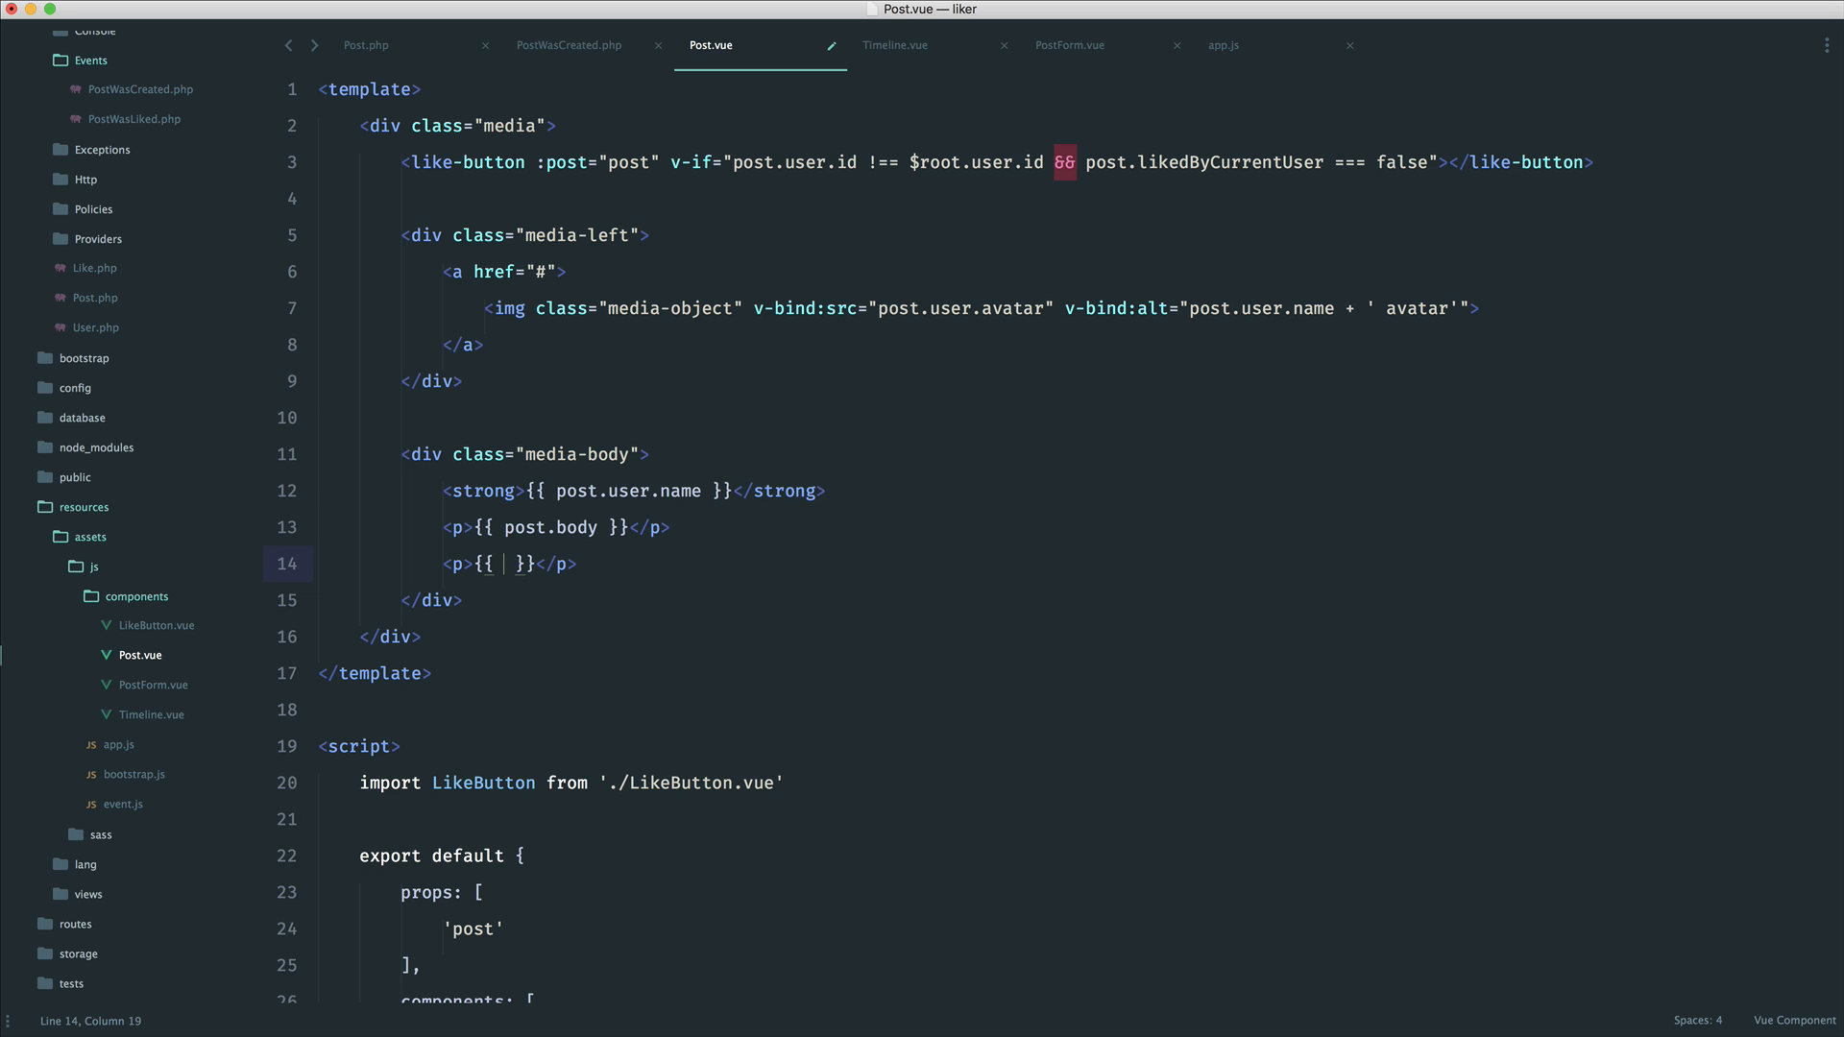
pyautogui.write('post.likeC')
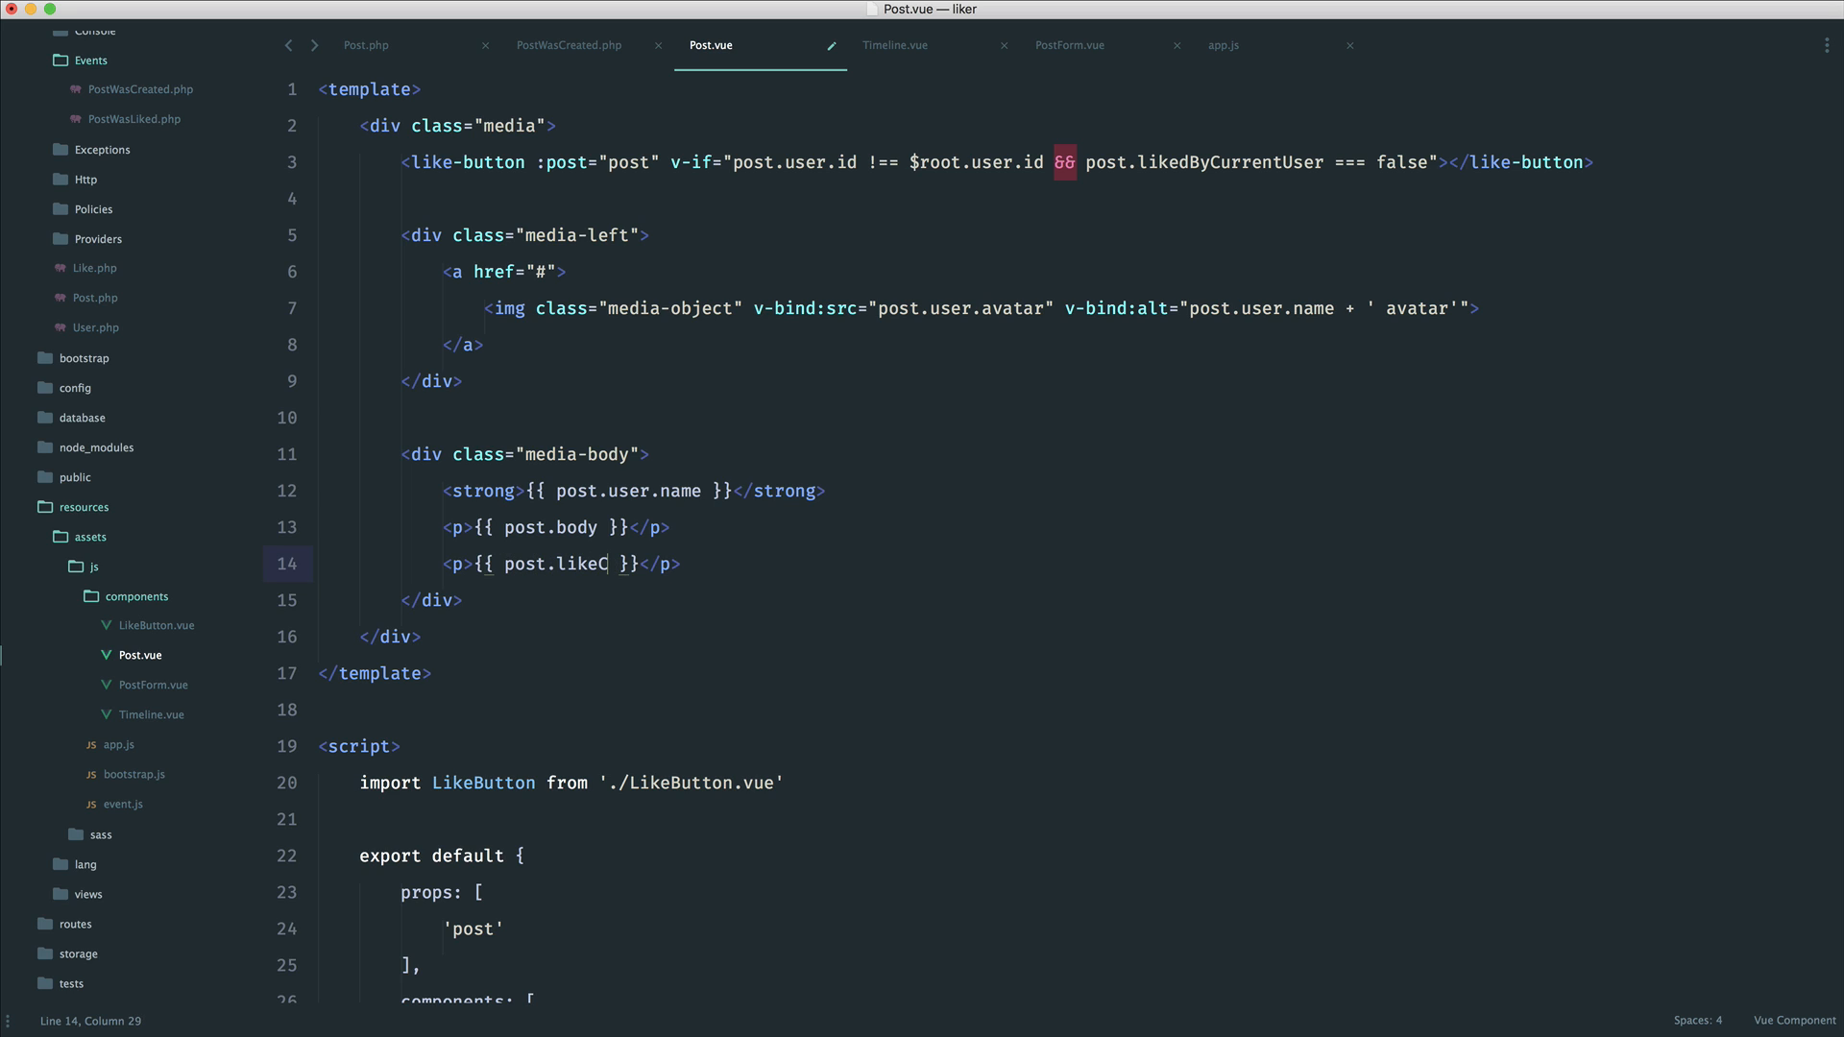
pyautogui.write('ount')
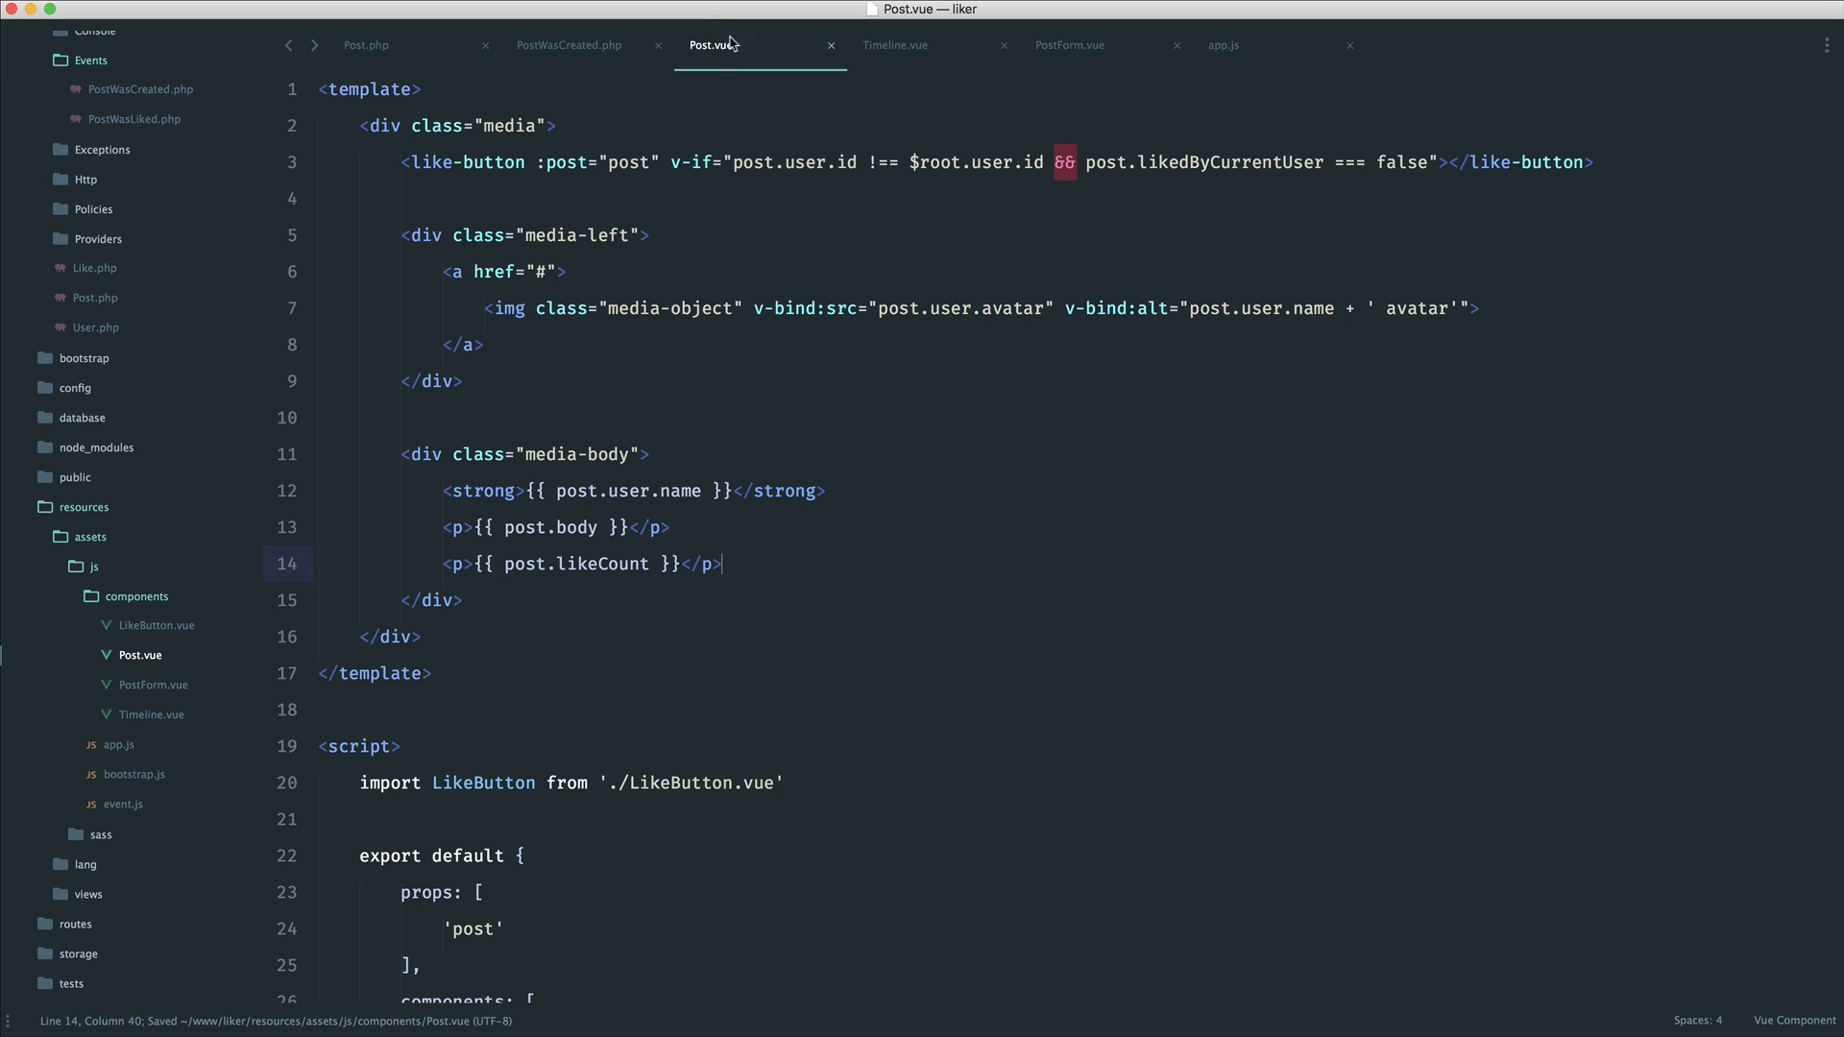
pyautogui.click(897, 44)
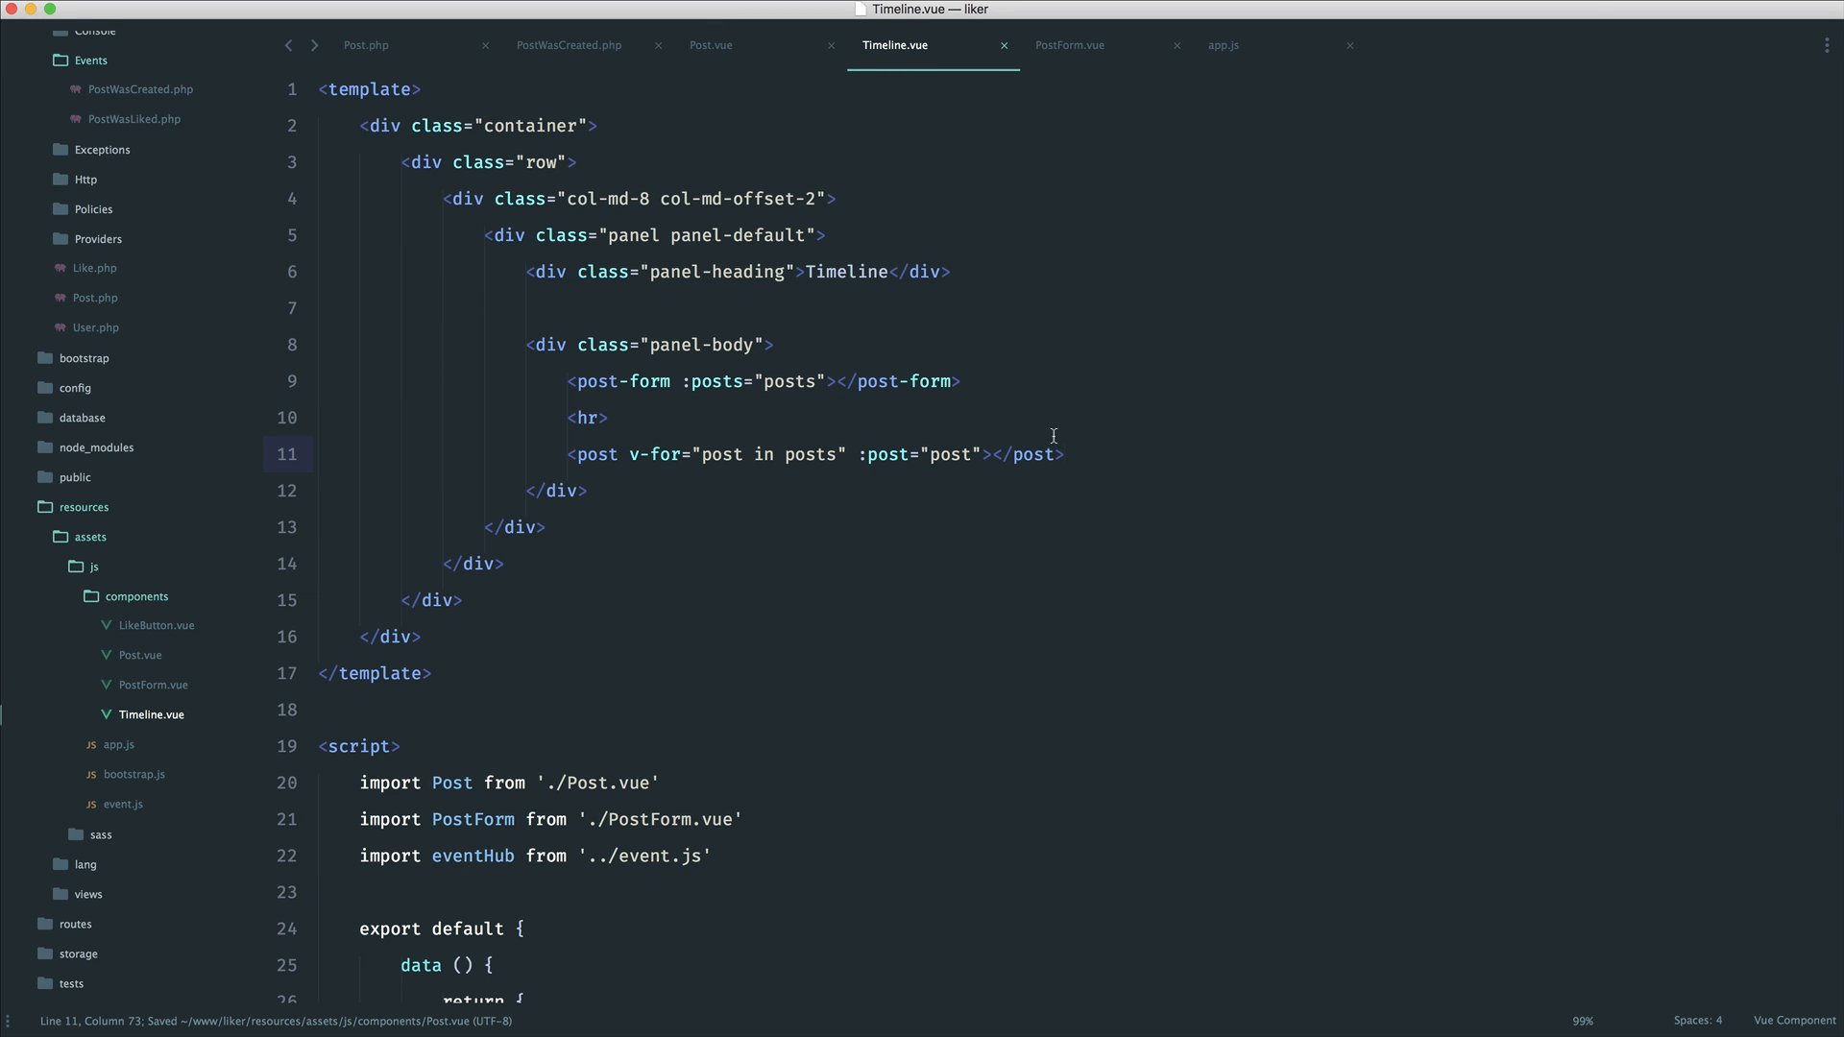
pyautogui.moveTo(1113, 454)
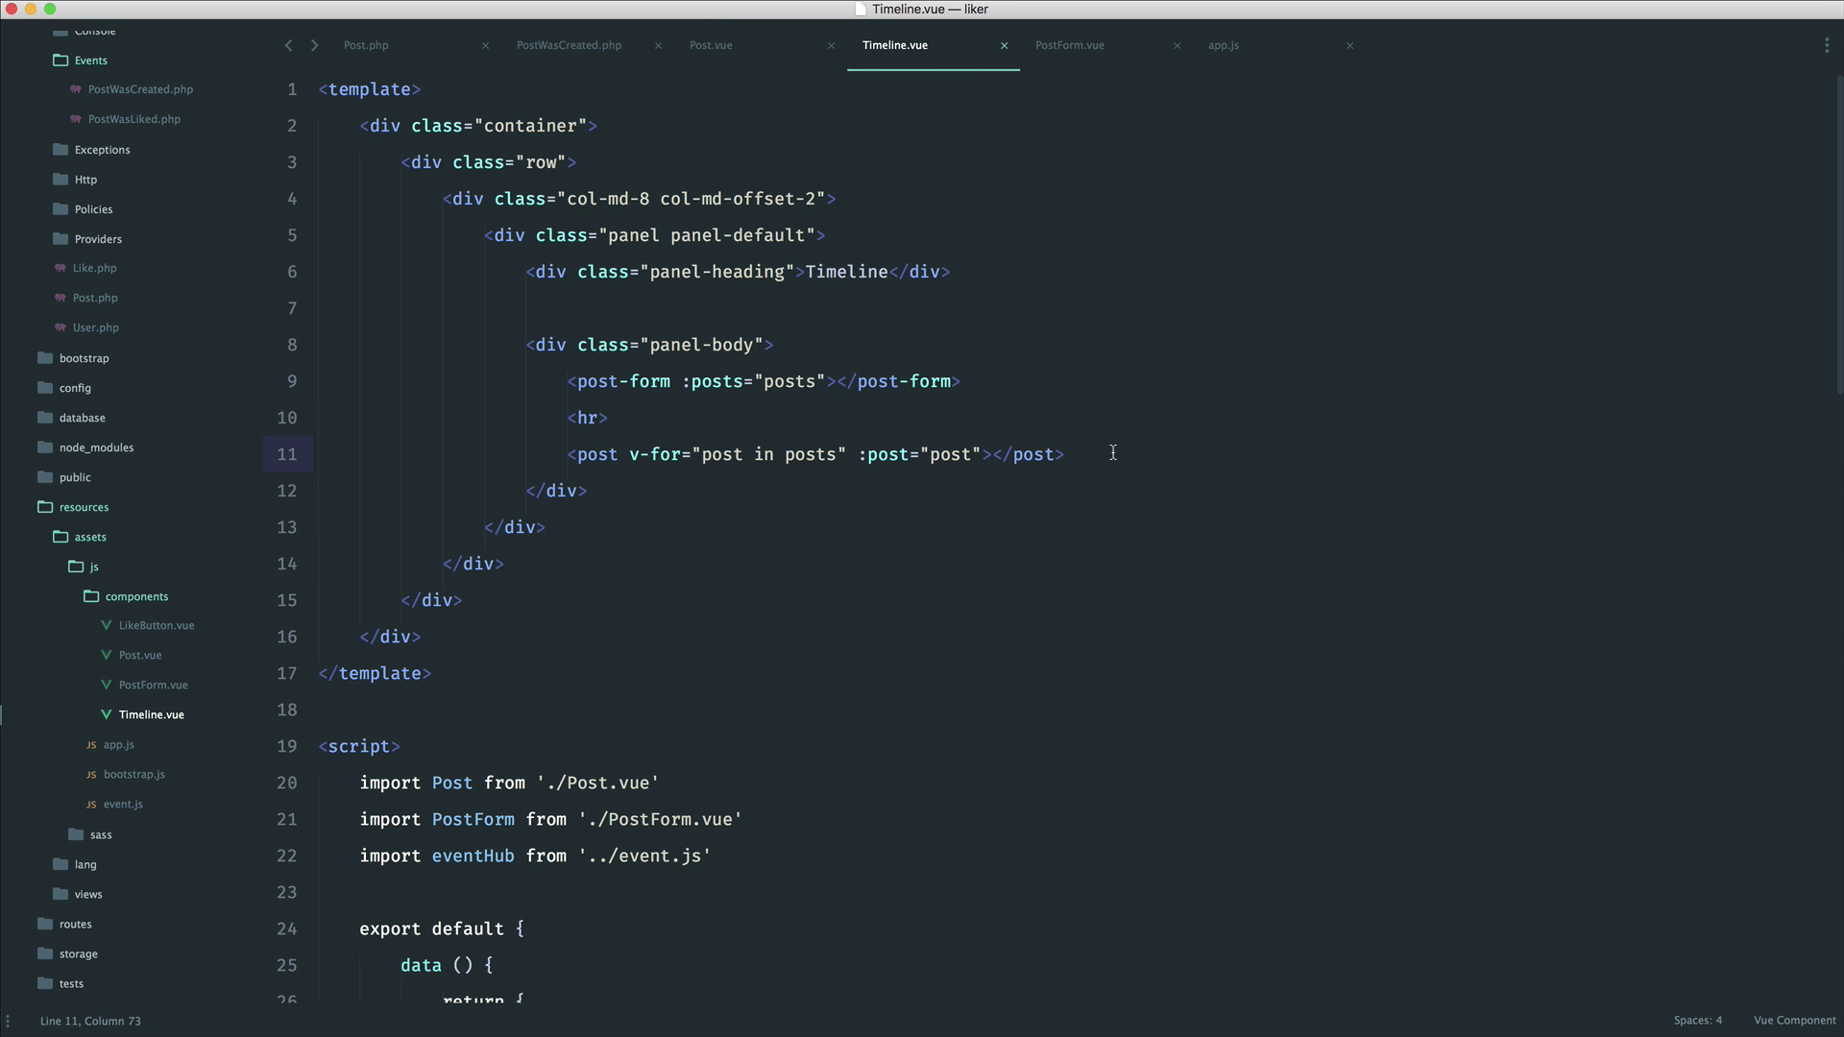
pyautogui.click(711, 44)
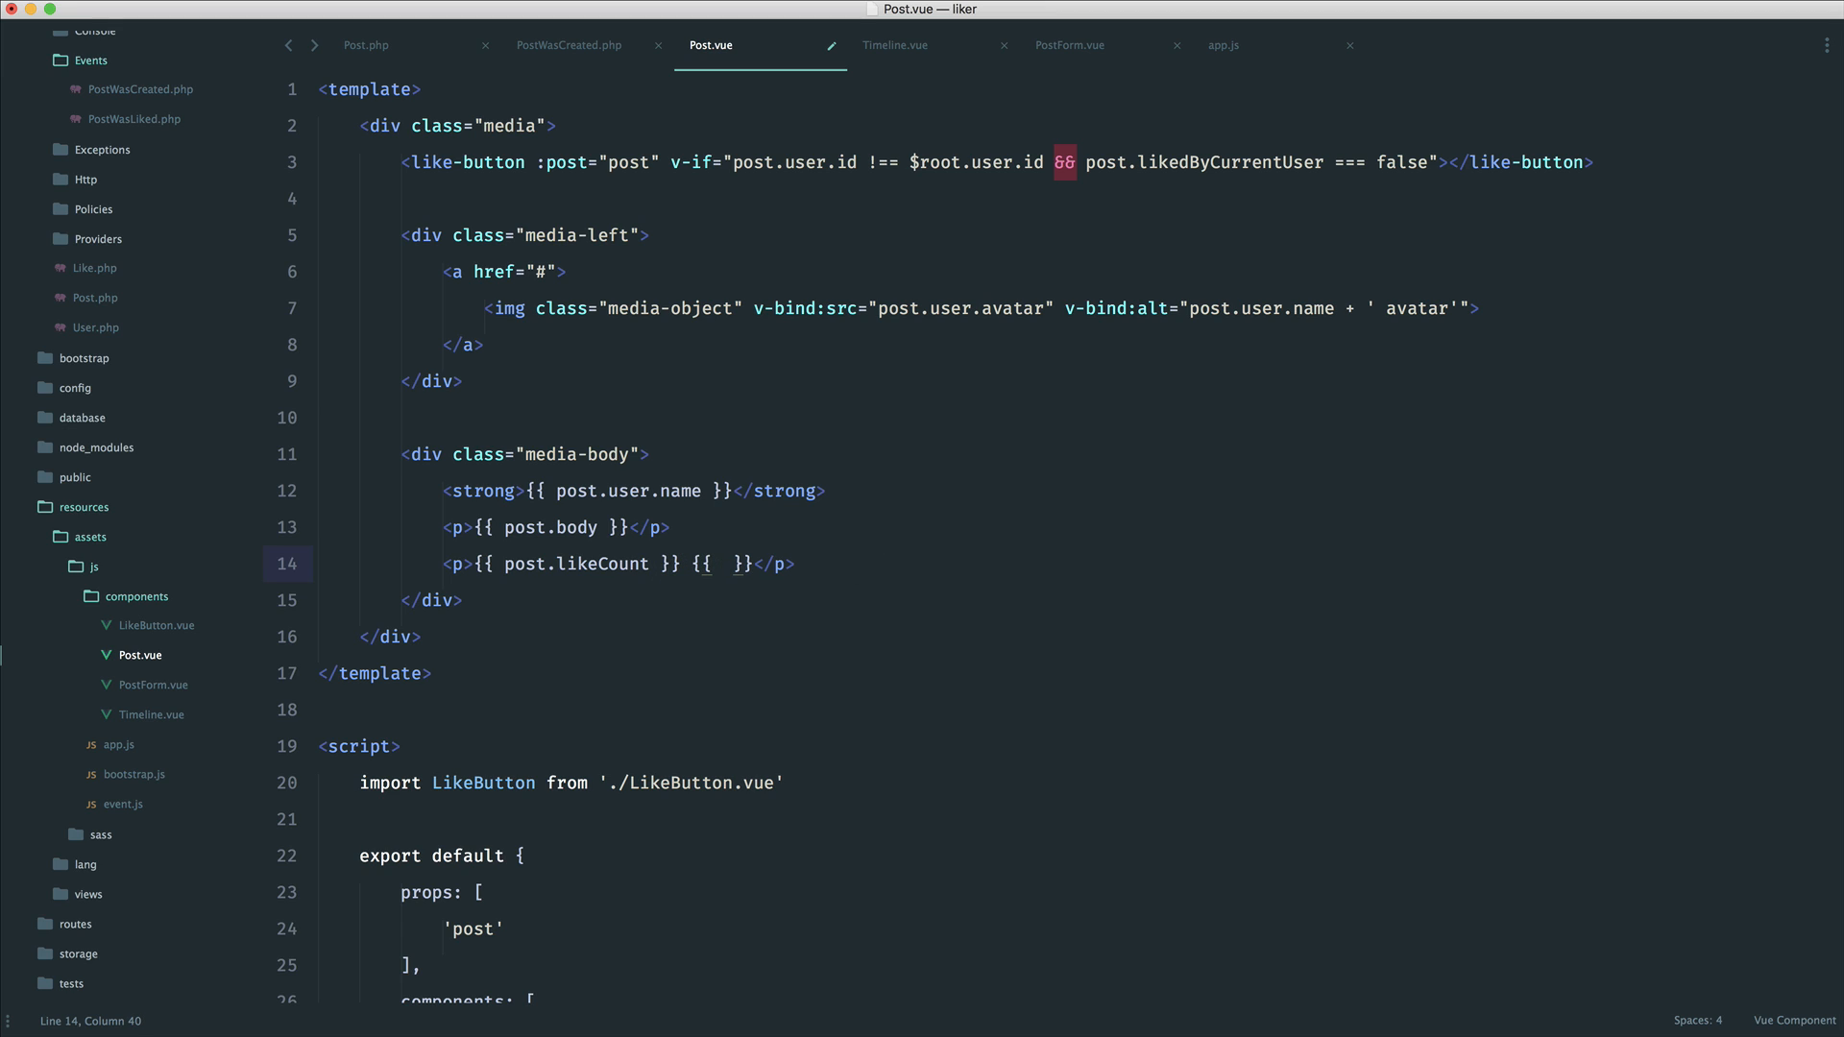
# Add {{ post.likeCount | pluralize 'like' }} after the count and select that expression
pyautogui.write('post.')
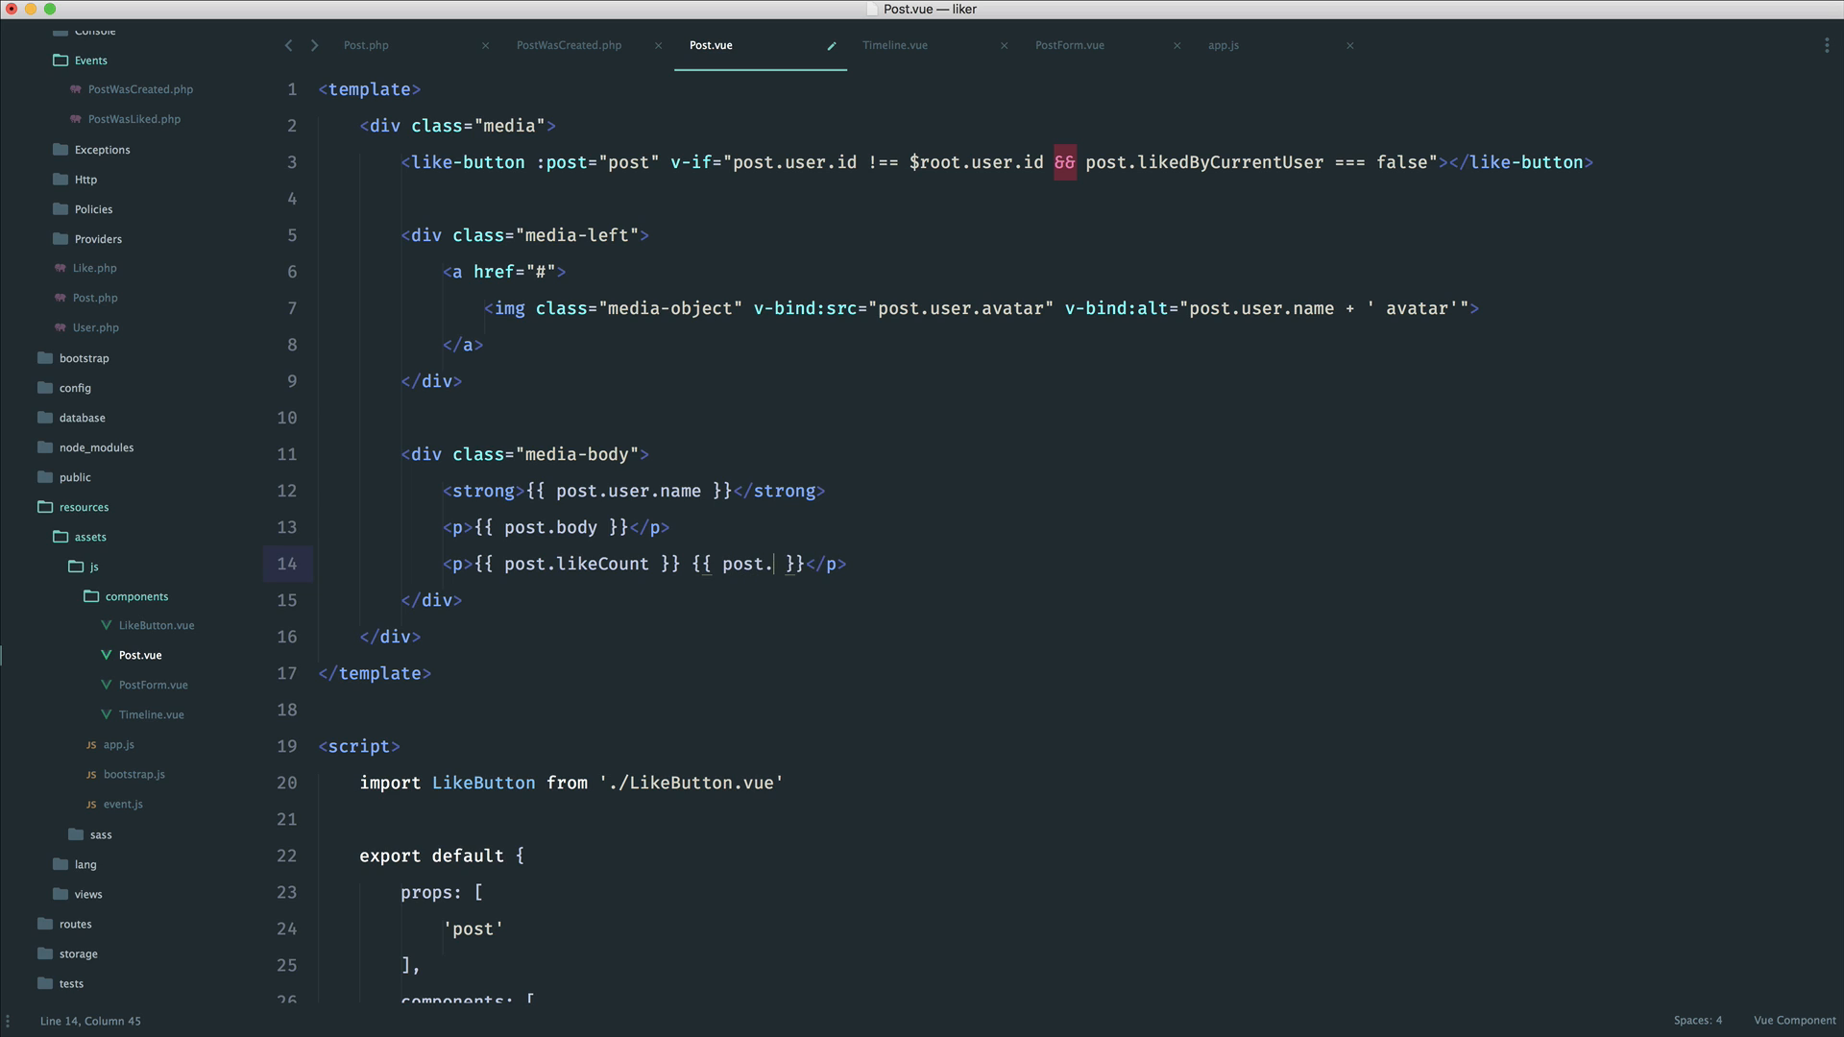
pyautogui.write('likeCount ||')
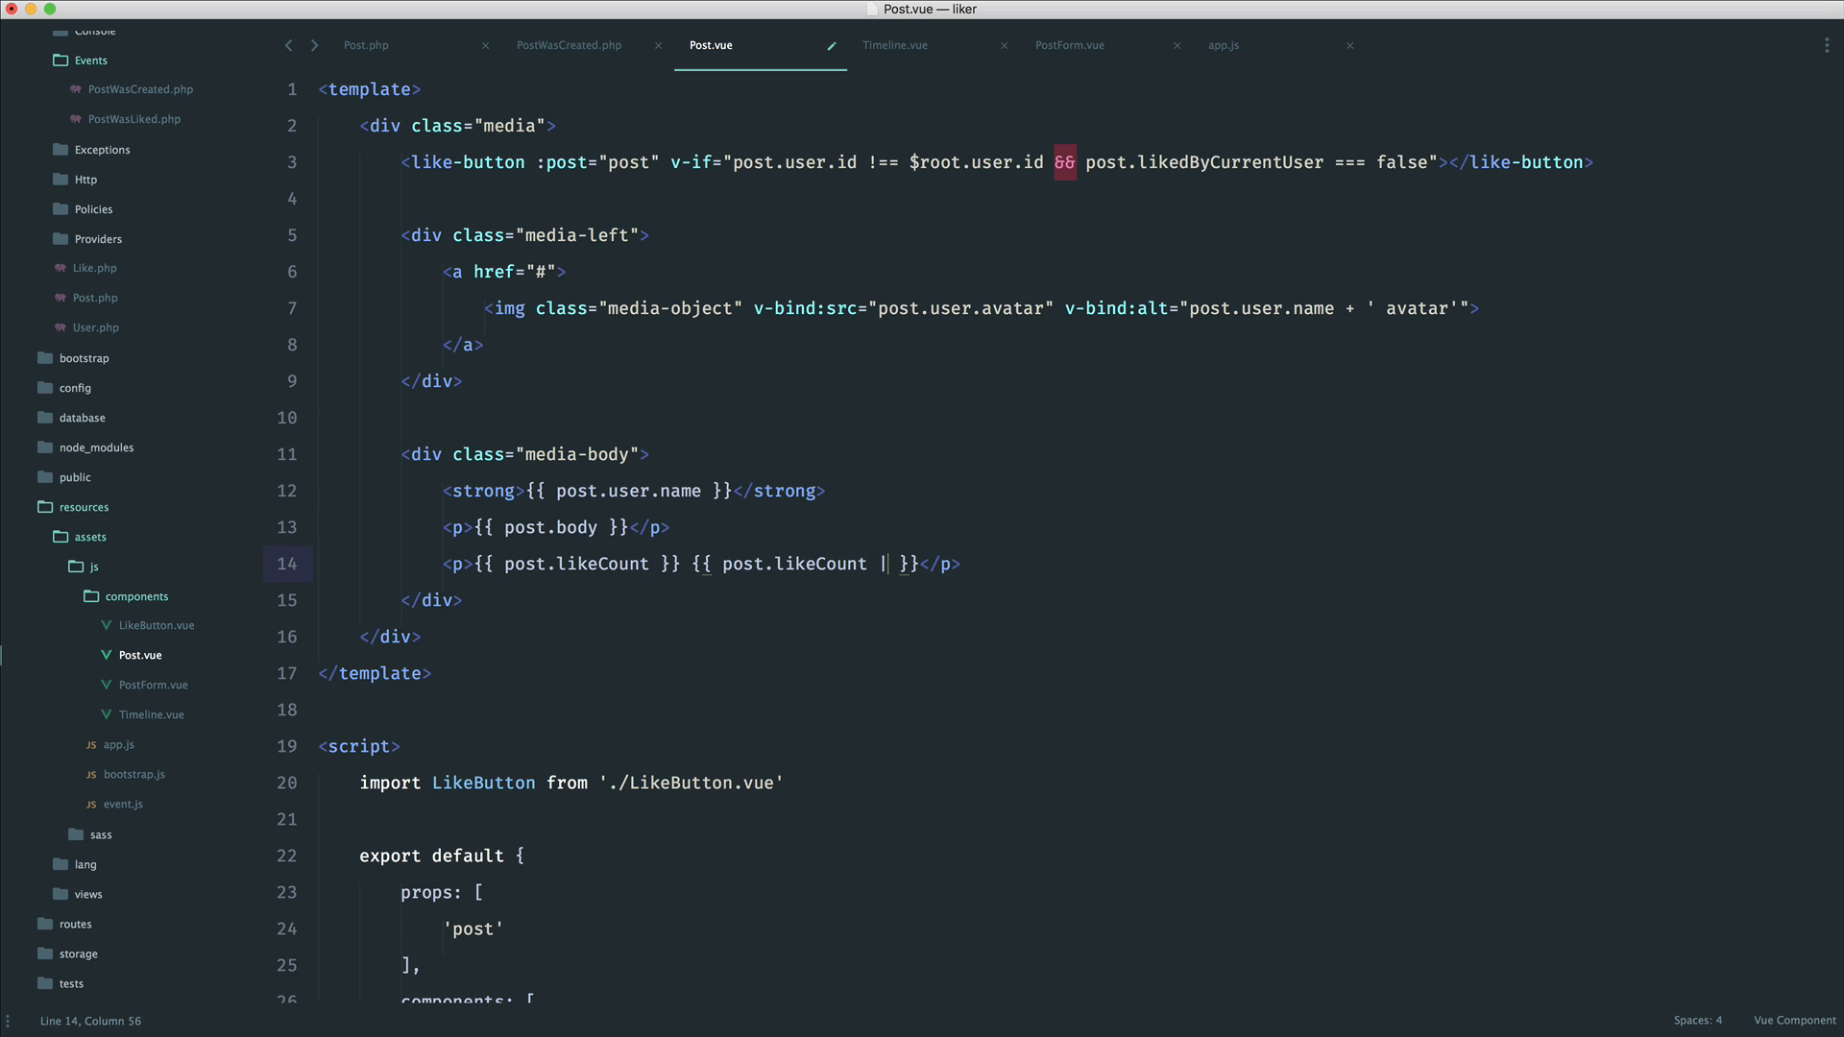
pyautogui.write("pluralize 'po")
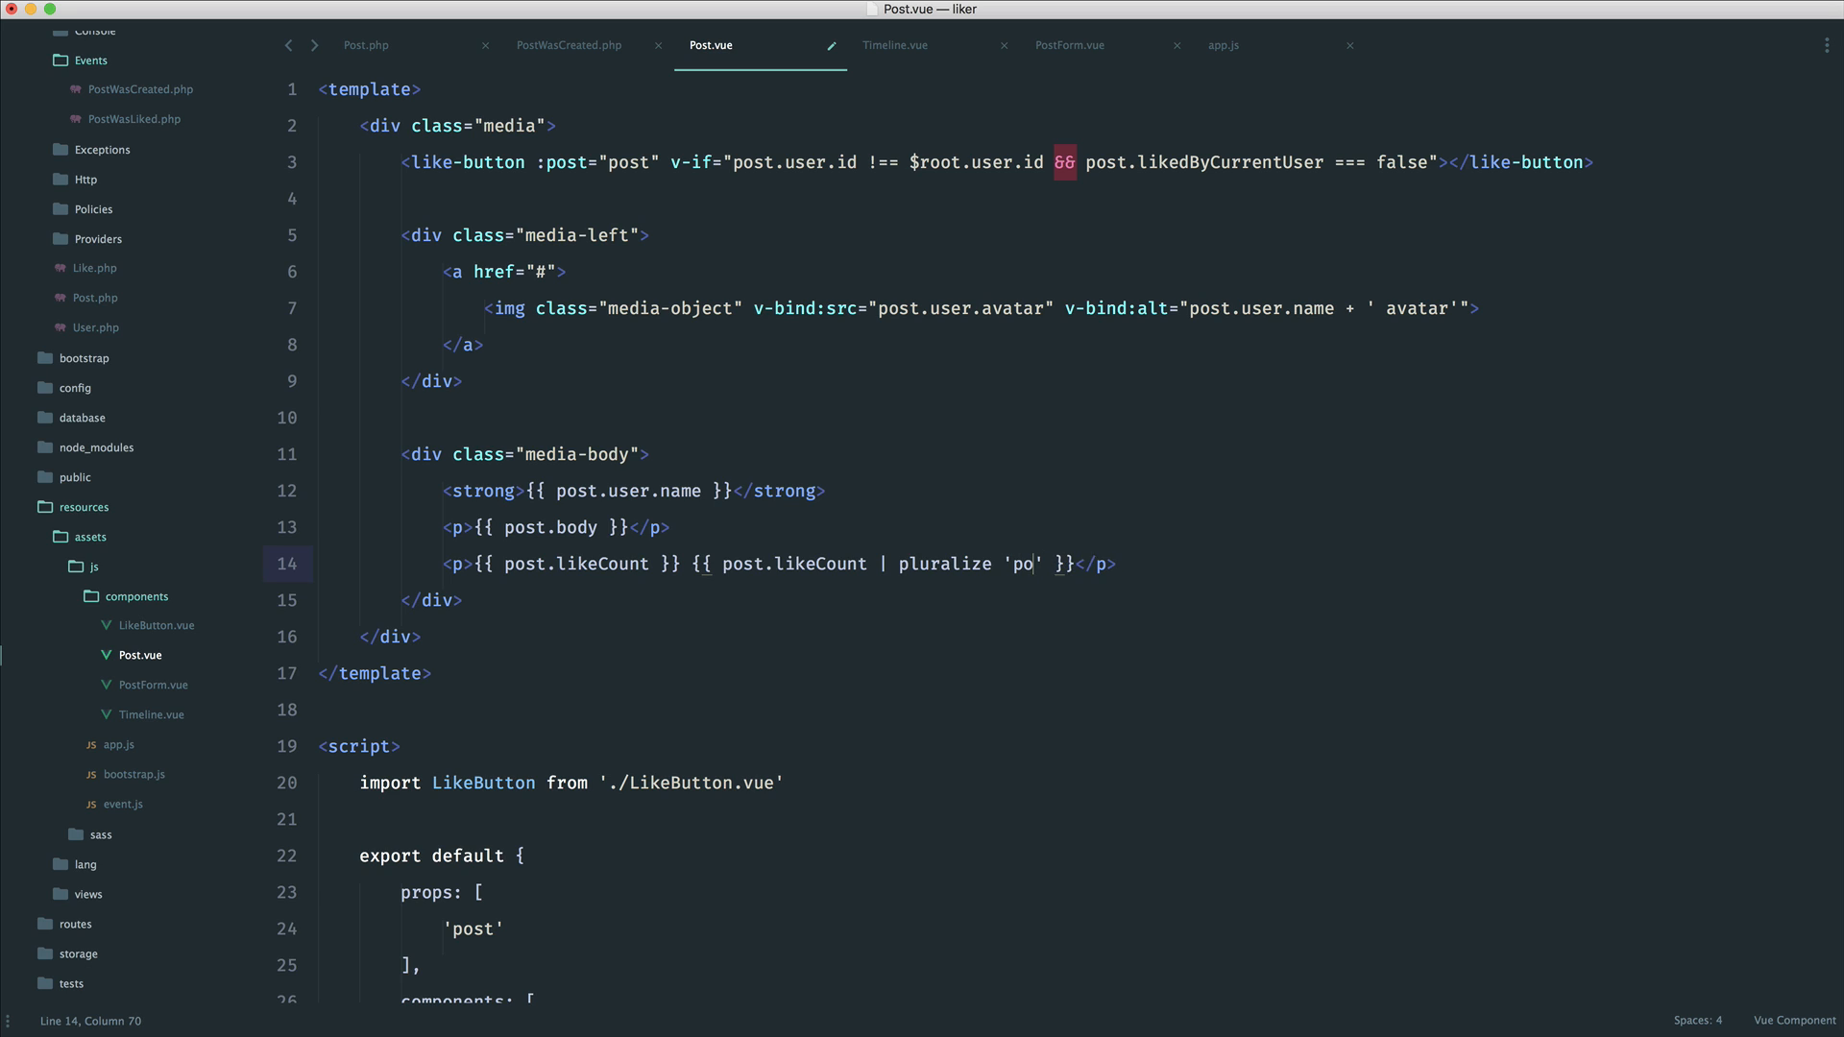
pyautogui.write('st')
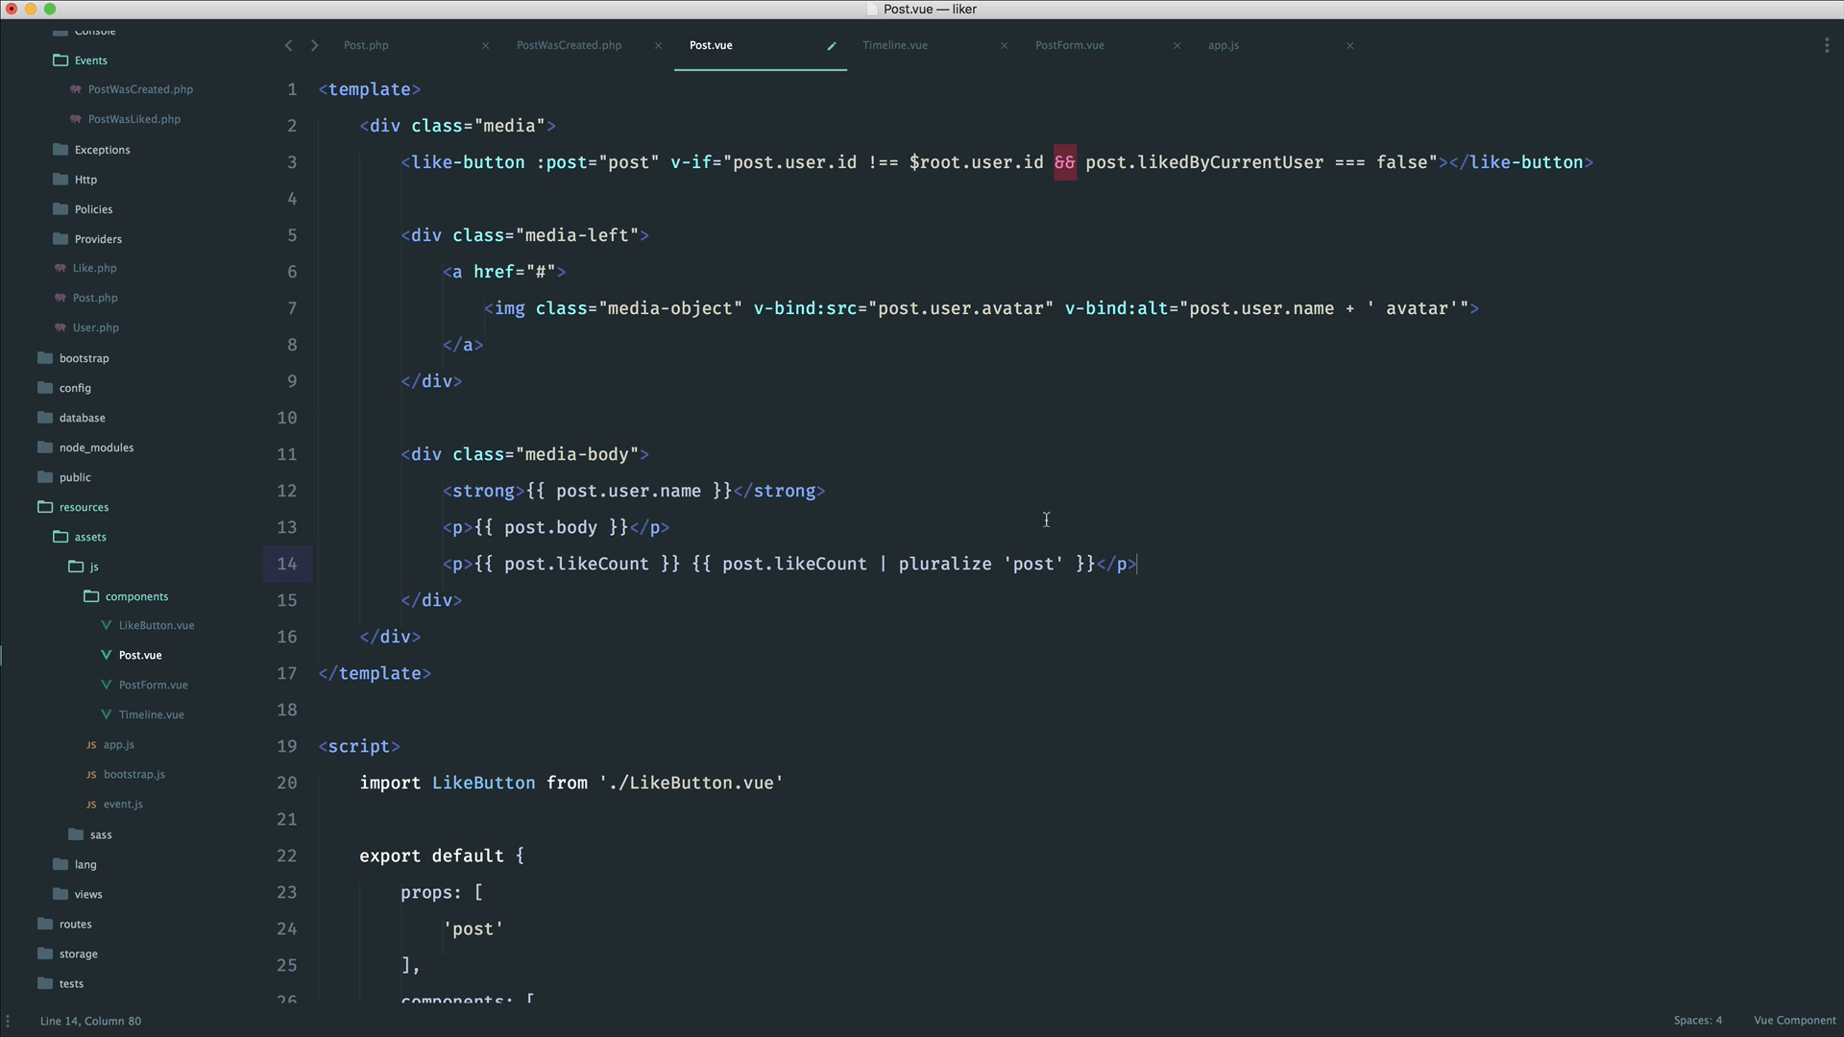
pyautogui.write('like')
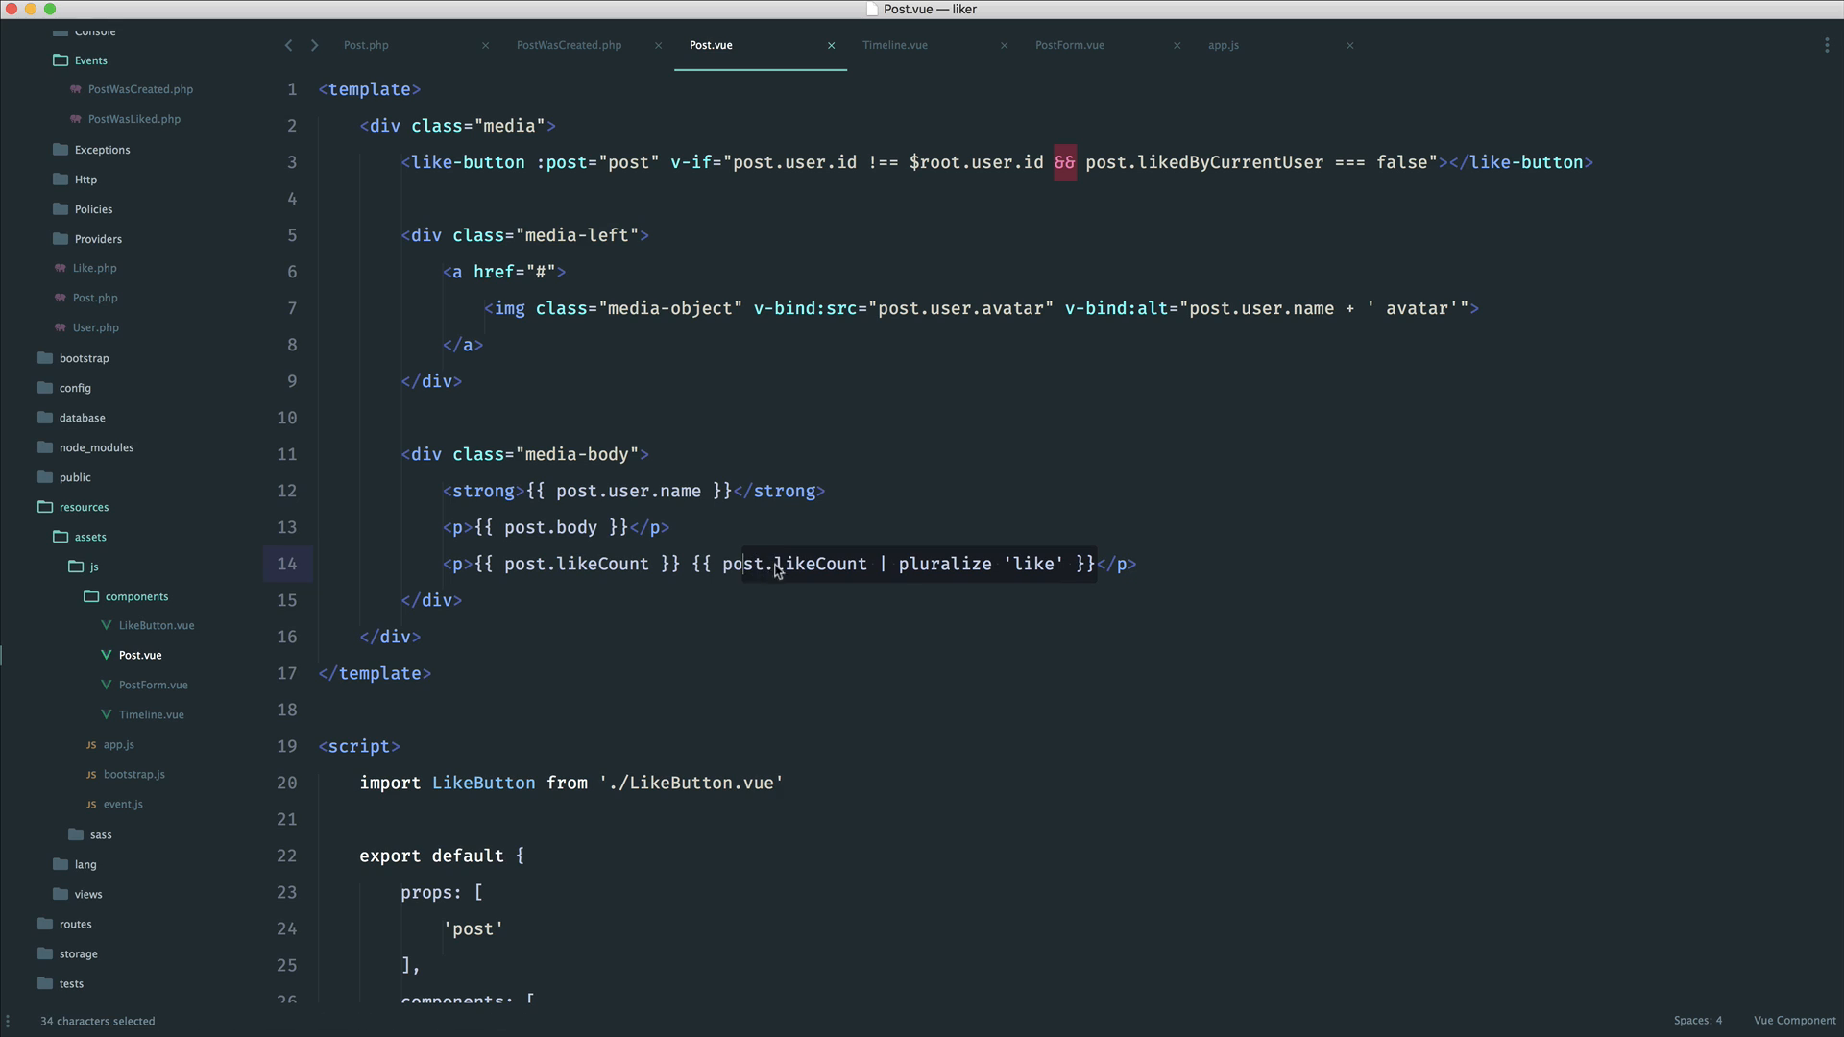
pyautogui.click(1210, 573)
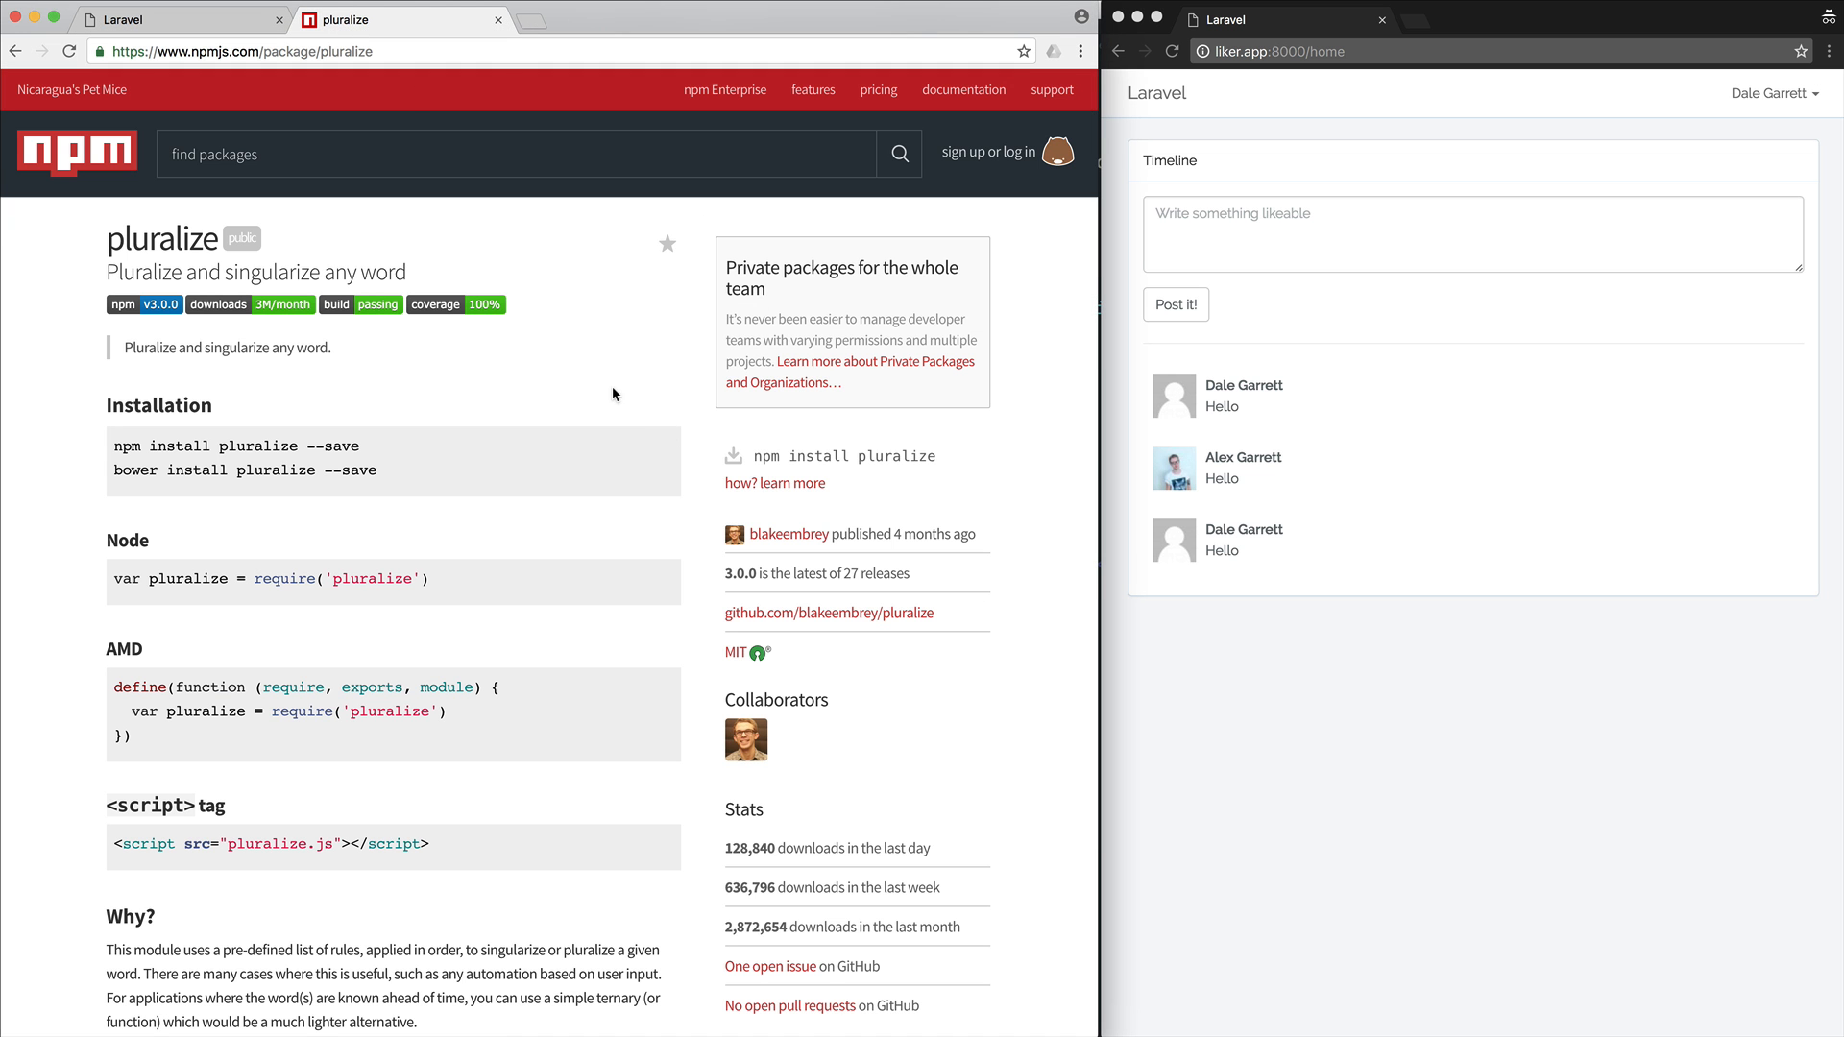
pyautogui.moveTo(593, 378)
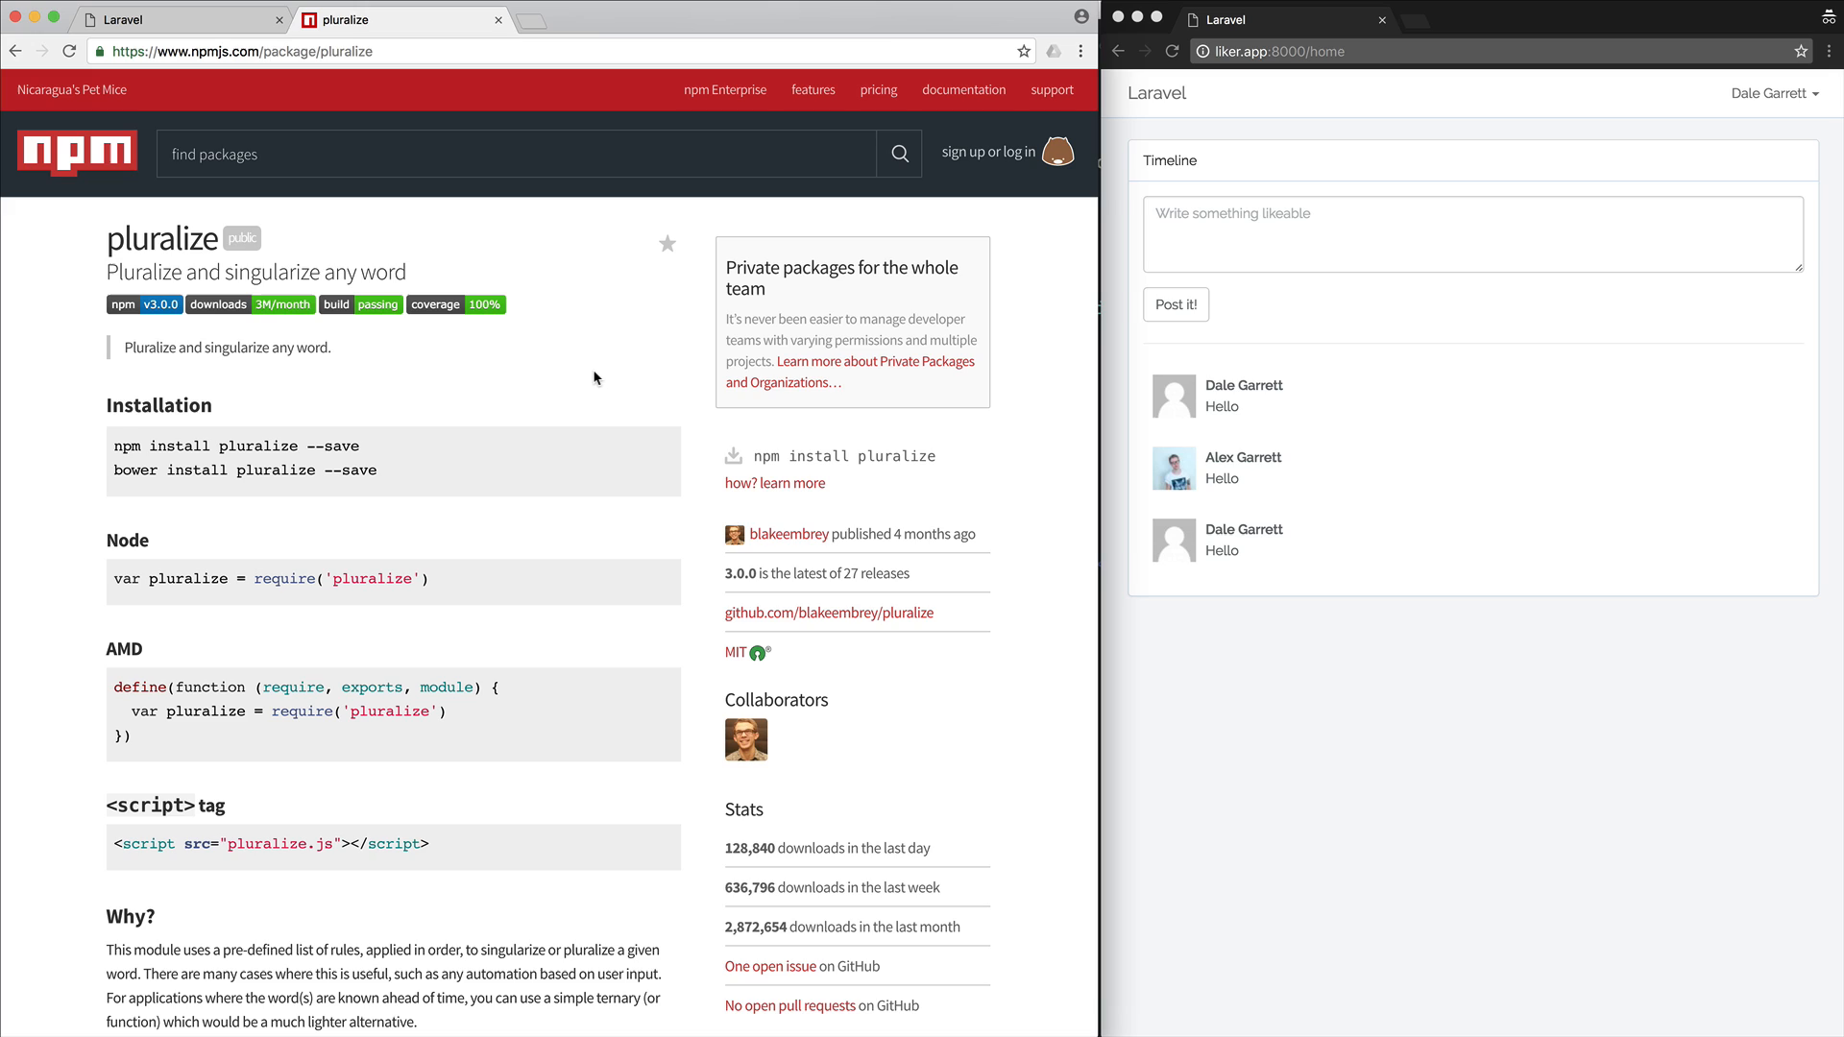
# Select the 'npm install pluralize --save' line on the npm pluralize page and read further down
pyautogui.tripleClick(232, 446)
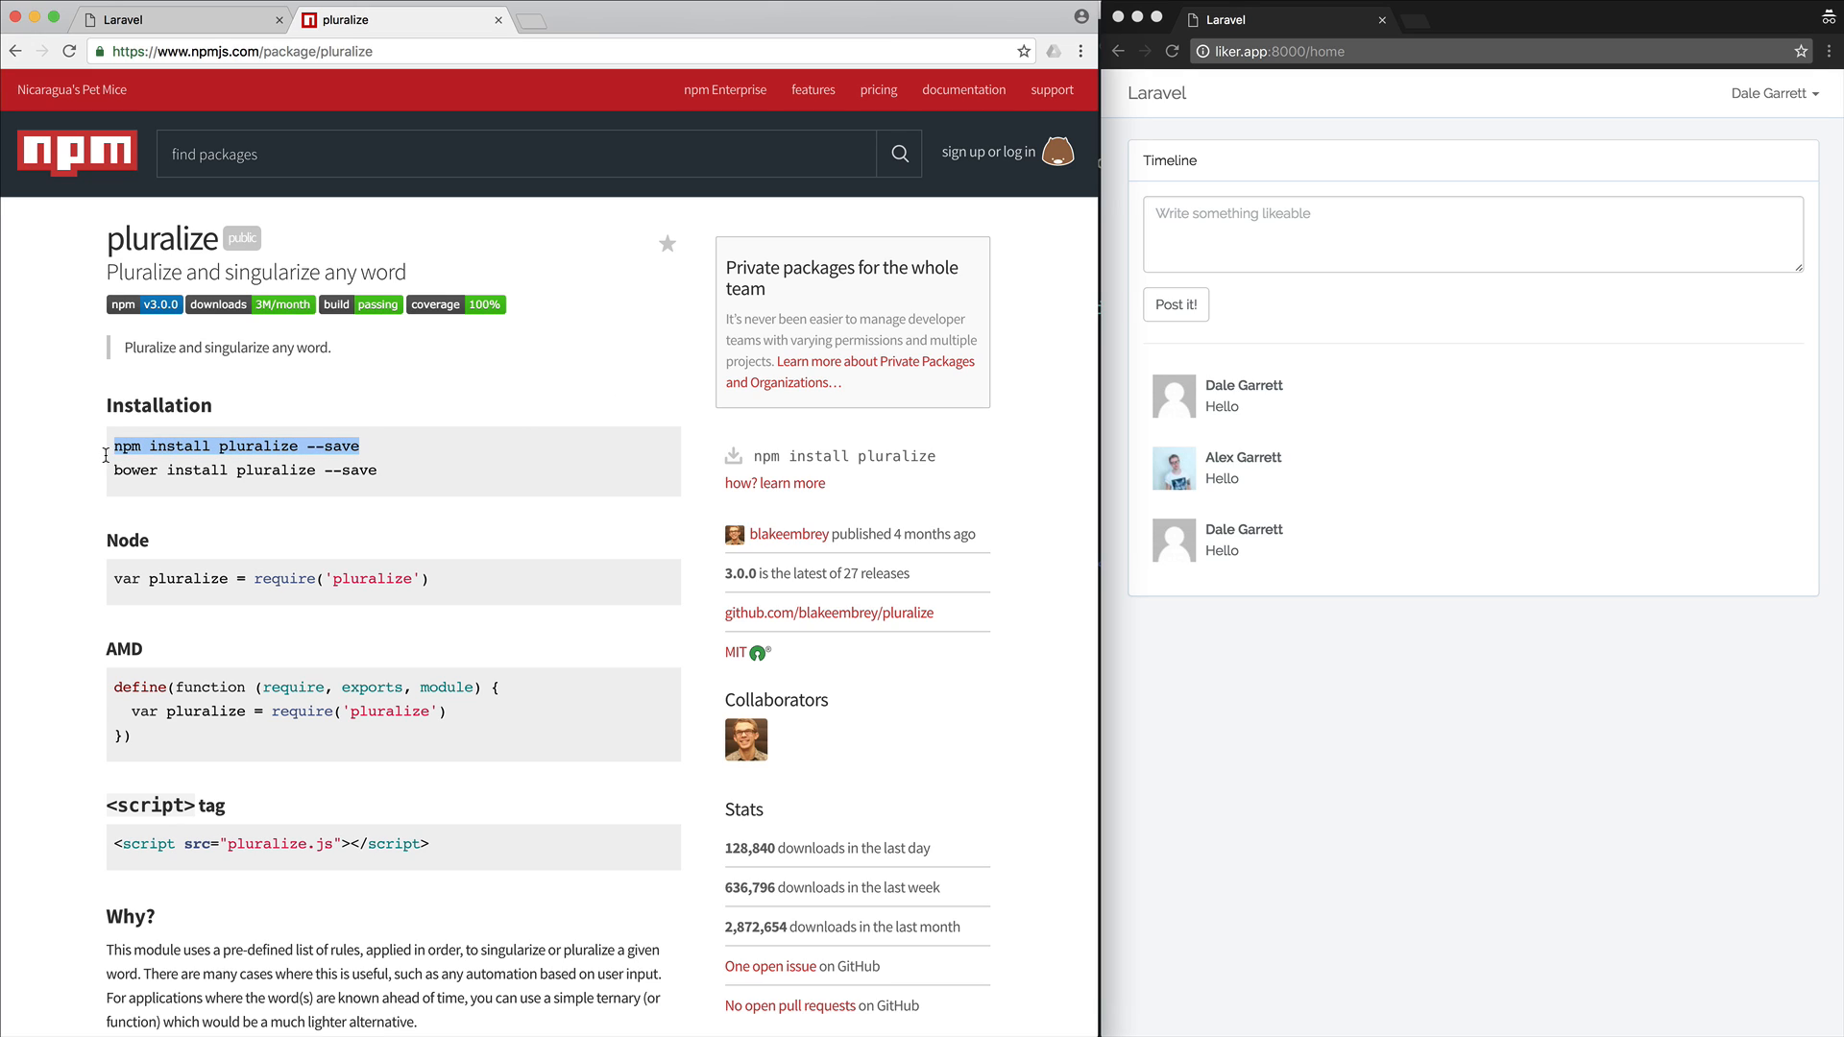
pyautogui.moveTo(515, 453)
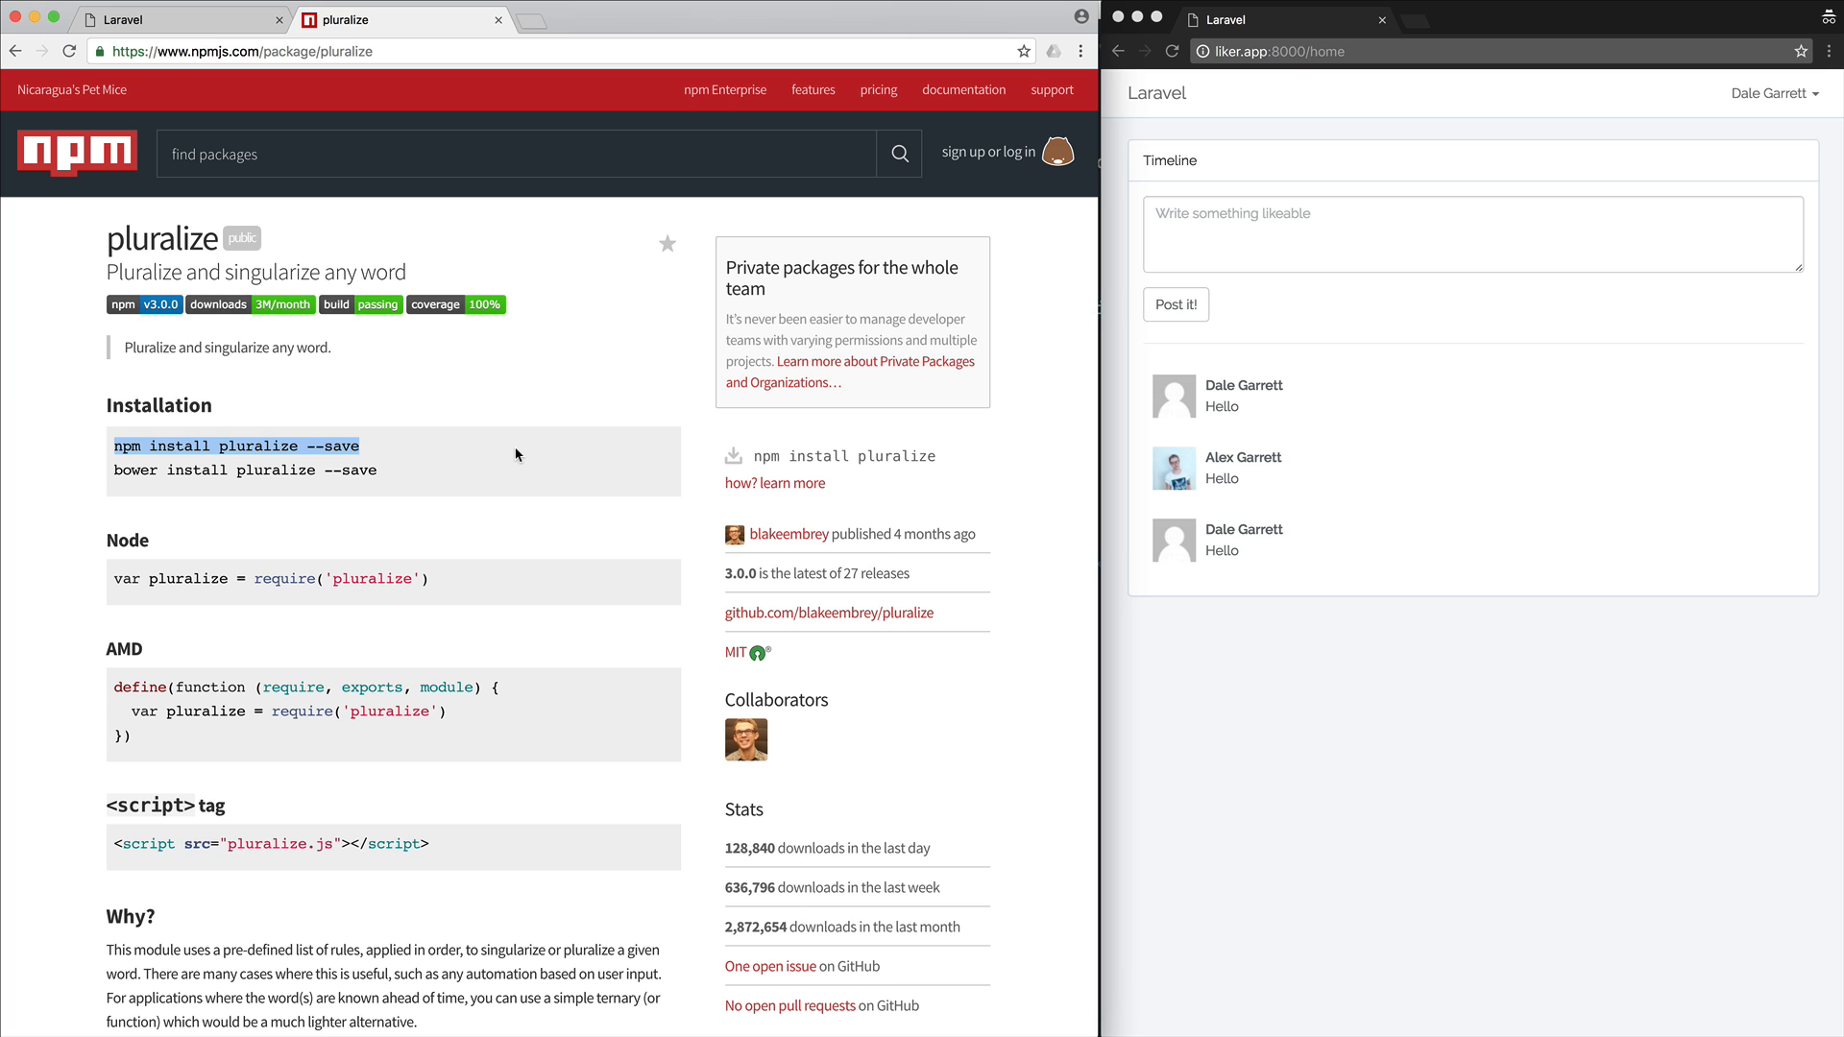
pyautogui.scroll(-3)
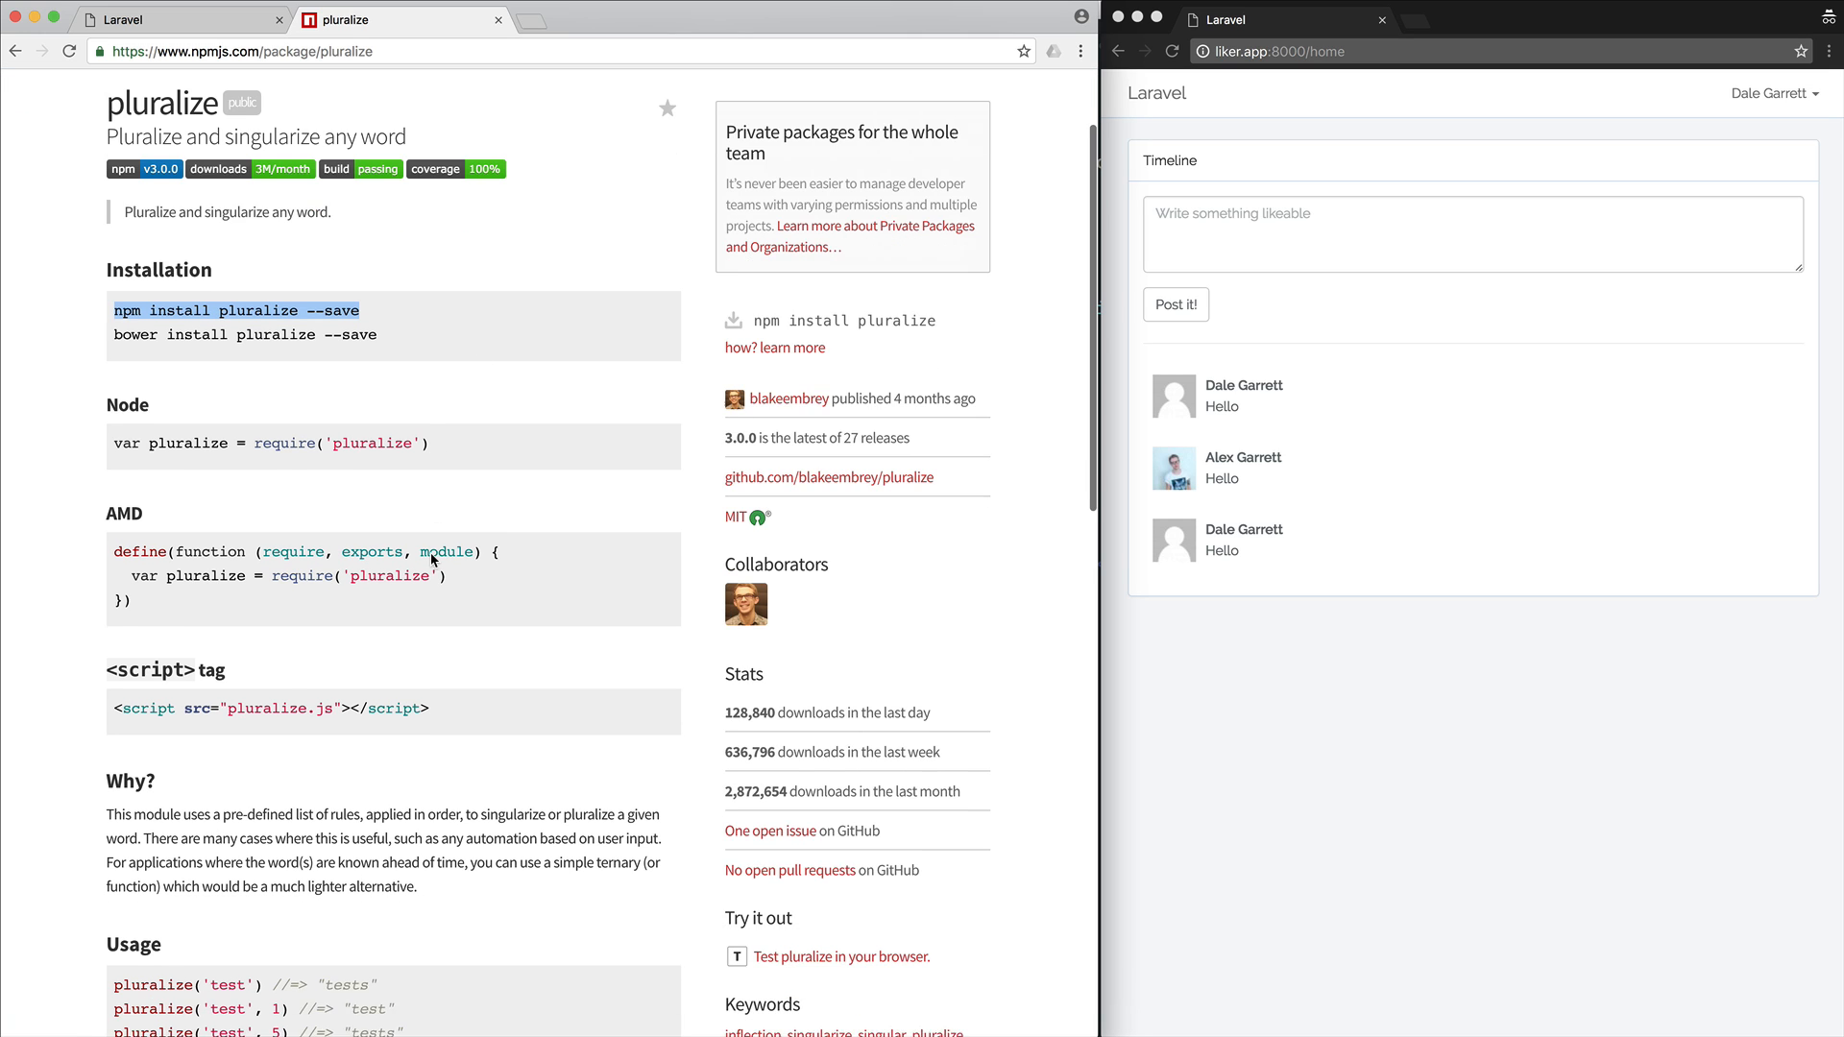
pyautogui.scroll(-3)
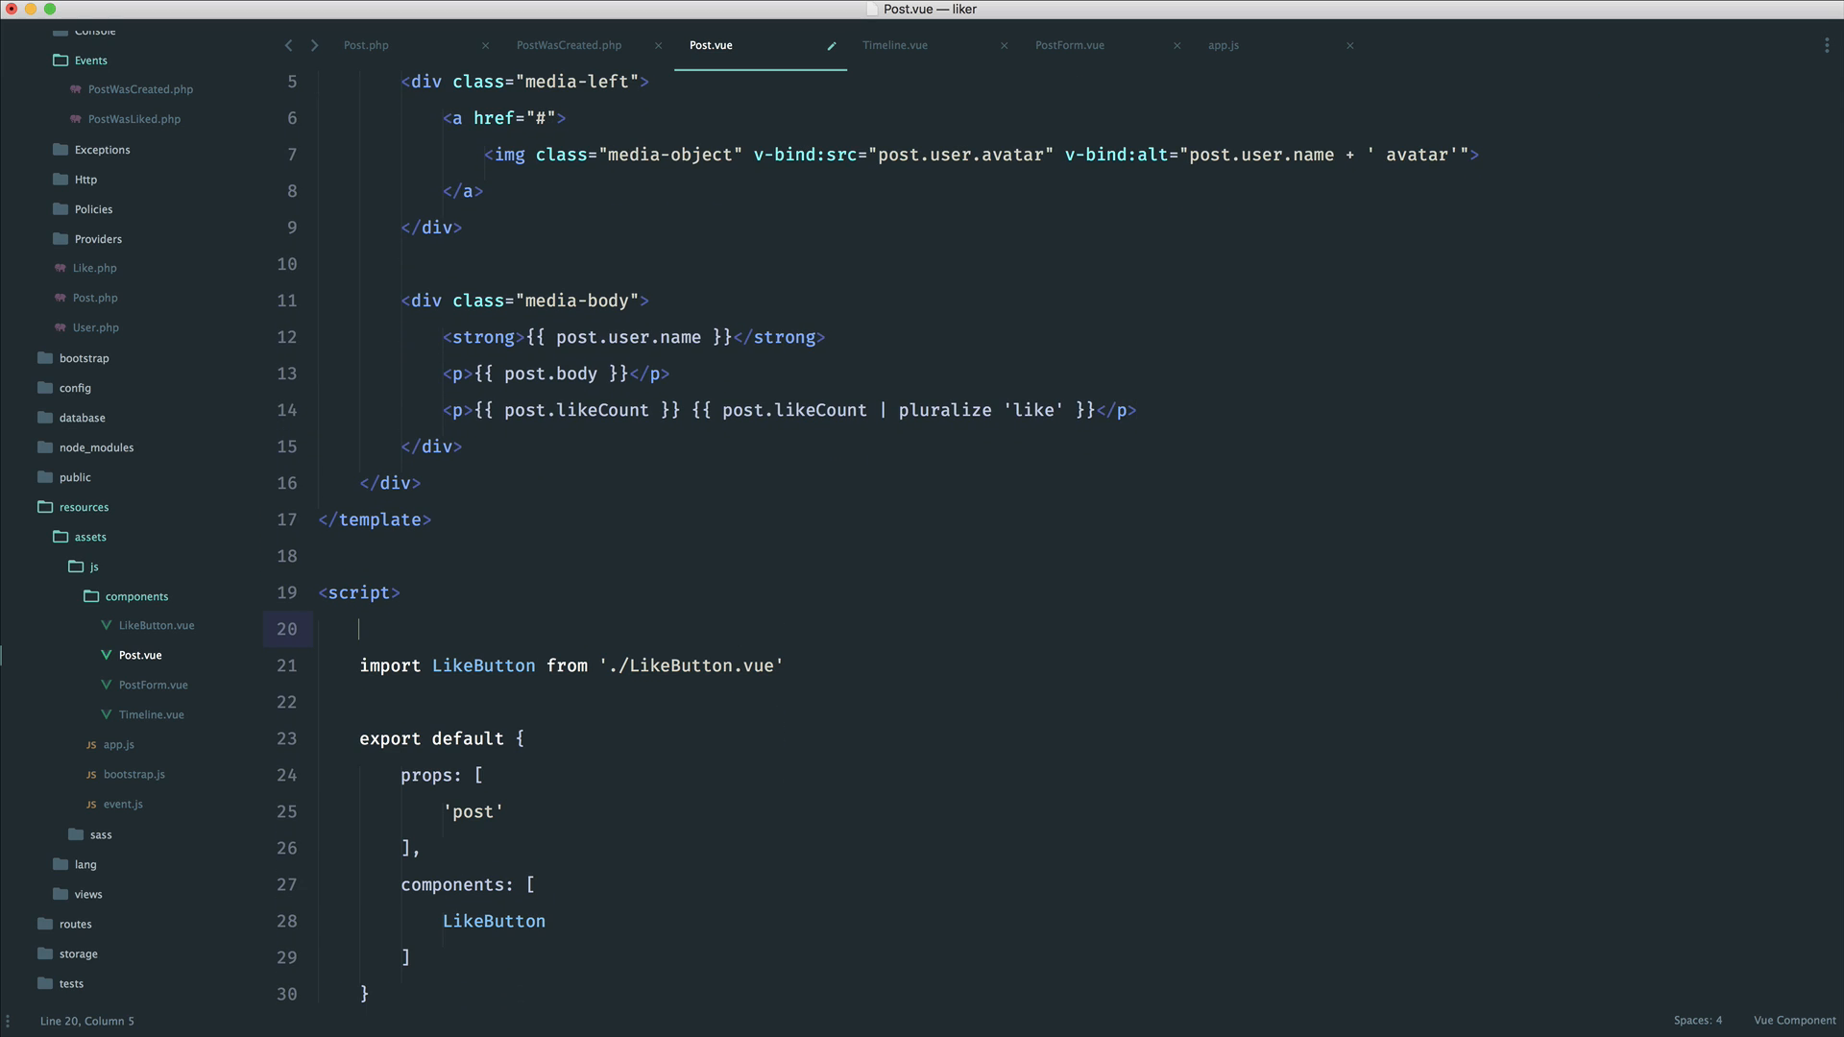
# Add import pluralize from 'pluralize' to the script and rewrite the filter as a pluralize('li… call
pyautogui.write('im')
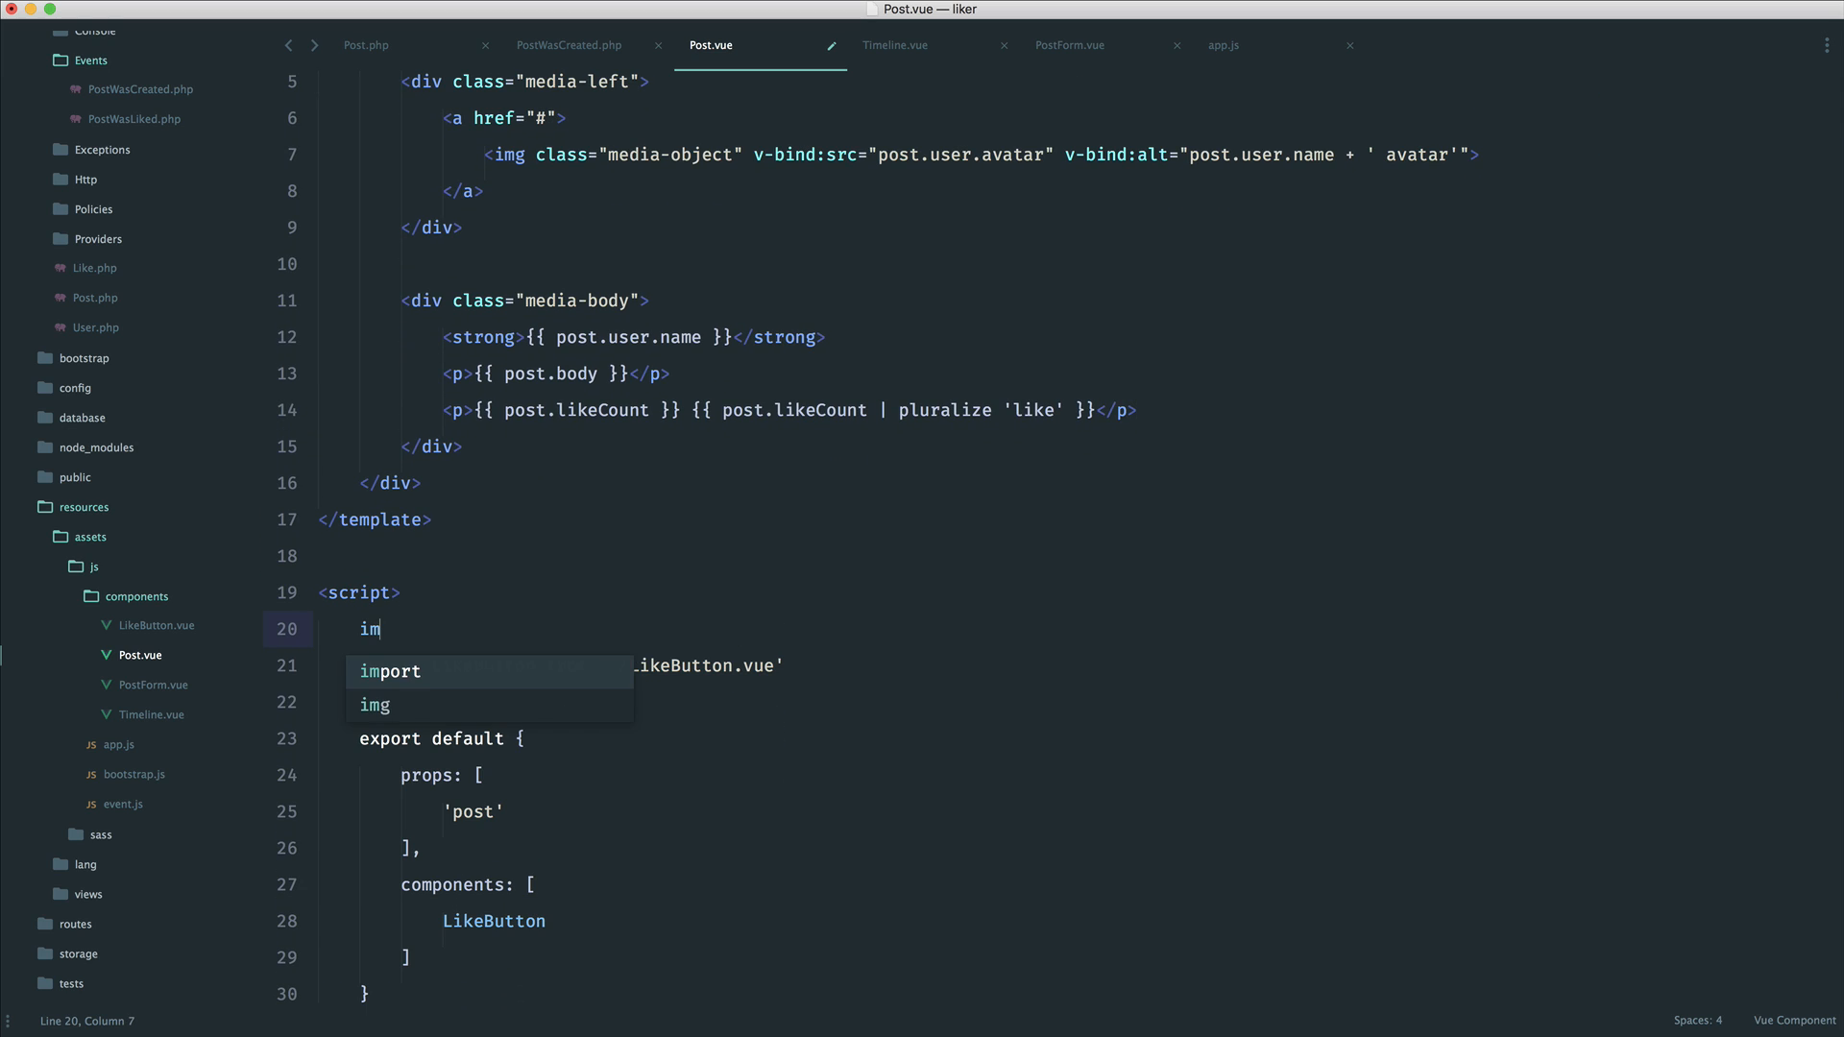
pyautogui.write('port pluea')
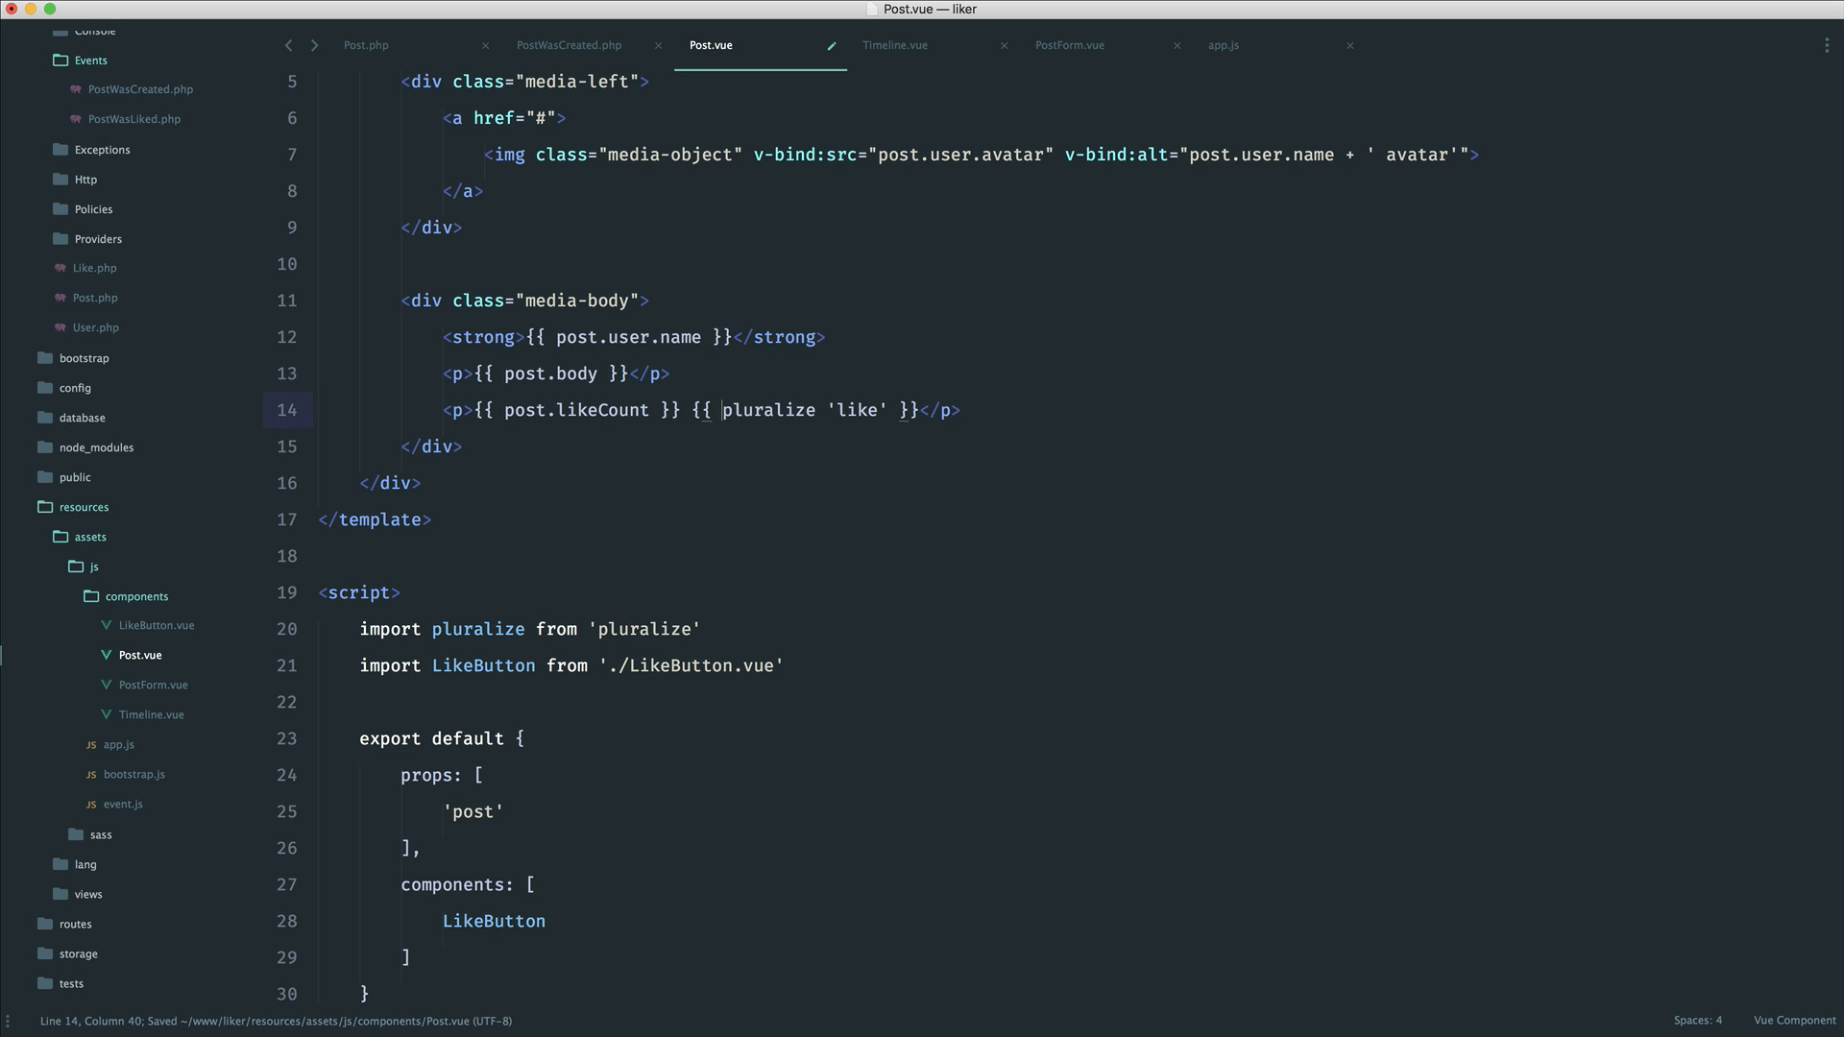
pyautogui.doubleClick(861, 409)
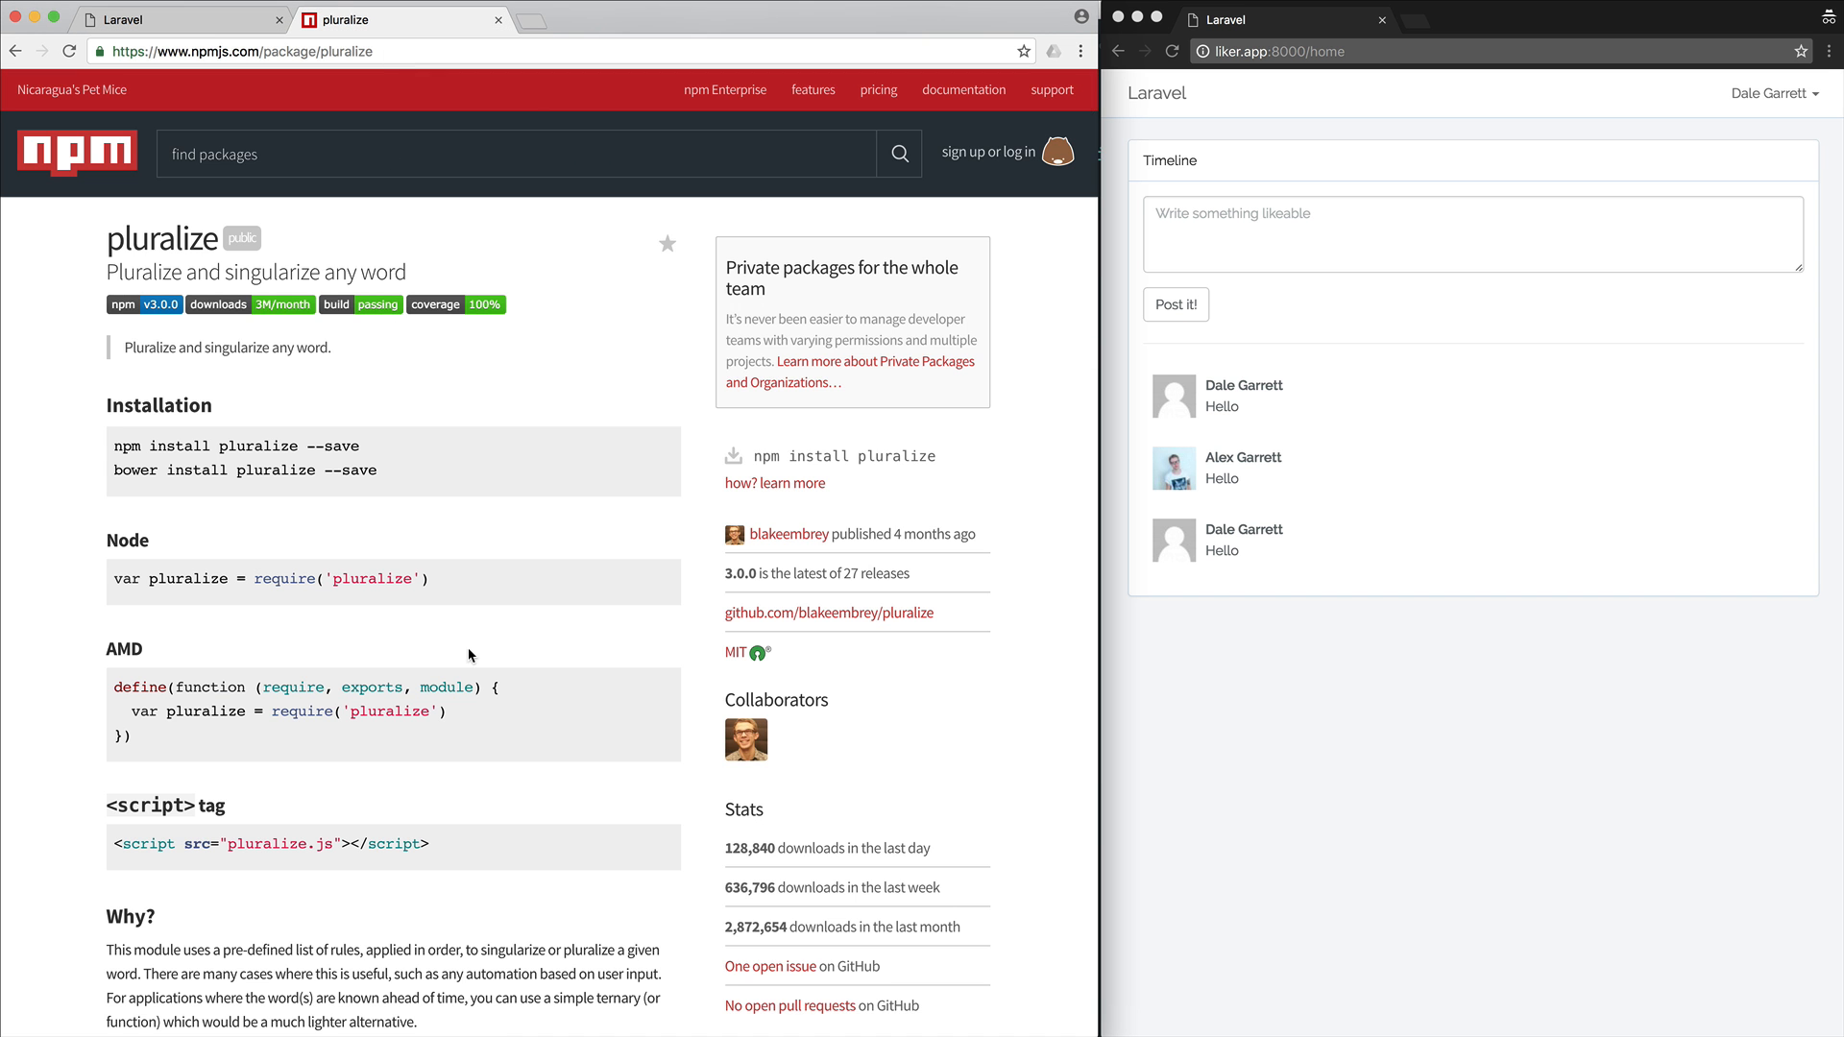
pyautogui.scroll(-3)
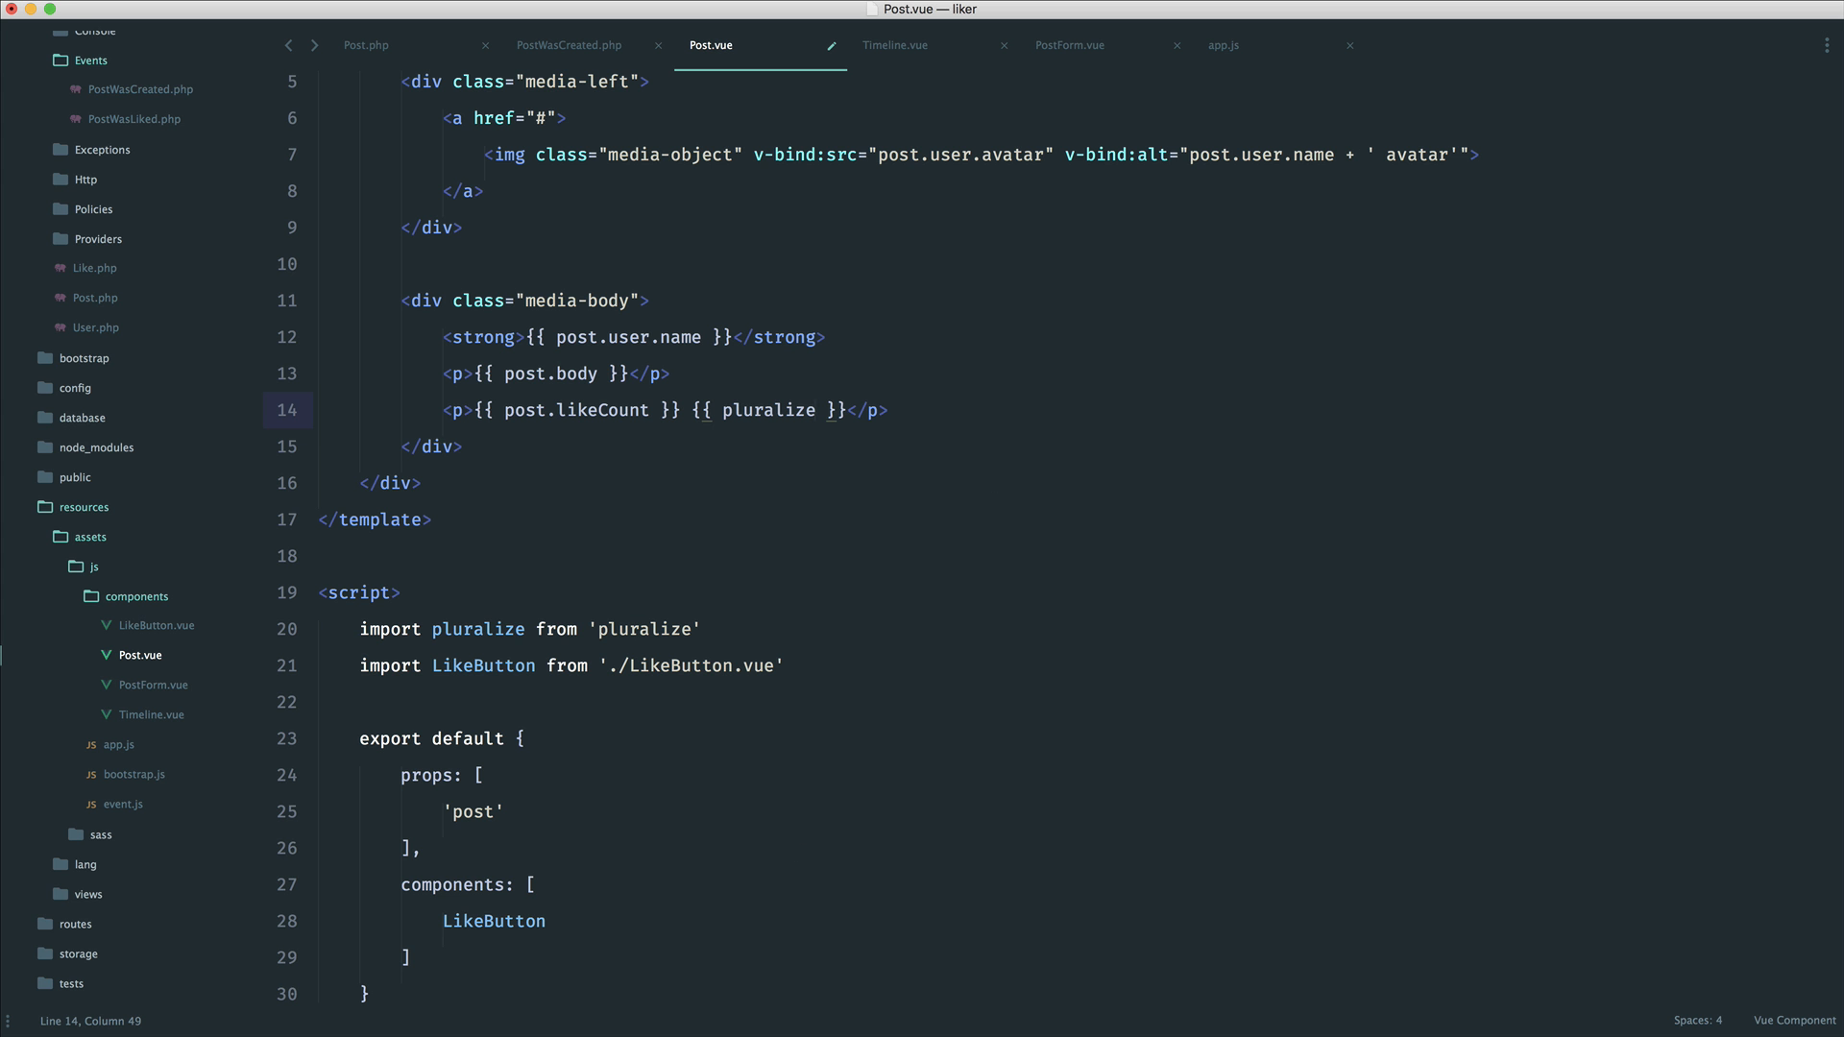
pyautogui.write("('li'")
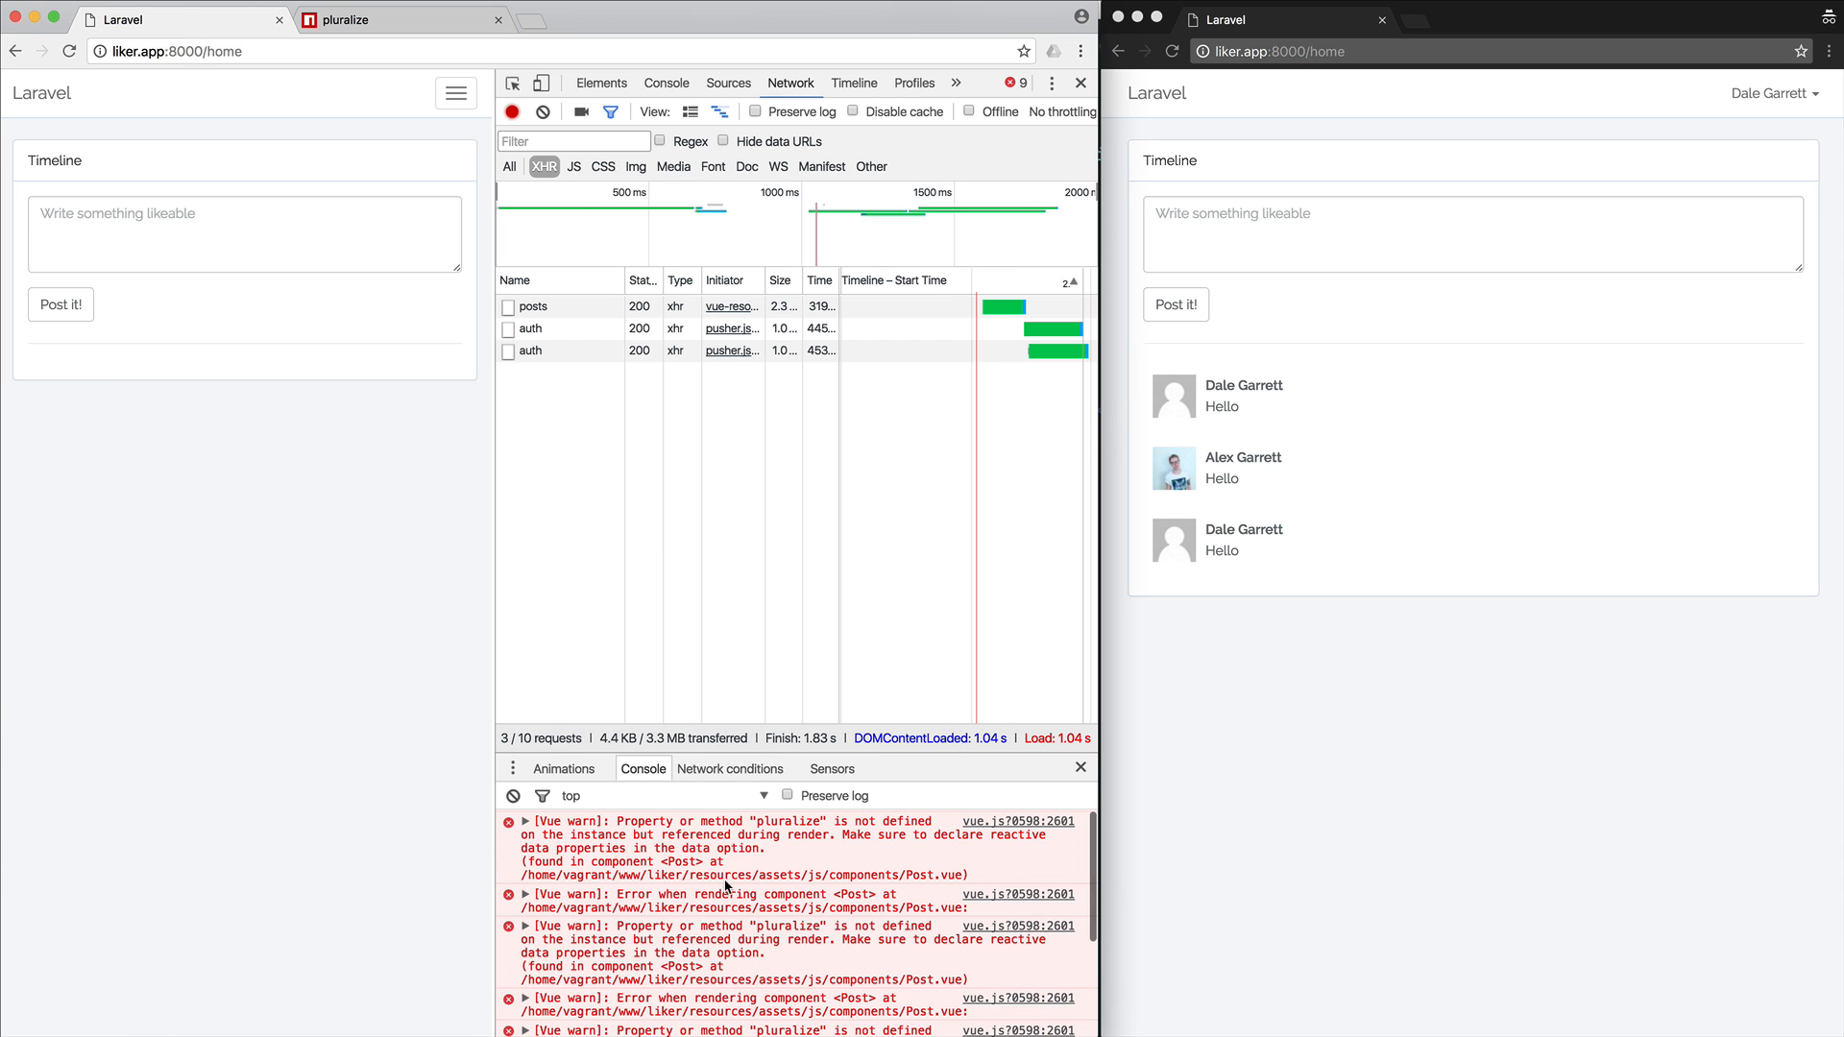
# Read the Vue console warnings that pluralize is not defined in the Post component
pyautogui.click(523, 821)
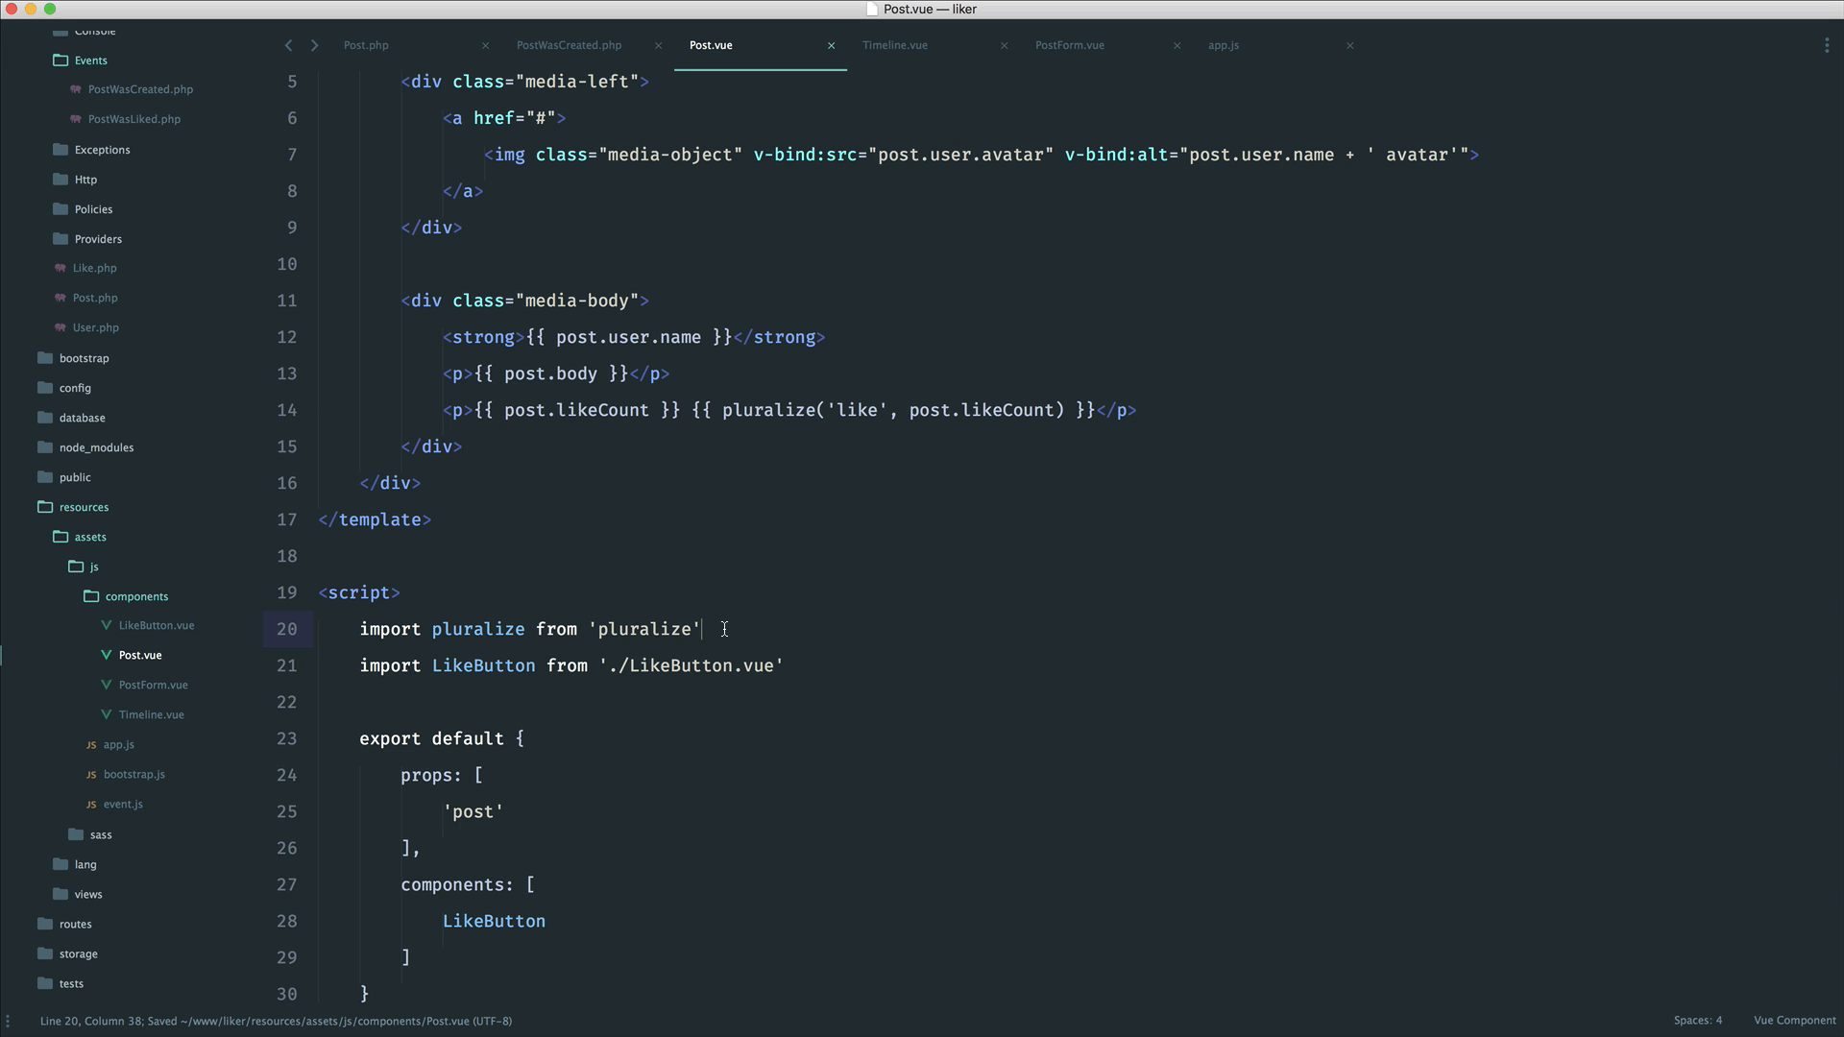
# Add a methods: block after the components list in Post.vue, then look at LikeButton.vue's methods
pyautogui.scroll(-3)
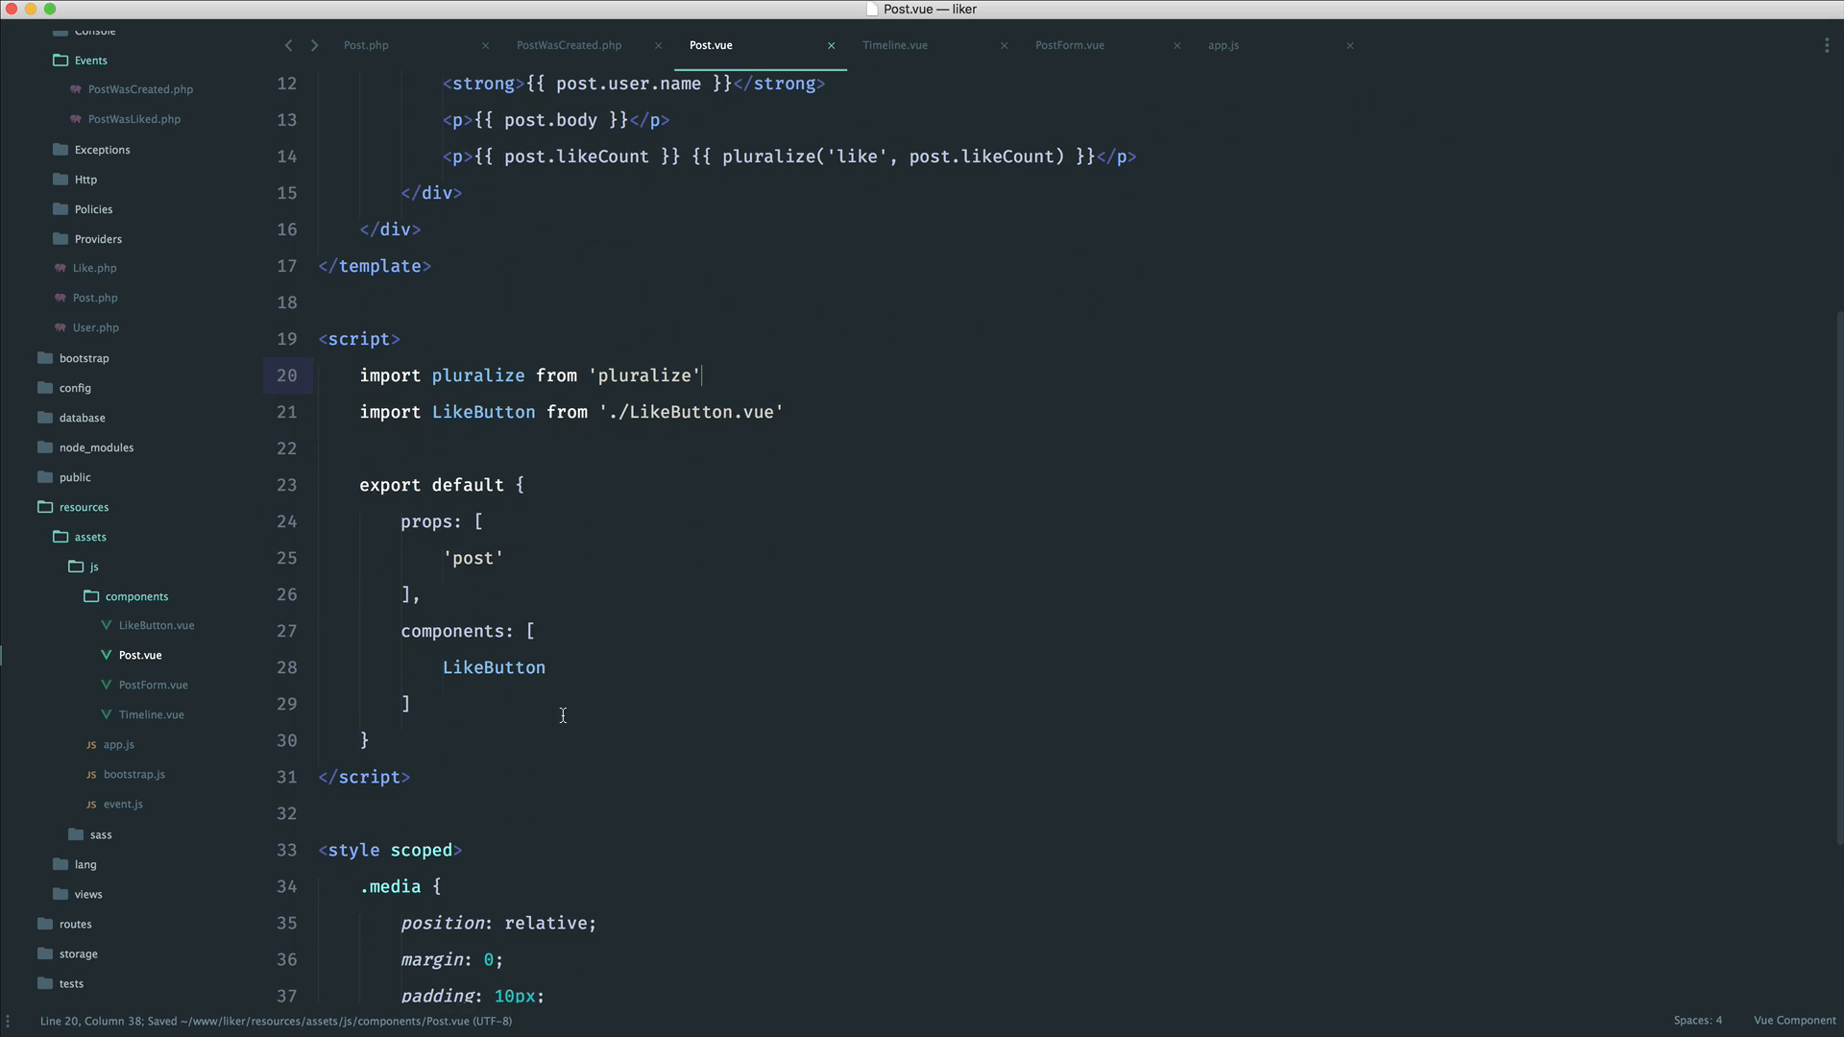
pyautogui.press('Enter')
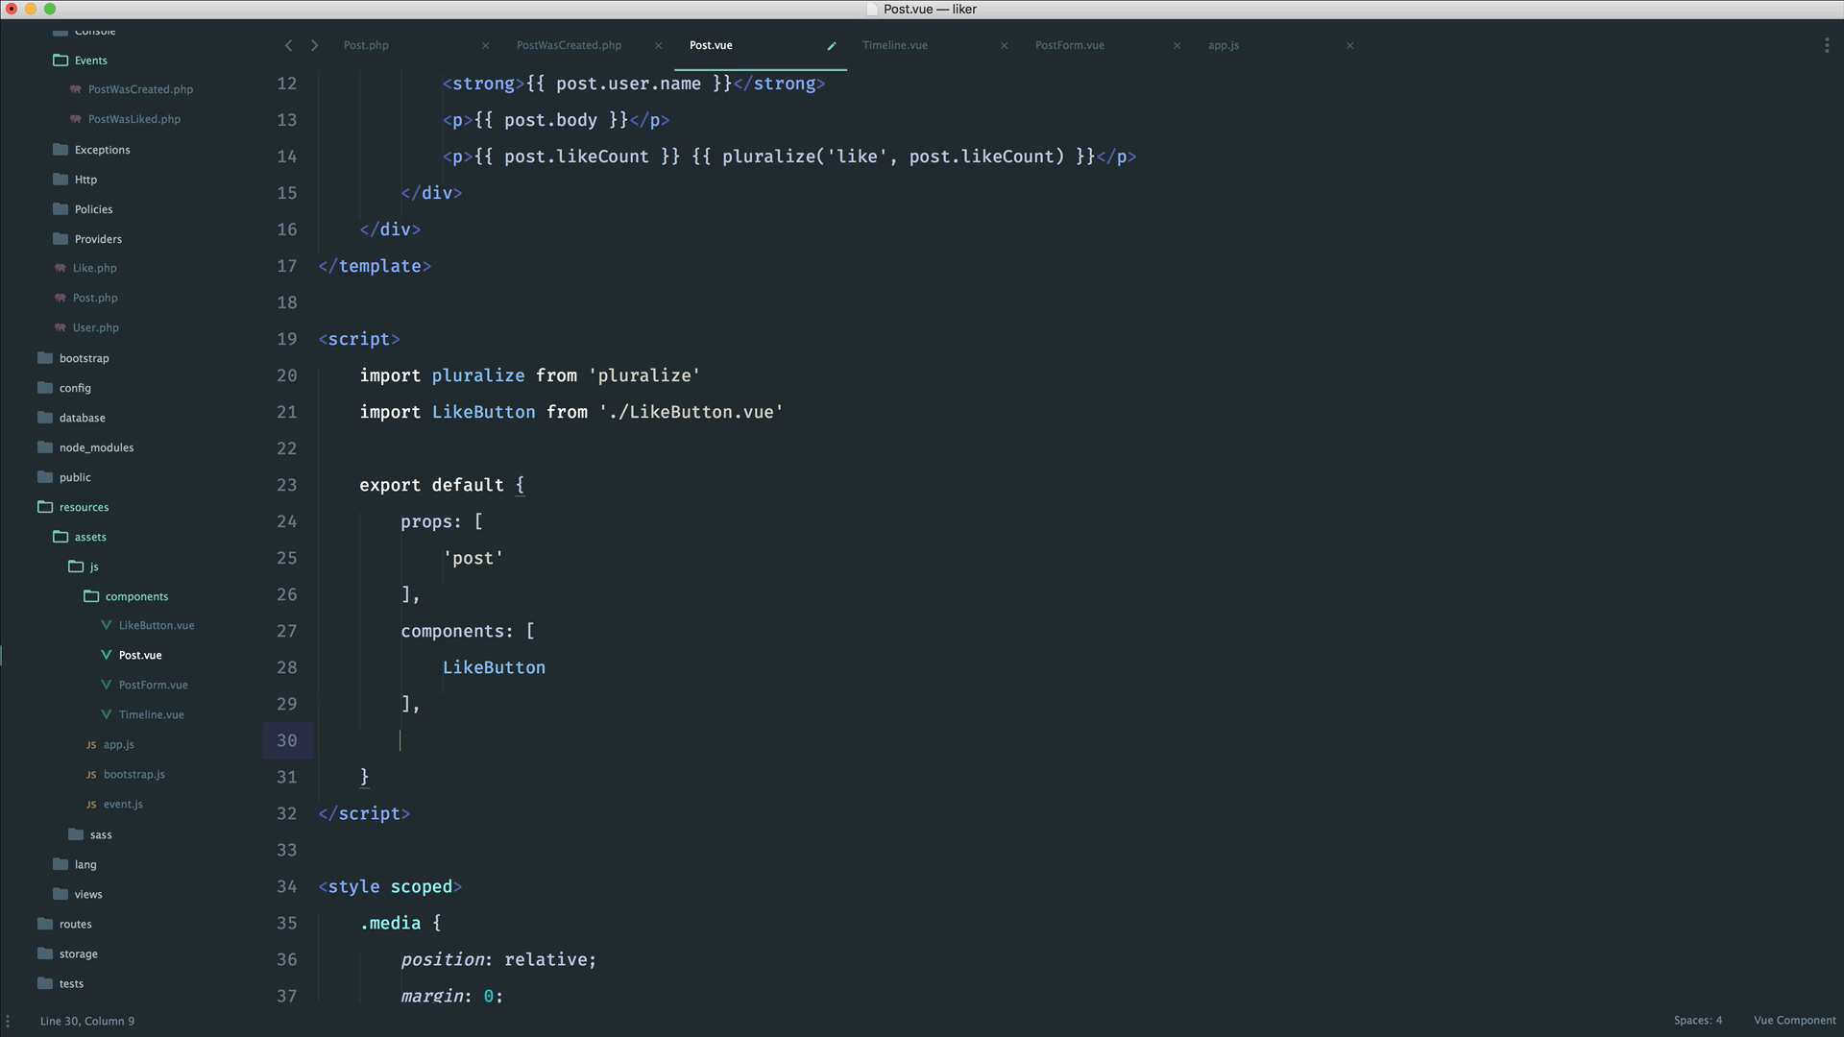
pyautogui.write('methods: {')
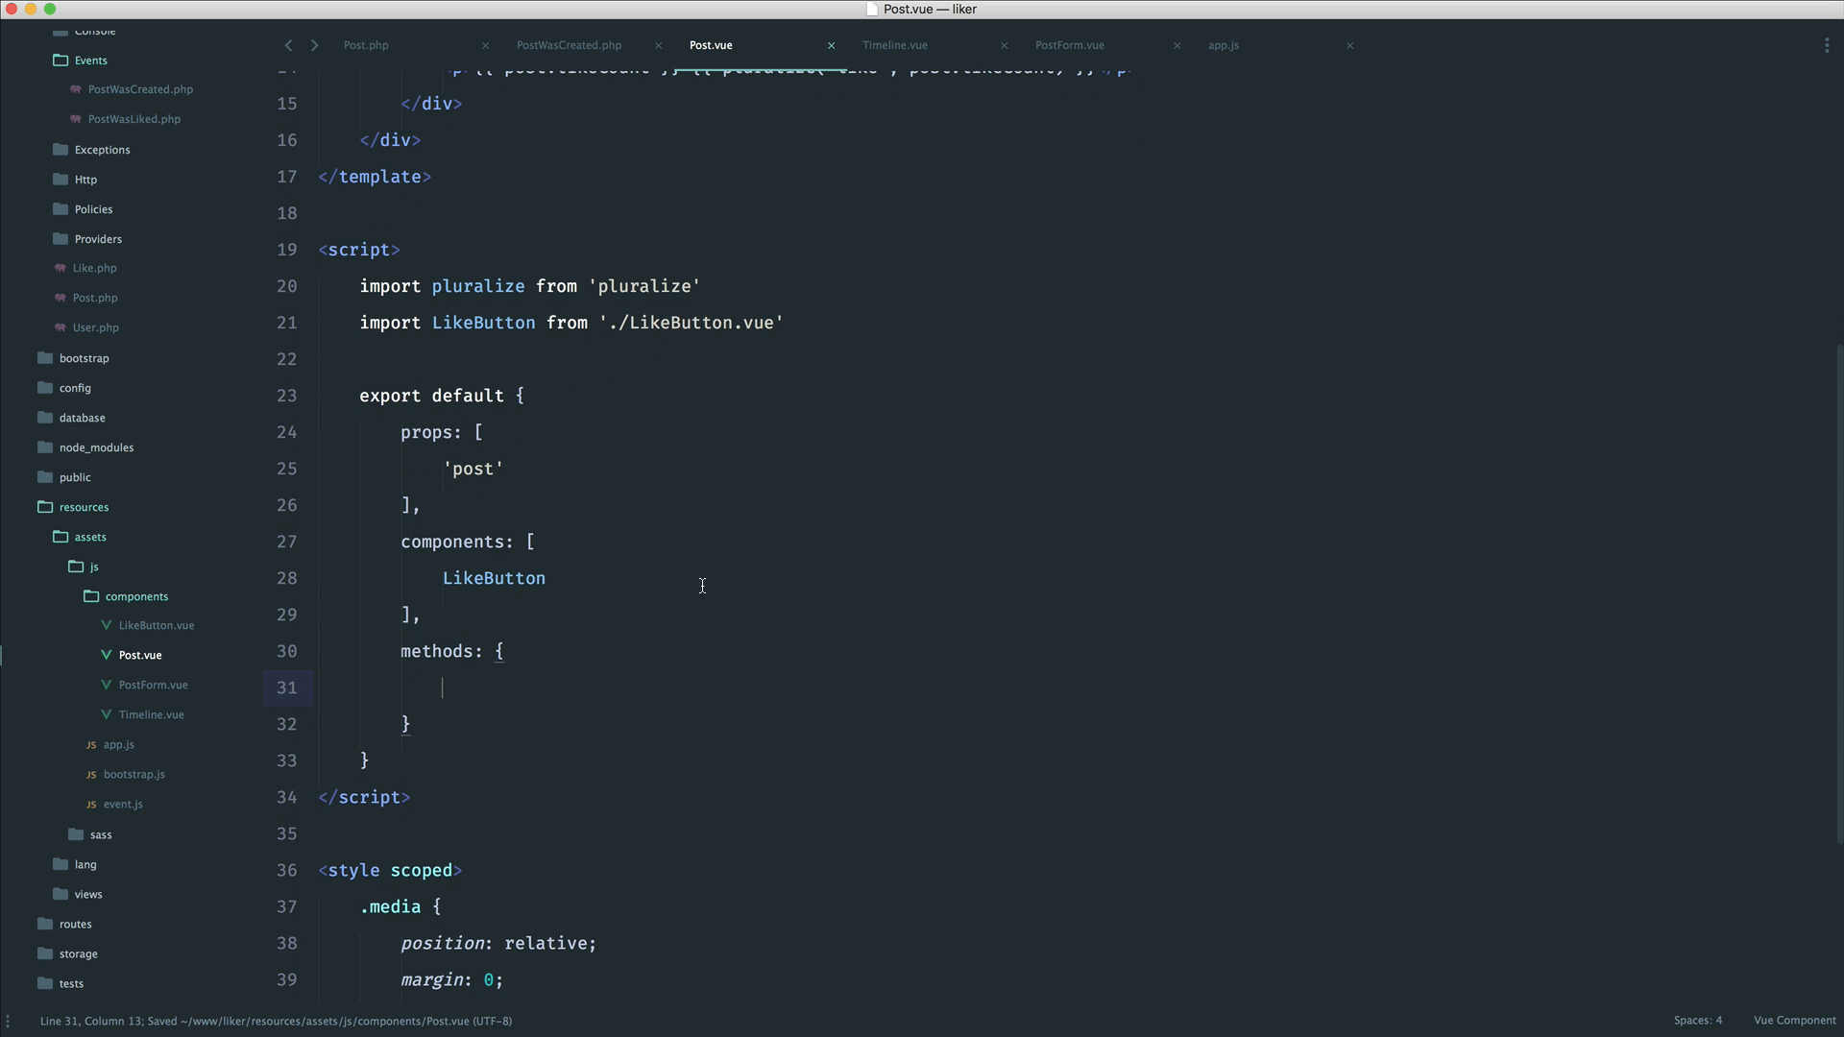
pyautogui.moveTo(165, 643)
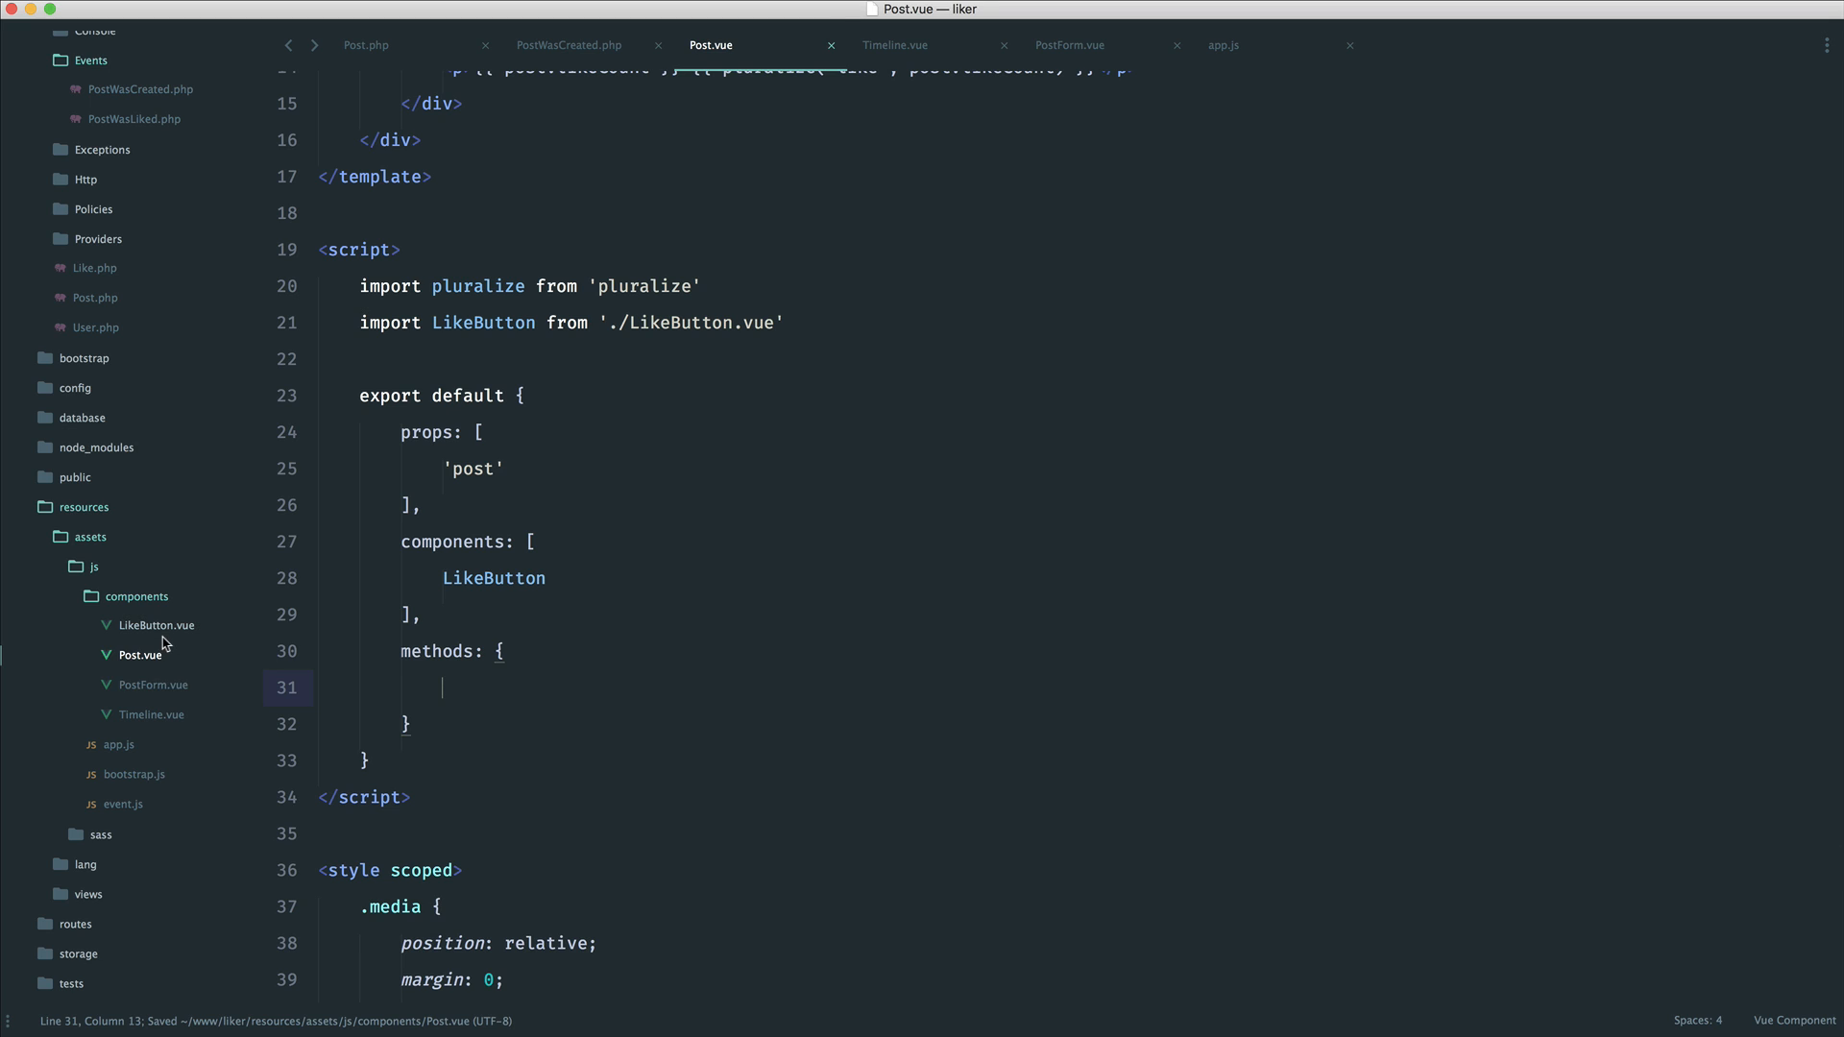
pyautogui.click(155, 625)
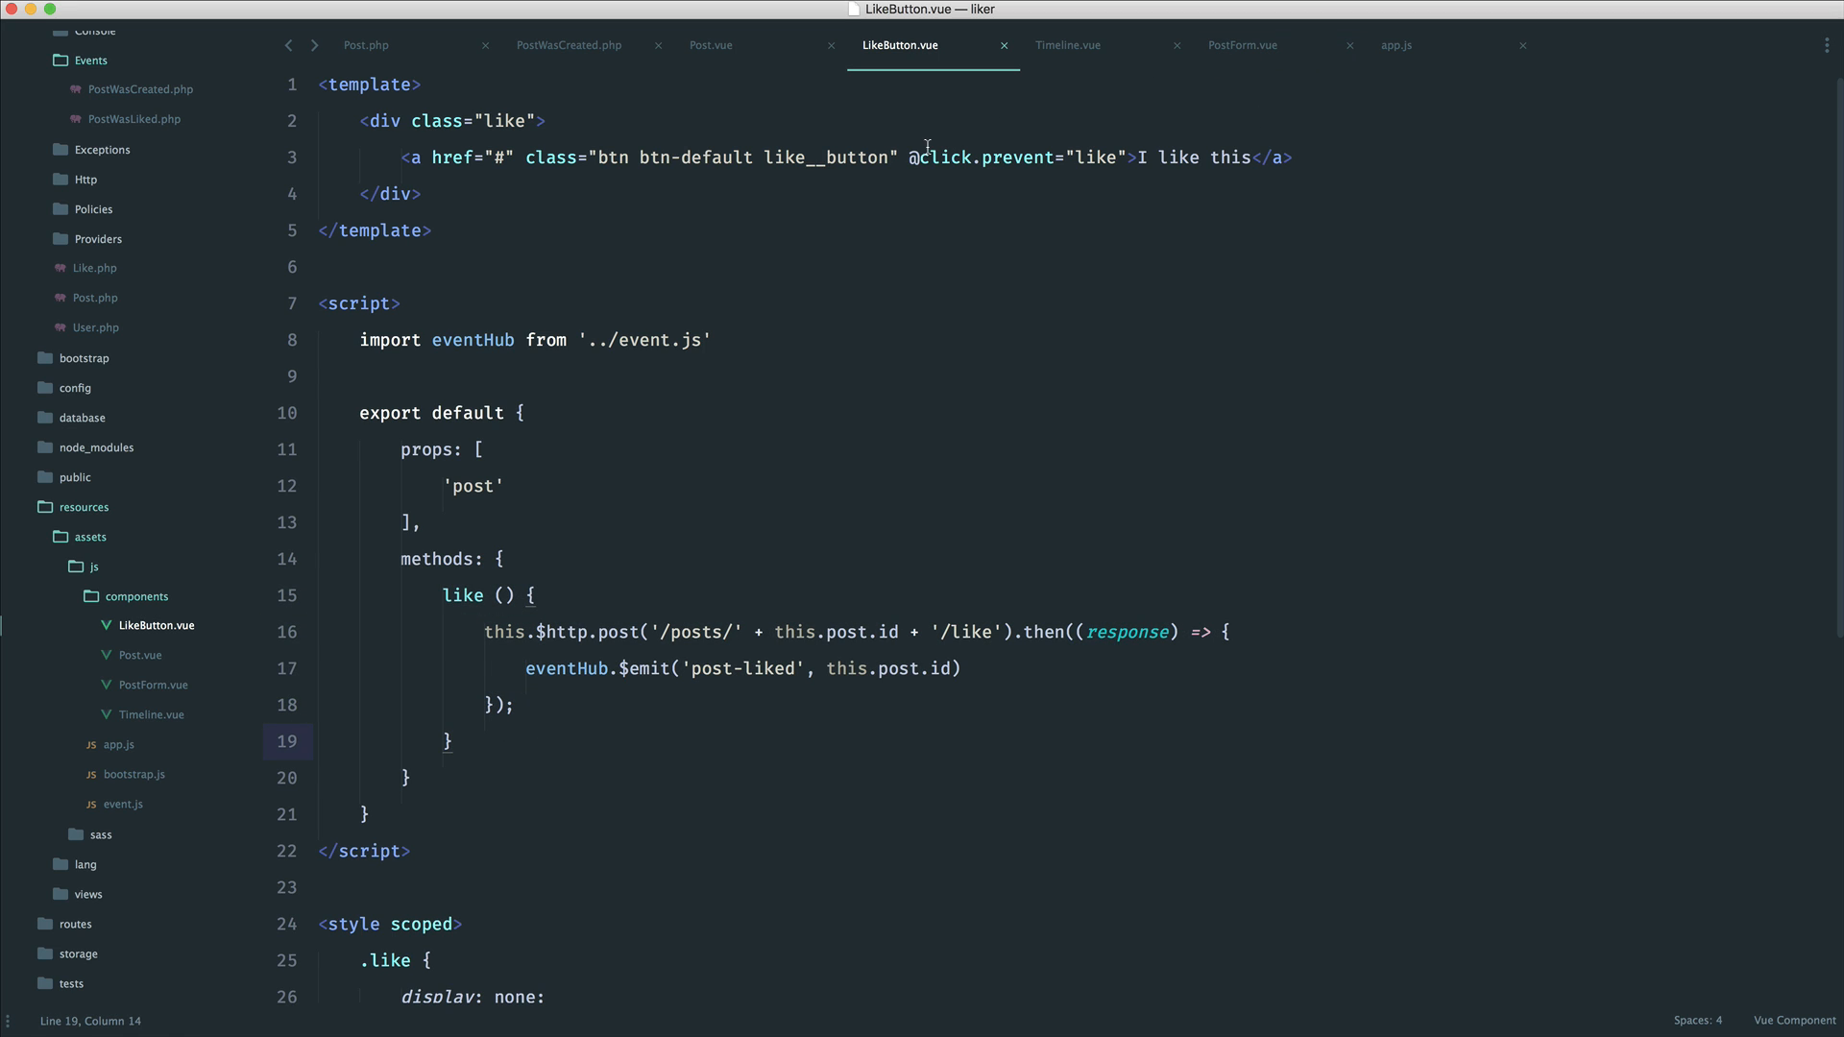
pyautogui.click(1286, 161)
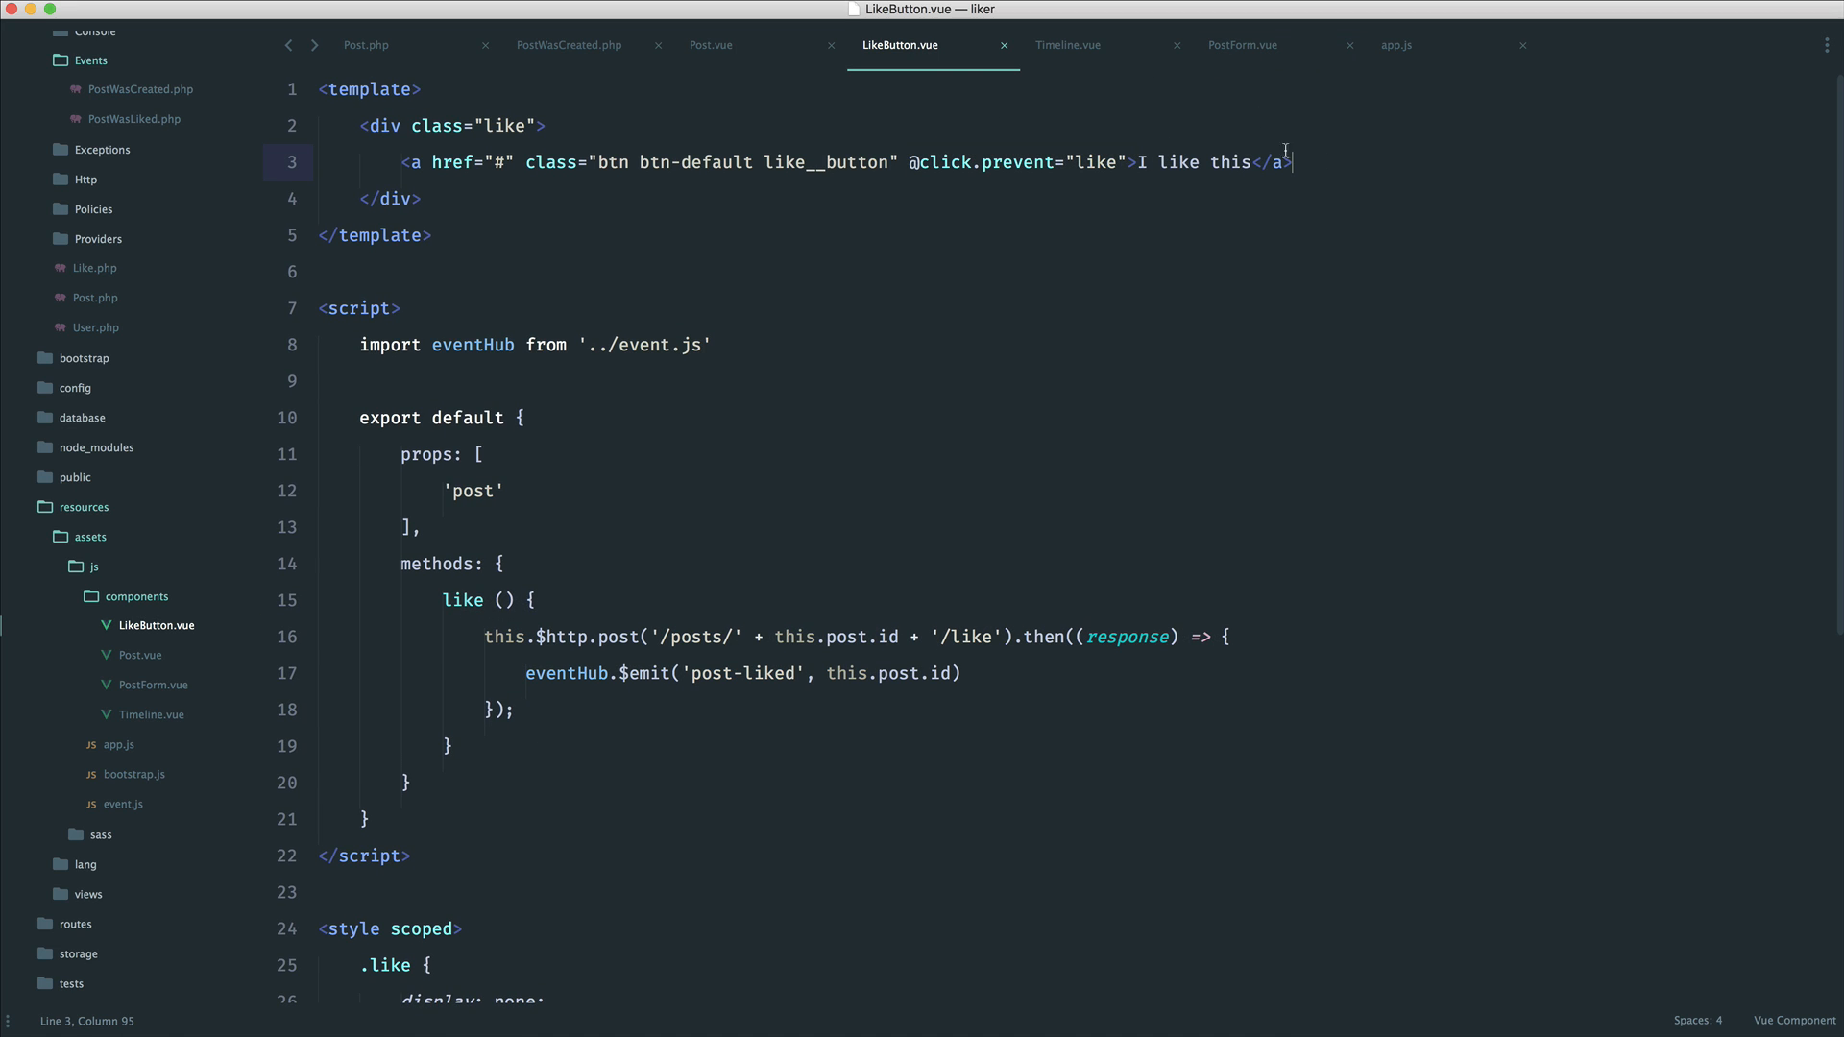
pyautogui.click(711, 44)
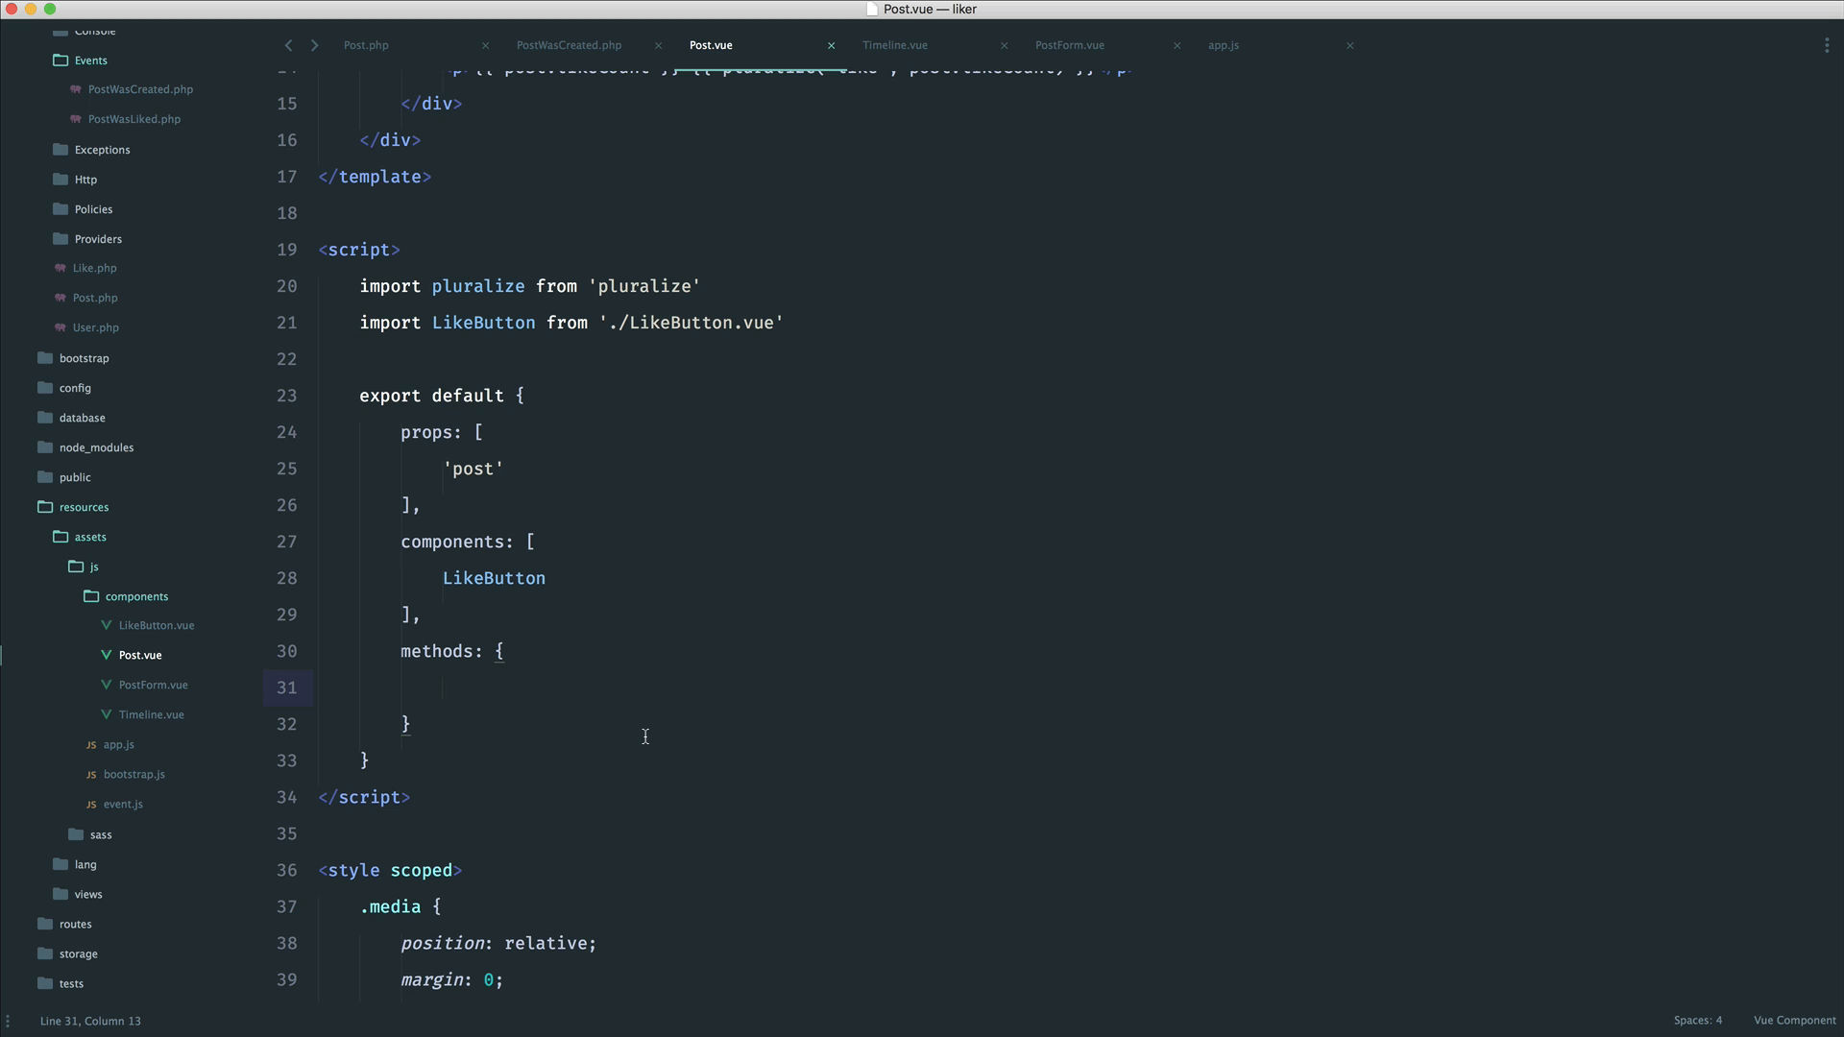
# List pluralize in the methods block, followed by an otherMethods: { entry on a new line
pyautogui.write('pluralize')
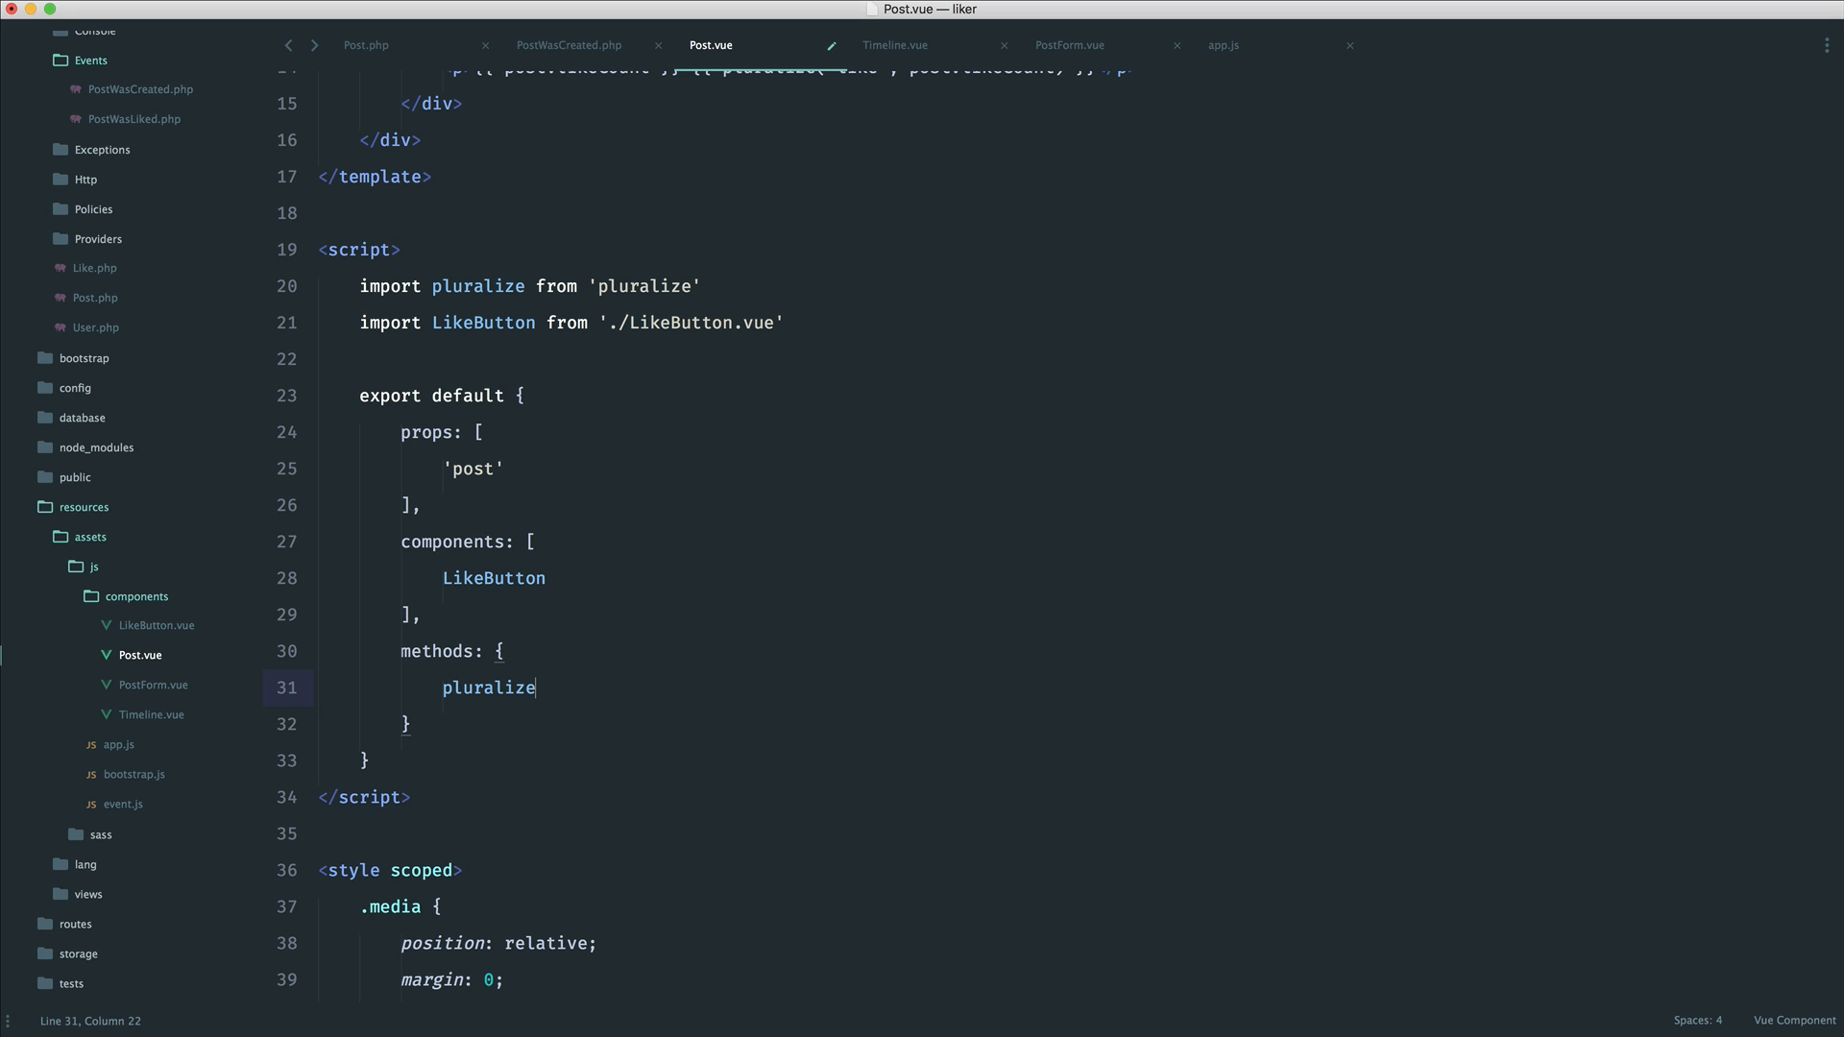
pyautogui.moveTo(617, 402)
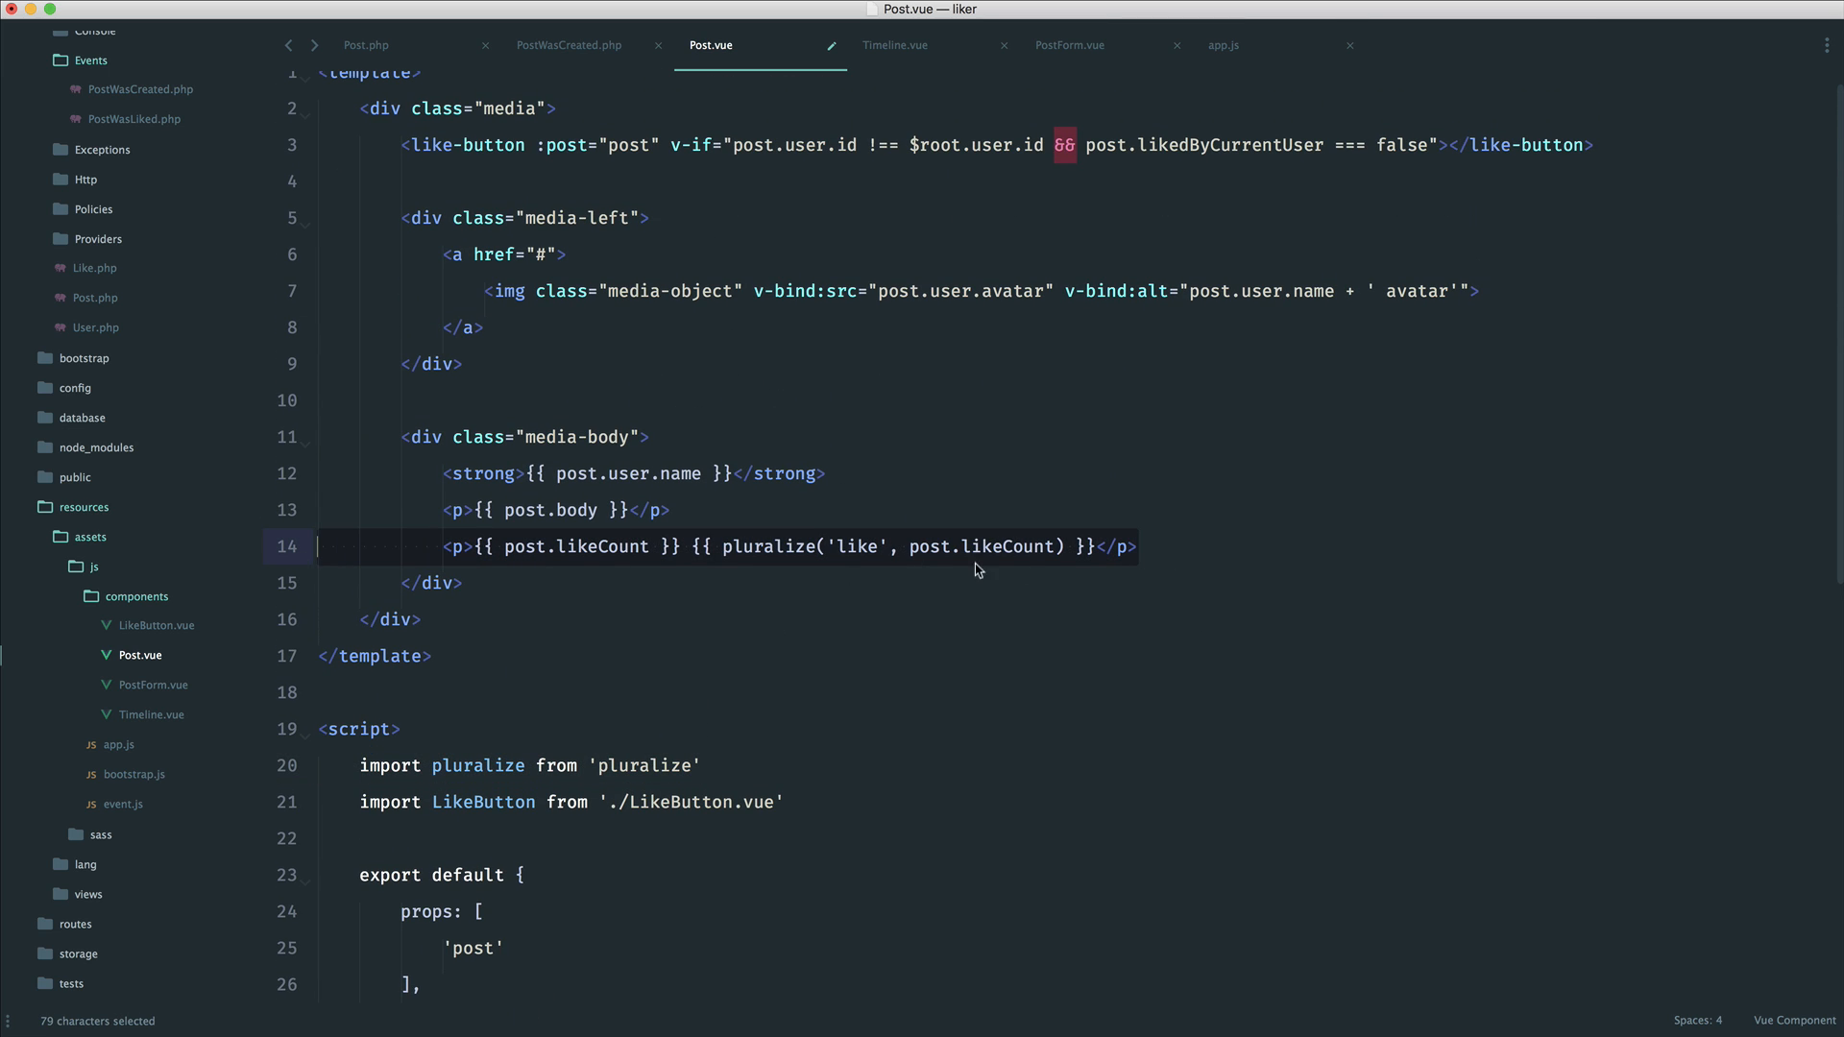
pyautogui.scroll(-3)
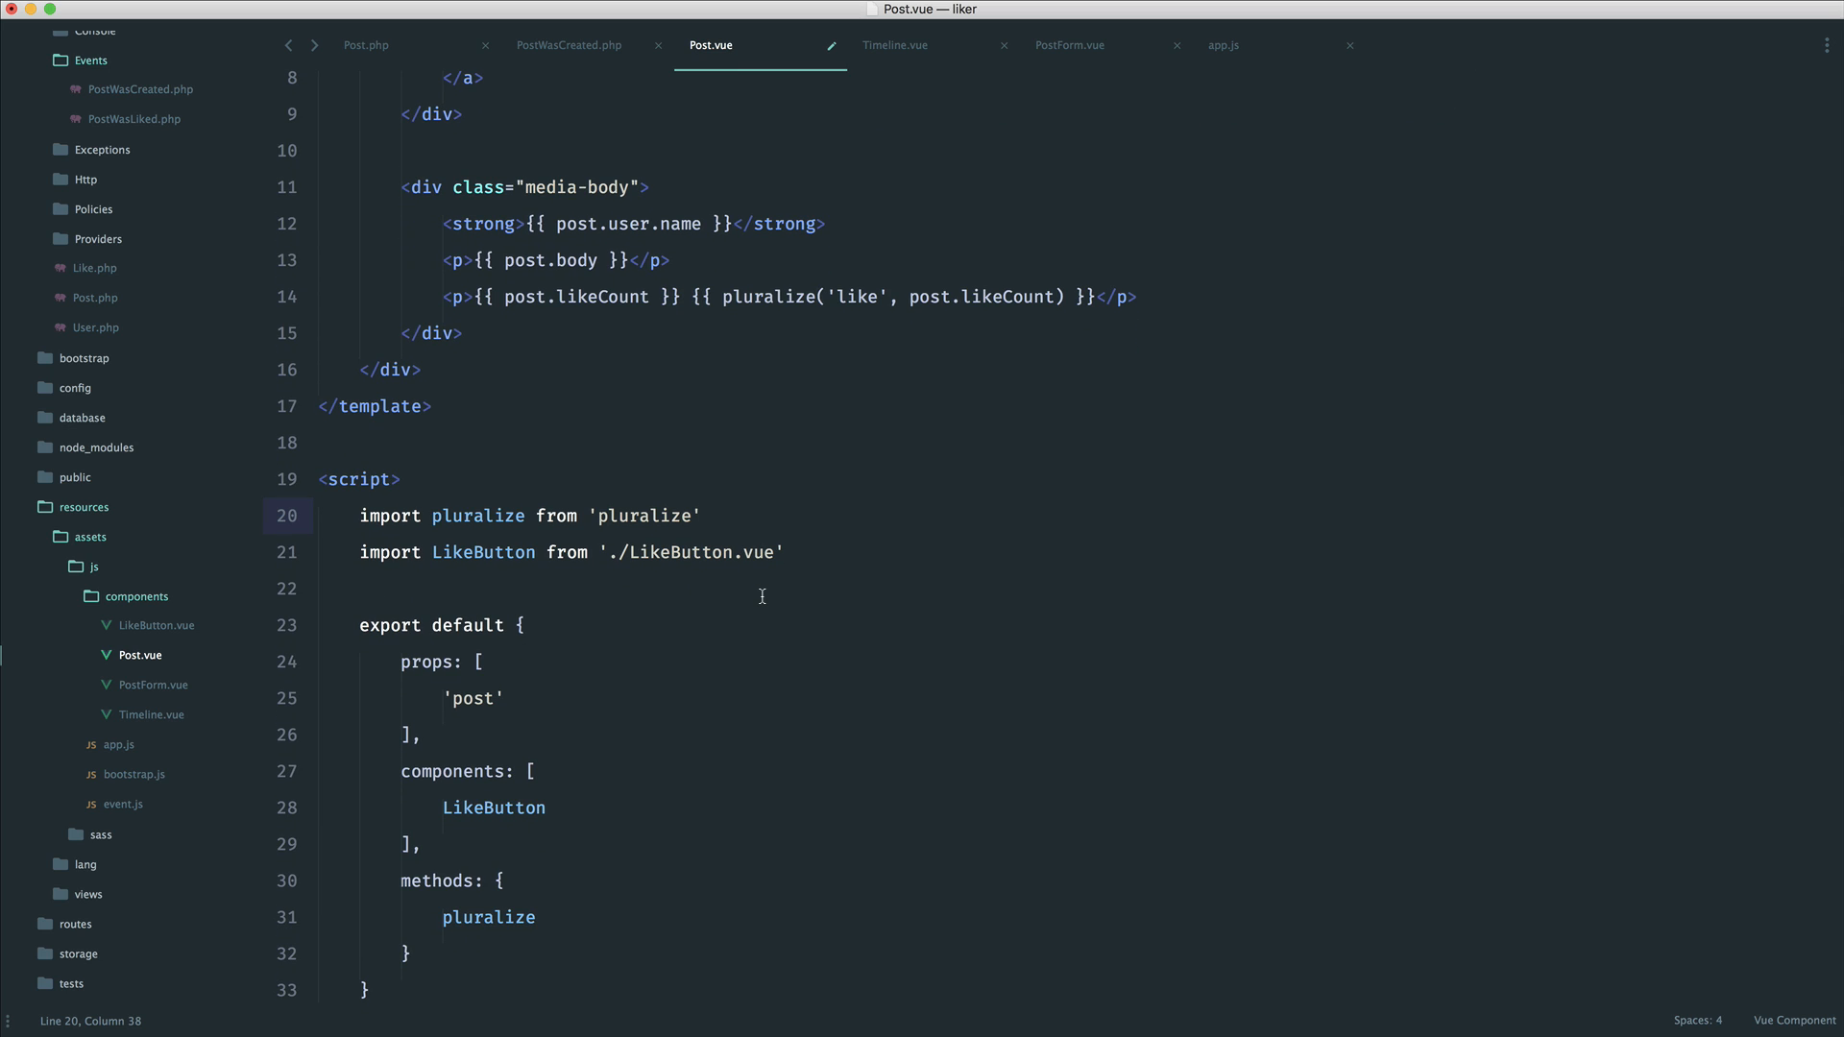
pyautogui.scroll(-3)
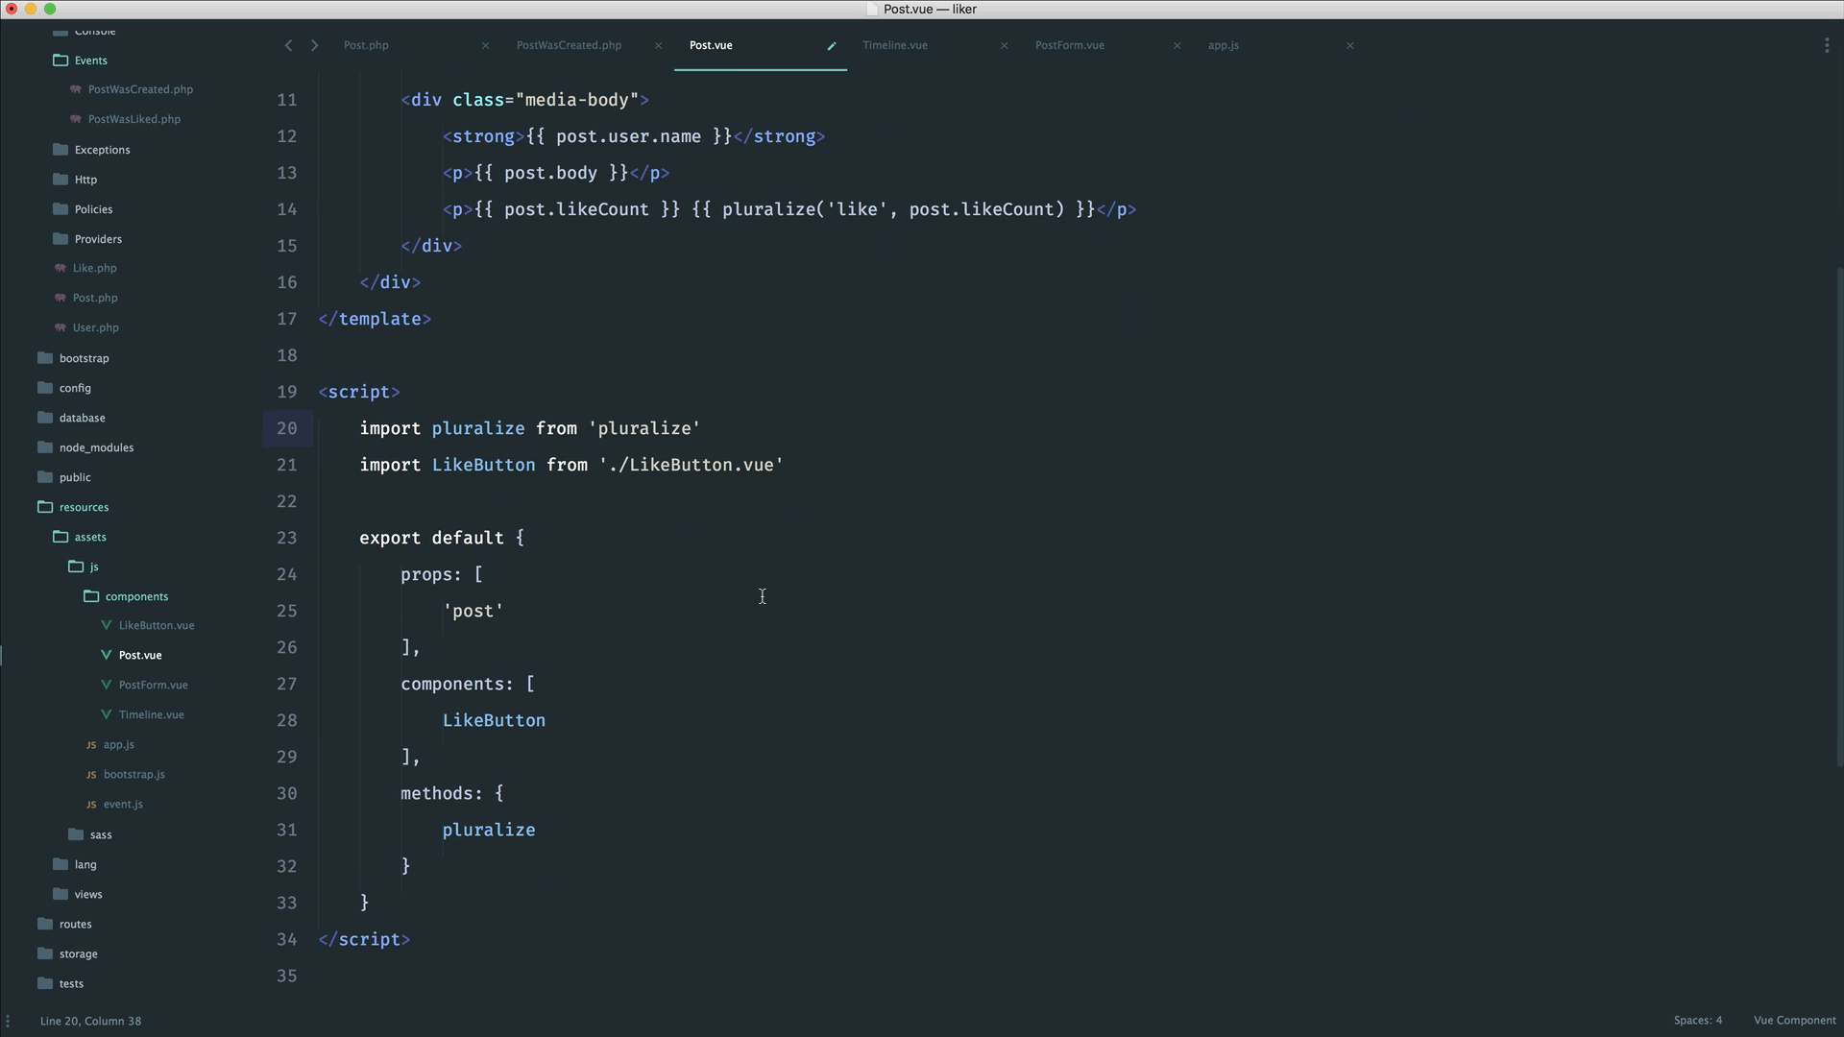
pyautogui.click(538, 805)
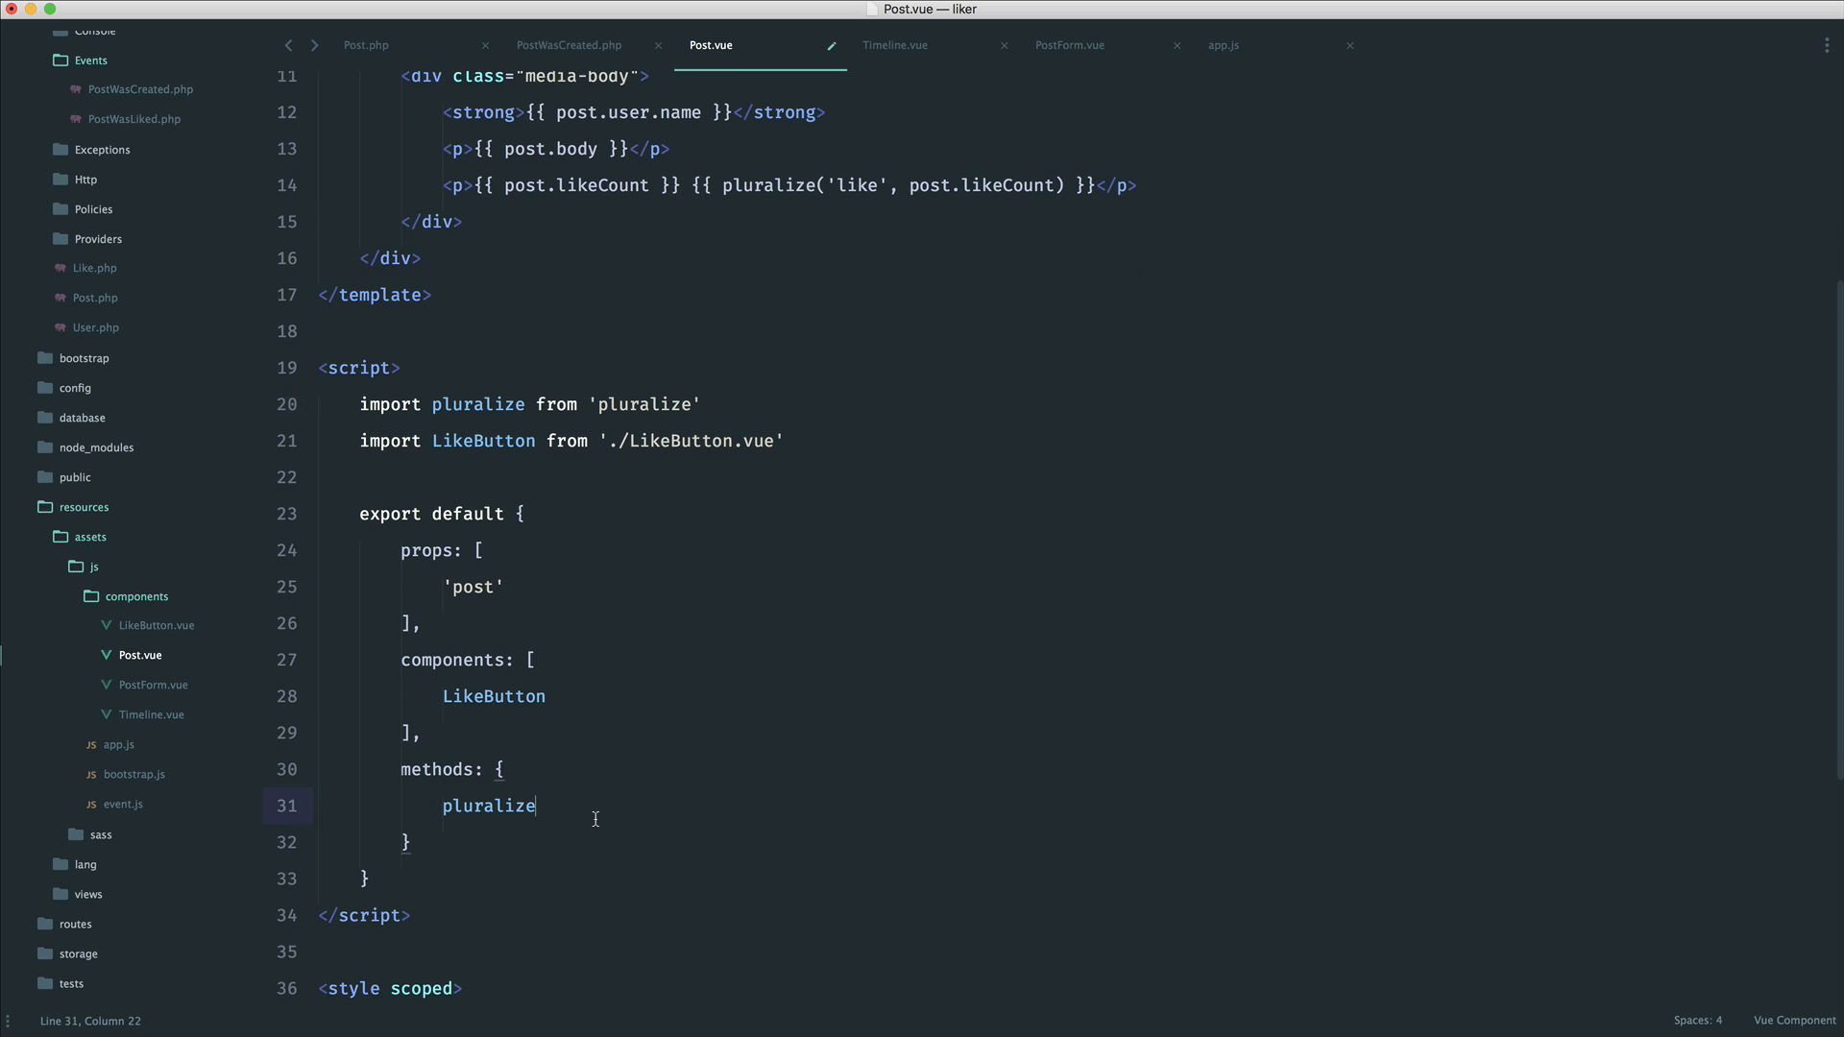
pyautogui.press('Enter')
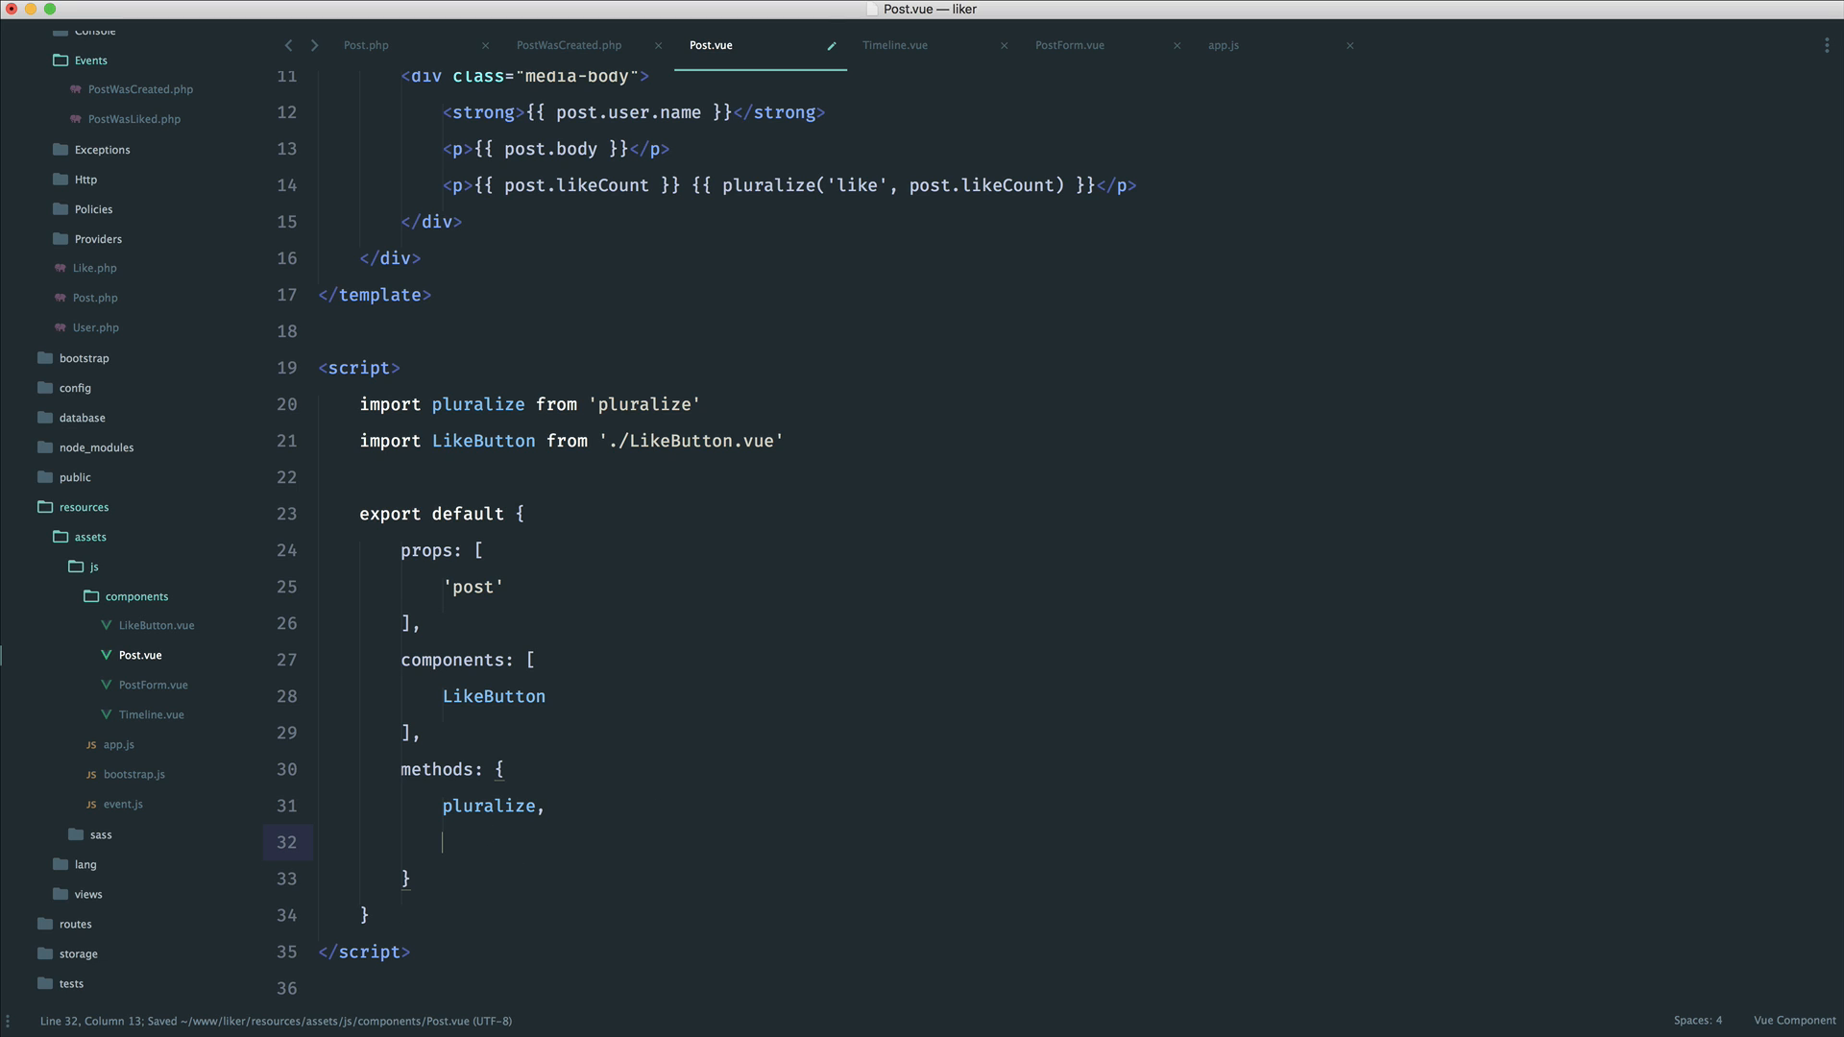
pyautogui.write('other')
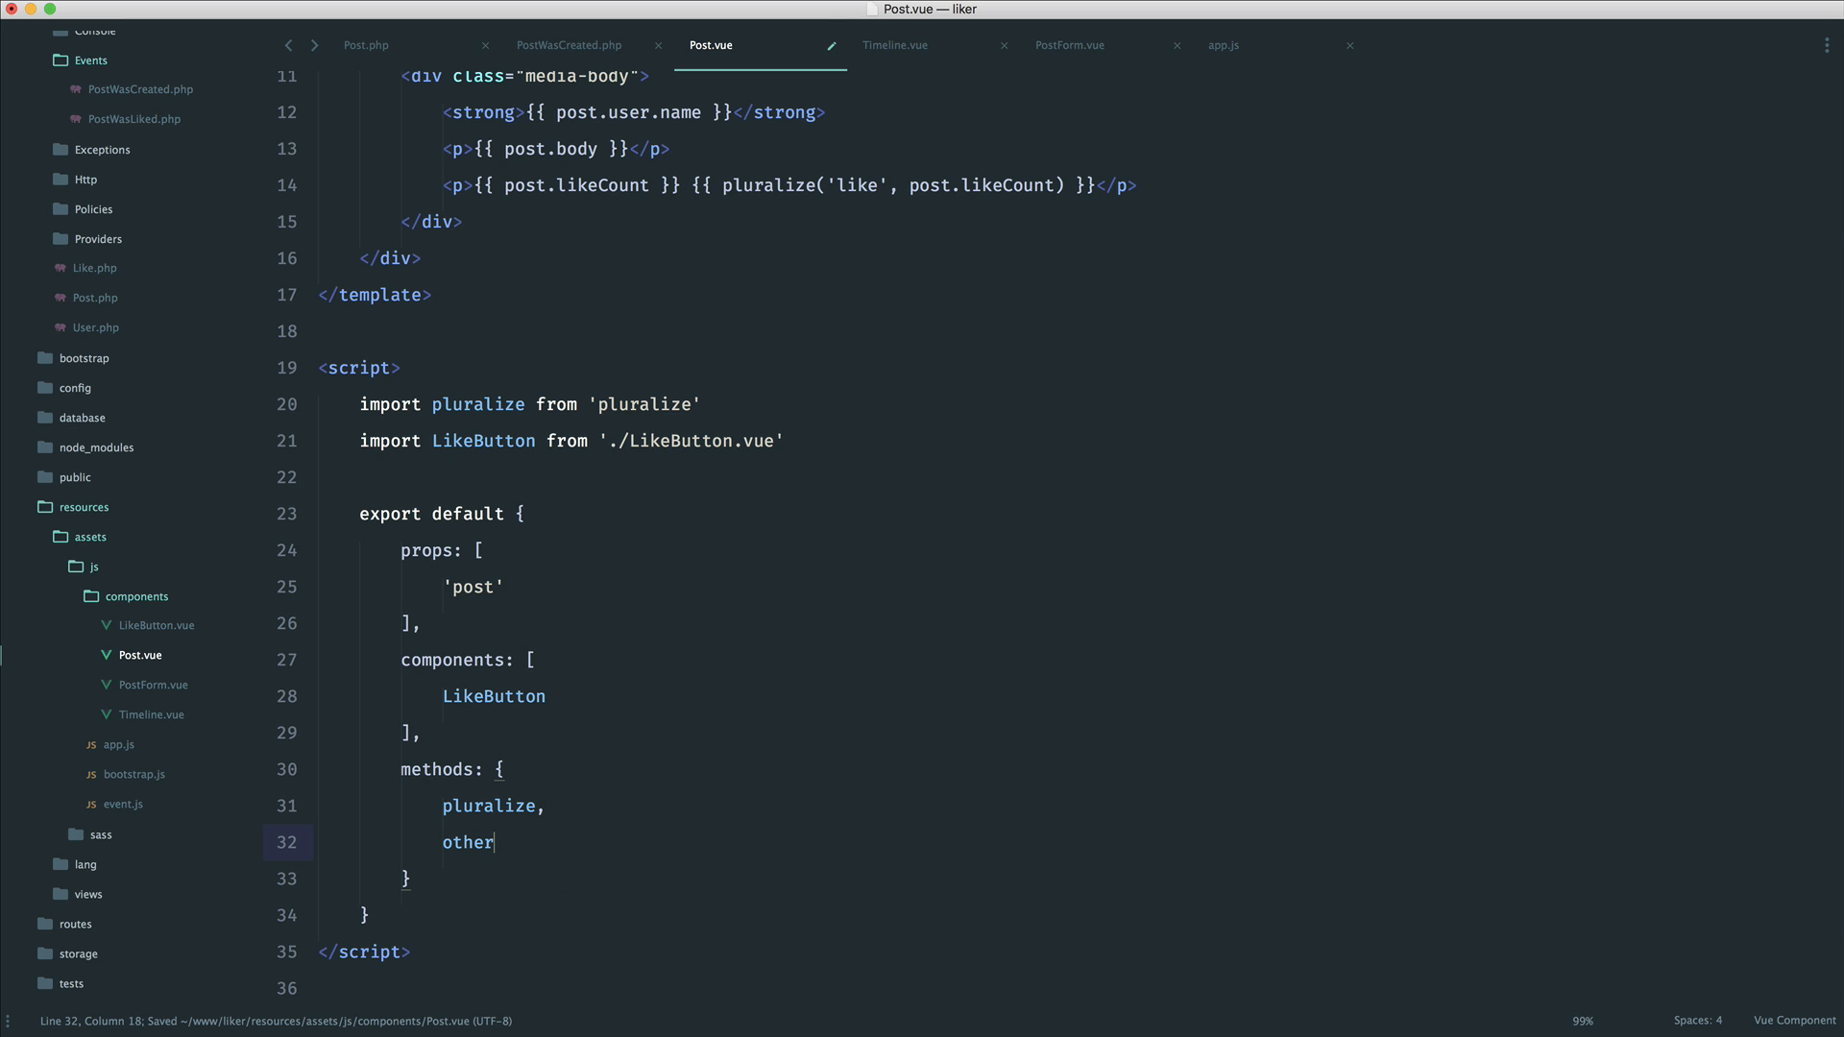
pyautogui.write('Methods: {')
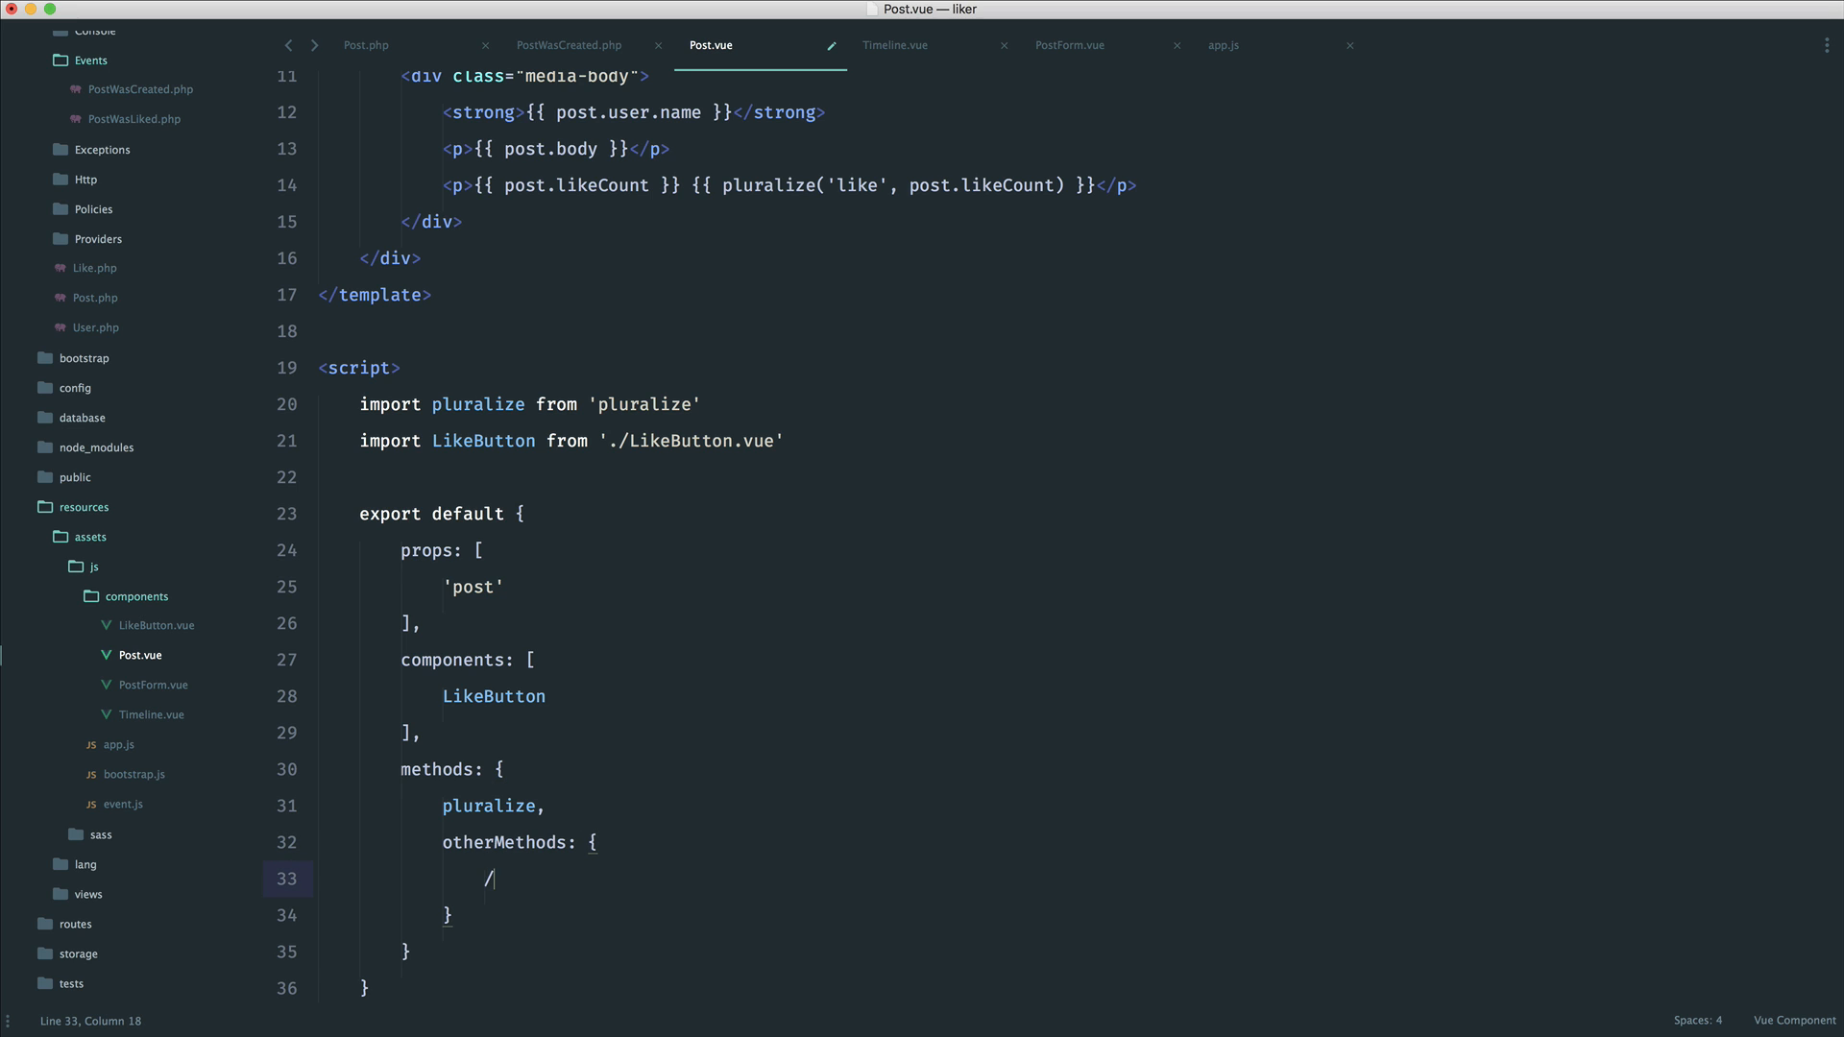
pyautogui.scroll(3)
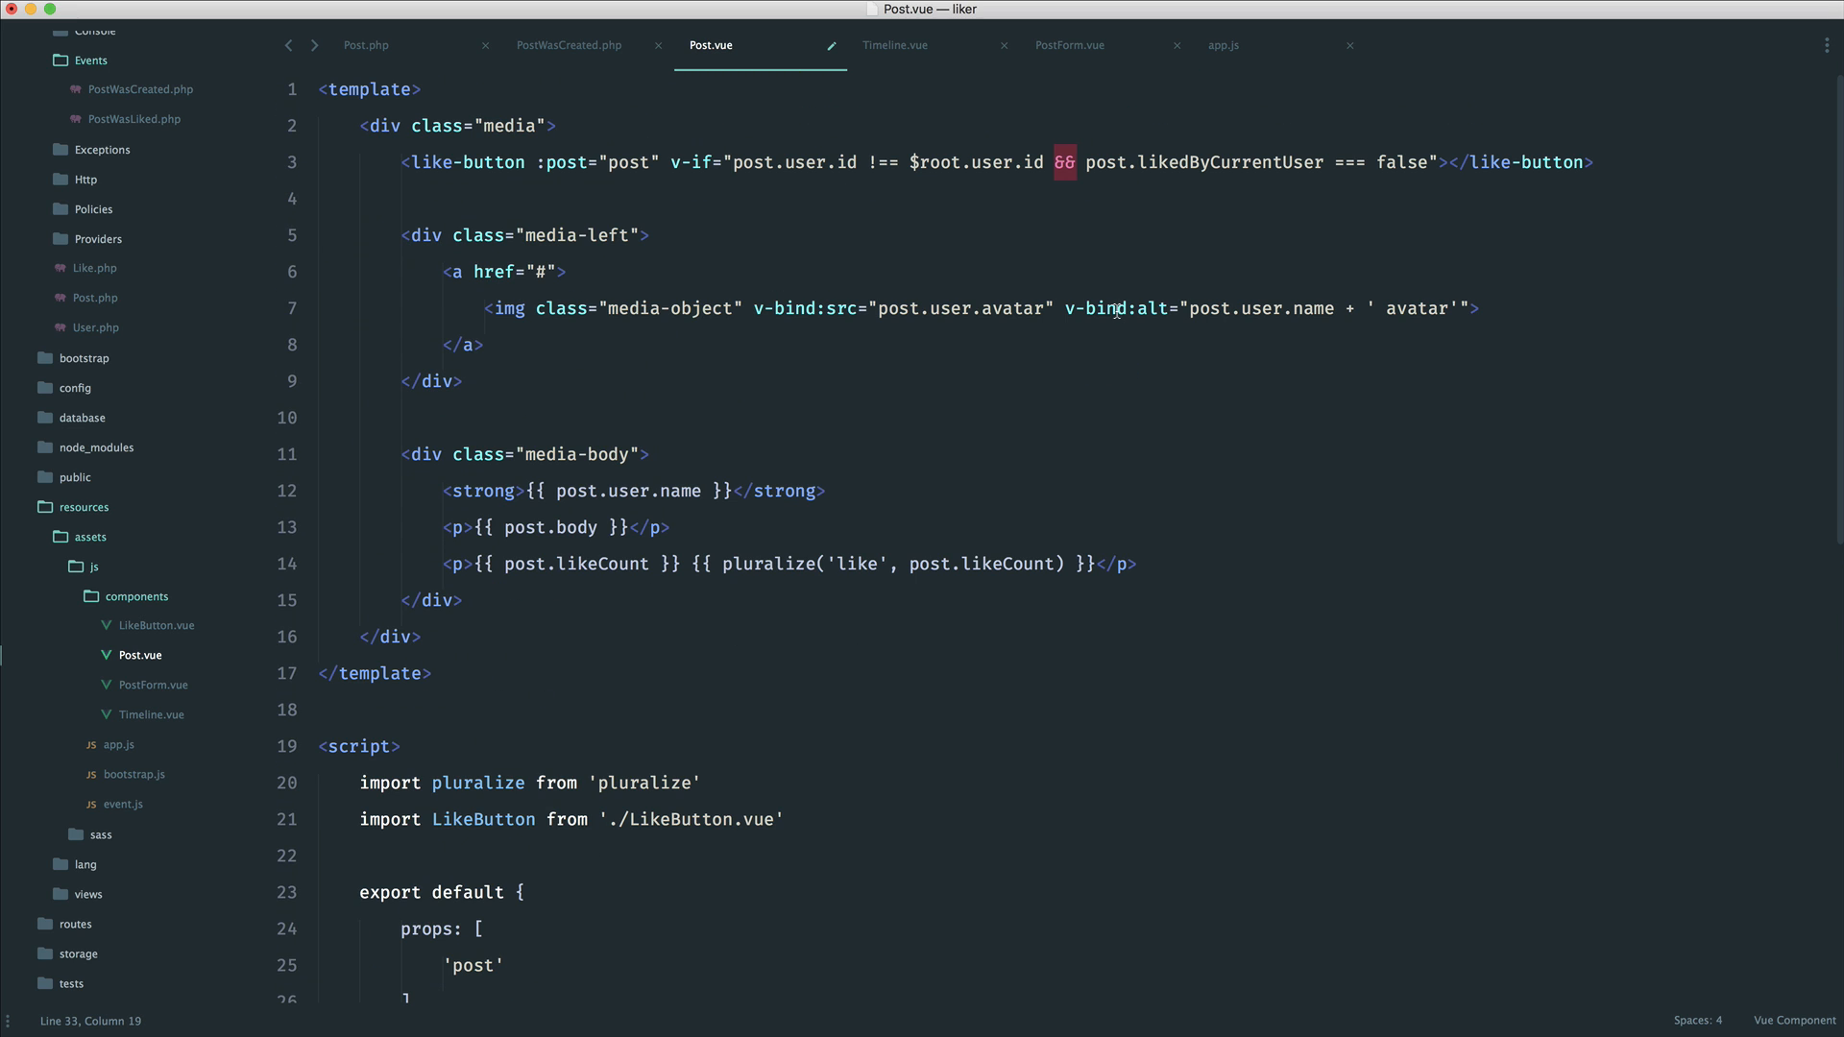
pyautogui.scroll(-3)
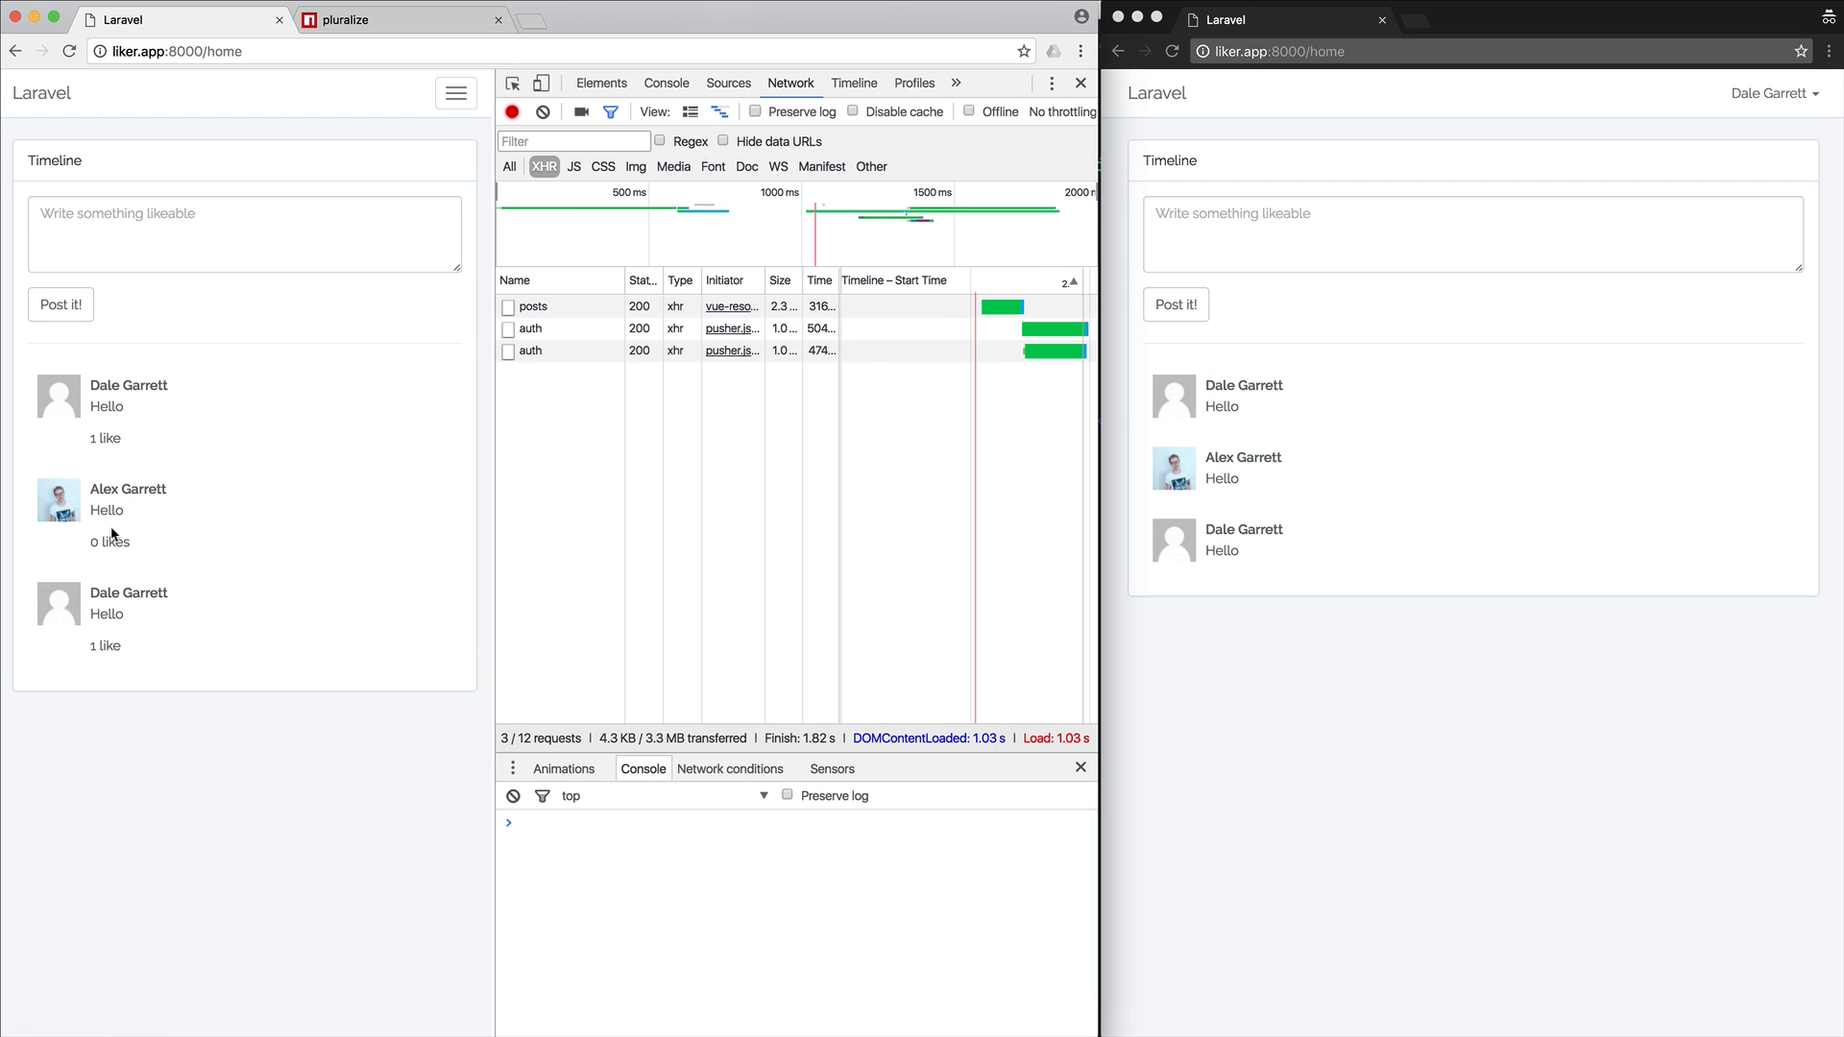
pyautogui.moveTo(144, 450)
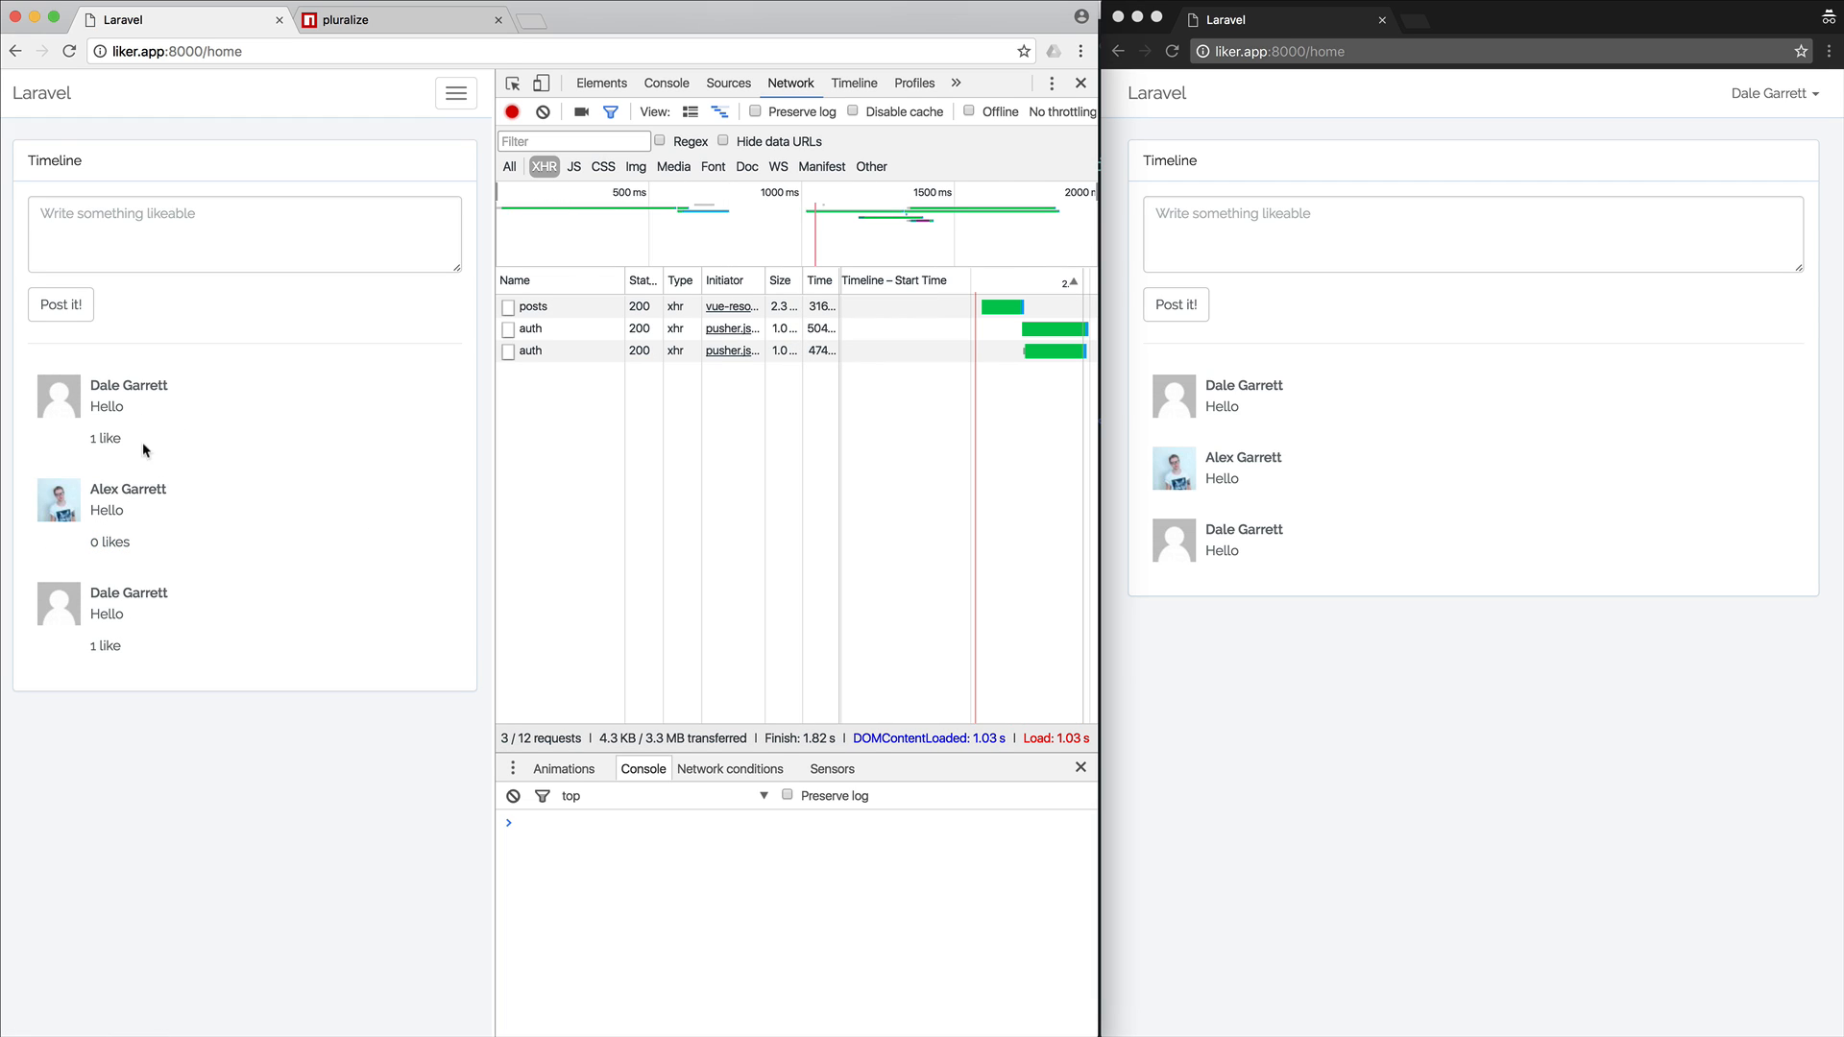
pyautogui.moveTo(334, 740)
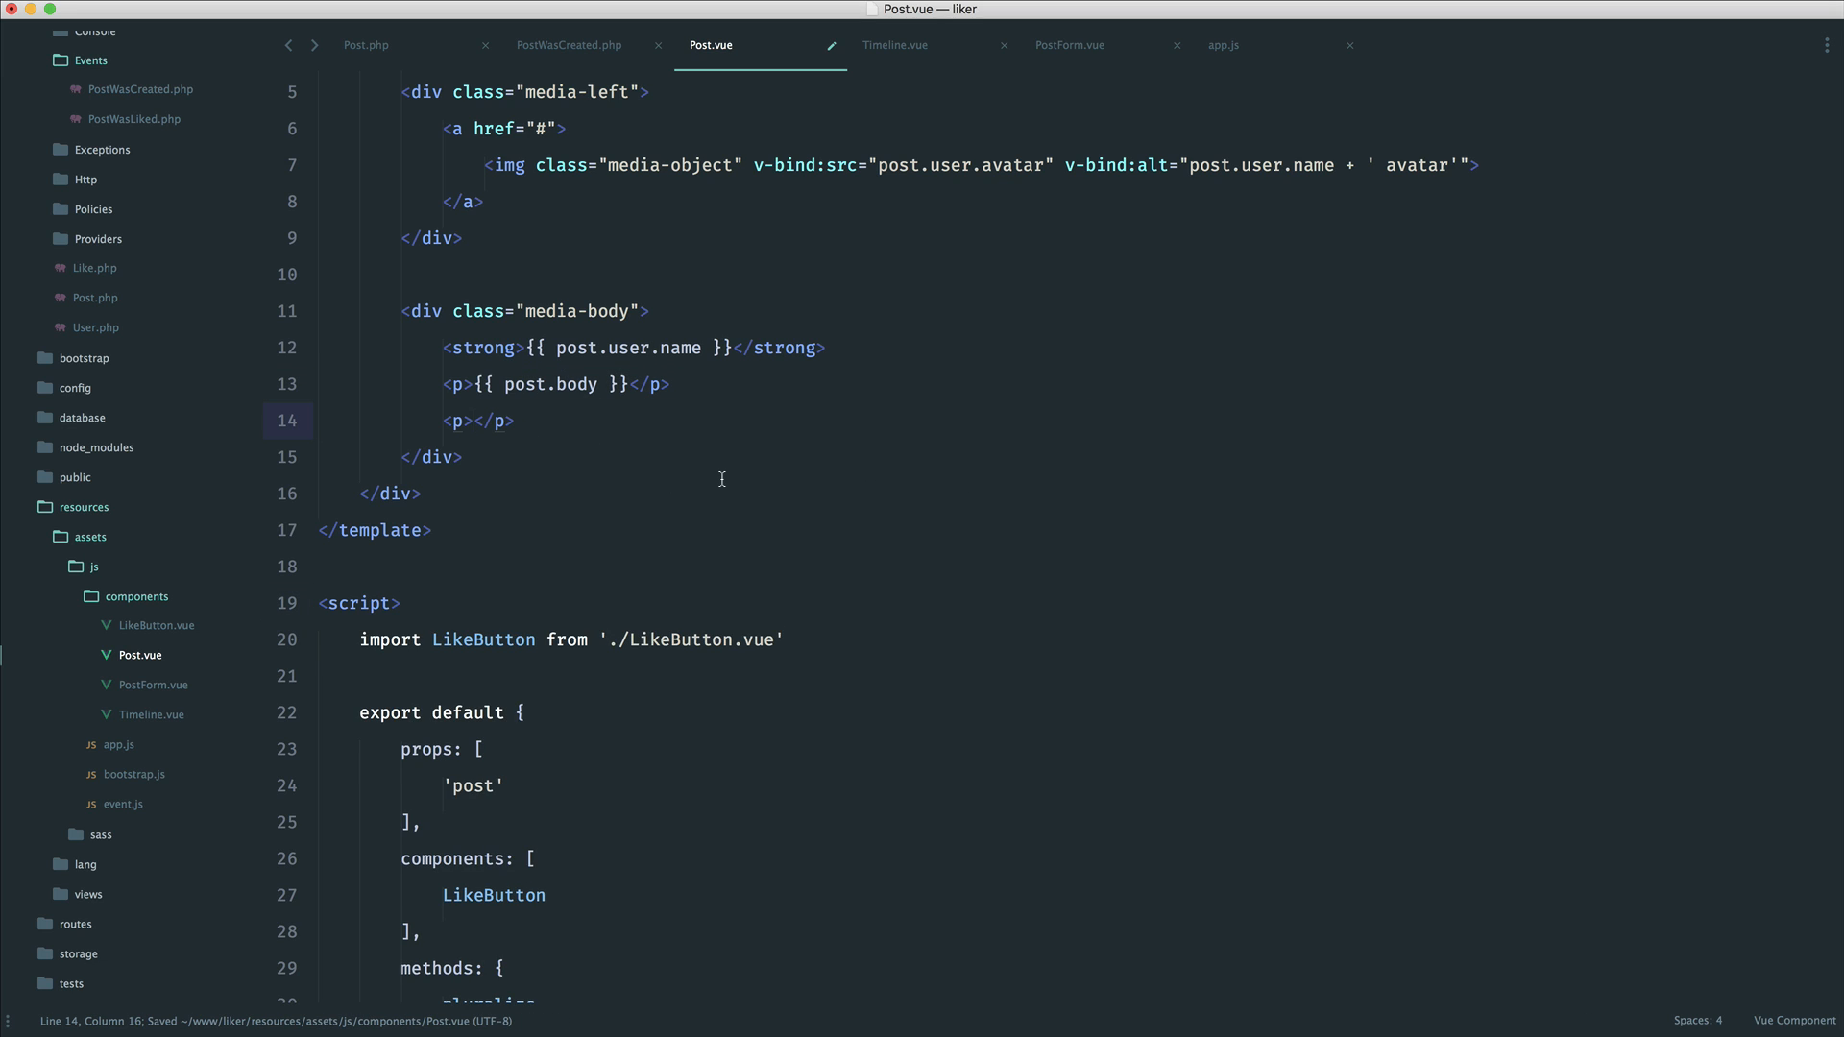
# Clear the pluralize entry from Post.vue's methods block, leaving it empty
pyautogui.scroll(-3)
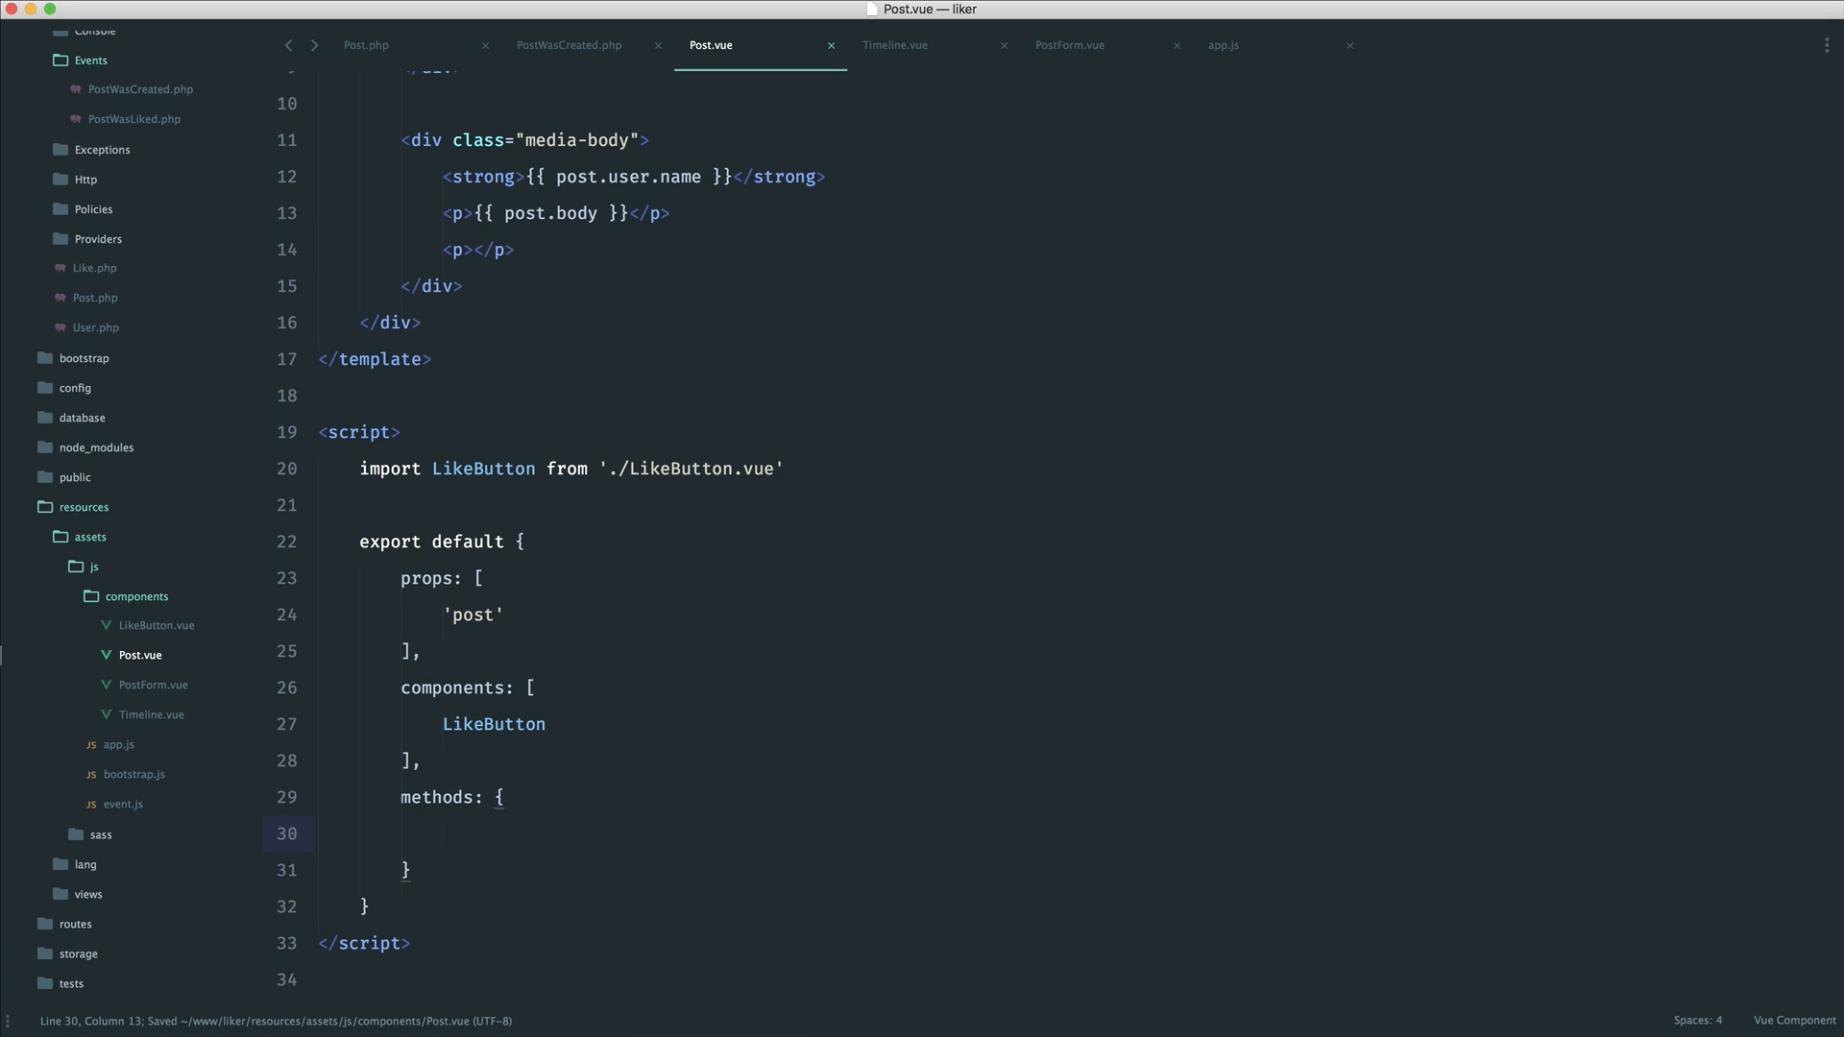
pyautogui.click(92, 565)
pyautogui.write('filters')
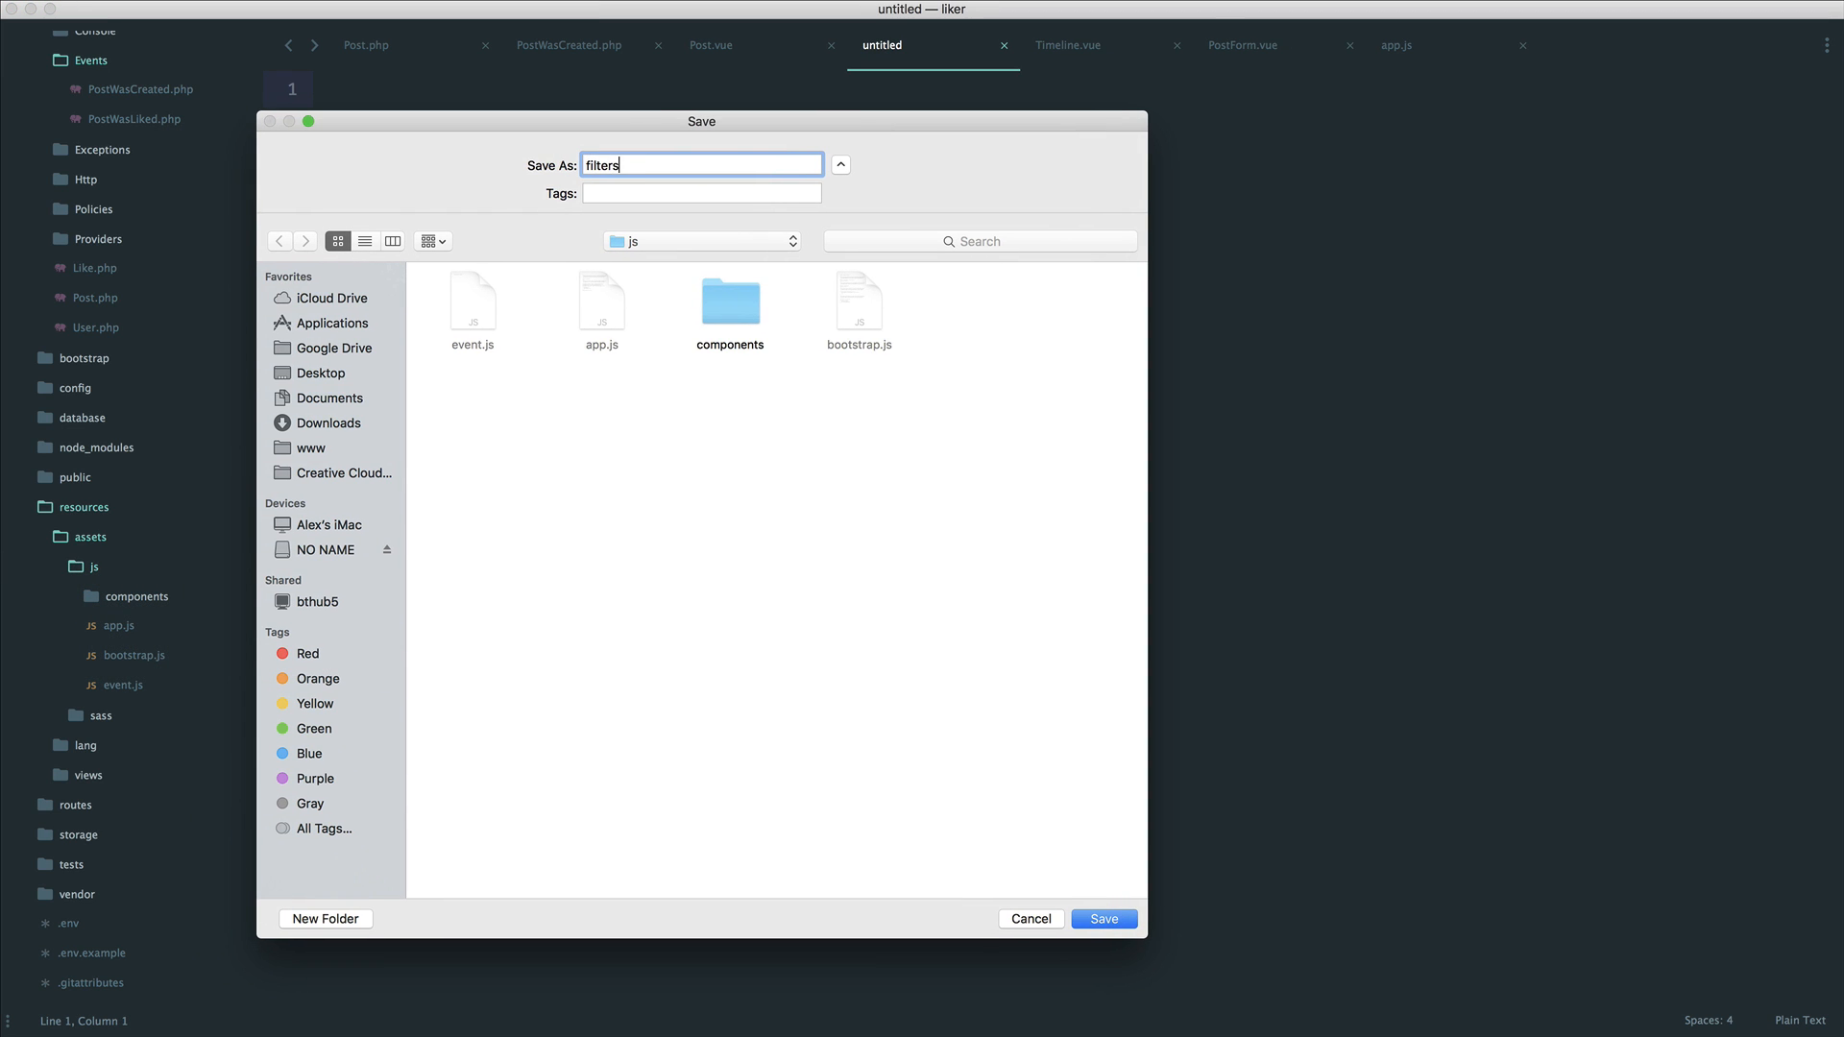
# Save the new file as filters.js and write greeting(name) returning "Hello " + name
pyautogui.click(1102, 919)
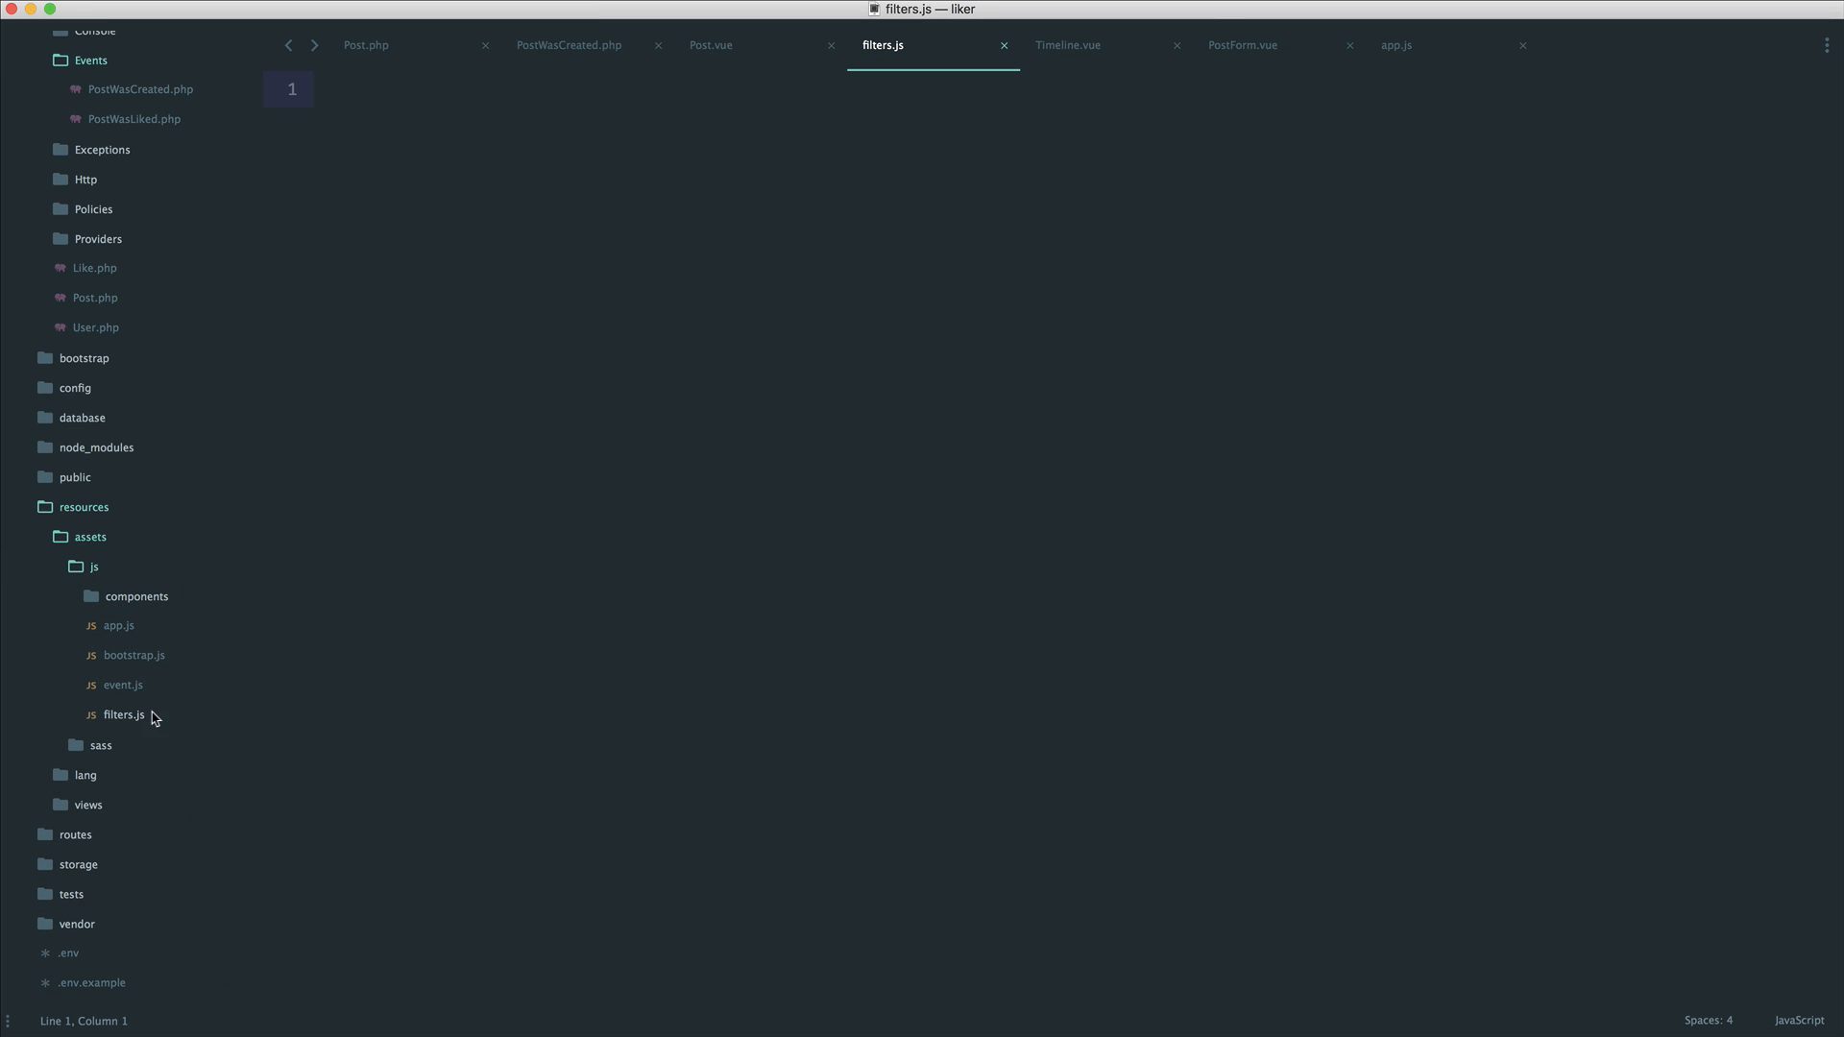
pyautogui.click(123, 714)
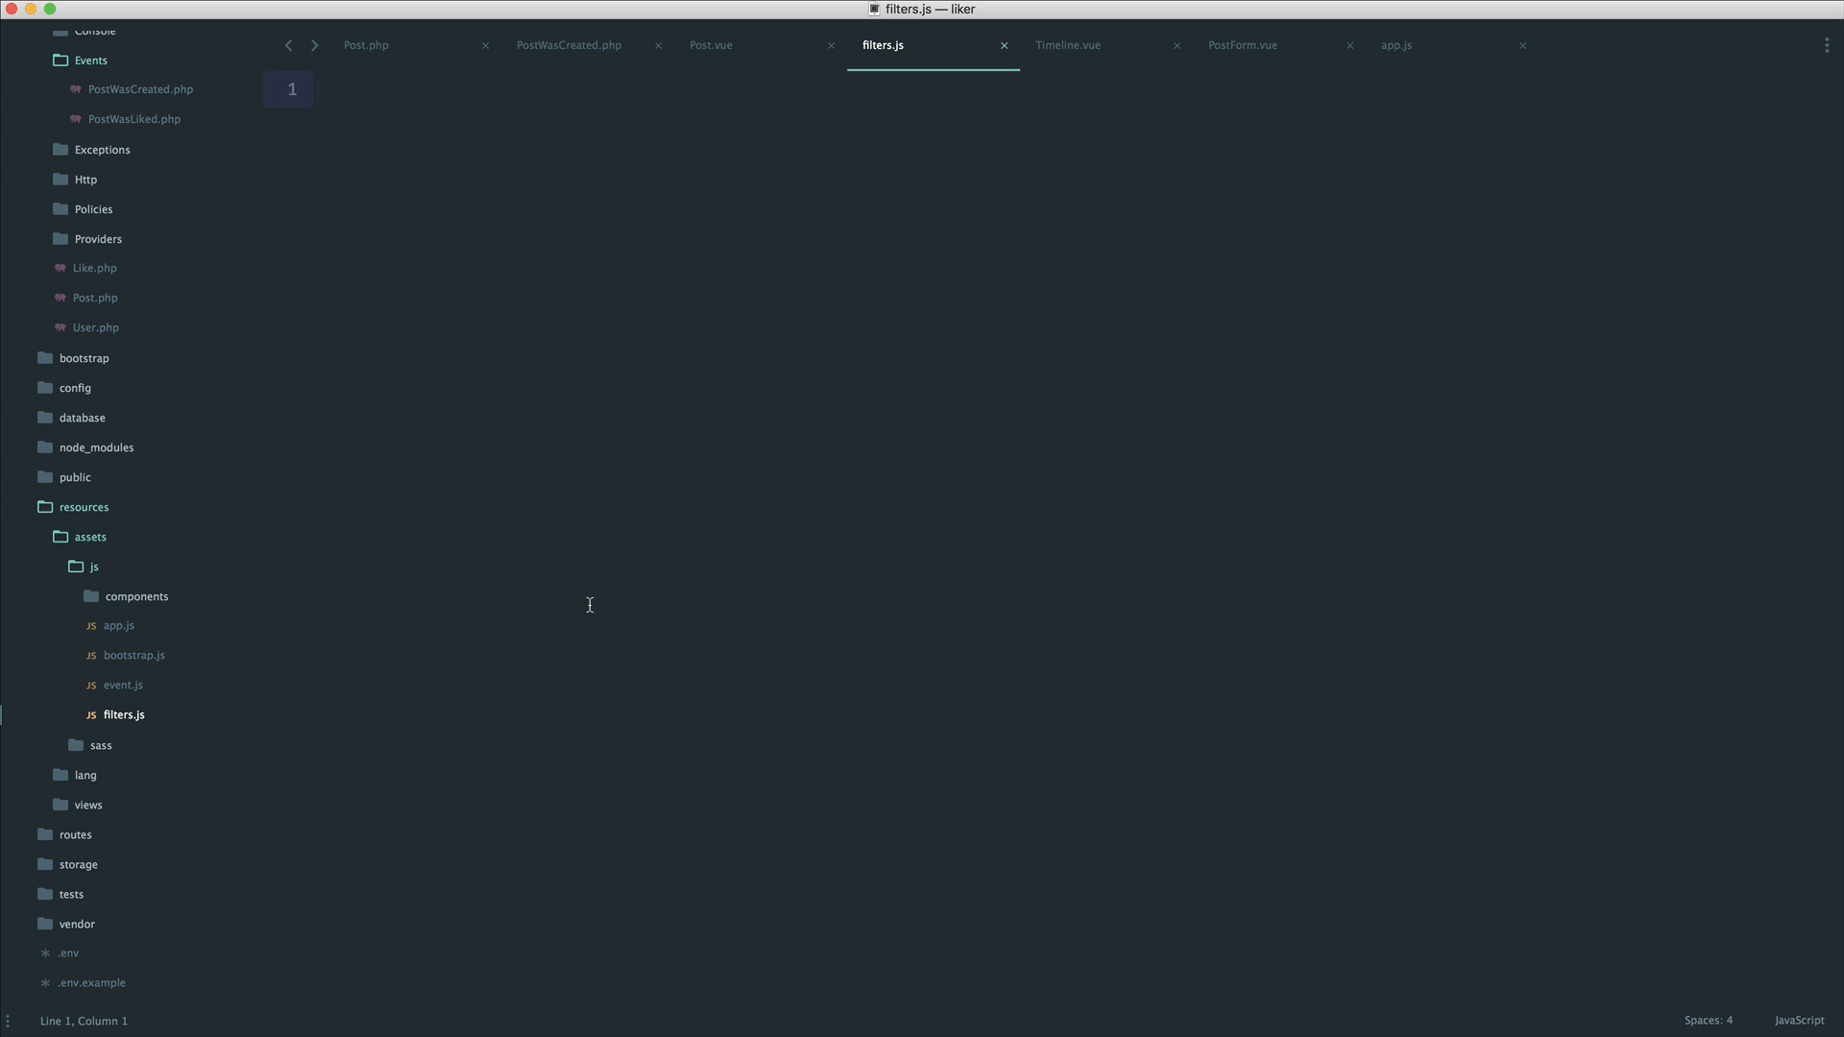
pyautogui.write('functi')
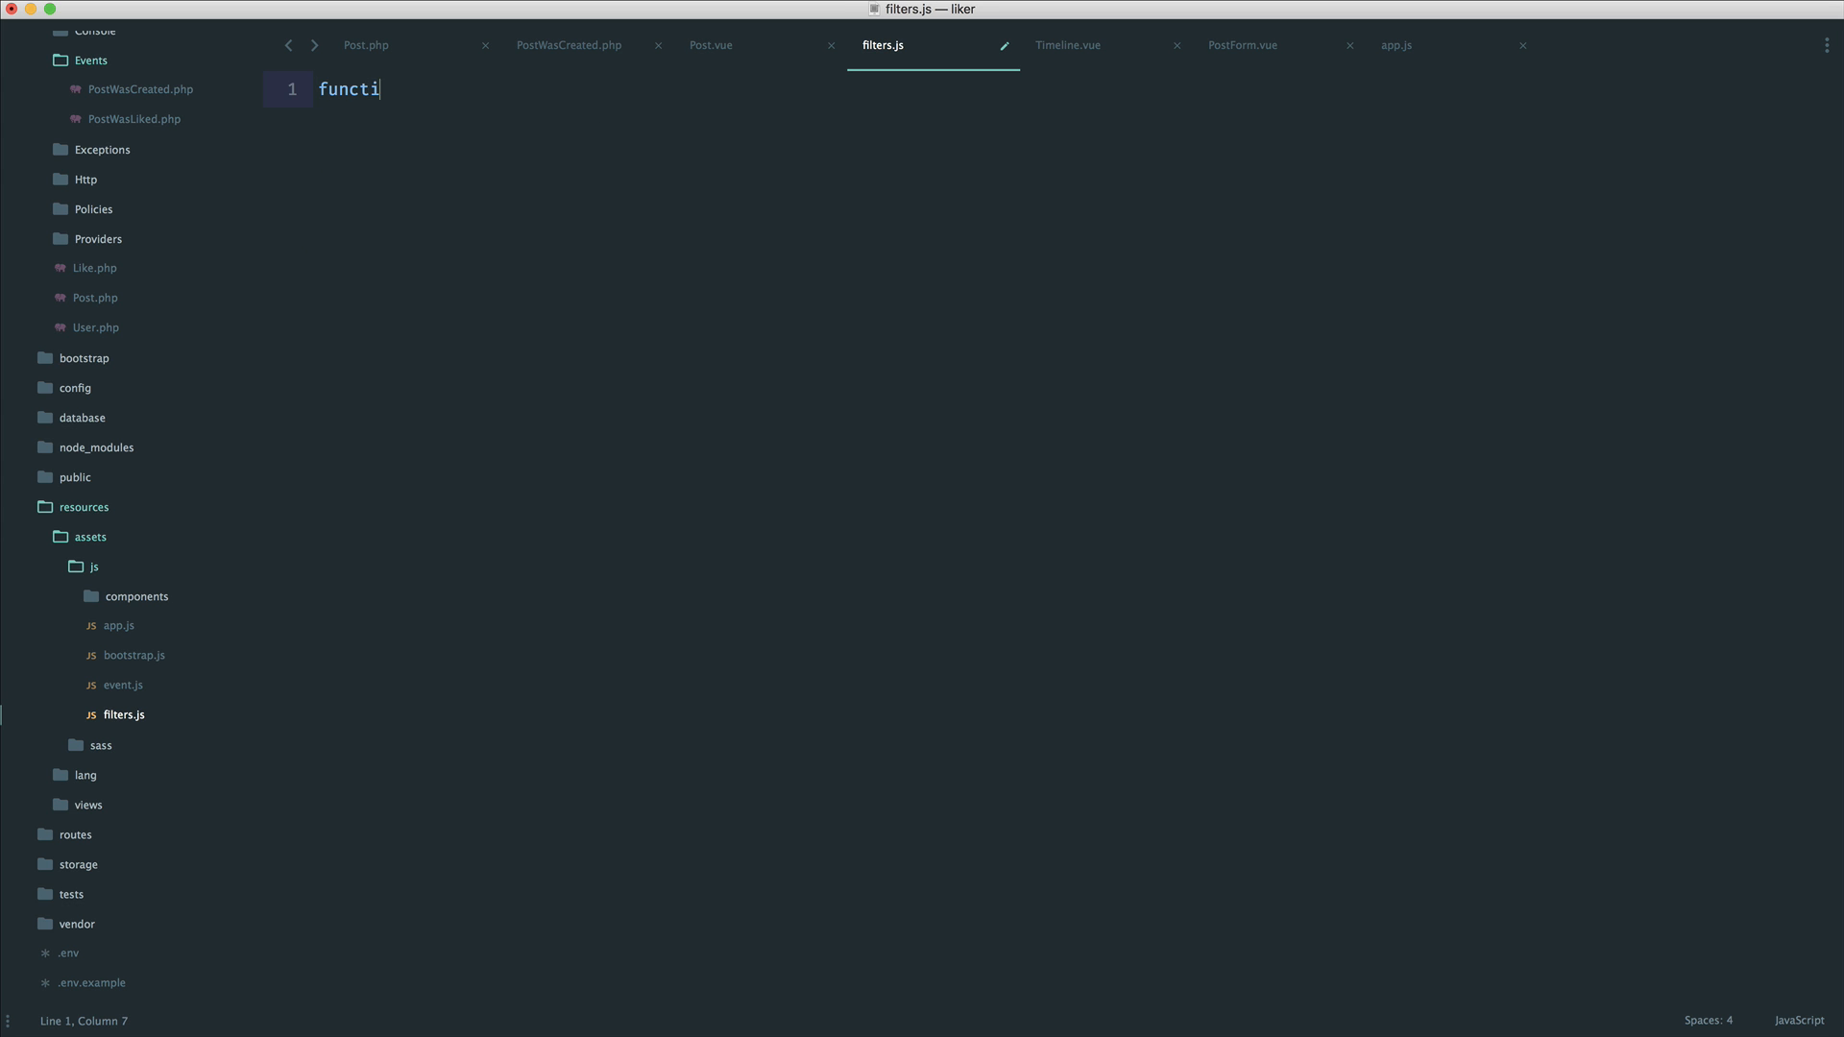
pyautogui.write('on')
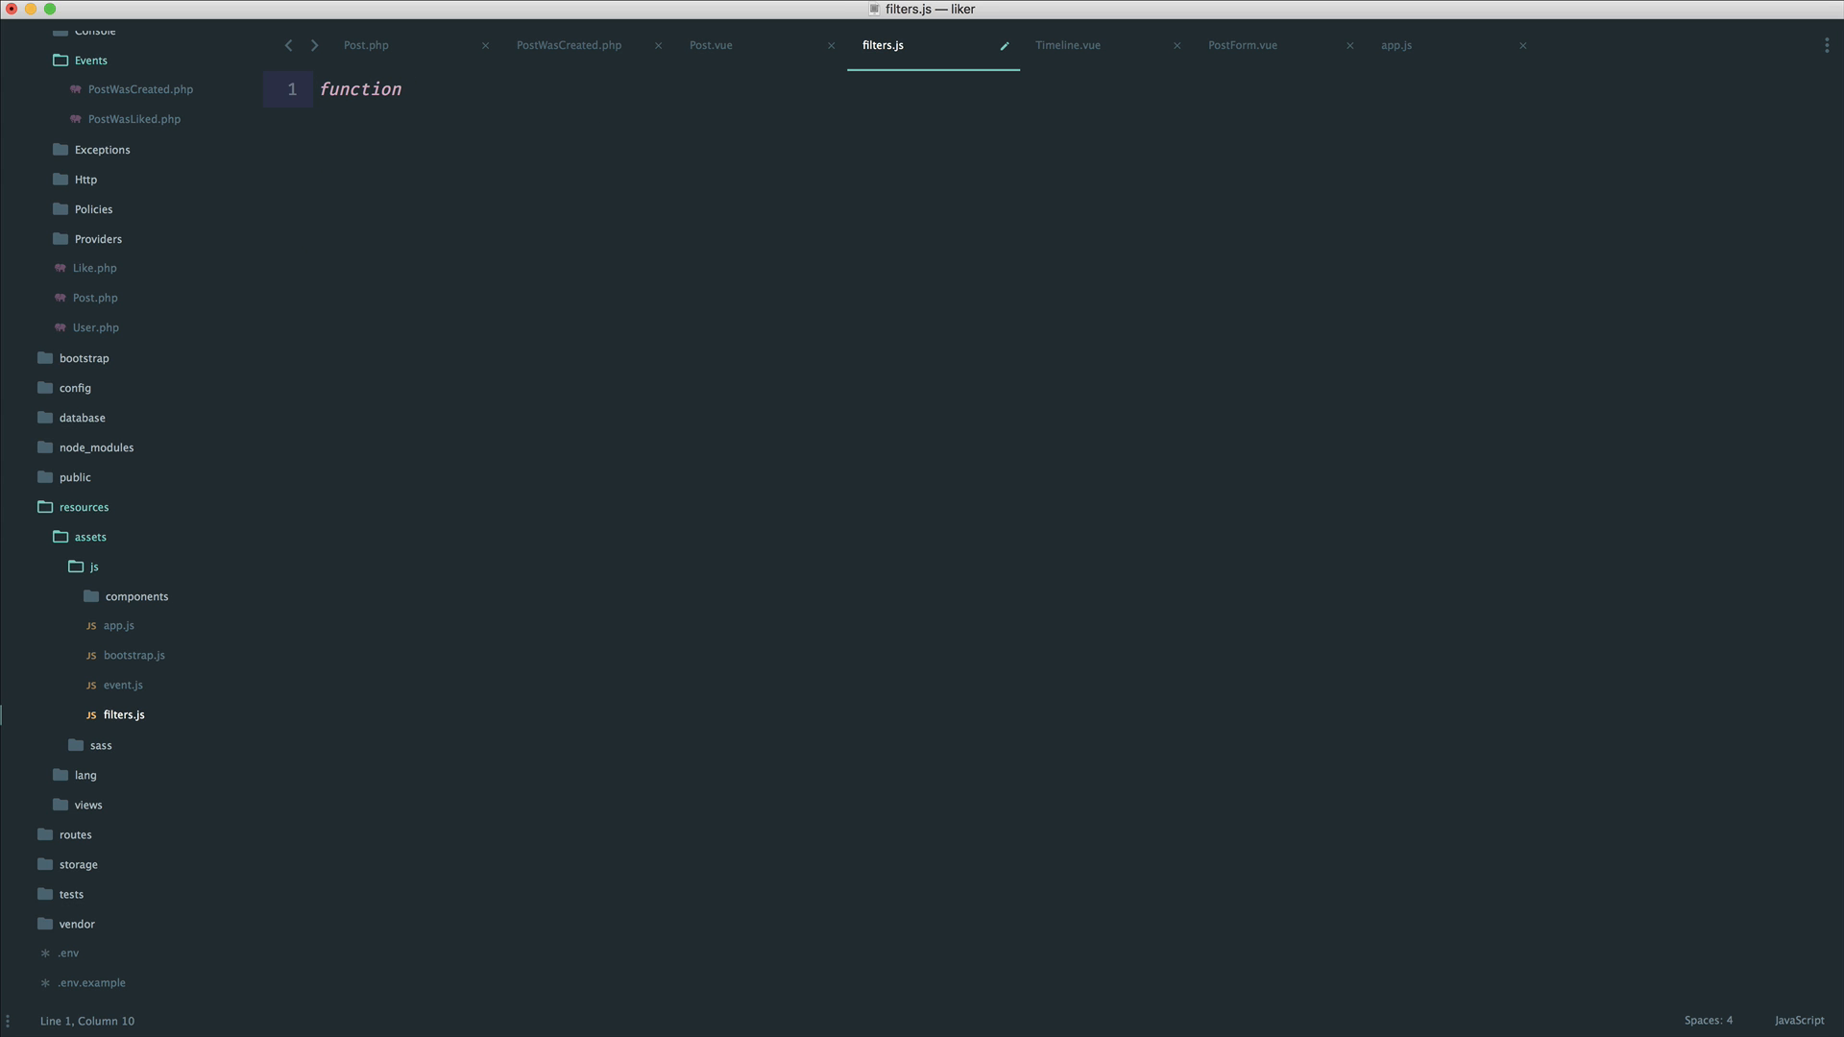
pyautogui.write('greeting')
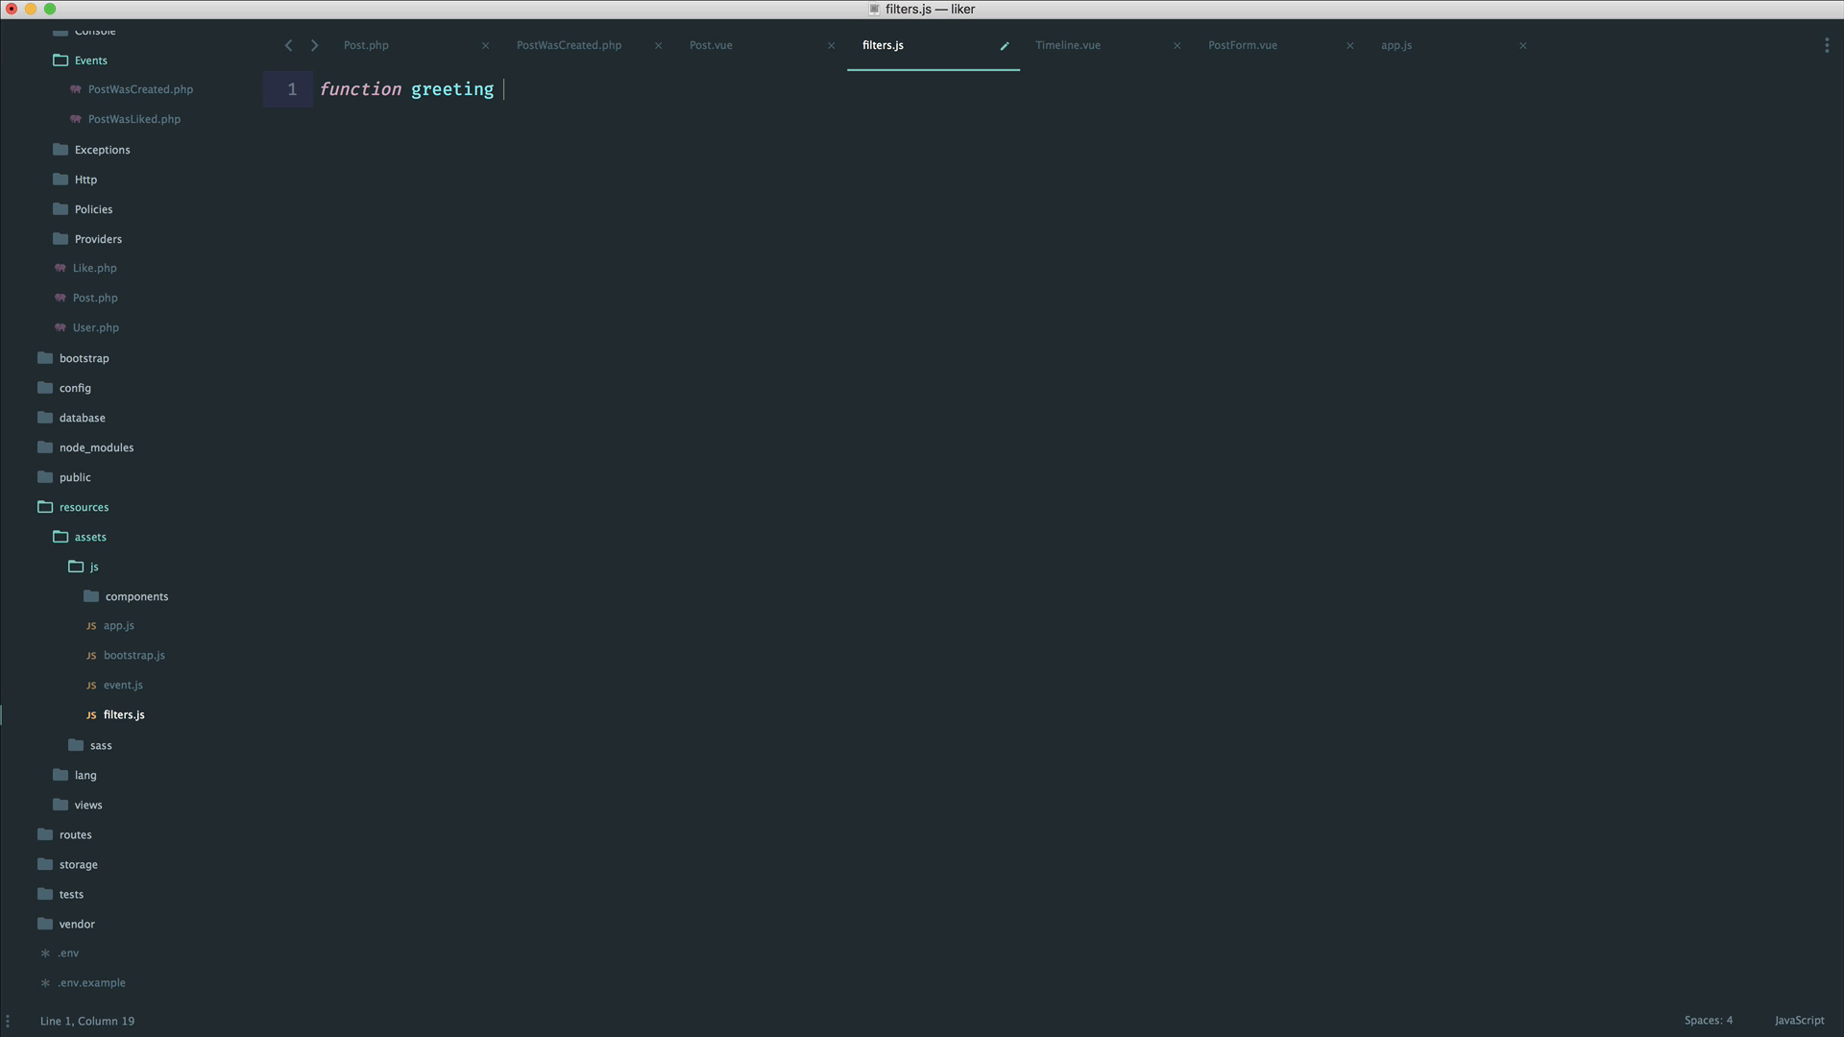
pyautogui.write('() {')
pyautogui.write('return')
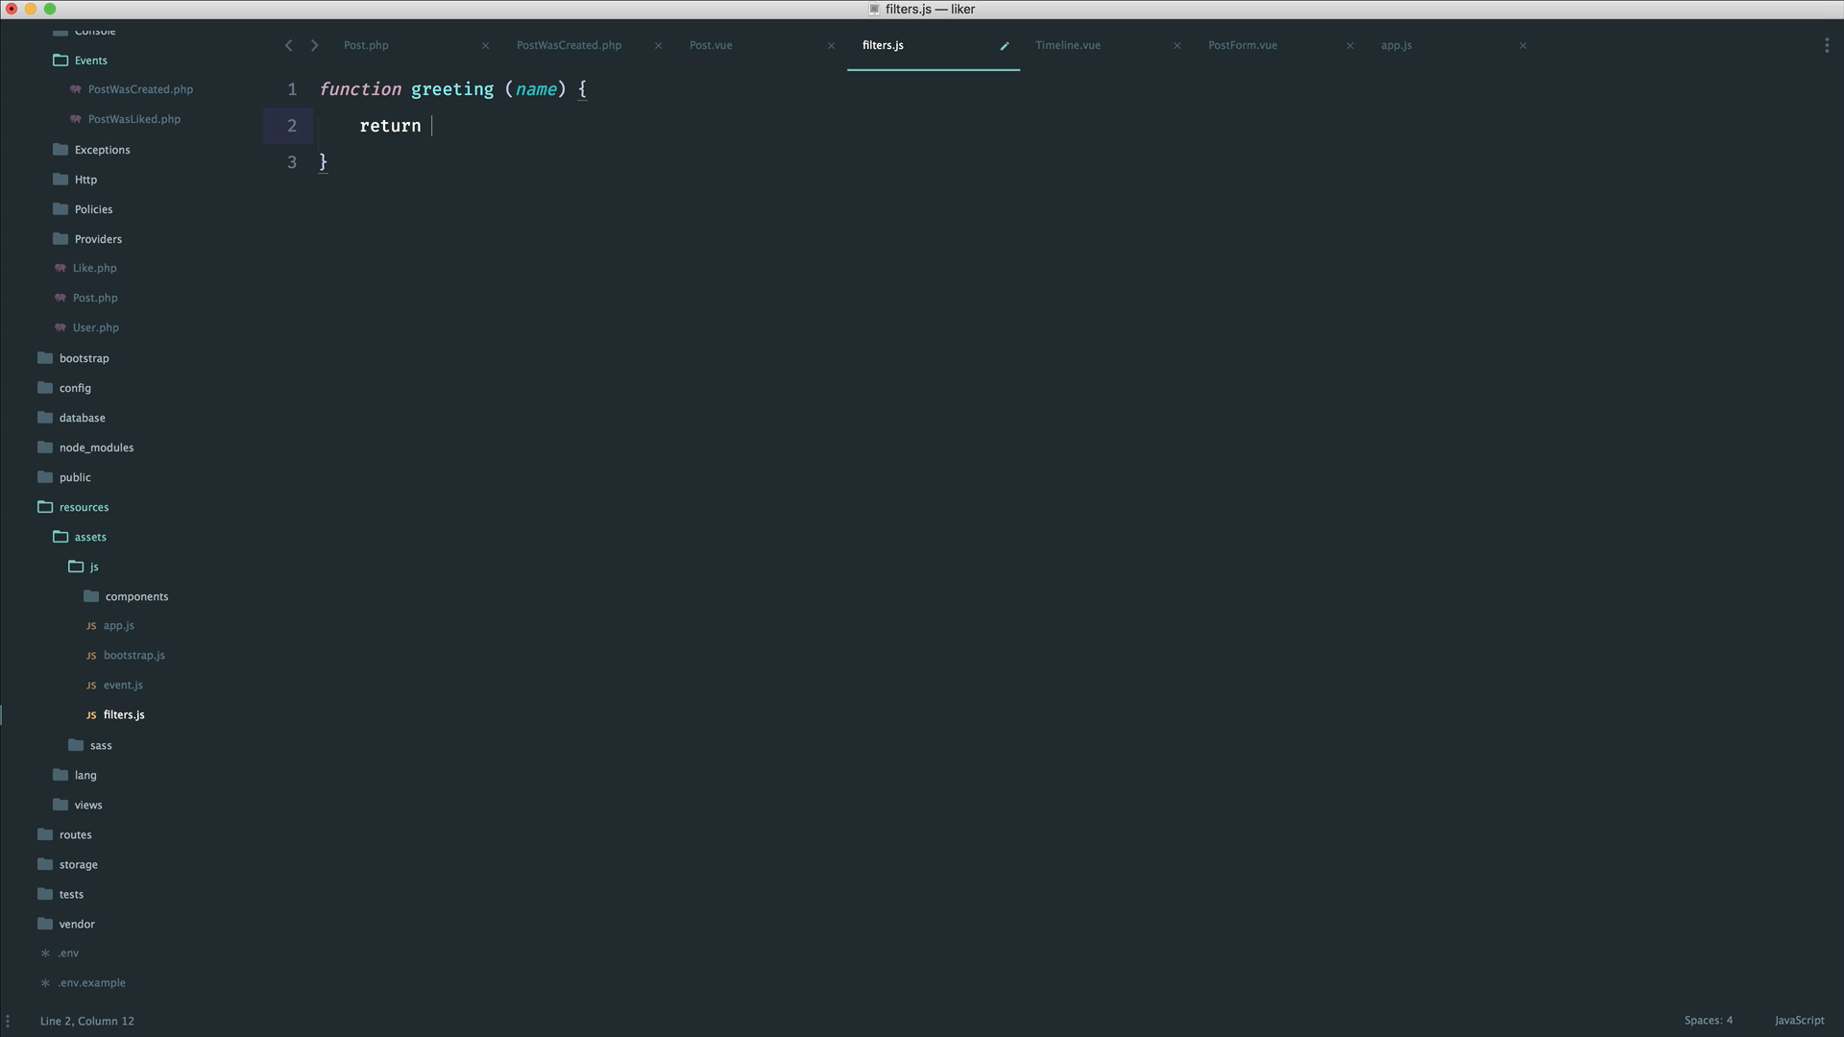
pyautogui.write('"Hello "')
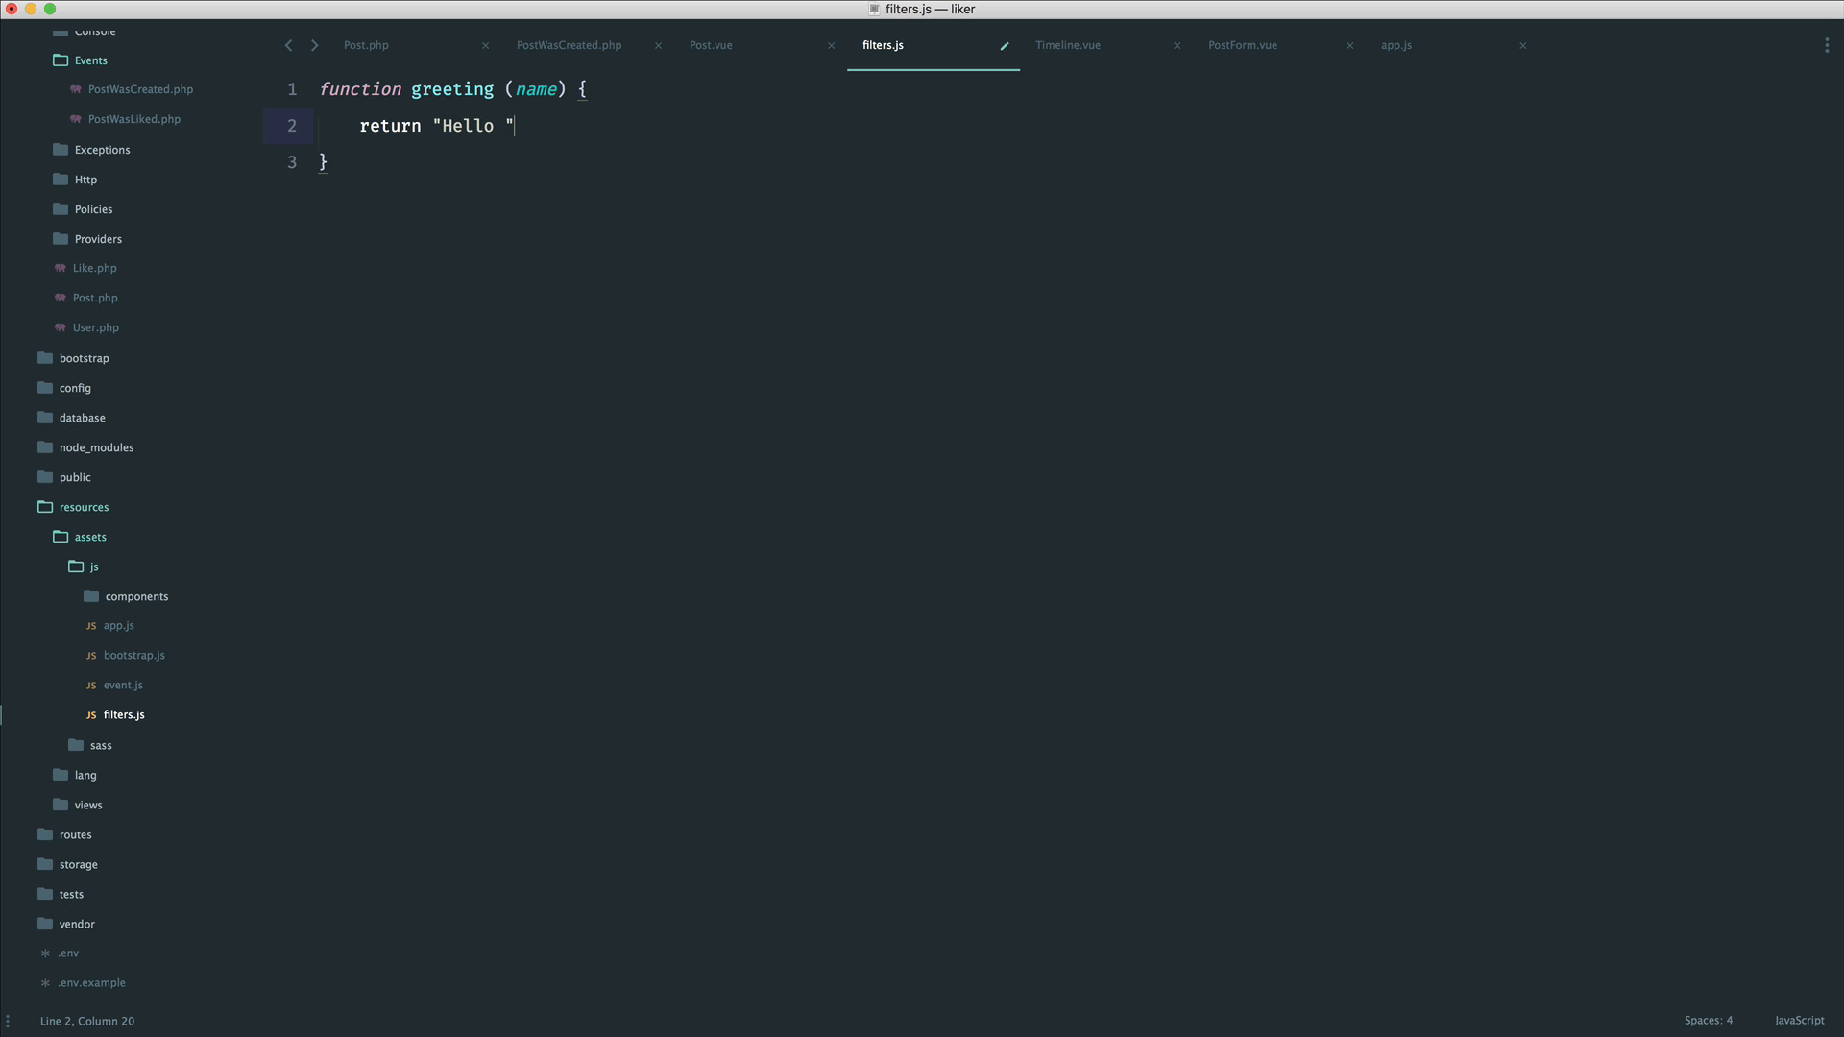
pyautogui.write('+ name;')
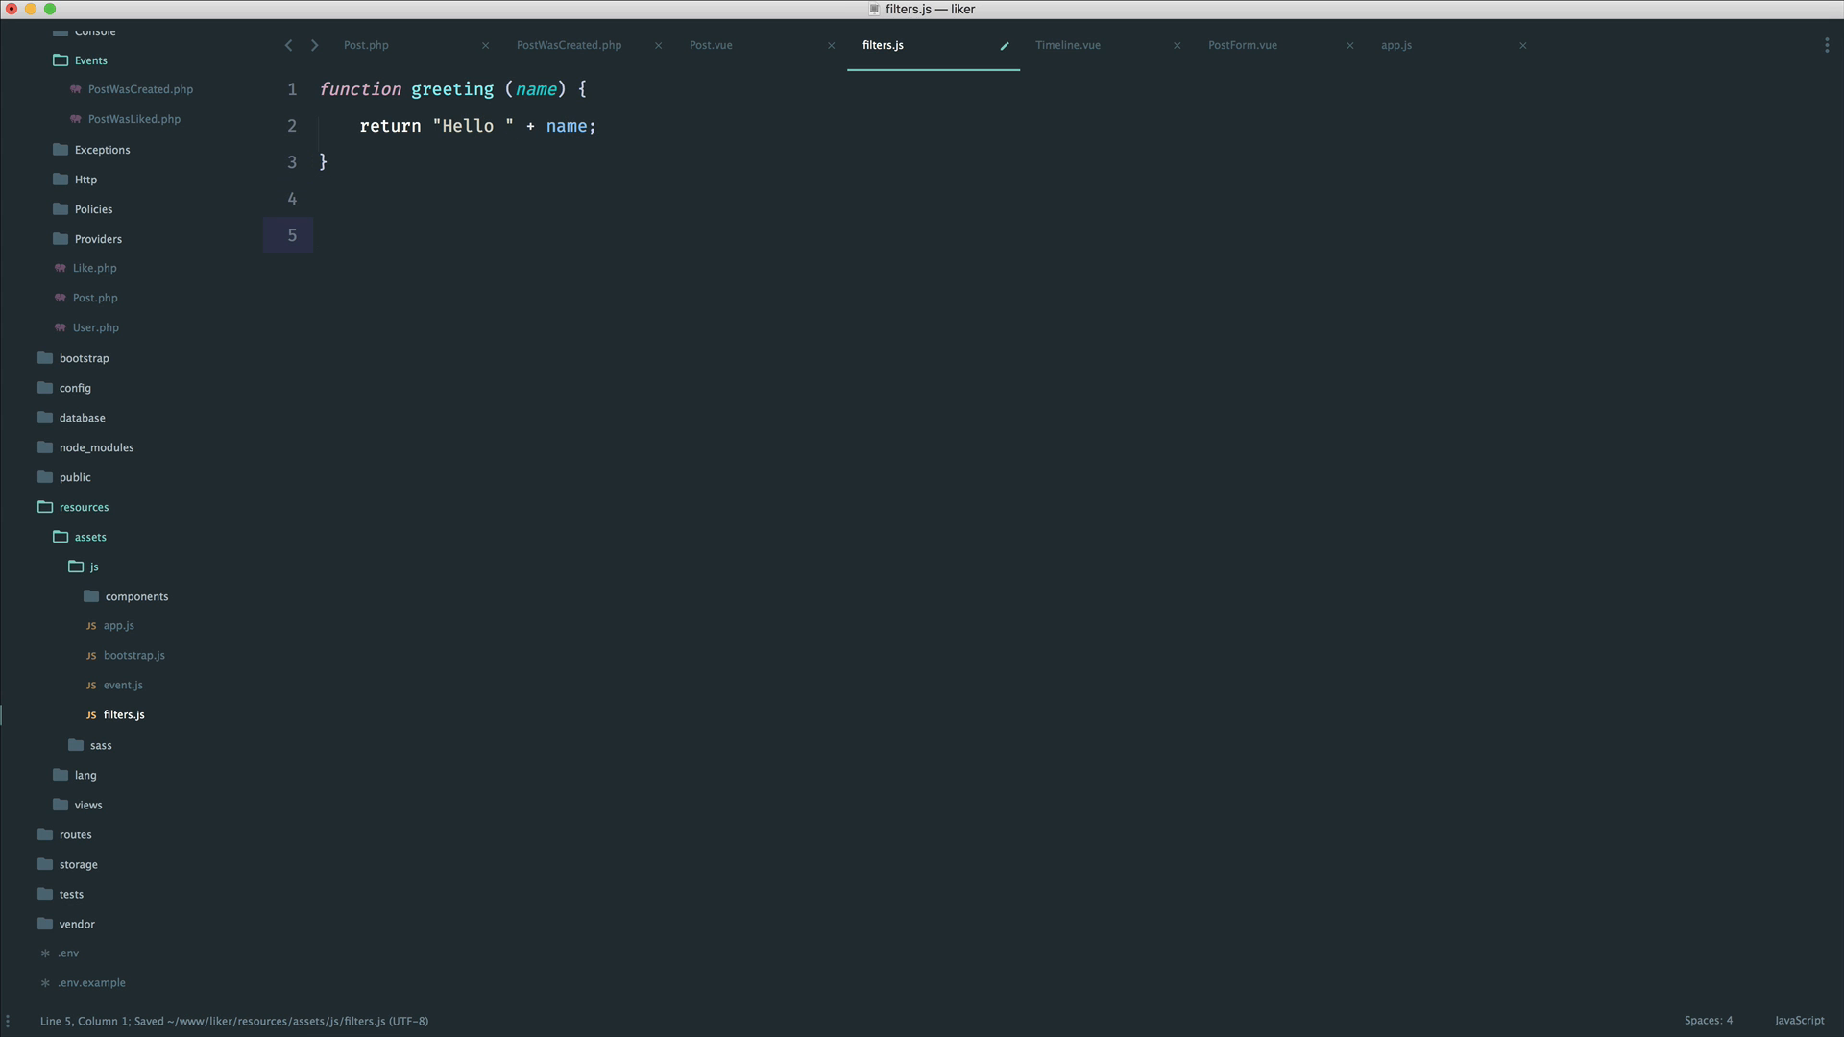
# Add export {greeting} at the end of filters.js and save the file
pyautogui.write('export')
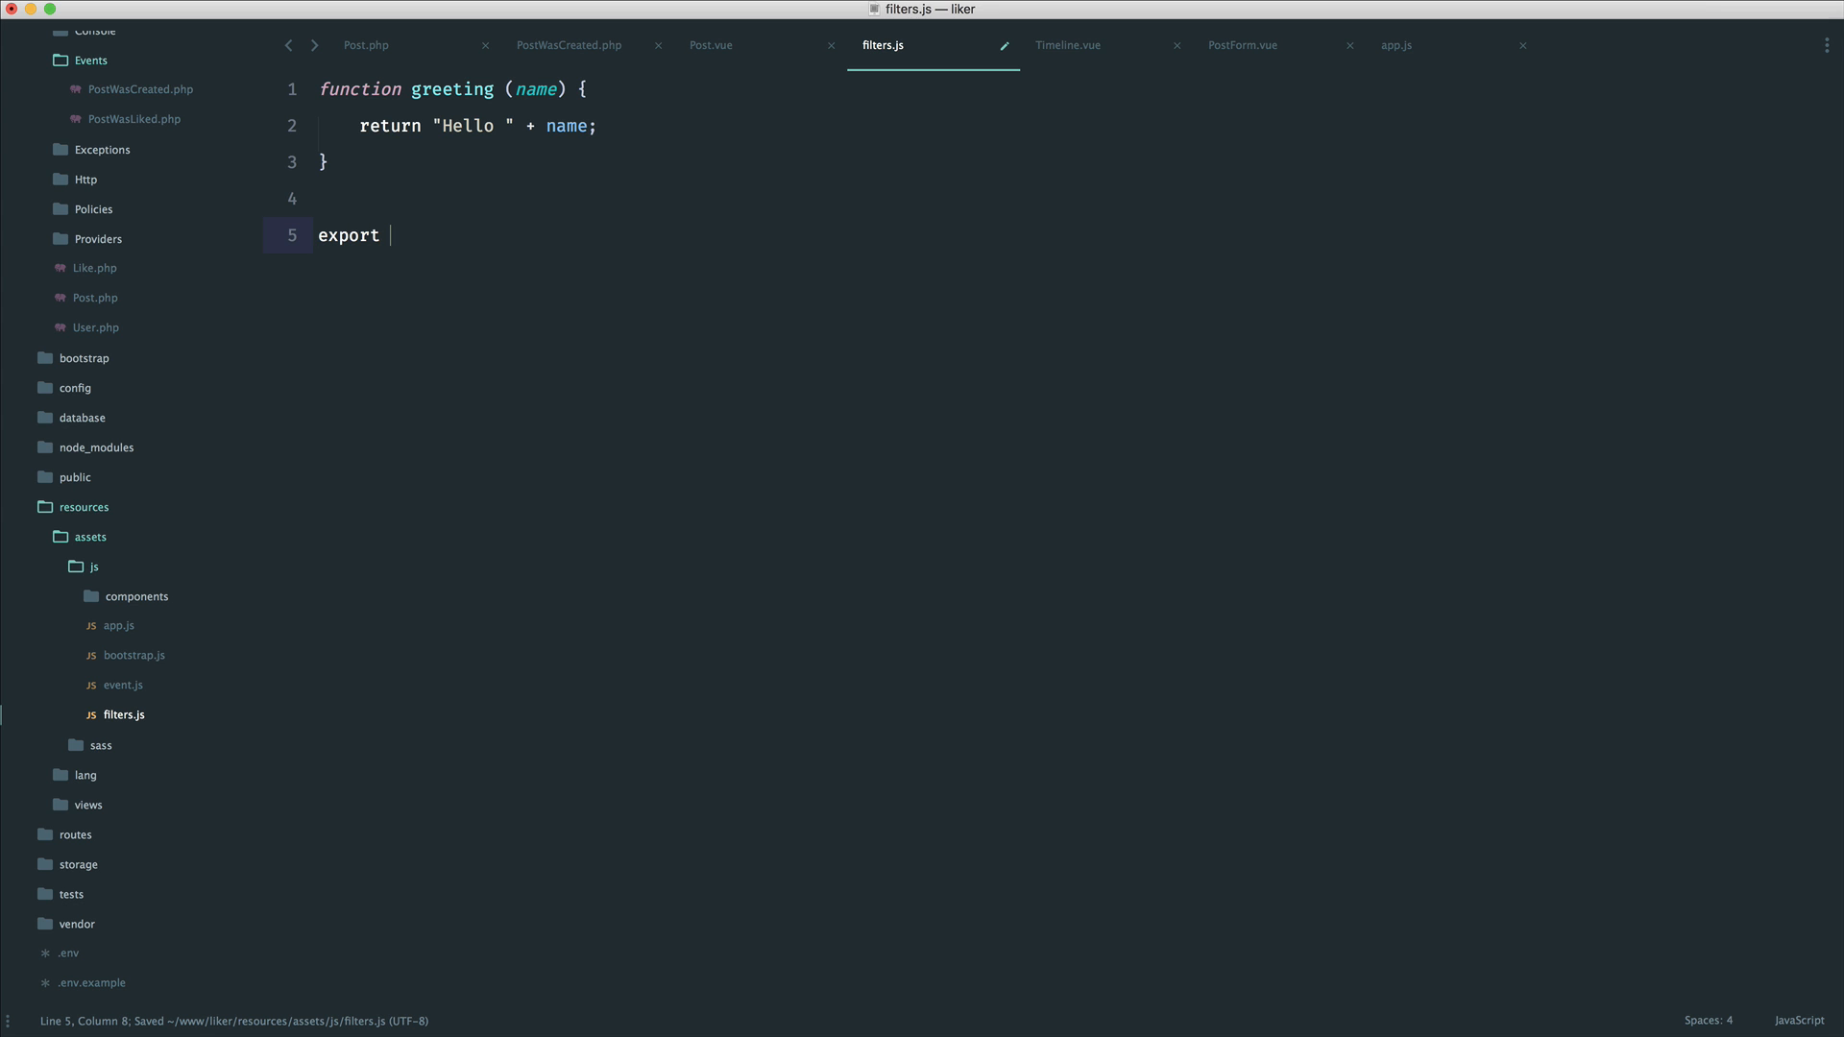
pyautogui.write('{greet}')
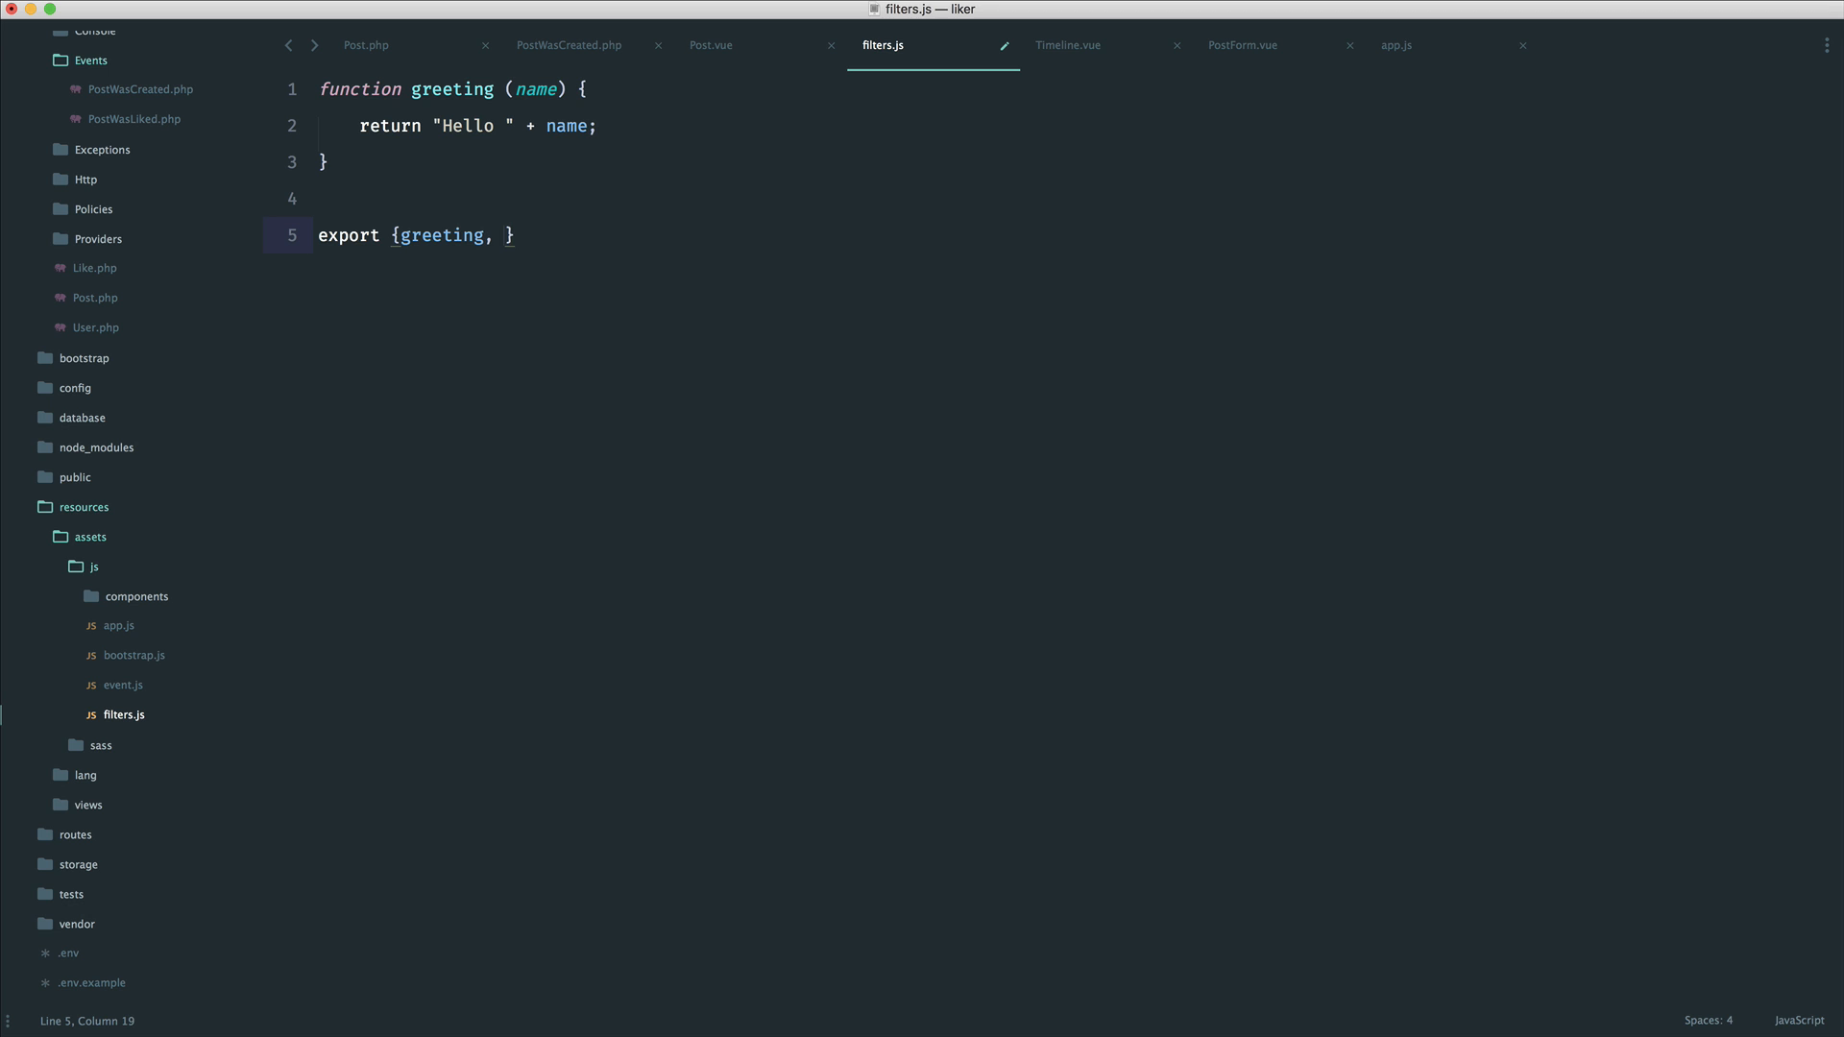
pyautogui.press('backspace')
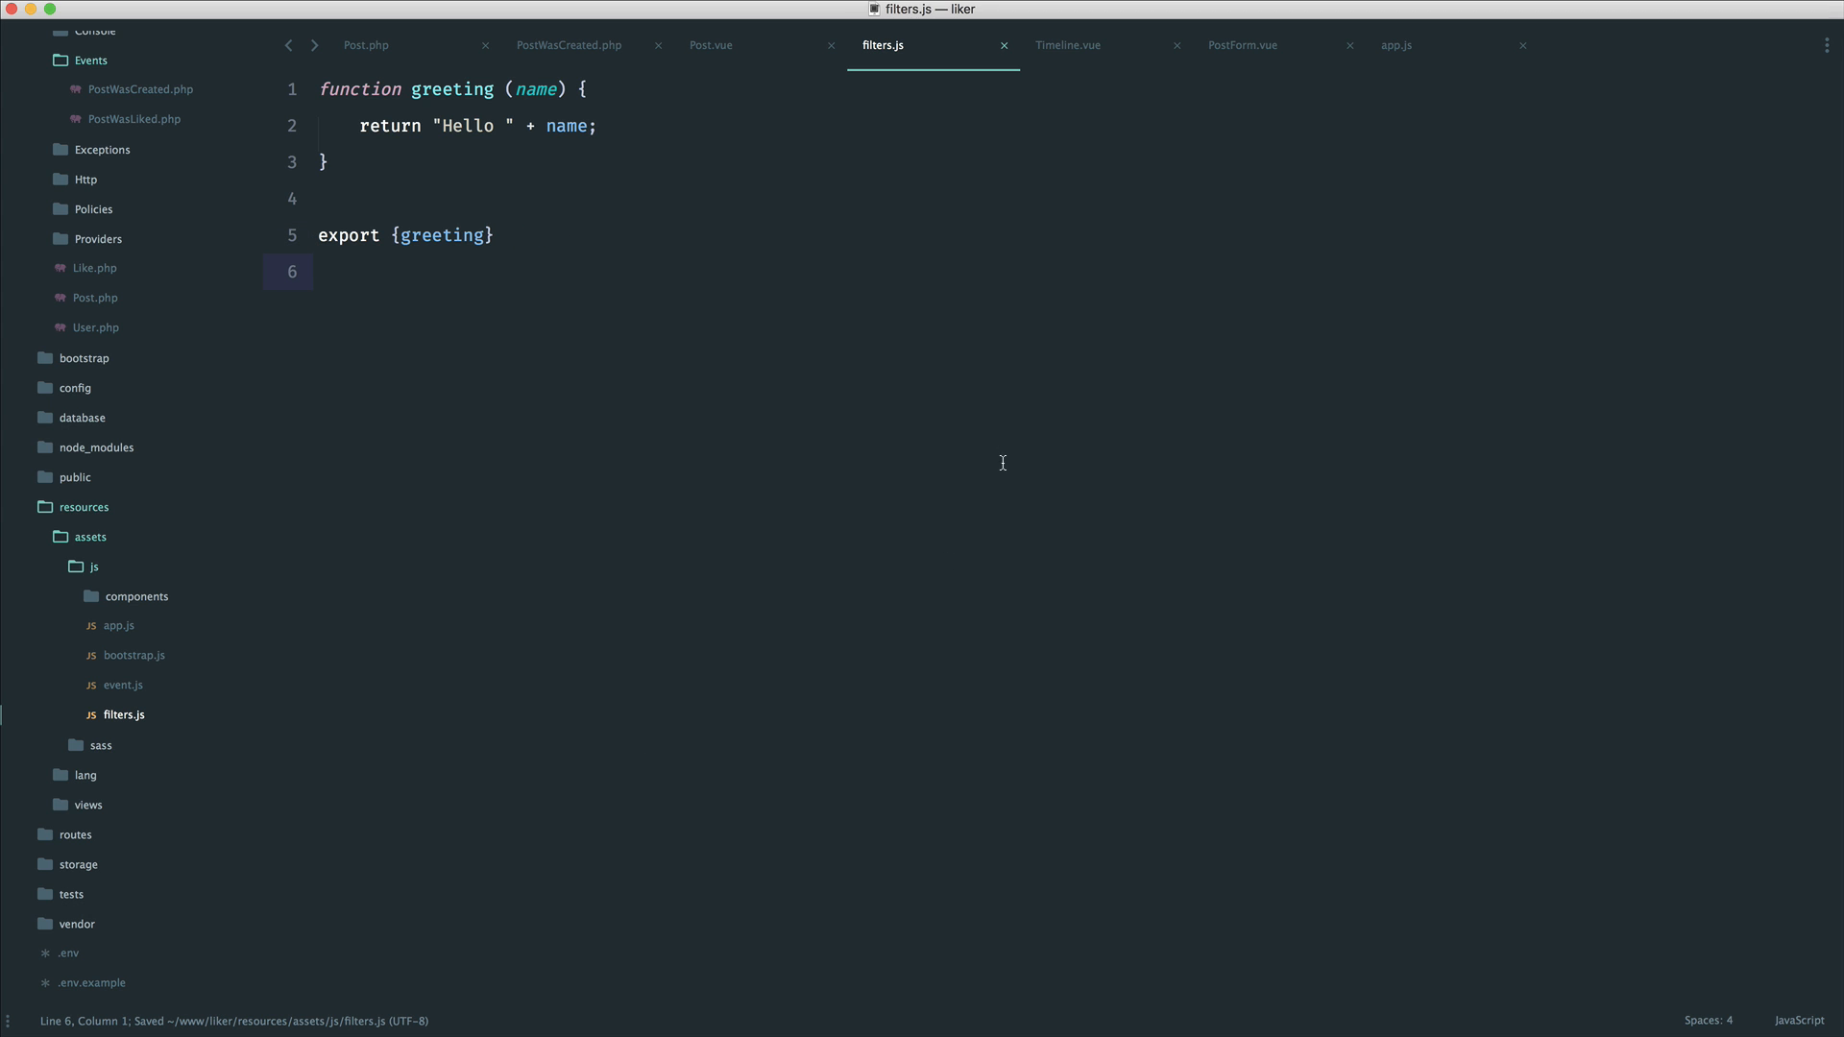
# In Post.vue, add import {greeting} from '../filters'
pyautogui.click(711, 44)
pyautogui.write('import {greeti')
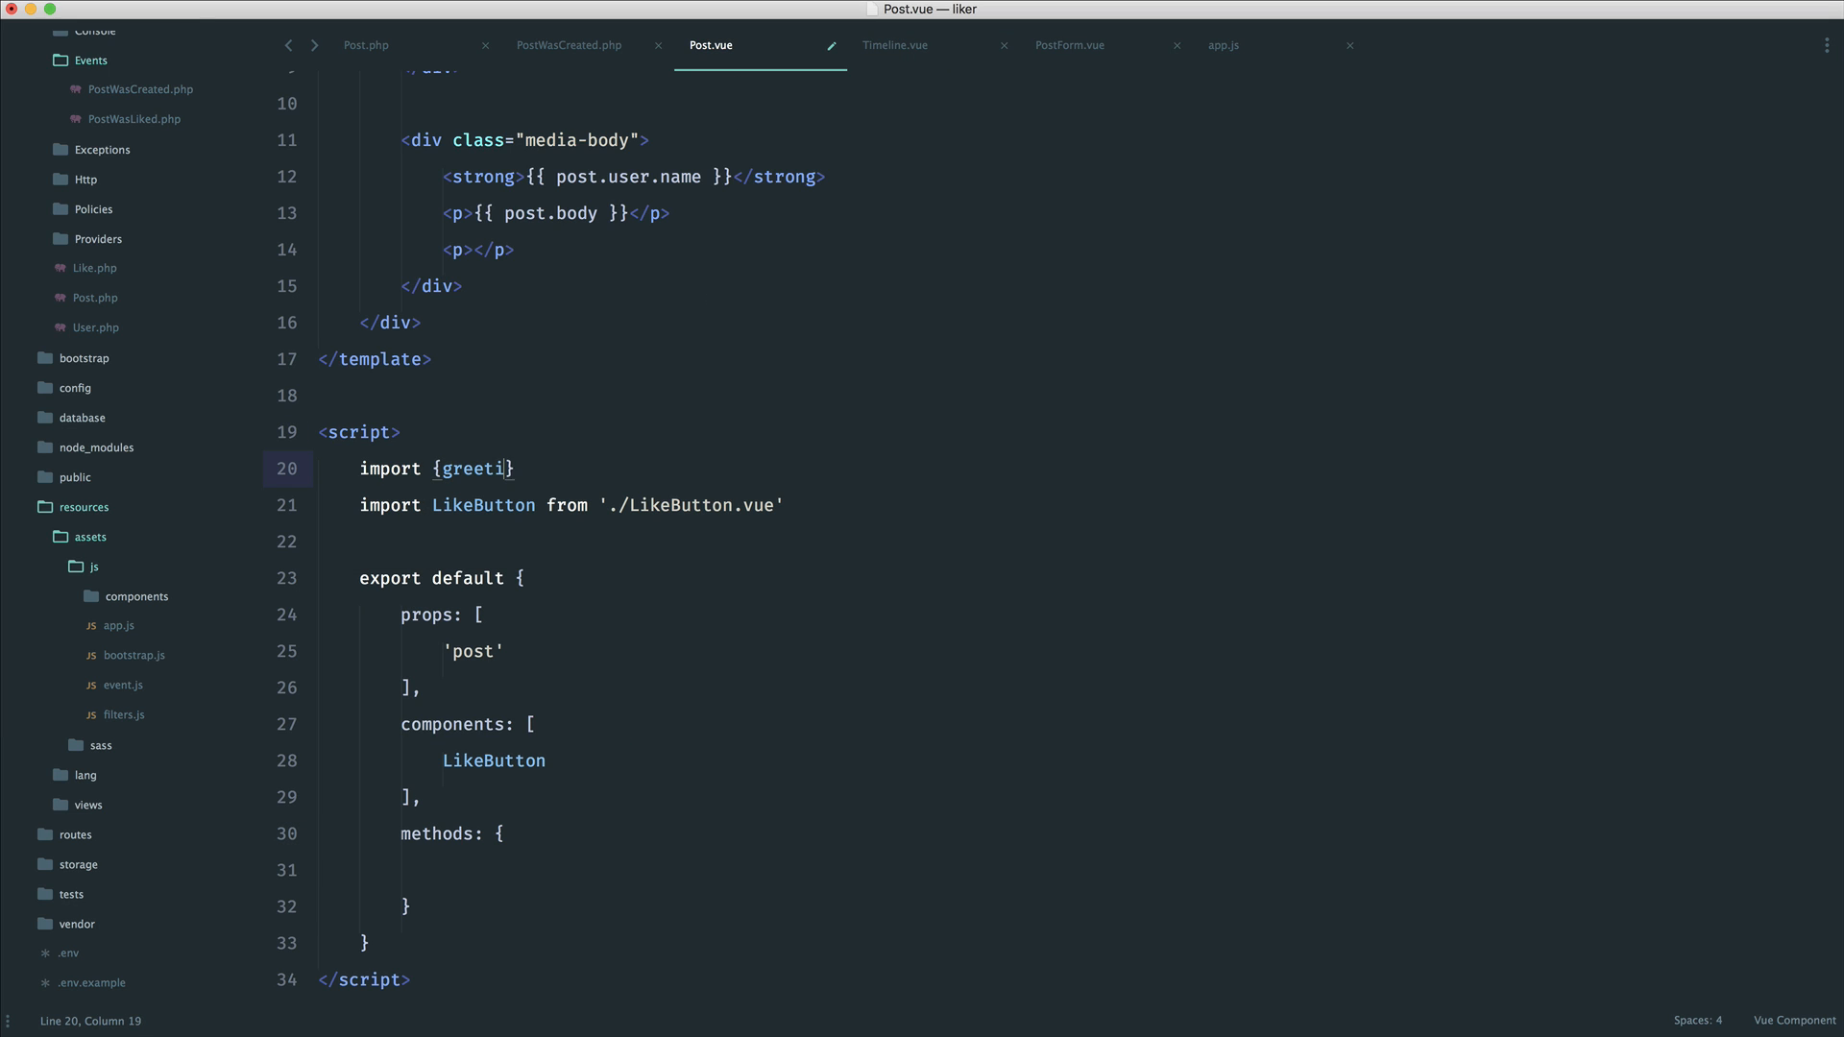
pyautogui.write('ng} from')
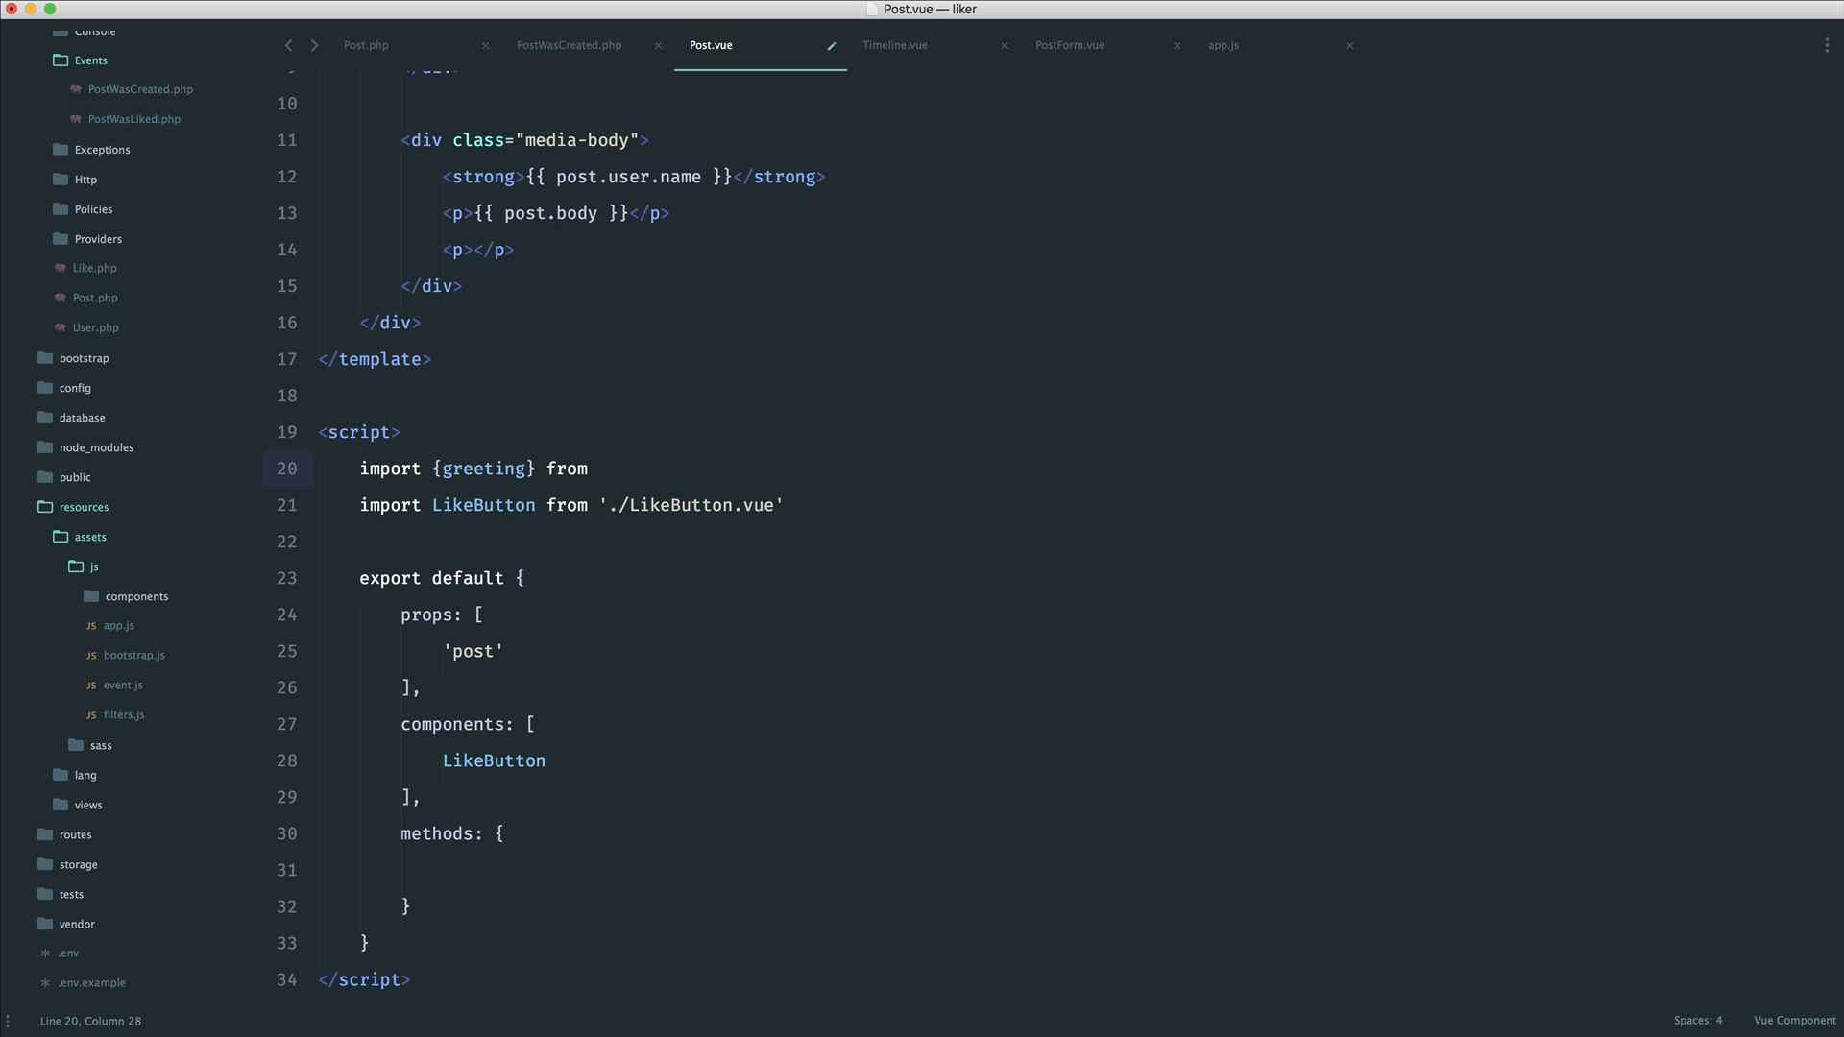
pyautogui.write("'../fil'")
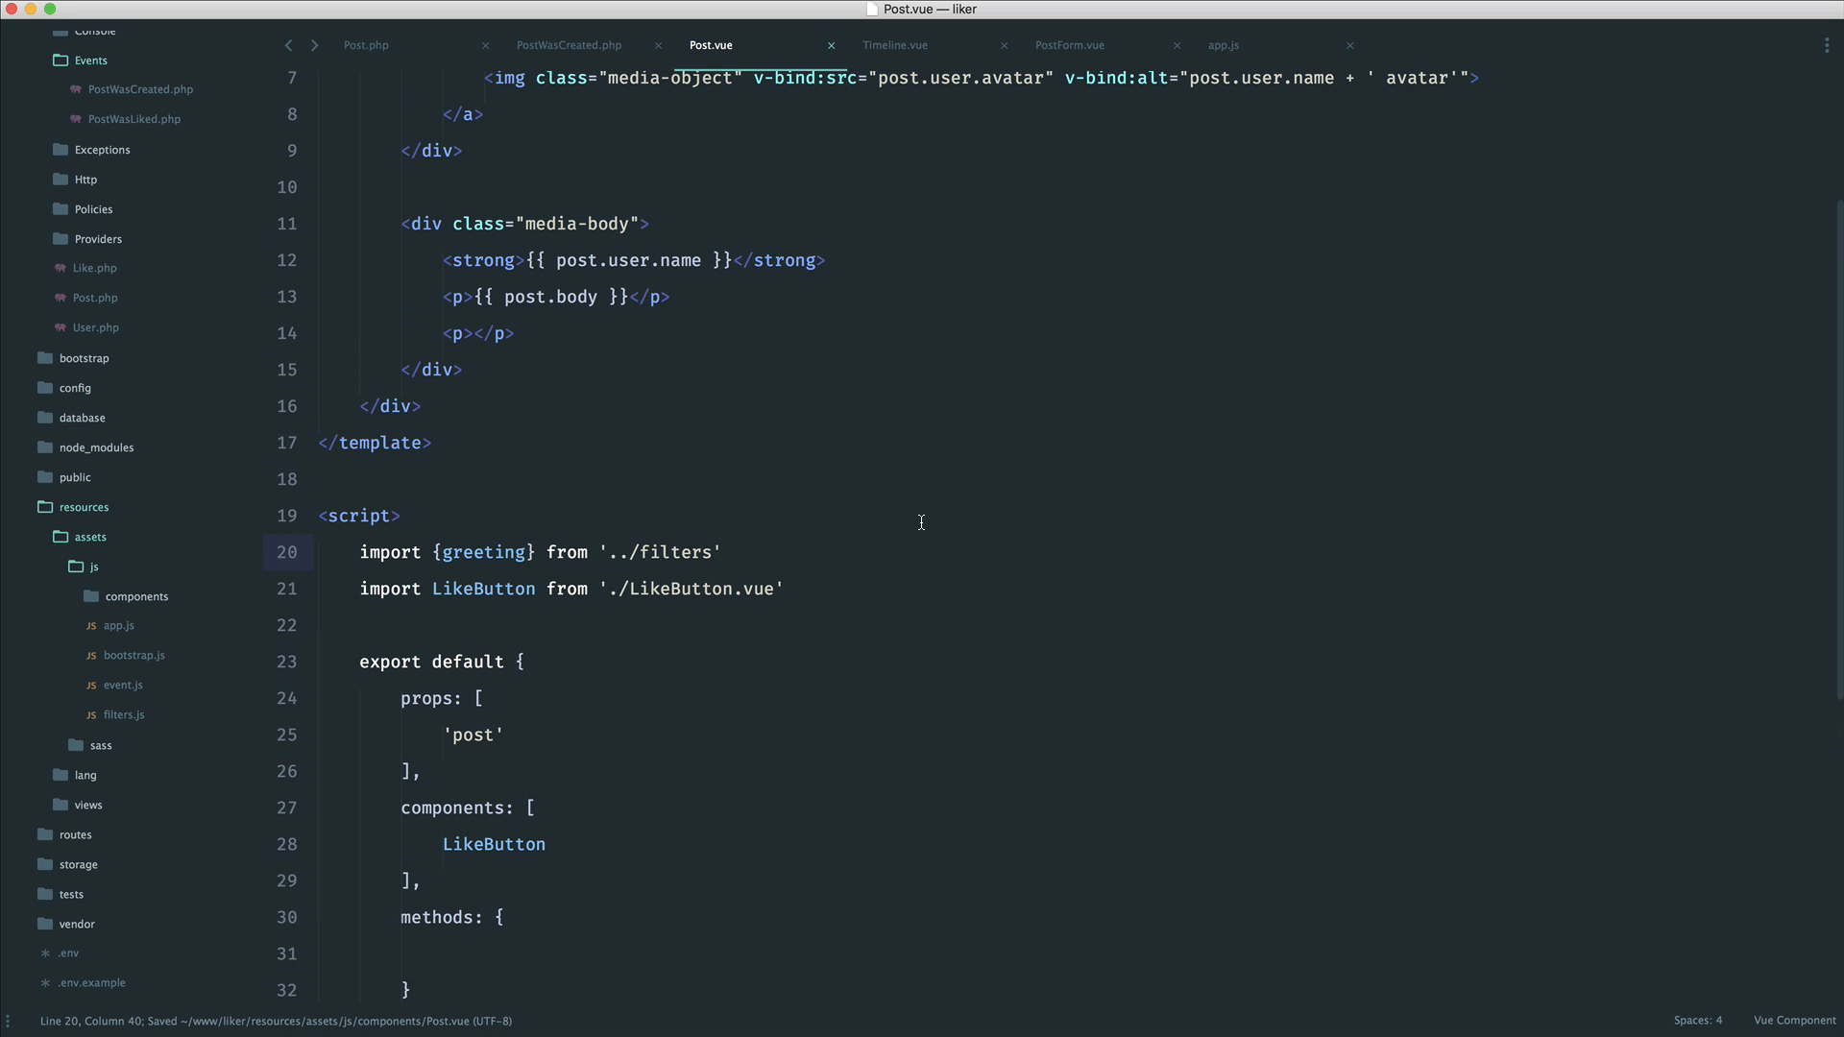
# Put {{ greeting('Alex') }} in the template's empty paragraph and save
pyautogui.scroll(-3)
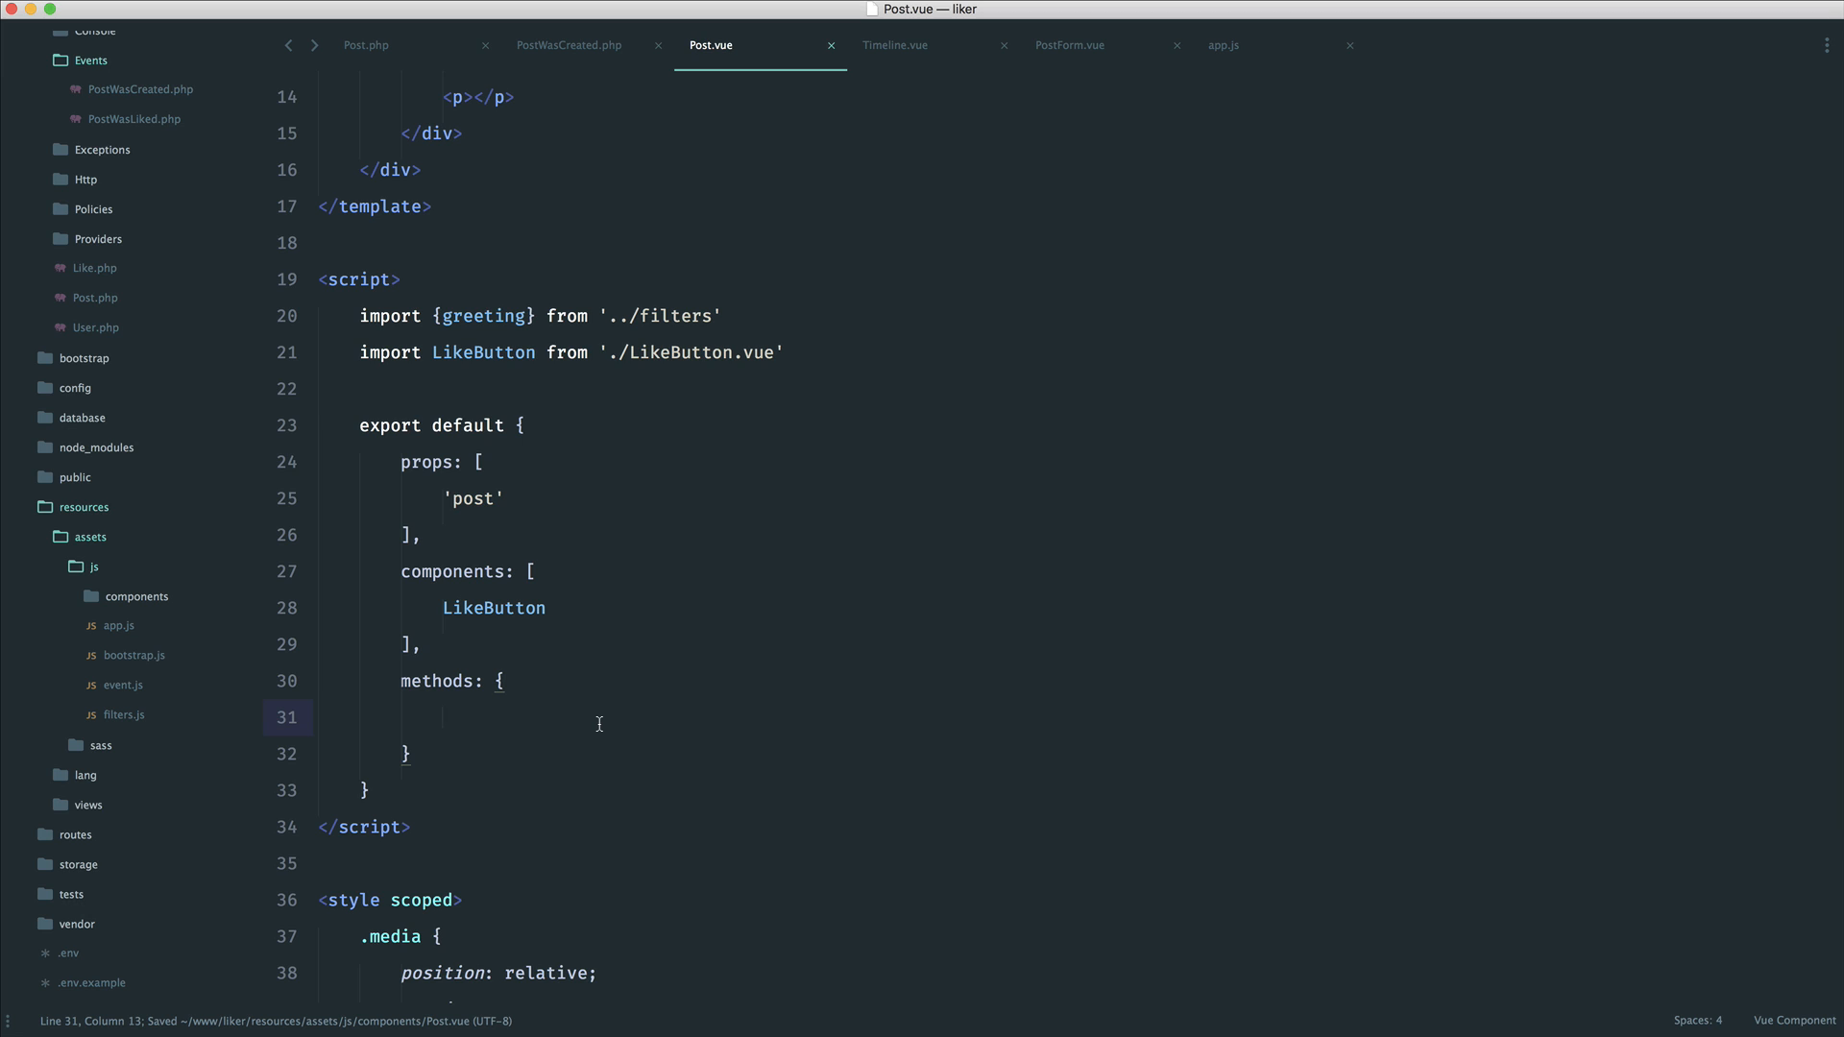
pyautogui.scroll(3)
pyautogui.write('{{ greeting() ')
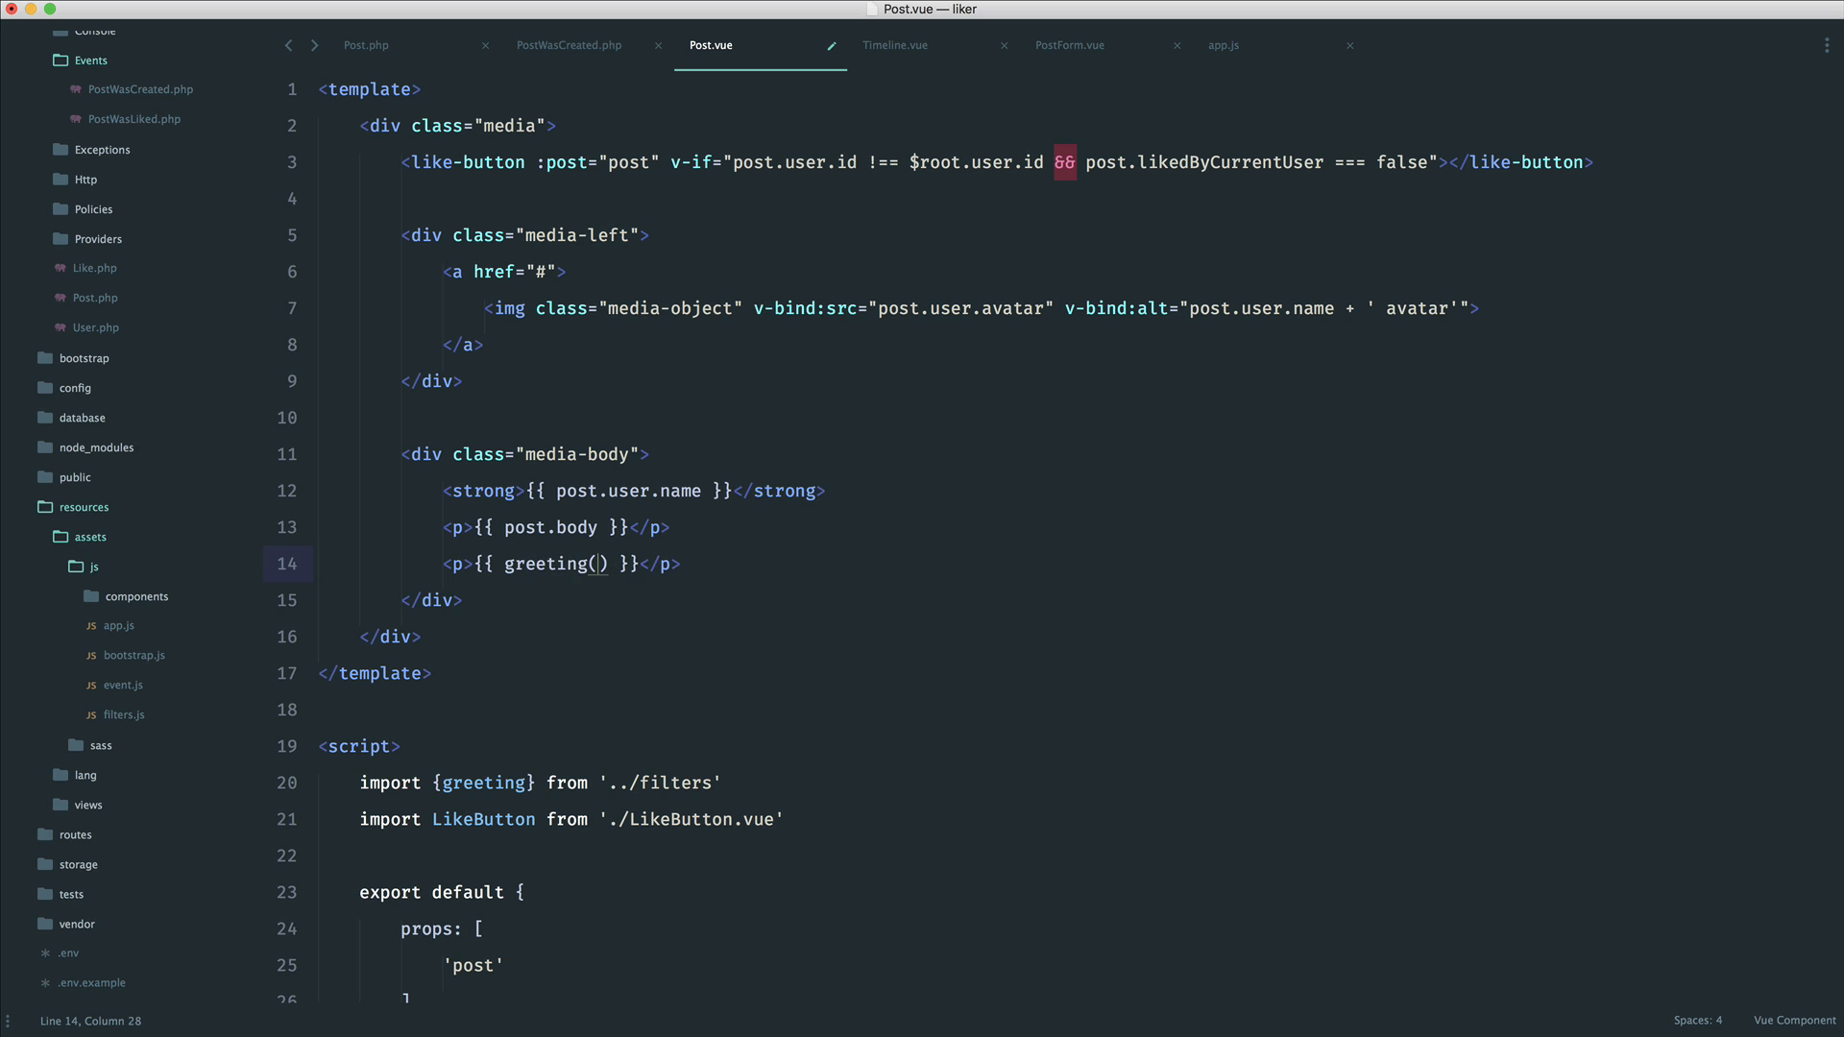
pyautogui.write("'Alex'")
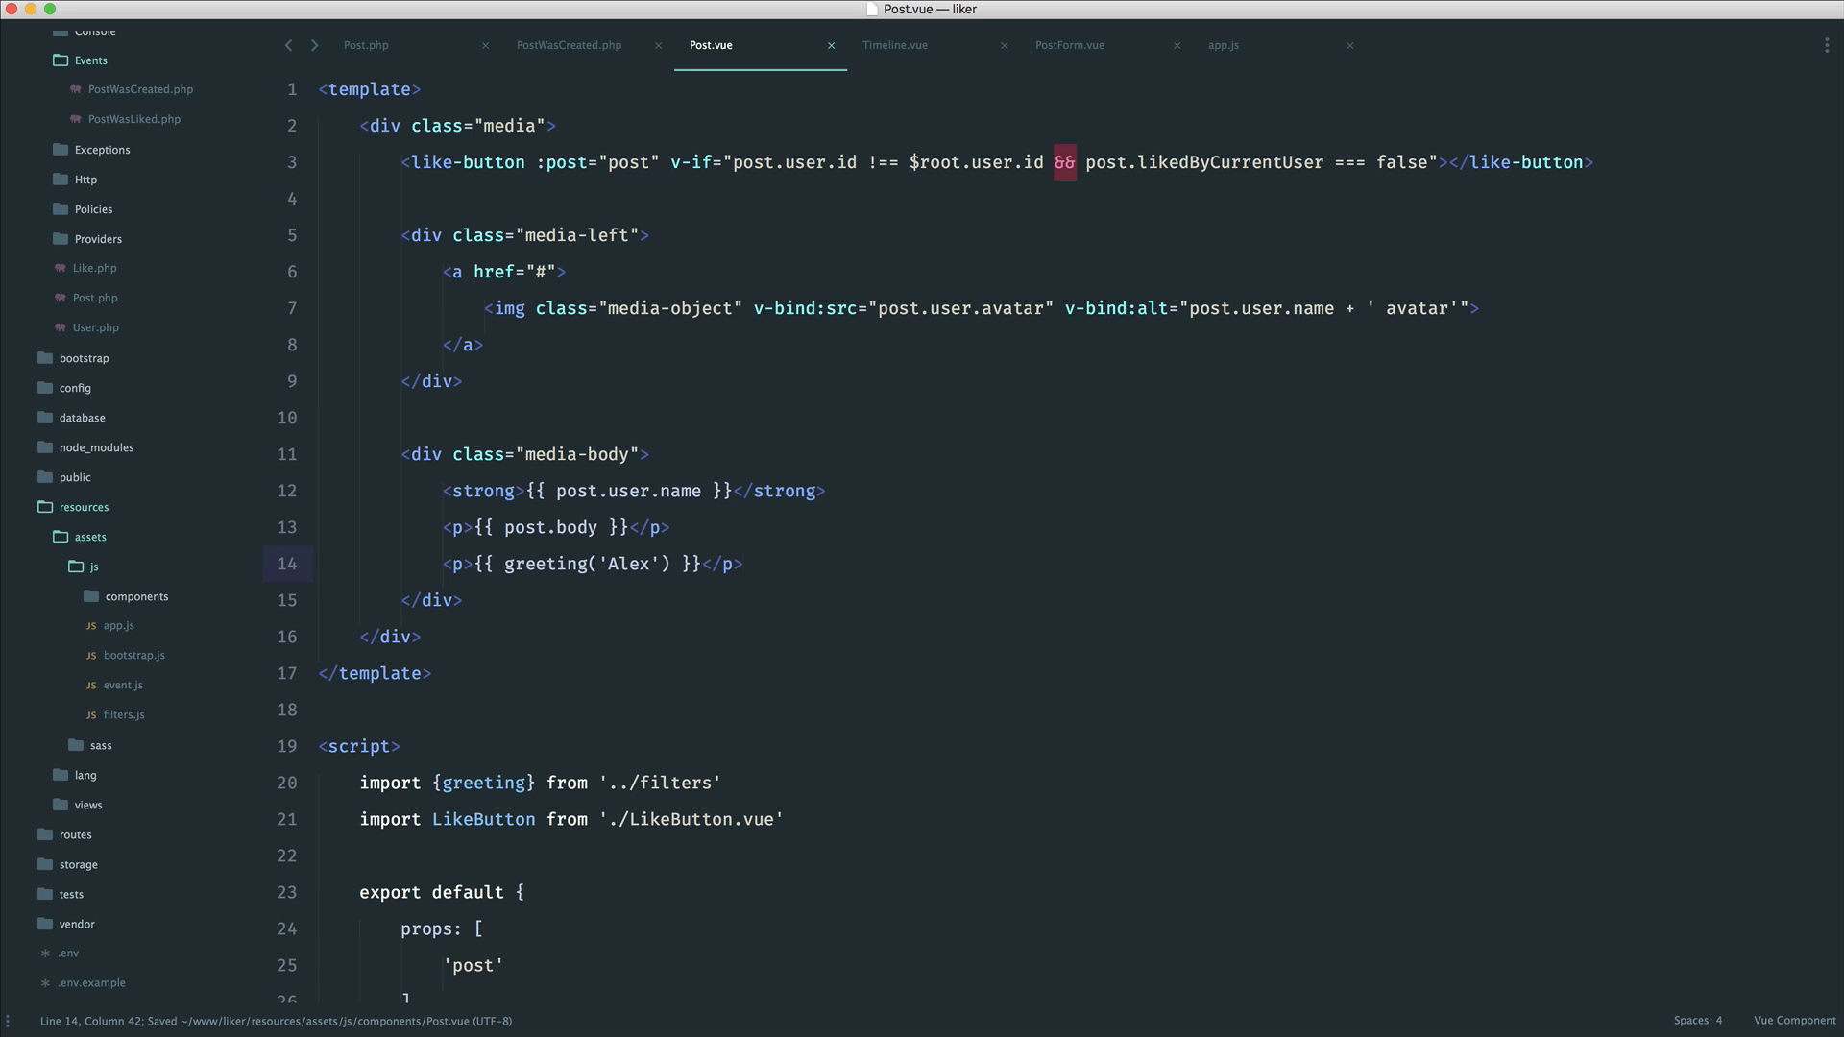